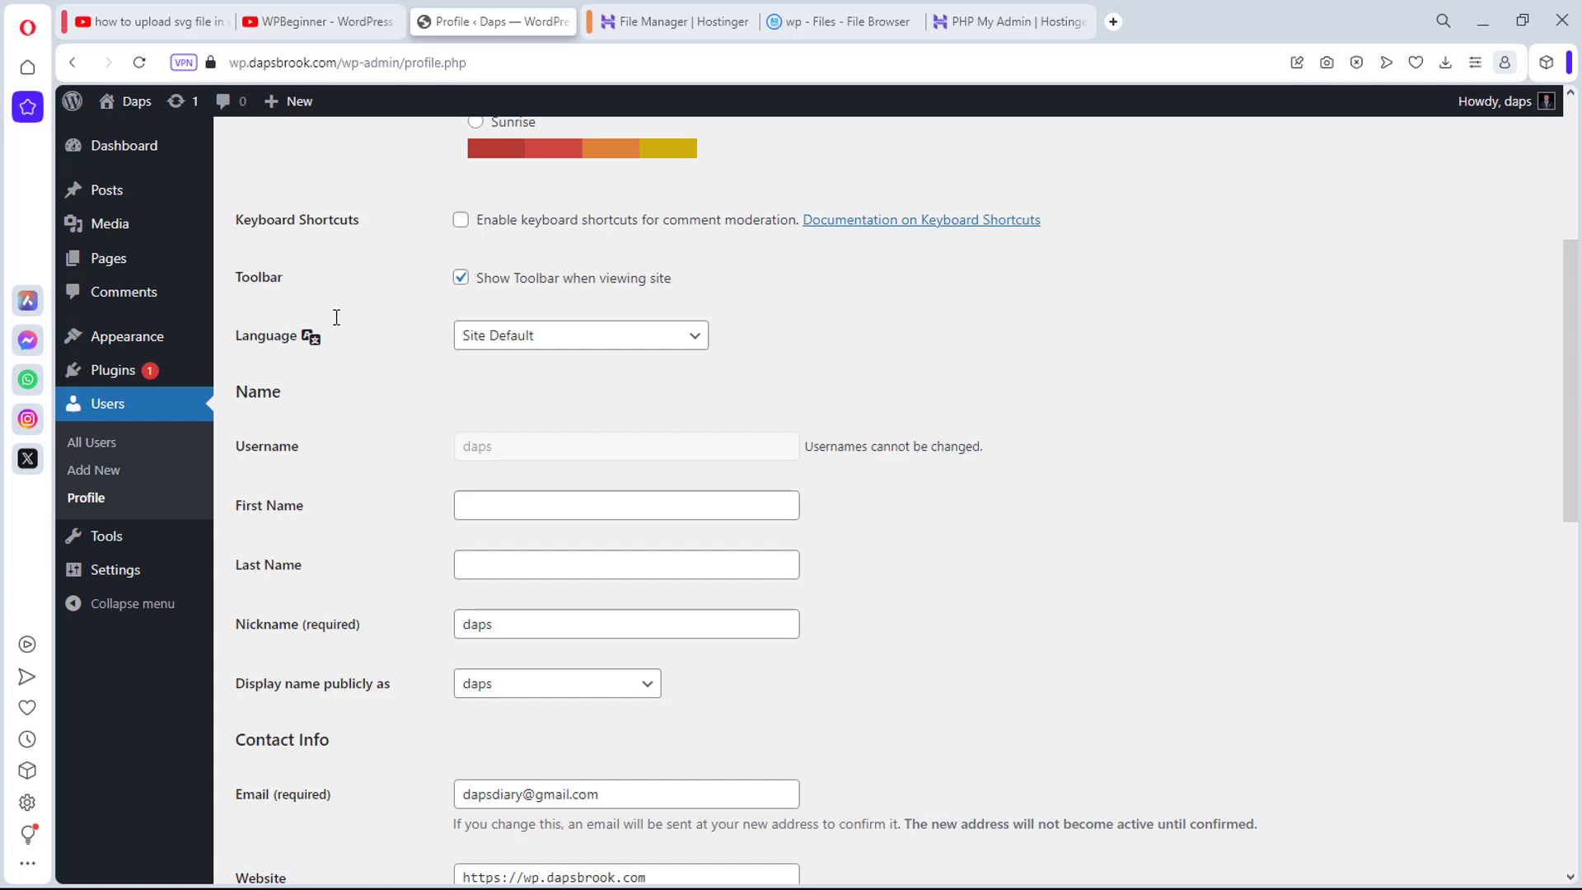
mouse_move(364, 332)
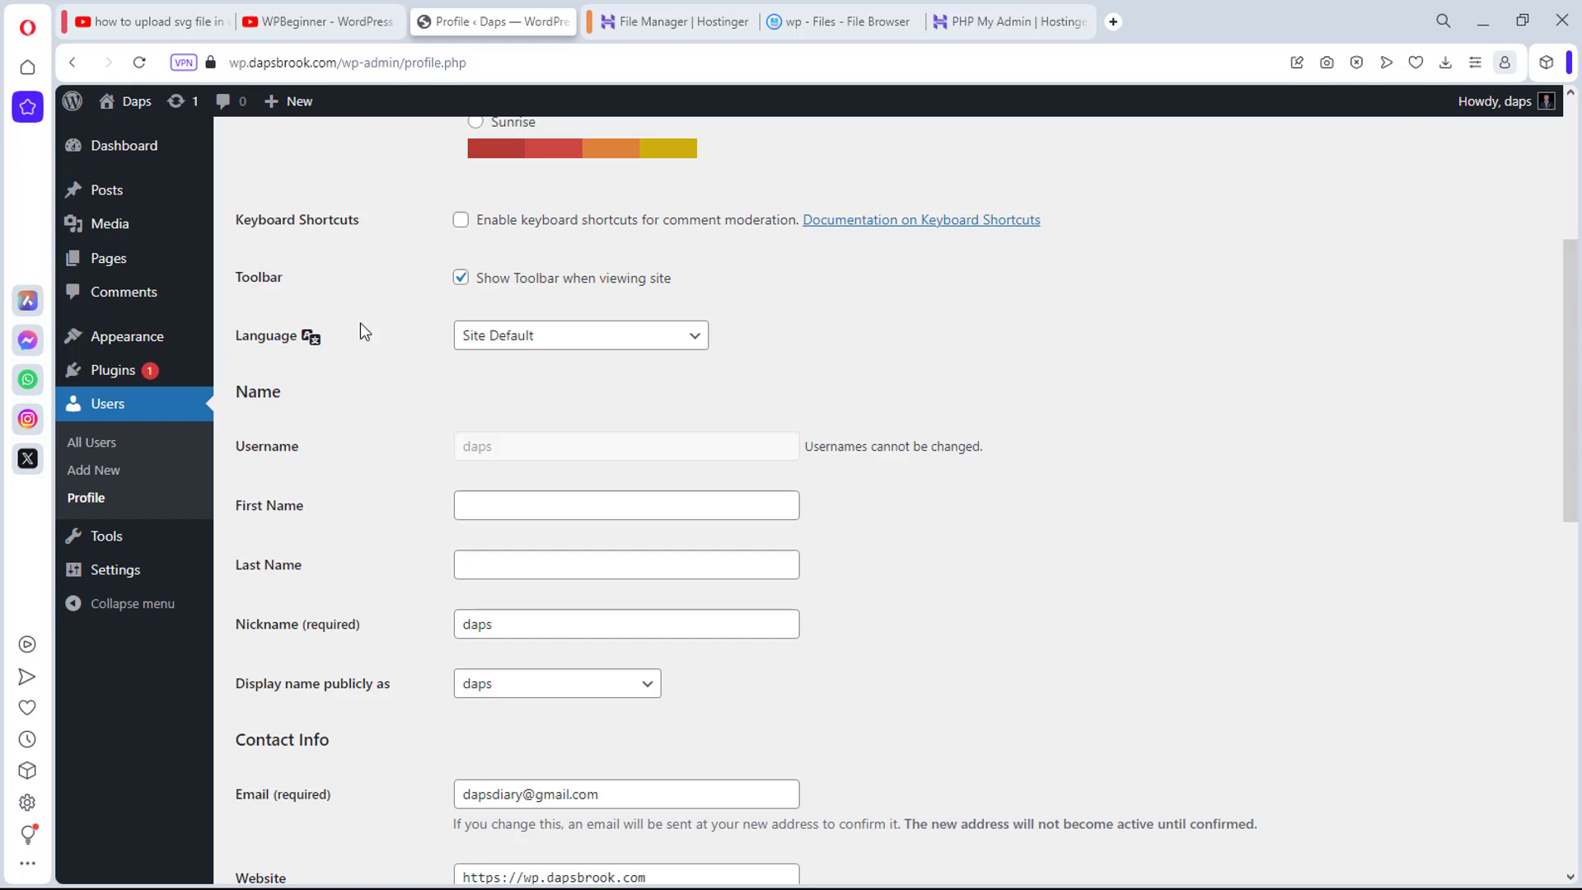
mouse_move(570, 455)
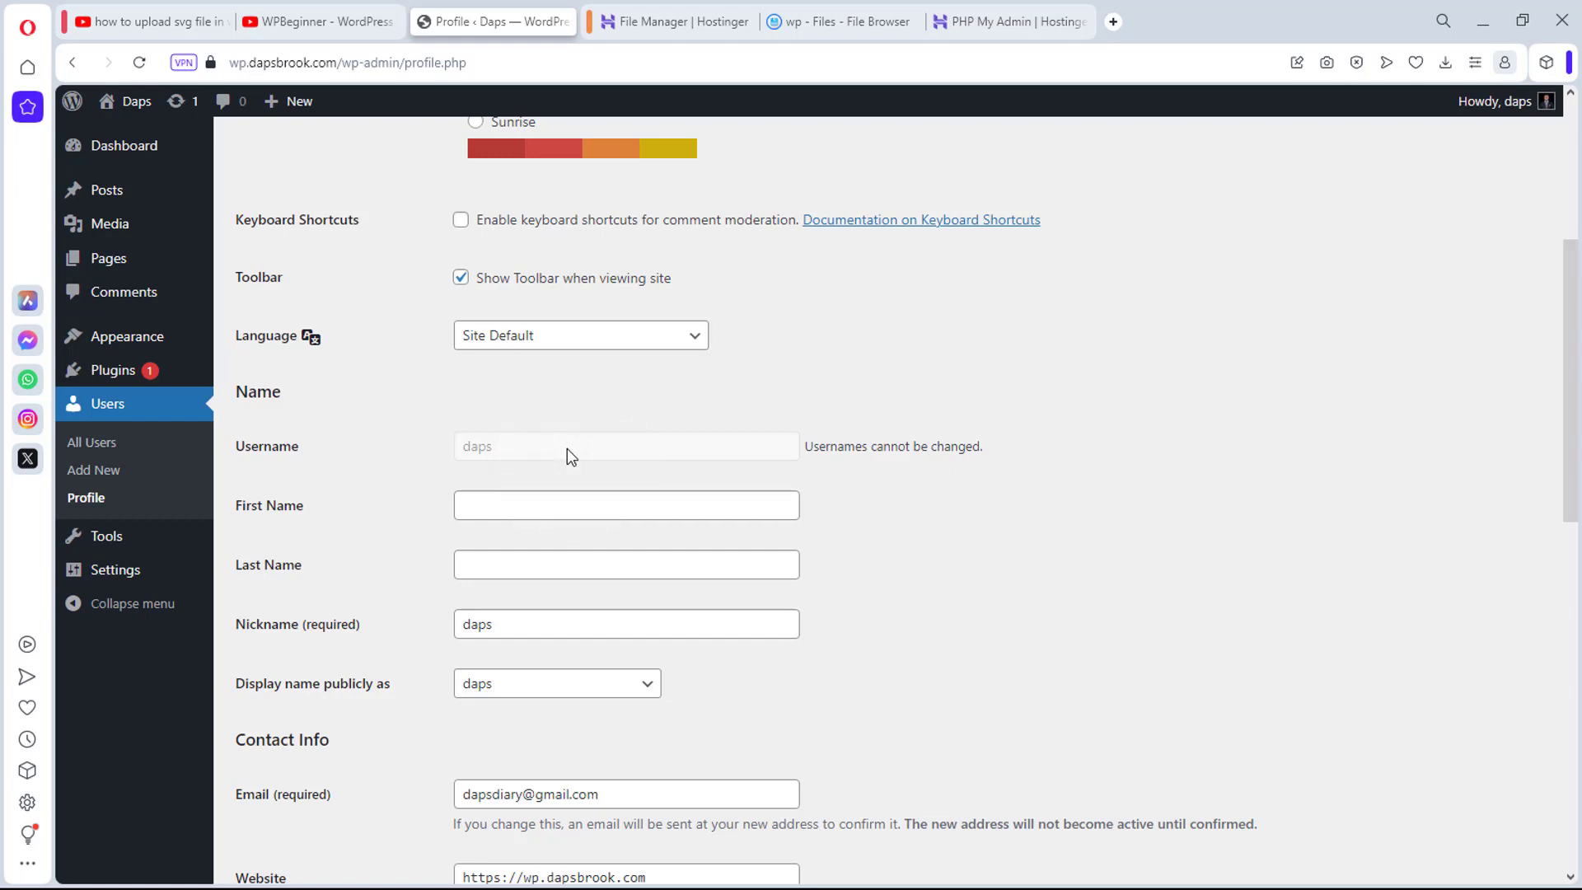
mouse_move(827, 466)
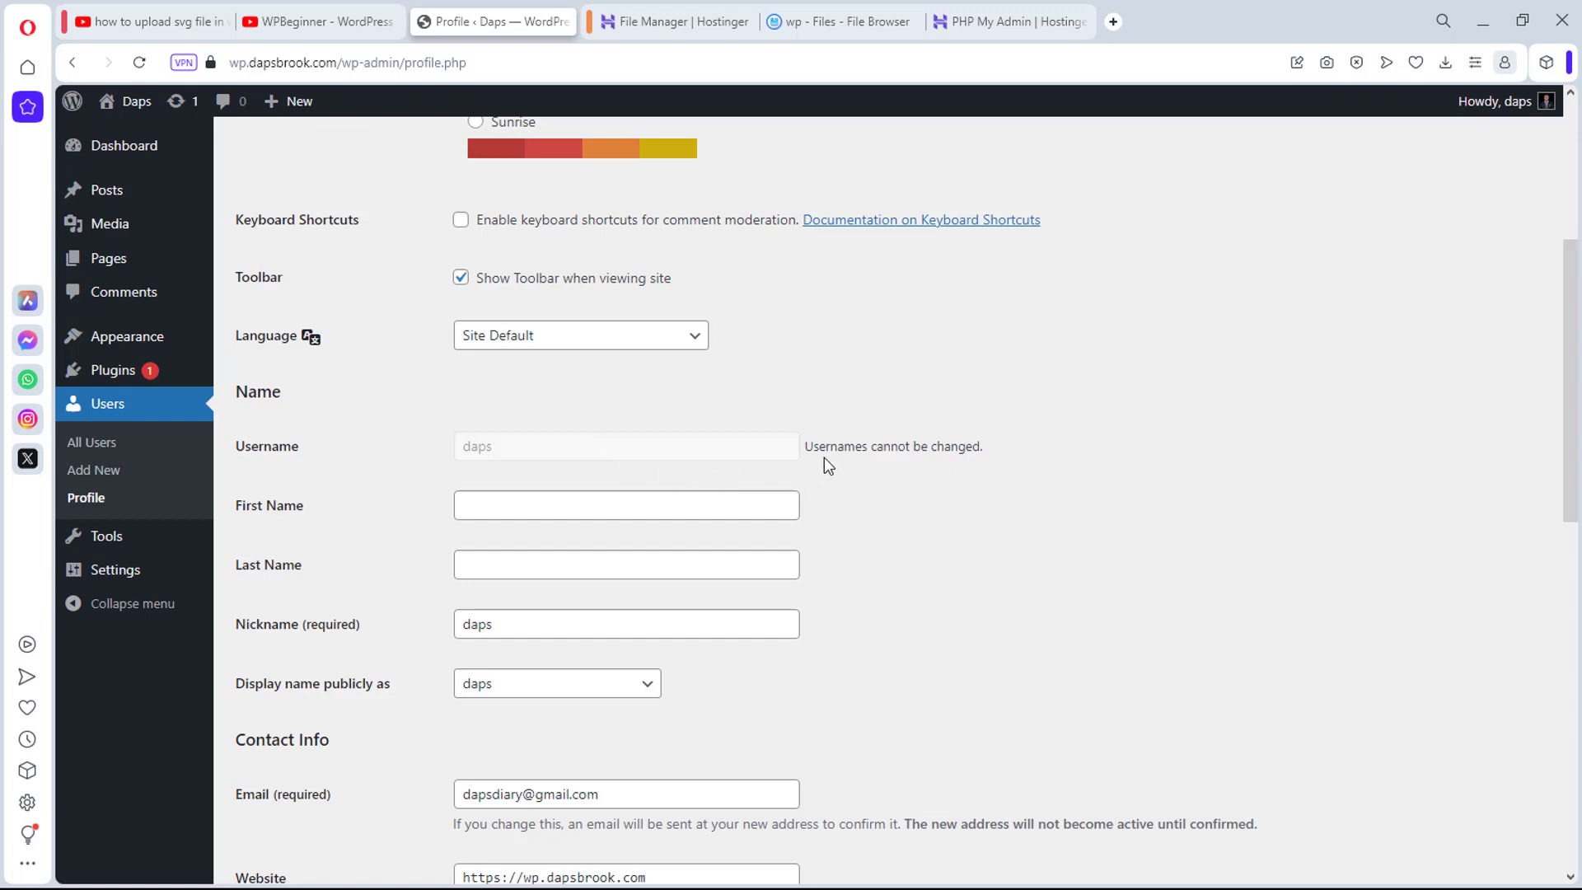
mouse_move(931, 467)
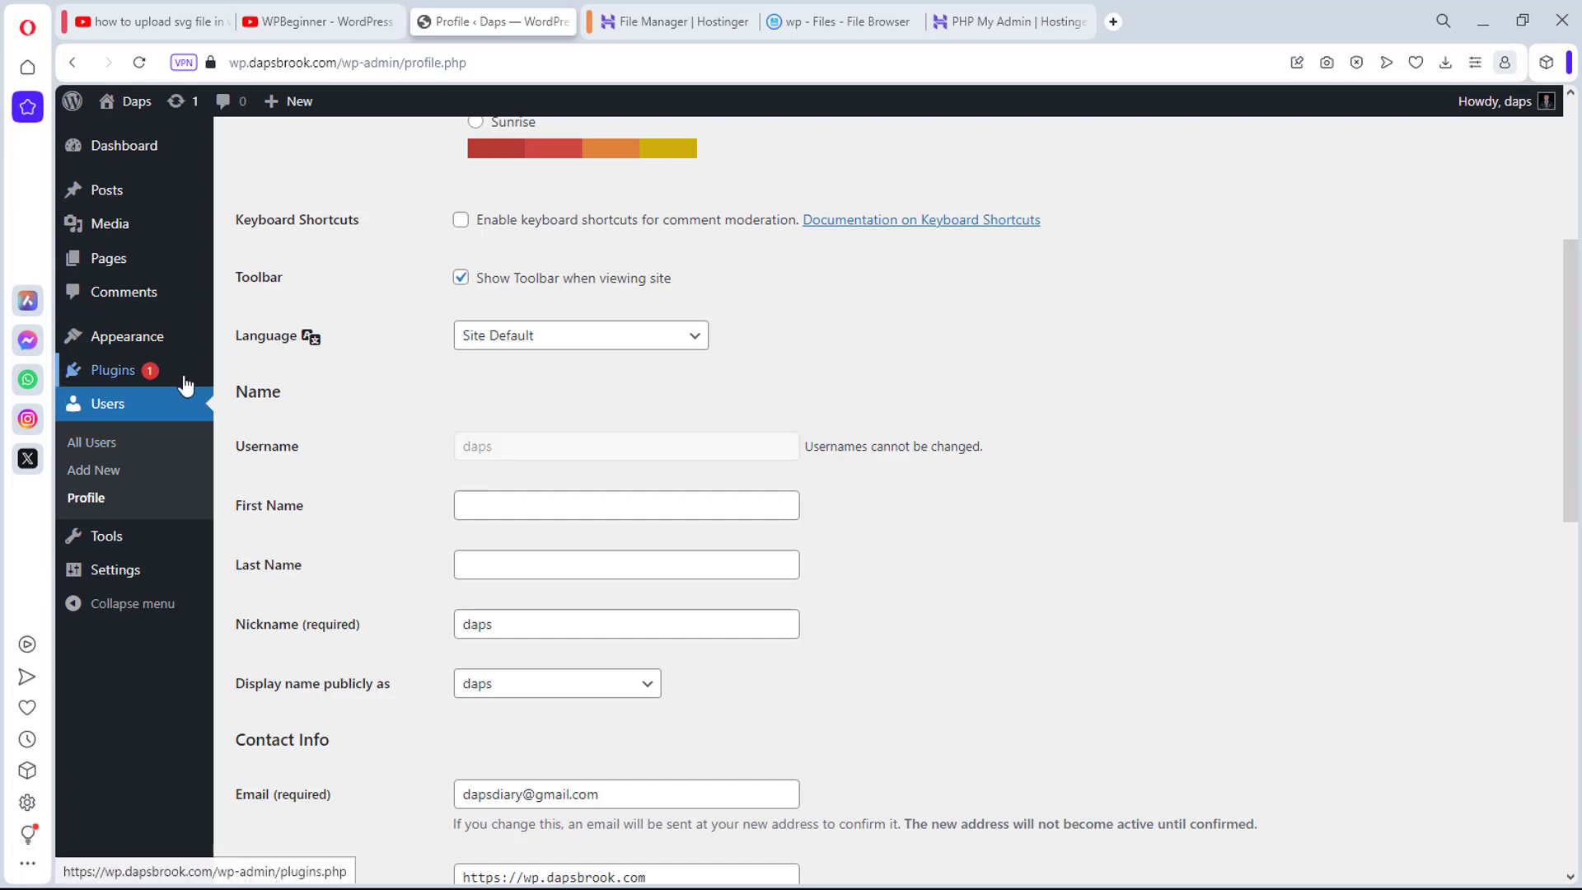
Step: Open Users > All Users to see the site's single administrator account
left_click(90, 442)
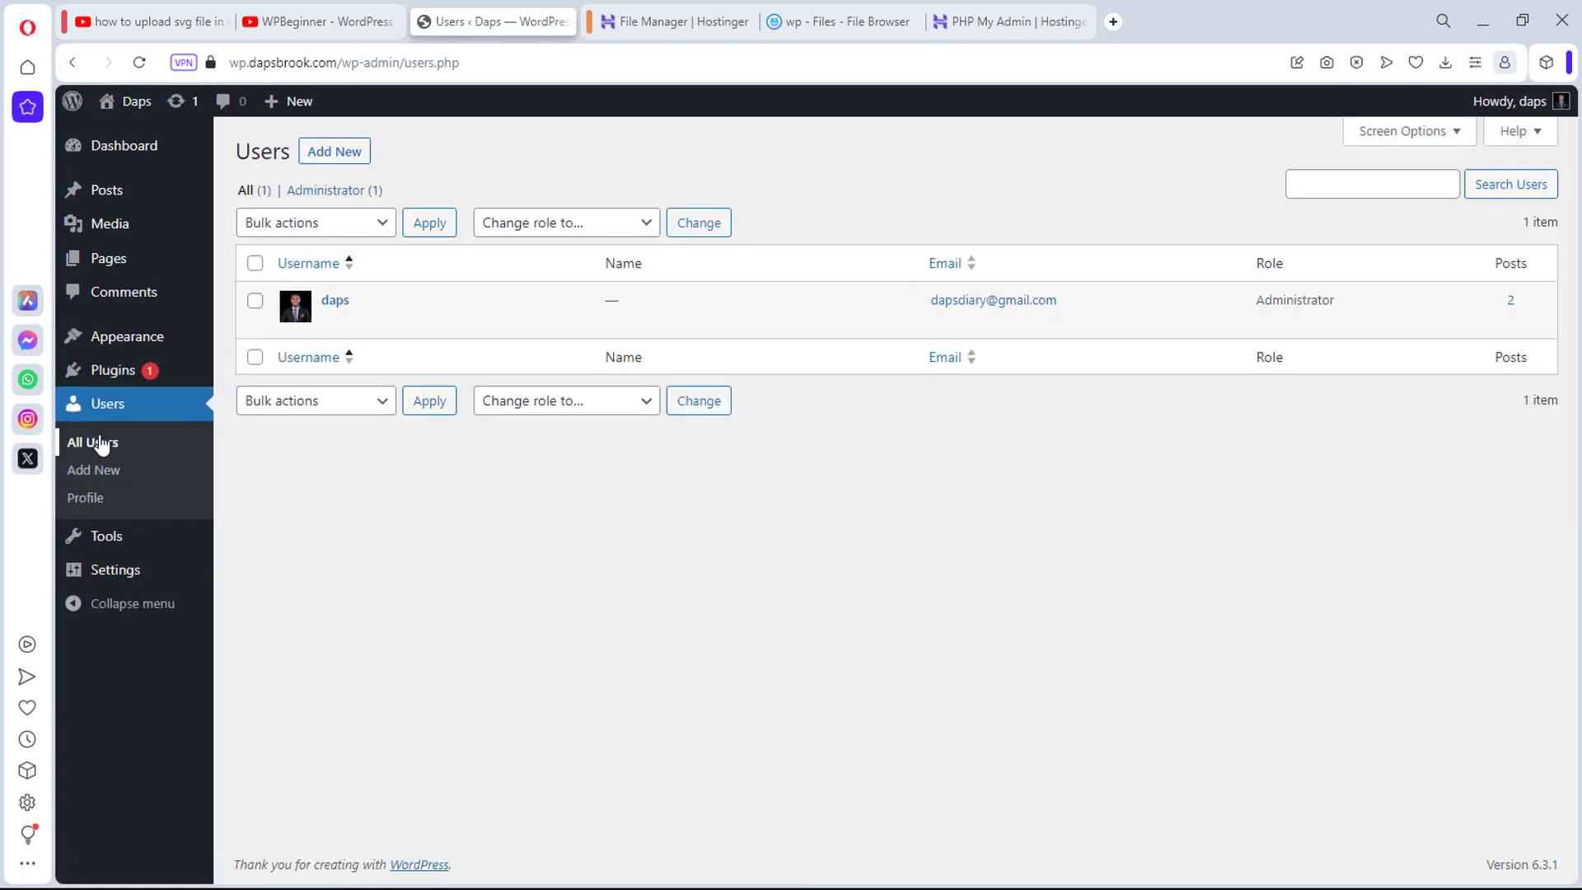
mouse_move(335, 300)
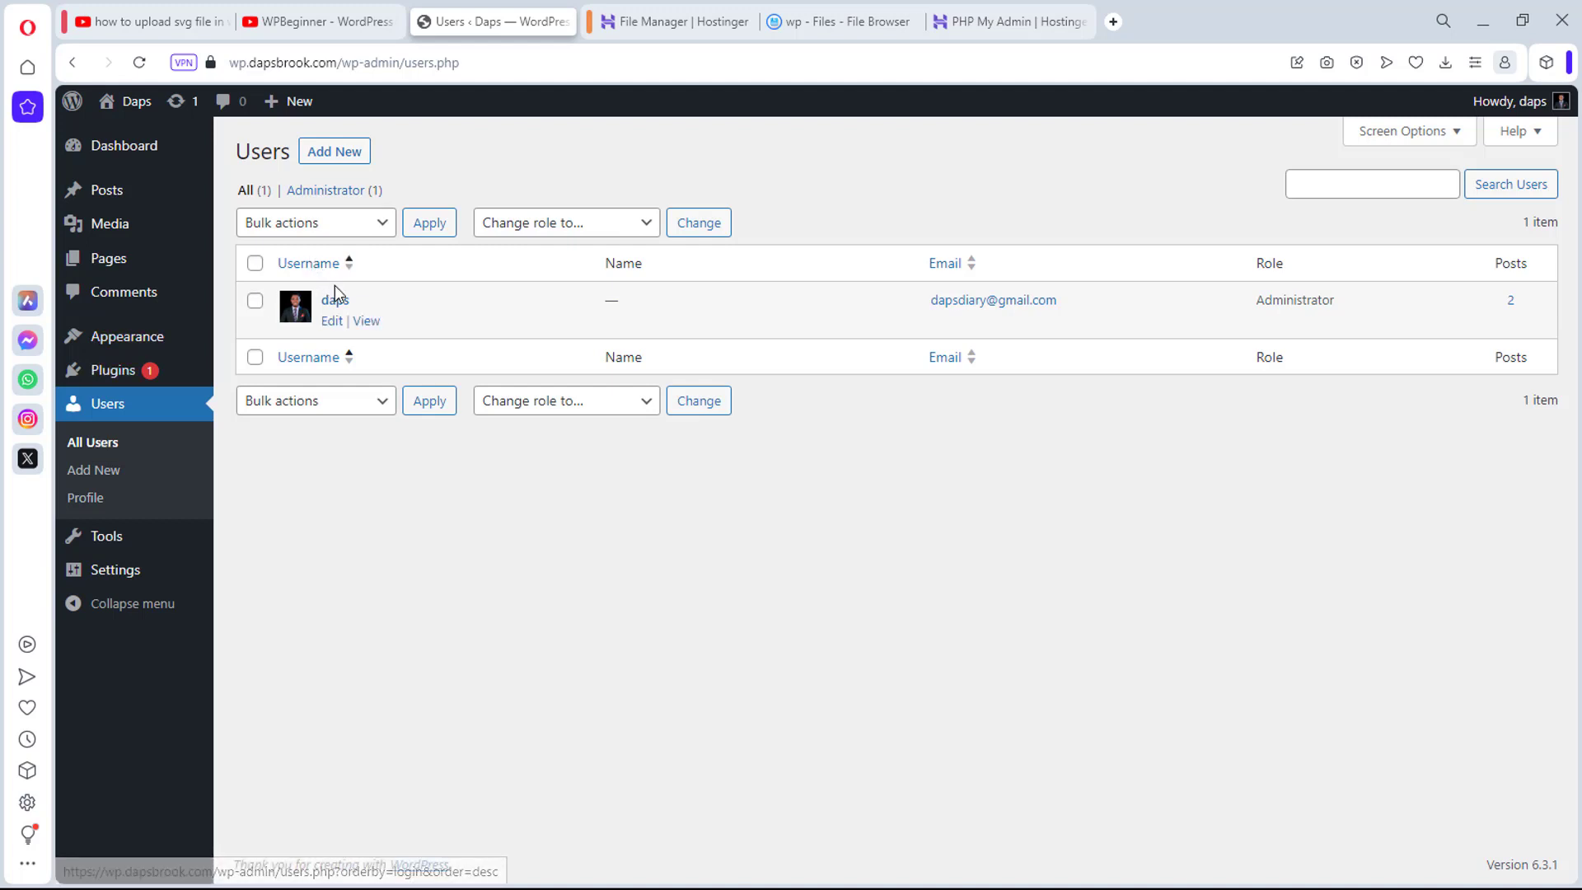
mouse_move(93, 471)
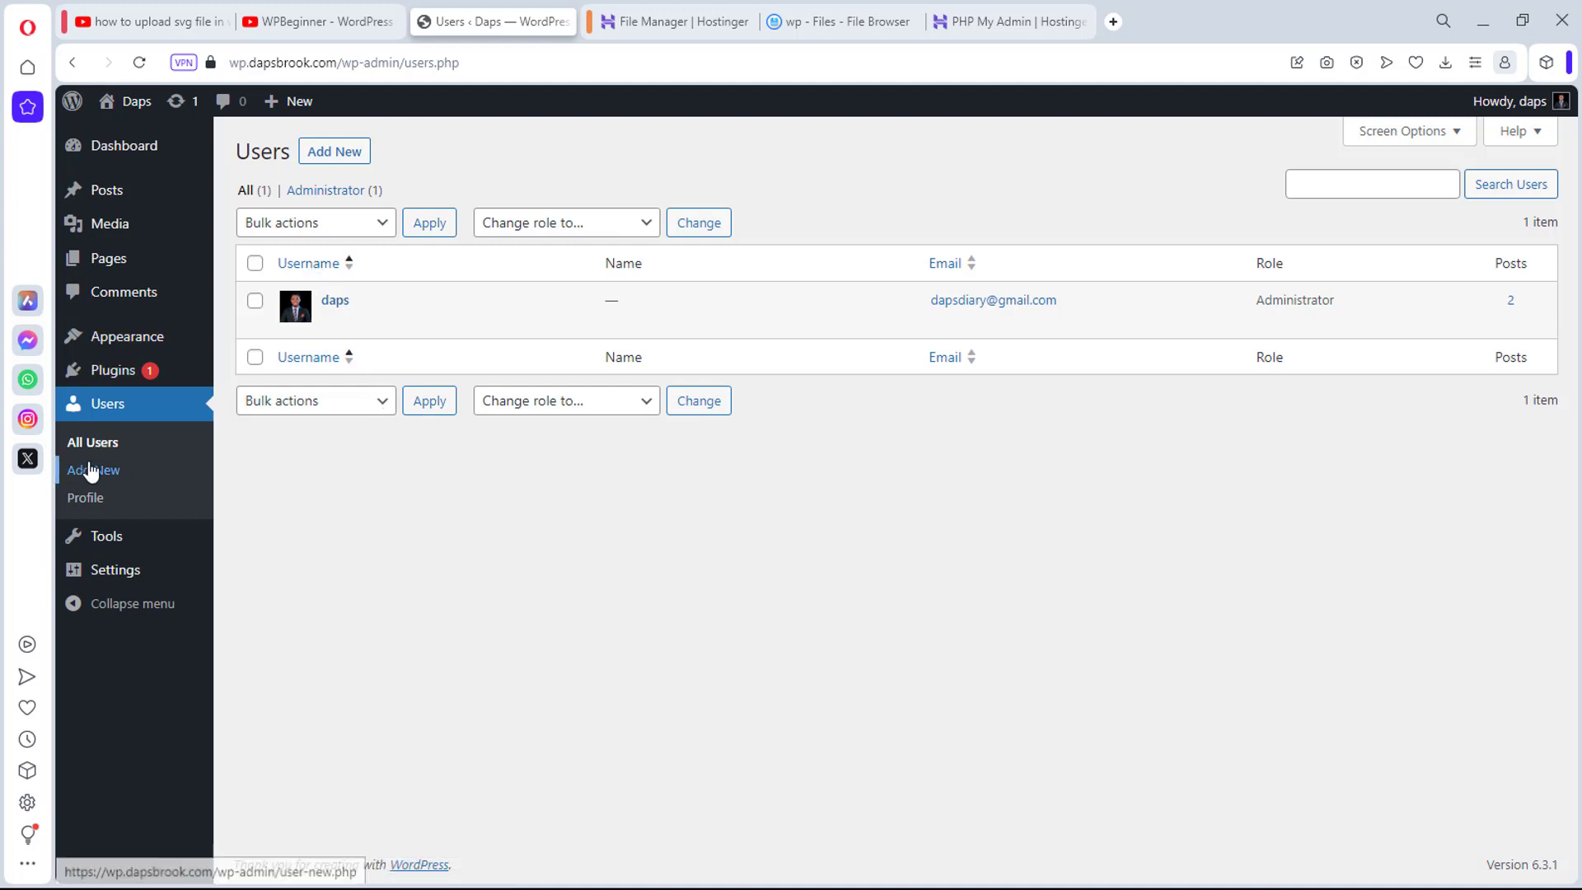
mouse_move(1514, 255)
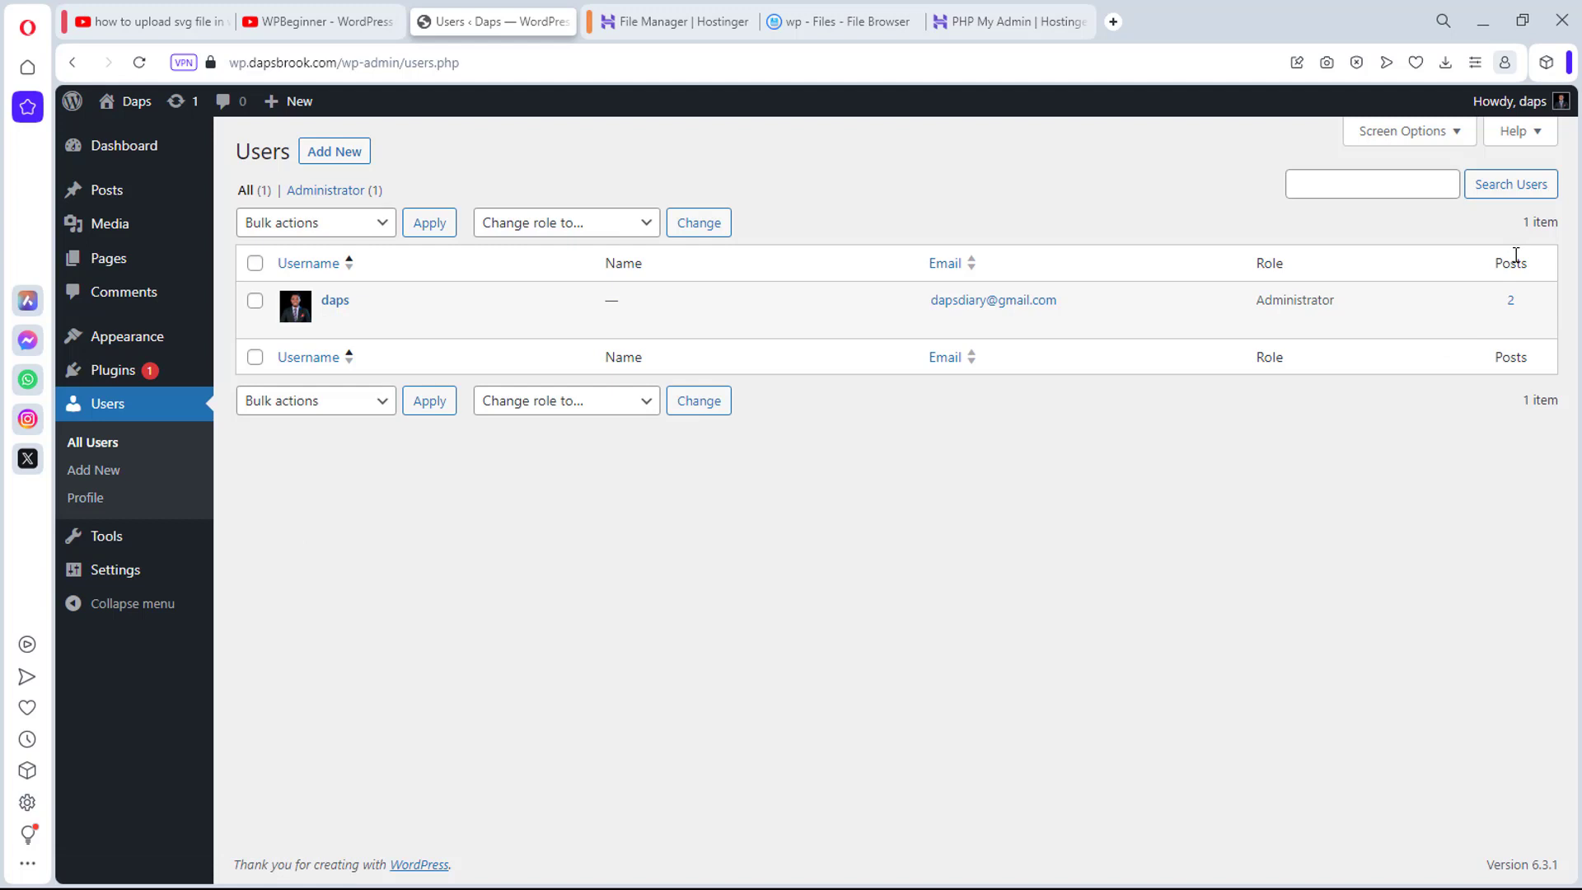
mouse_move(94, 470)
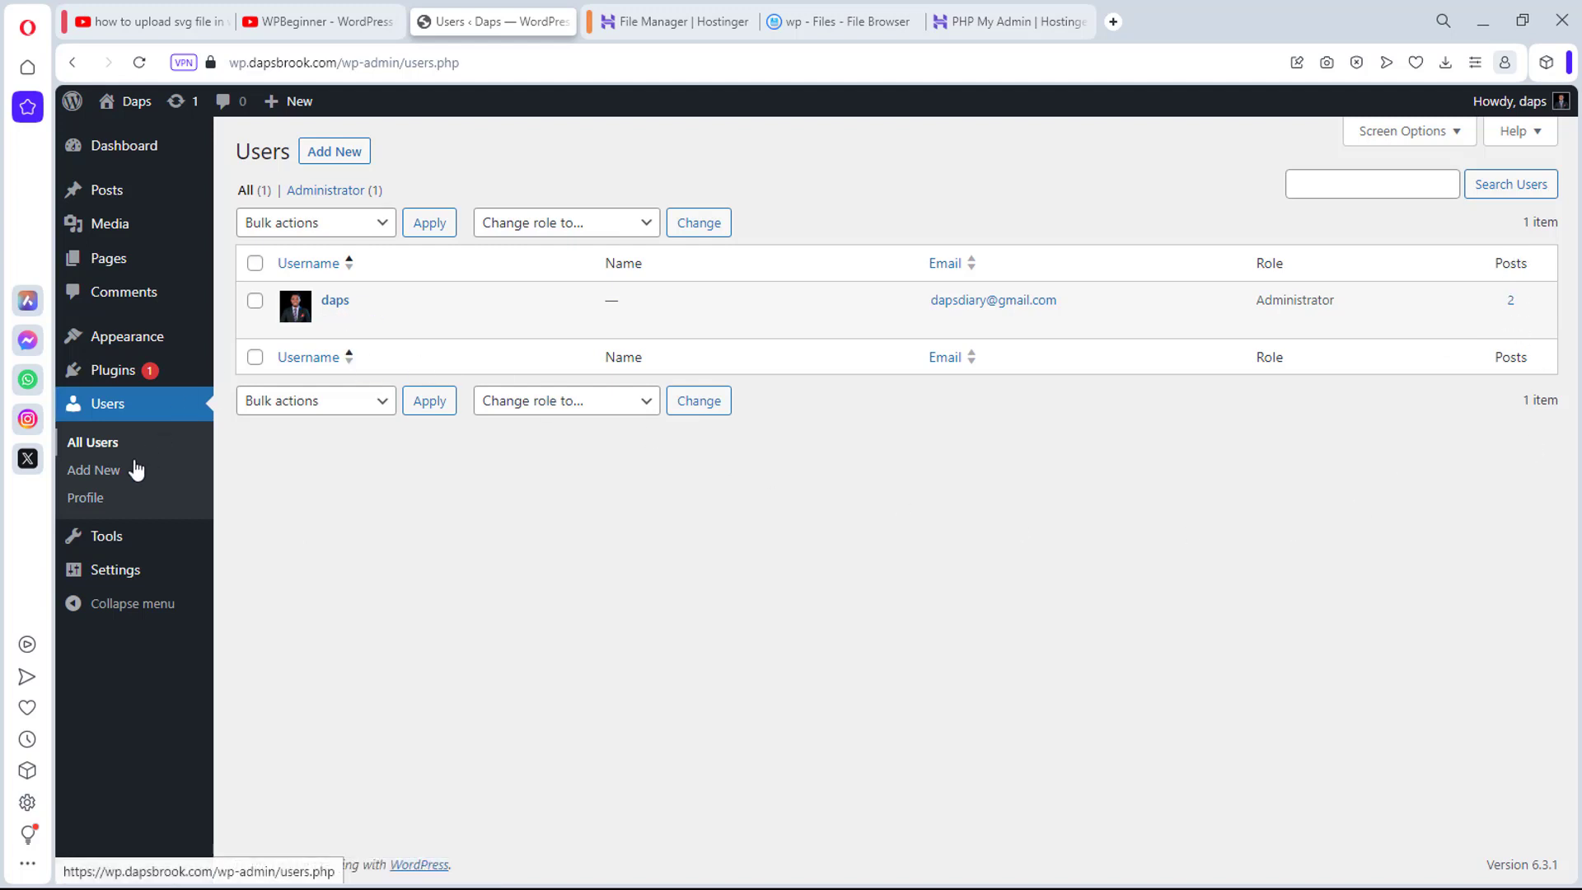
left_click(93, 470)
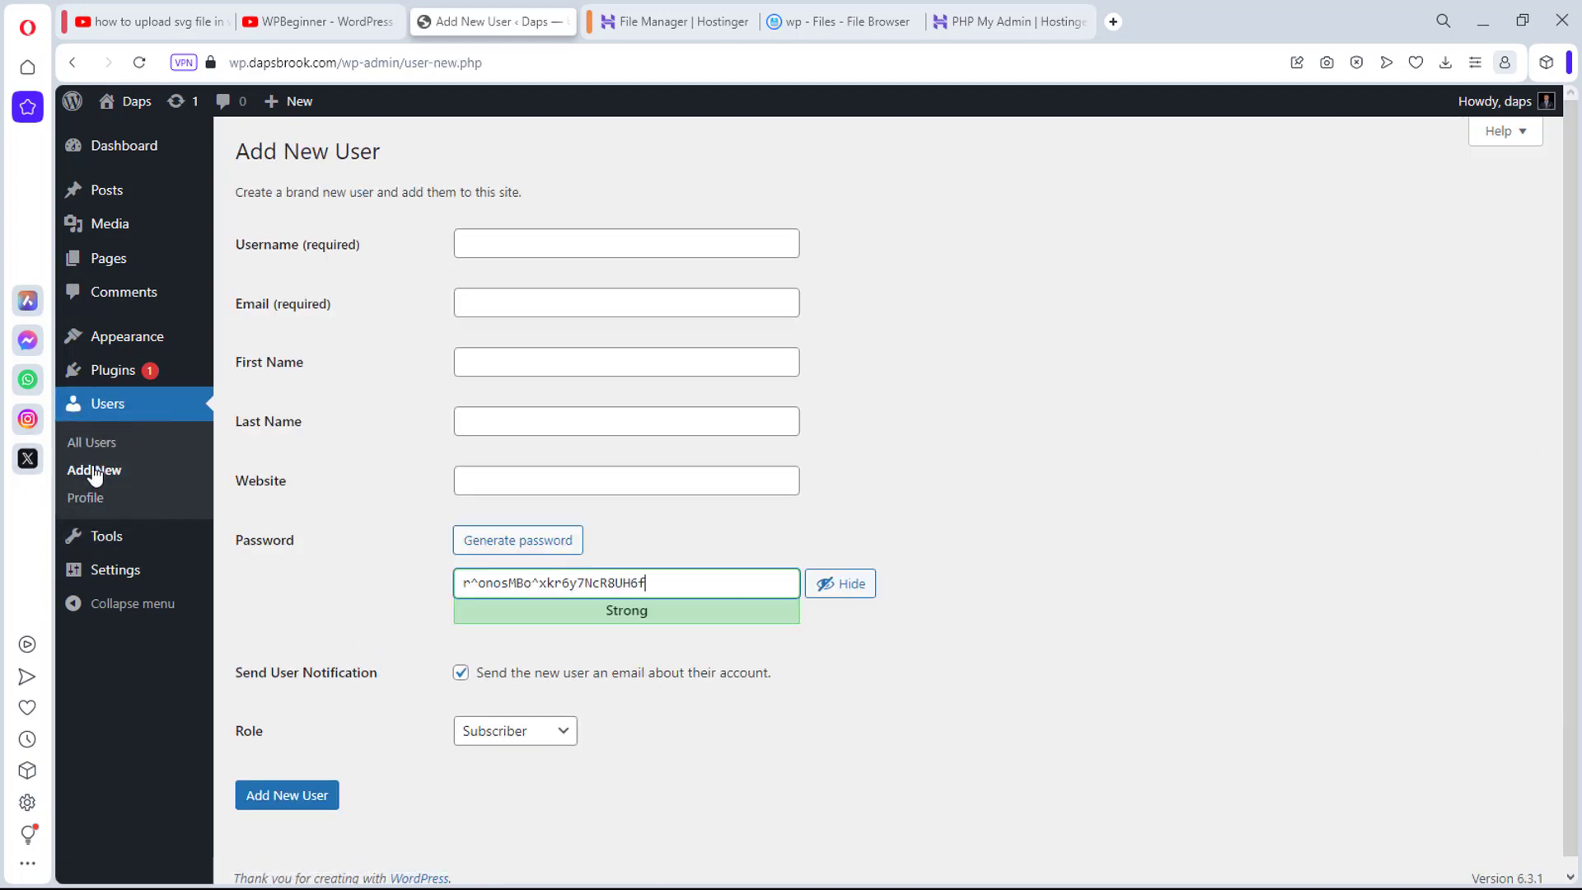
left_click(625, 243)
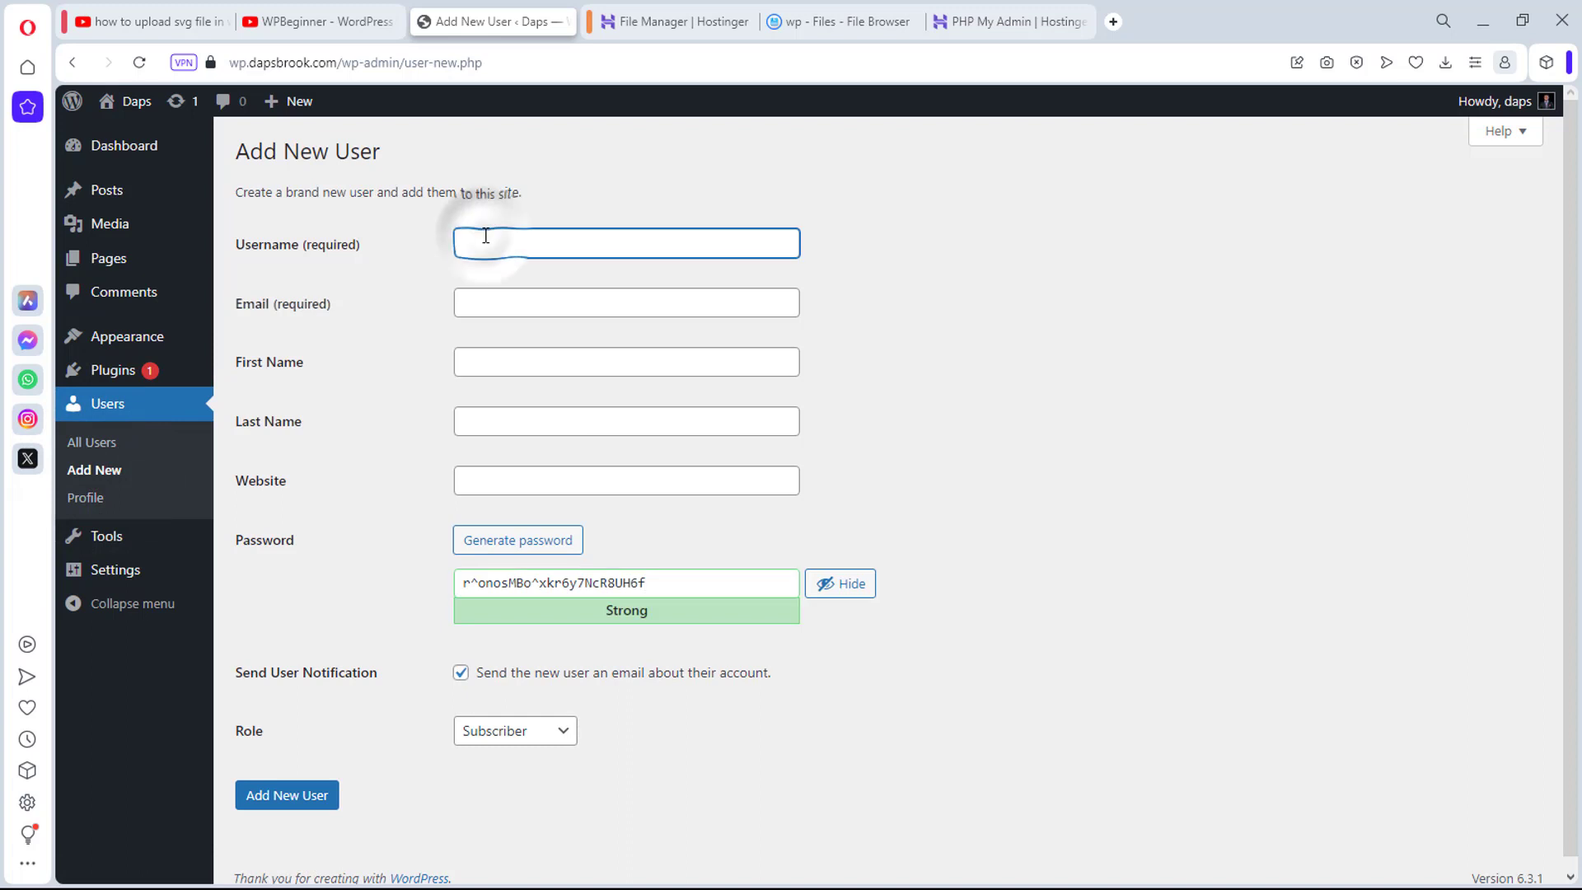
type("D")
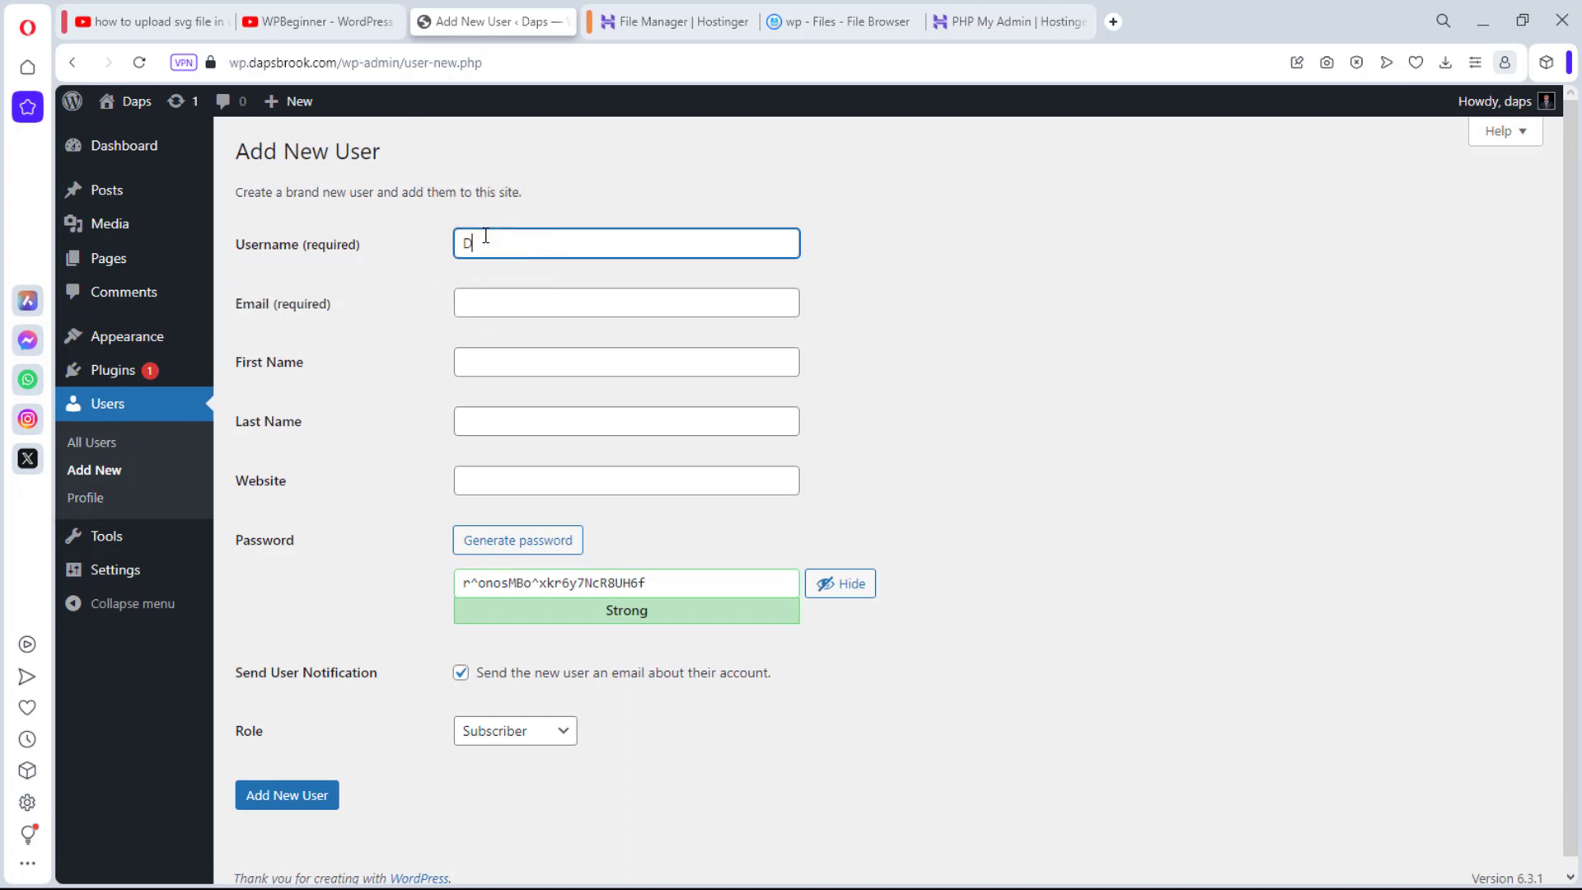
type("aps")
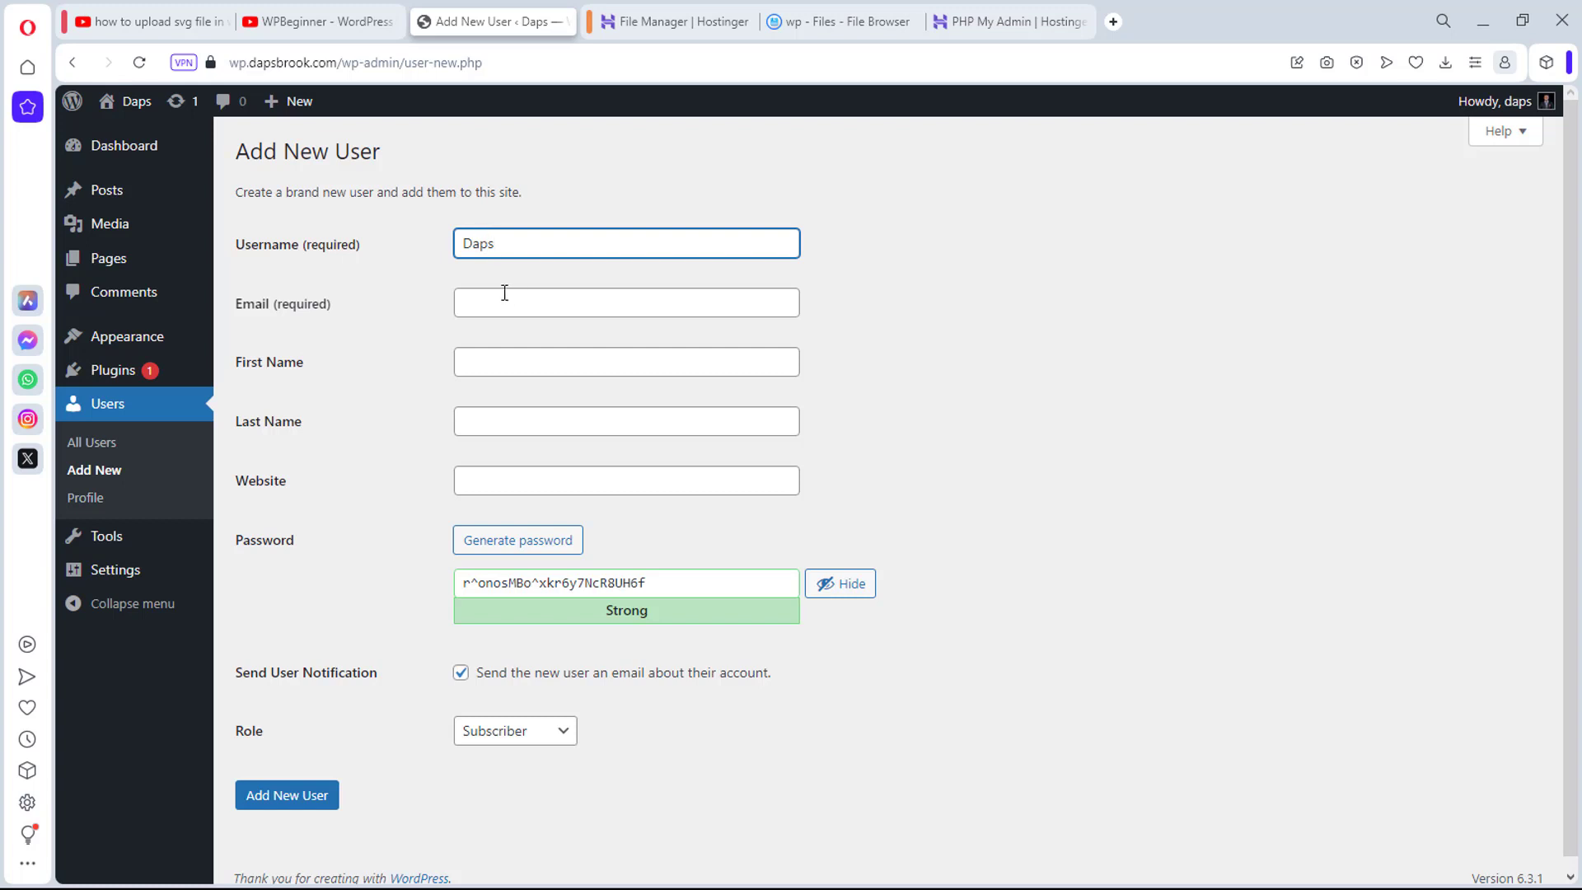
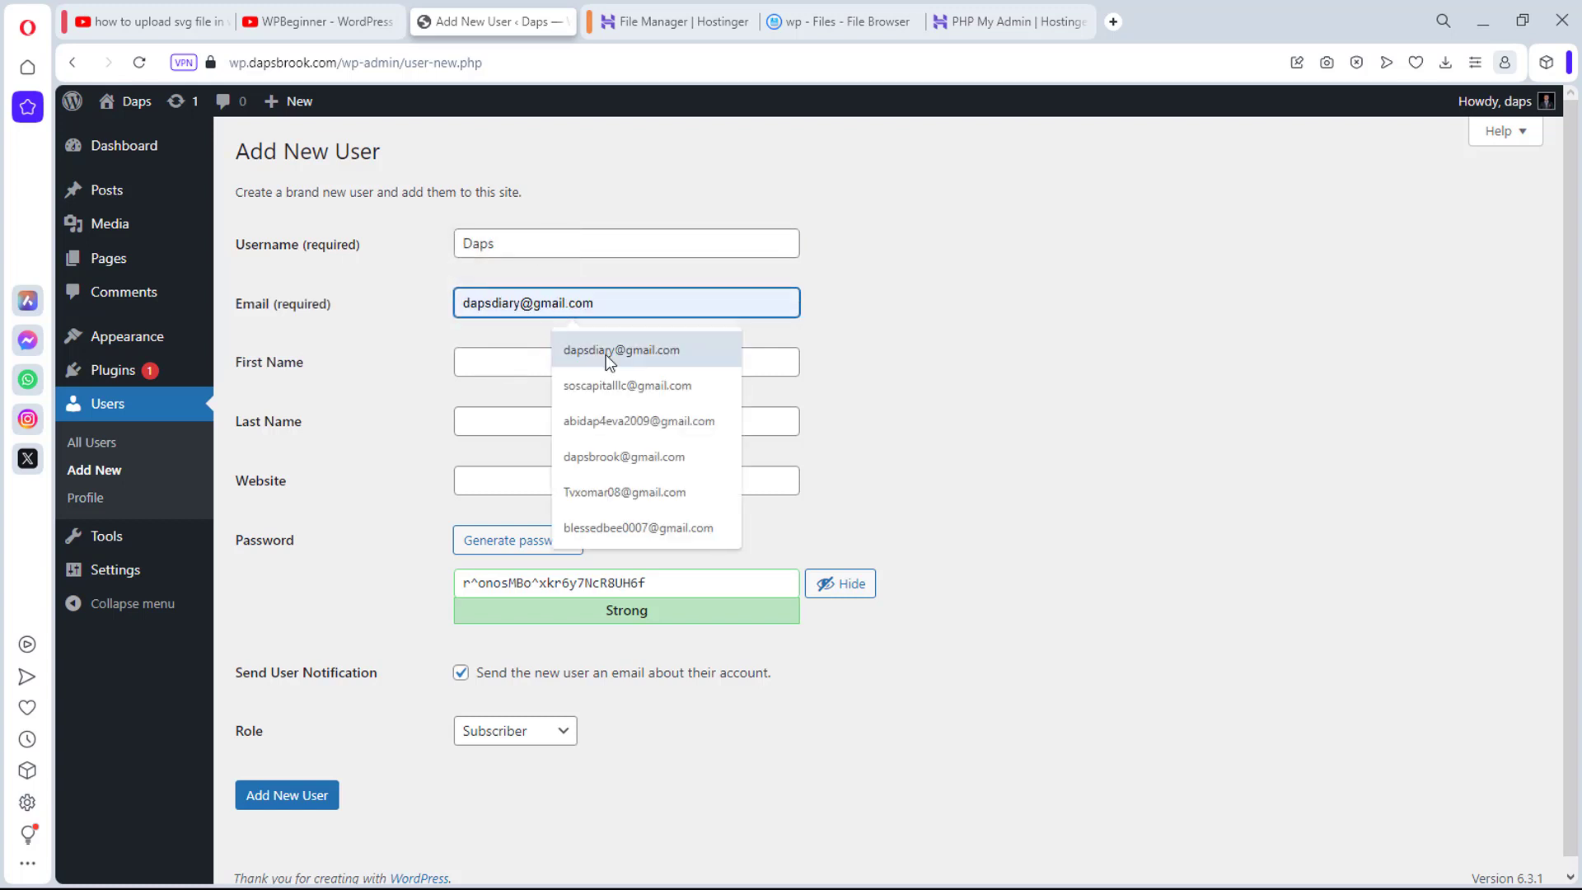
left_click(638, 421)
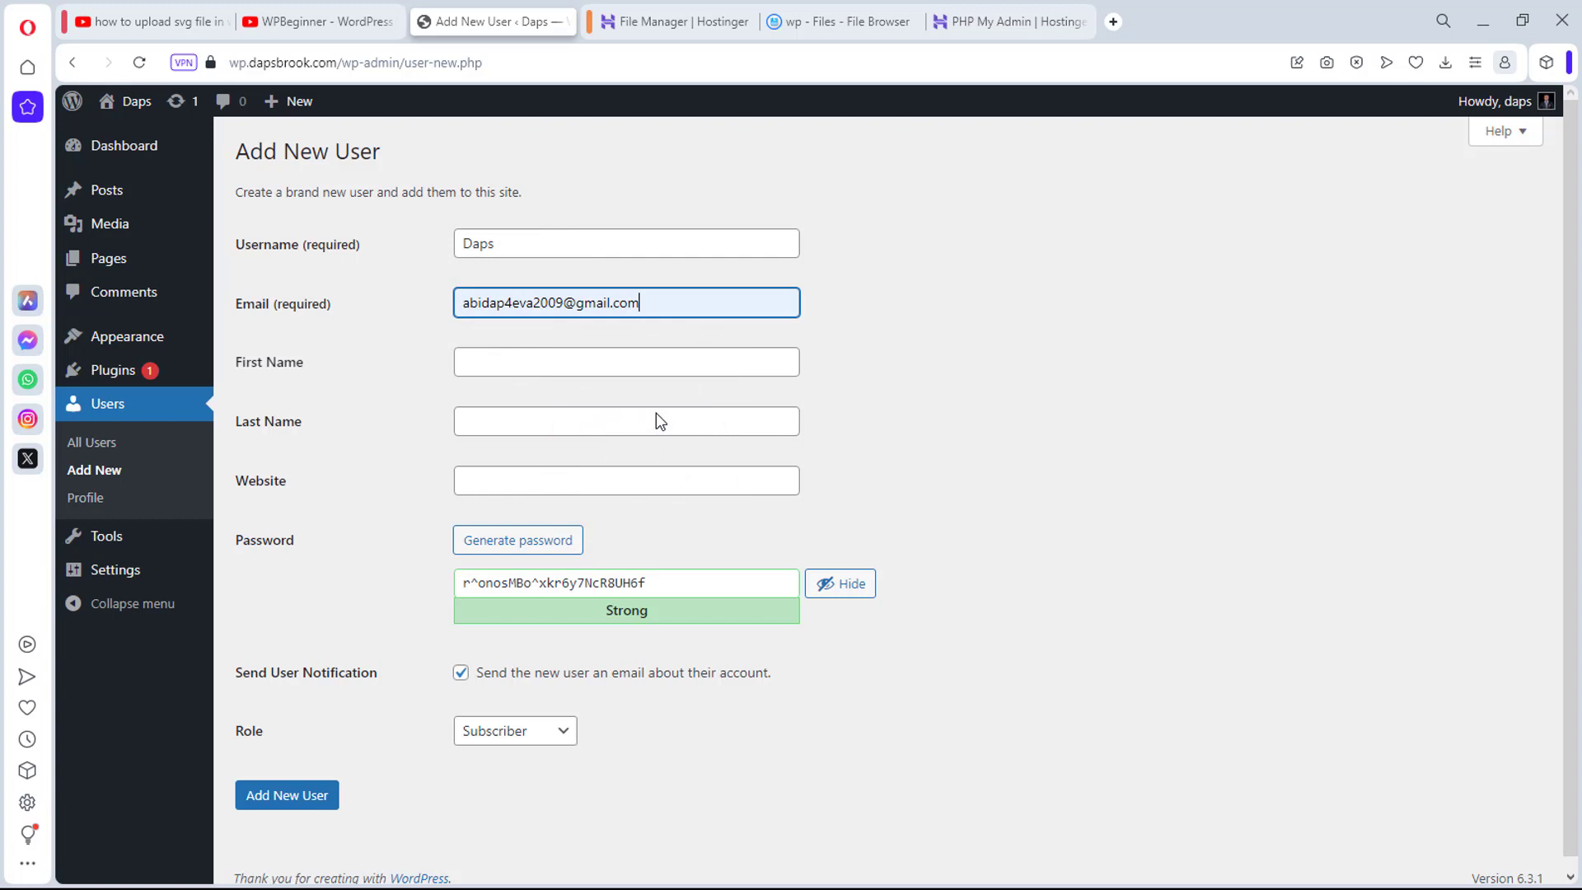
Step: Hide the generated password, set the role to Administrator, and submit the user
left_click(626, 584)
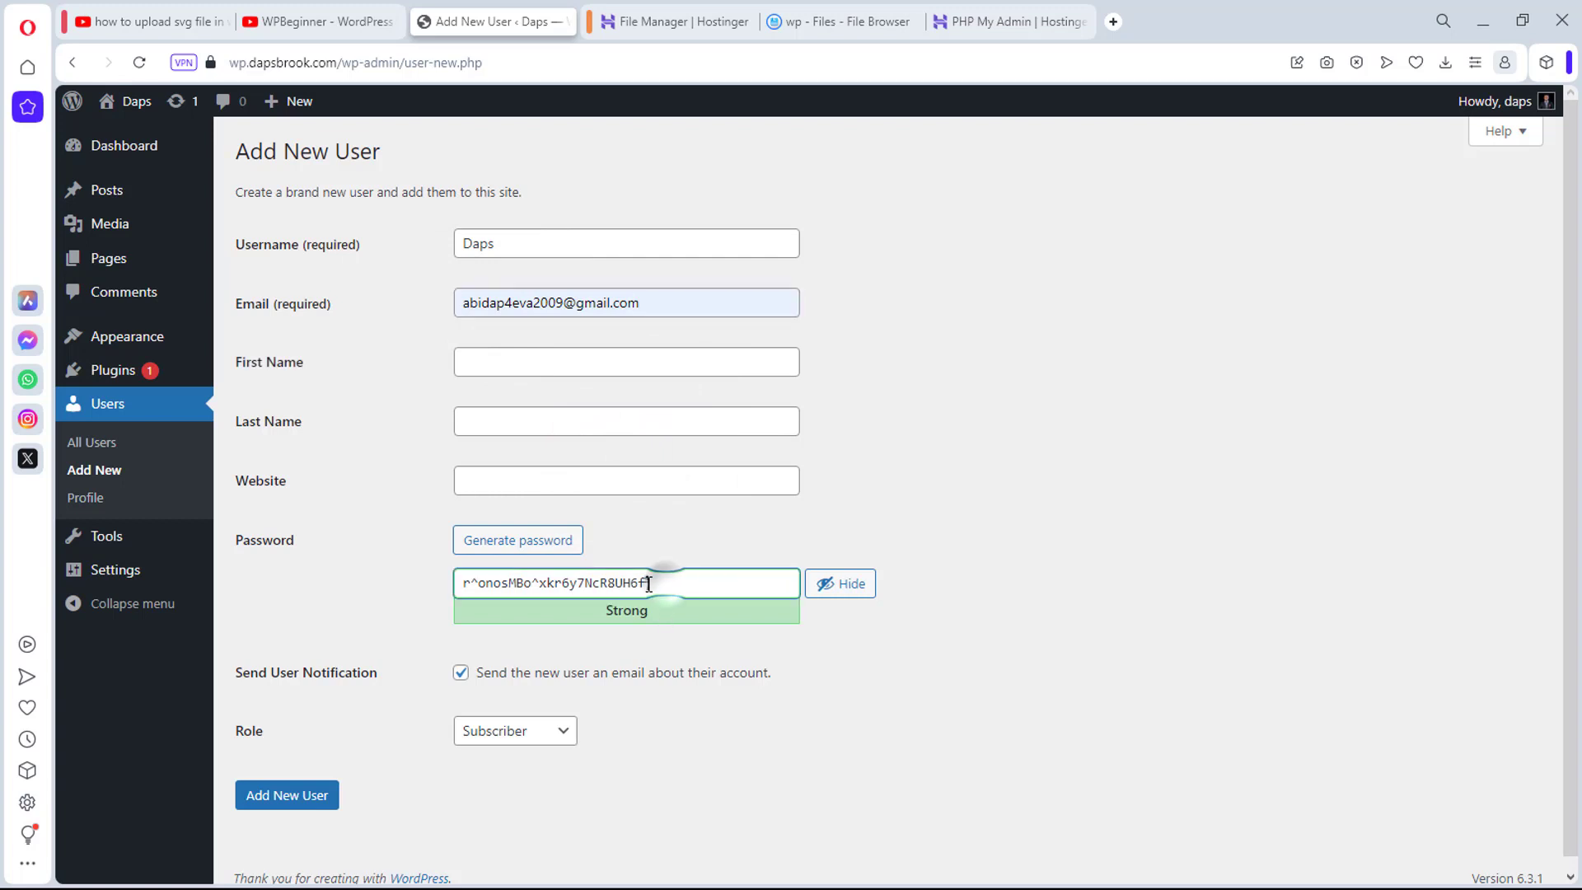
left_click(841, 584)
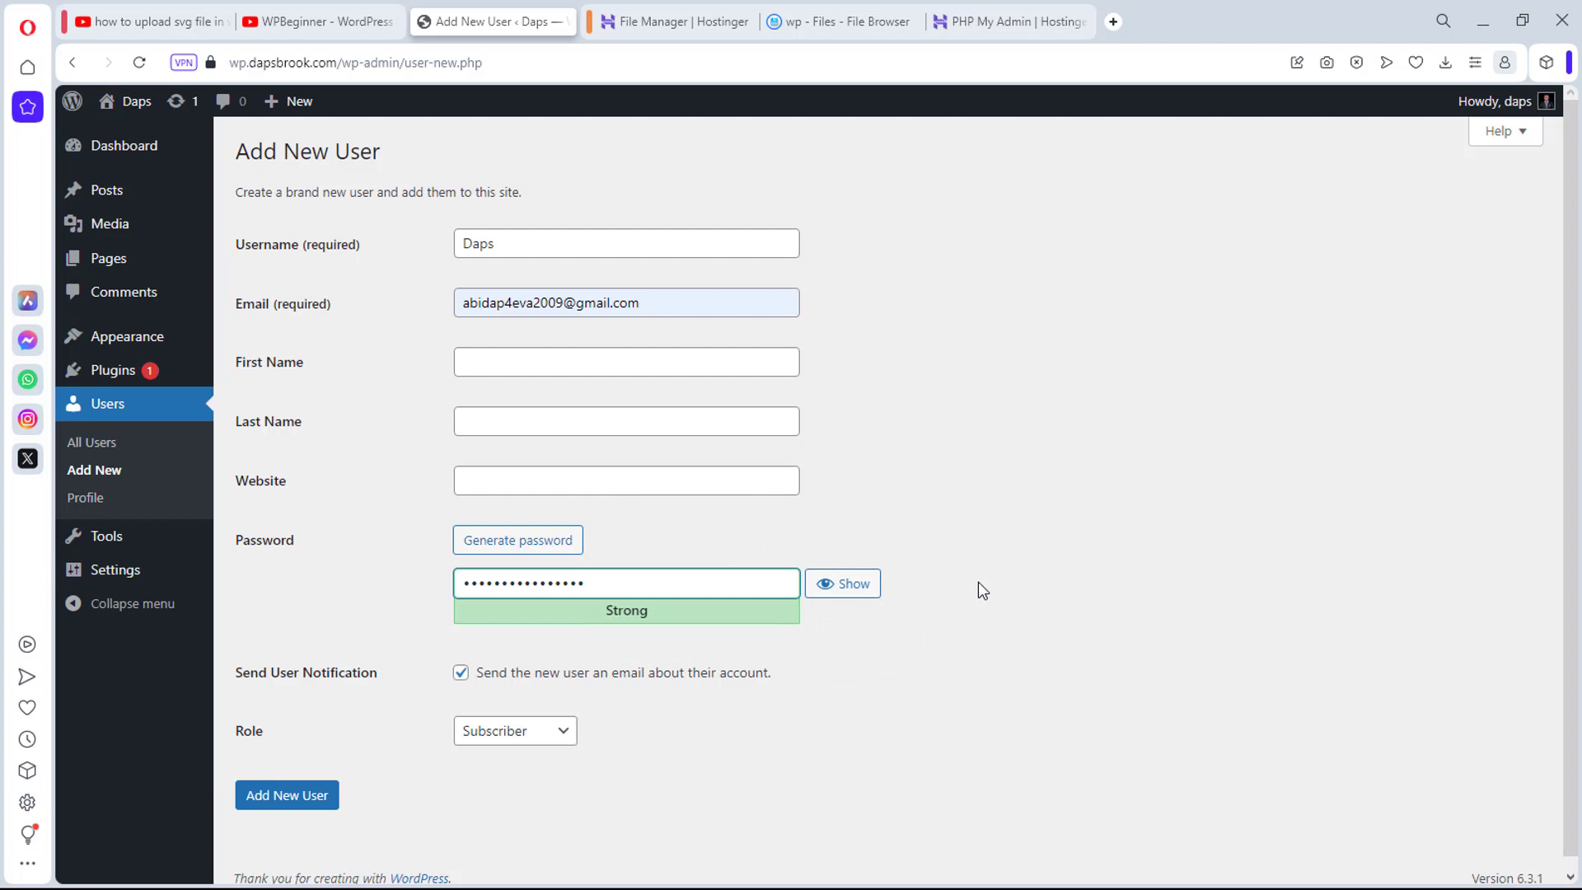
scroll("down", 3)
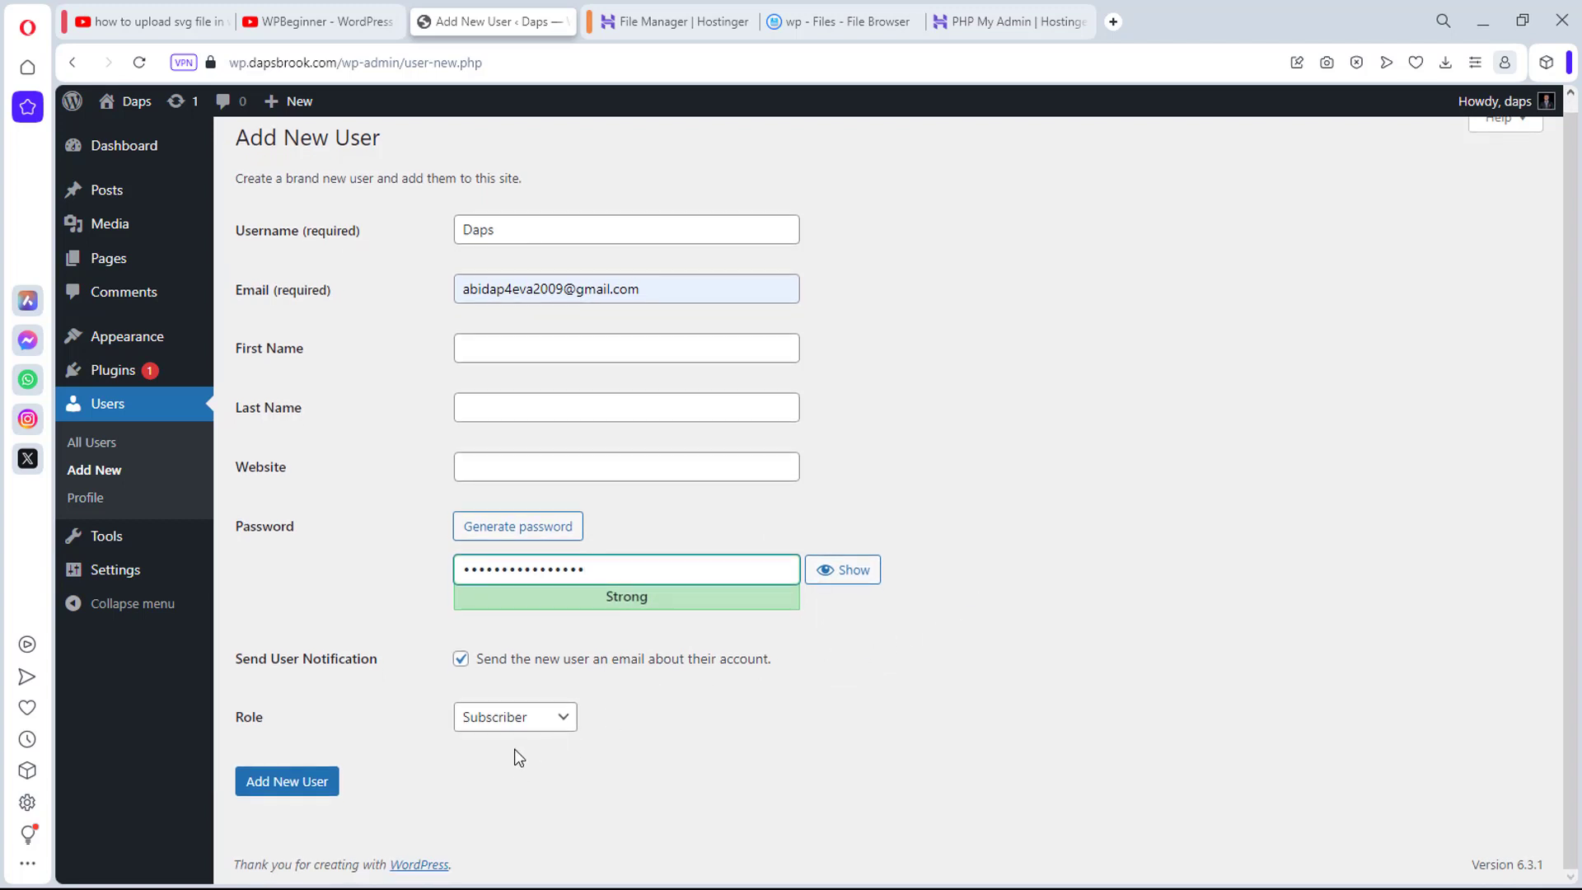
left_click(513, 716)
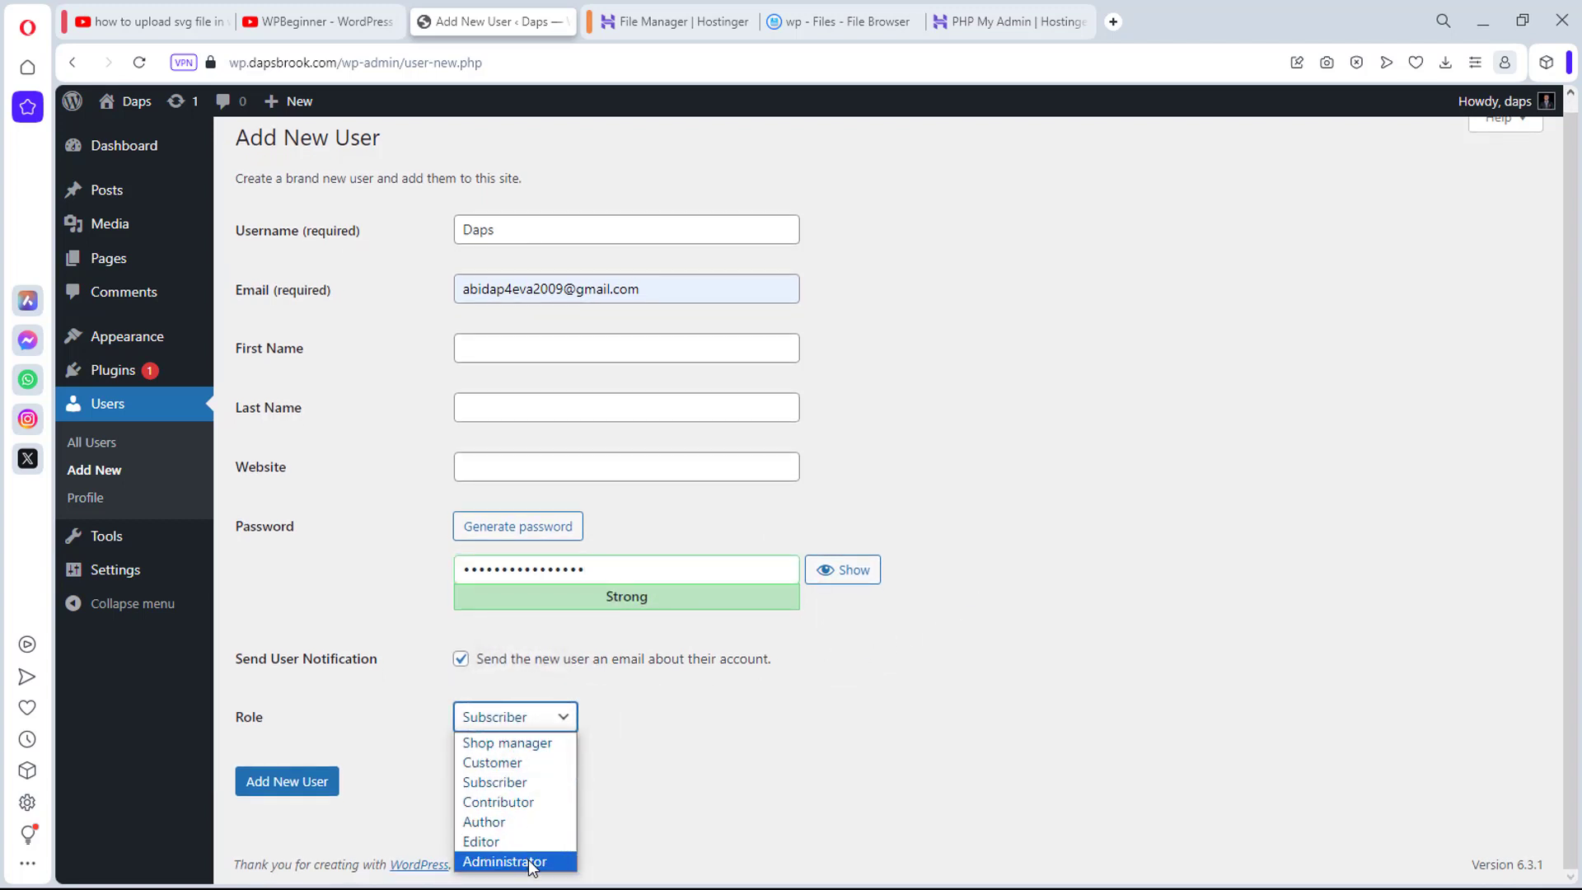
left_click(504, 860)
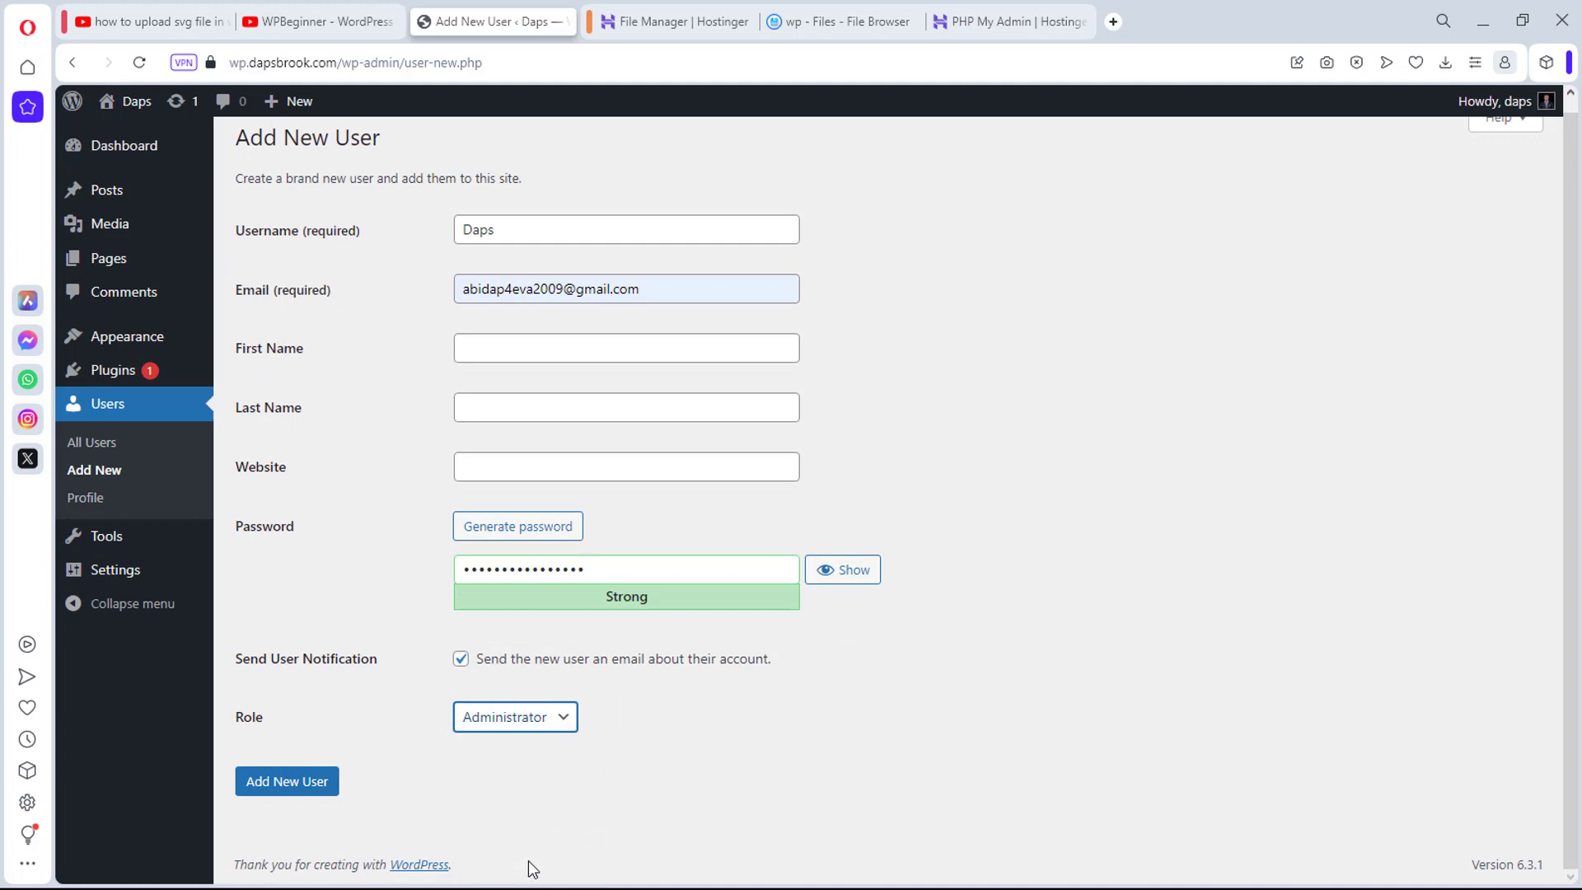
left_click(287, 782)
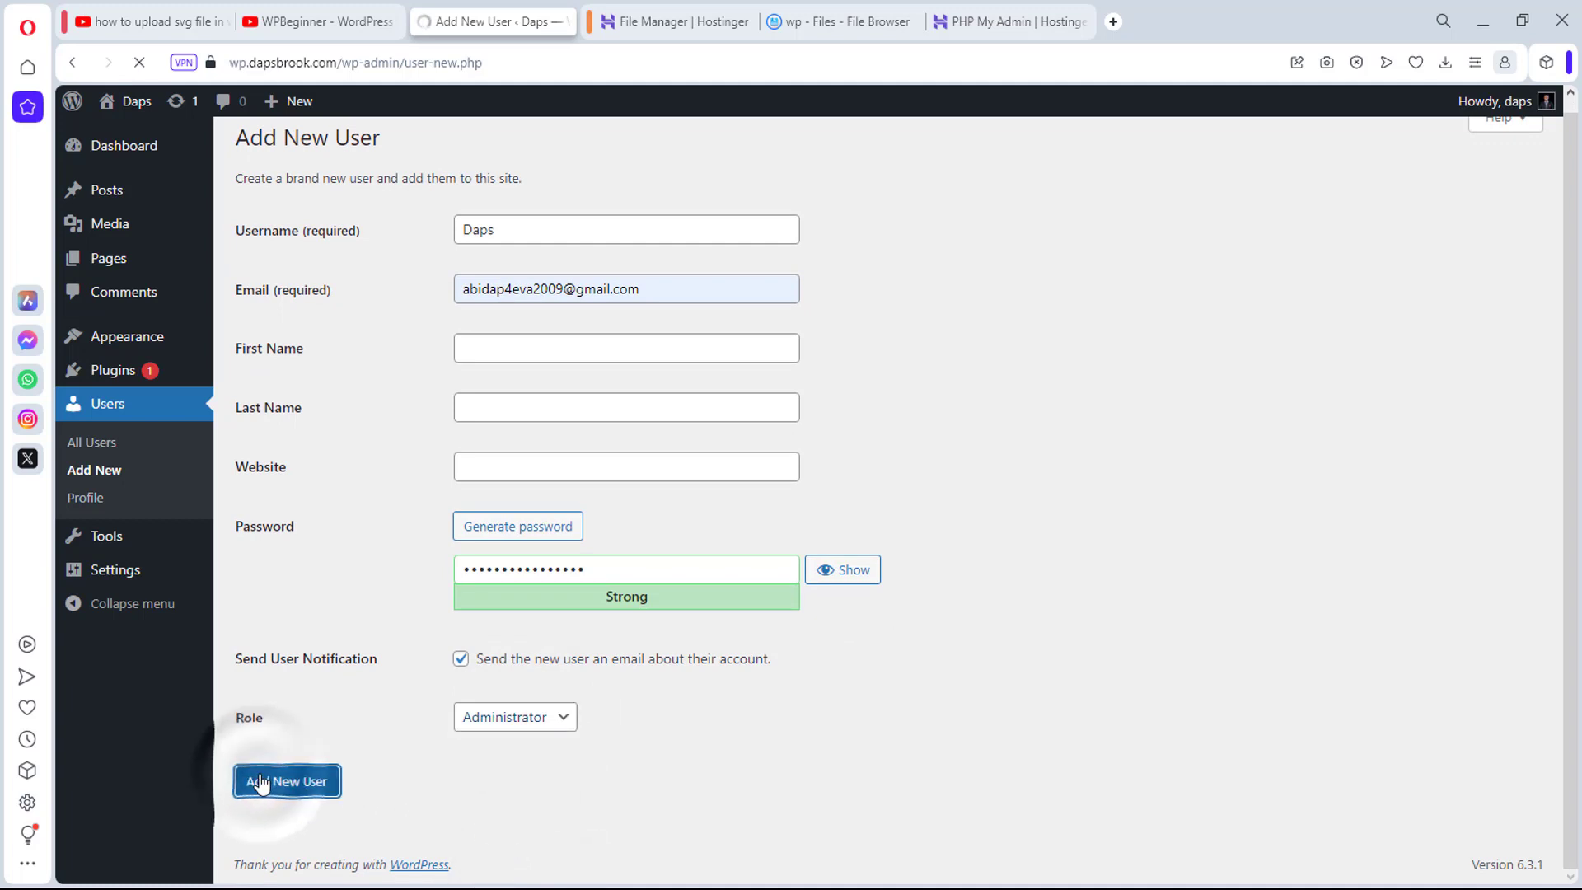
Step: Change the rejected username to 'Daps Tutorial', hide the password, and create the administrator
left_click(287, 782)
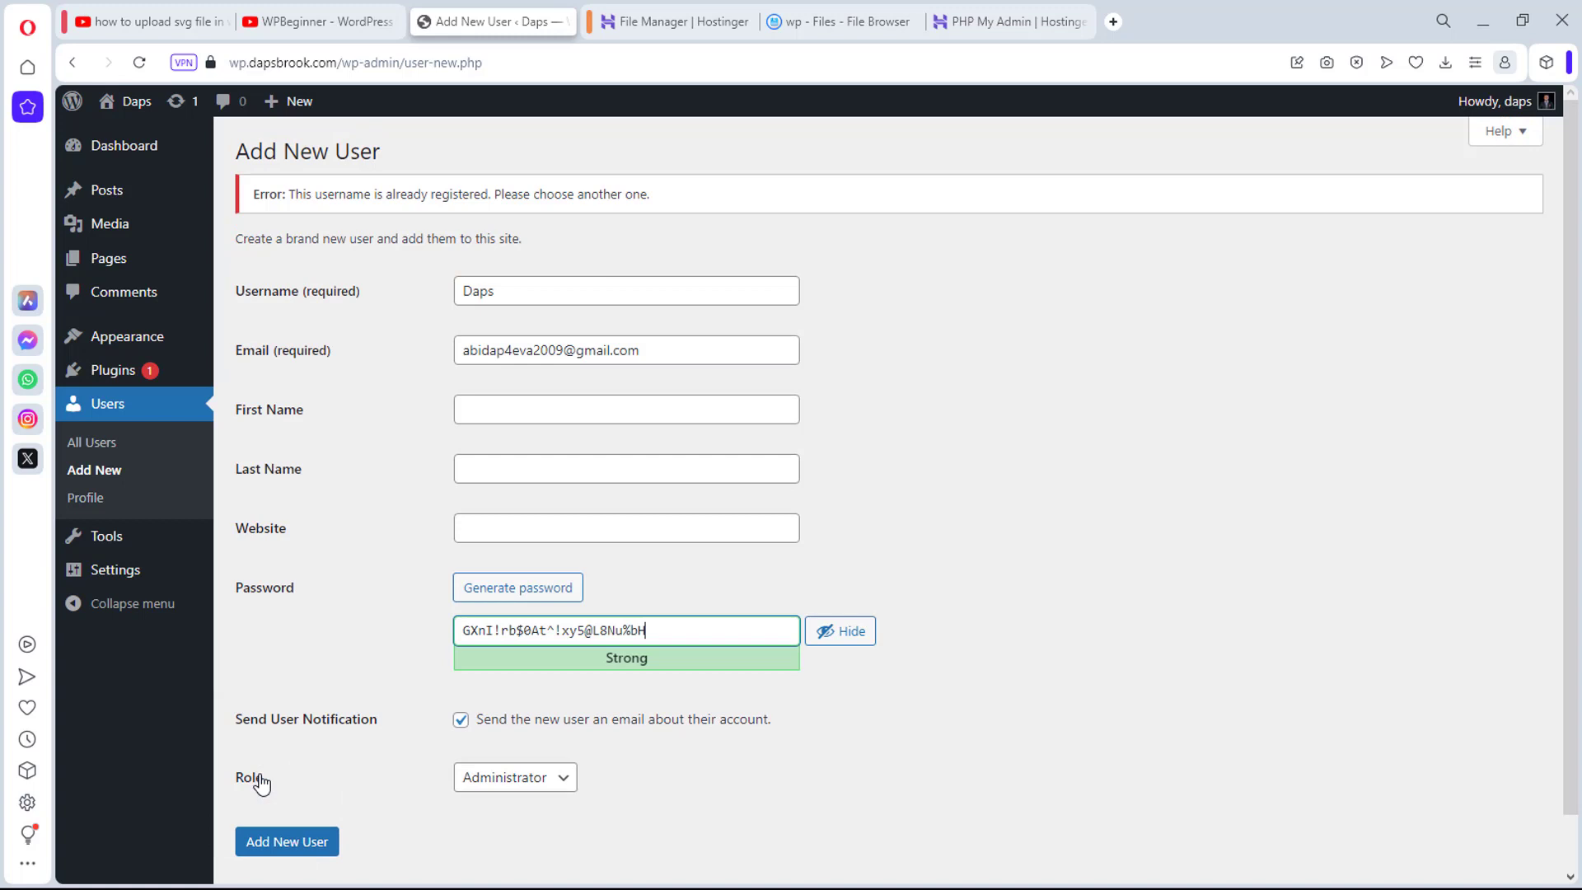
mouse_move(502, 218)
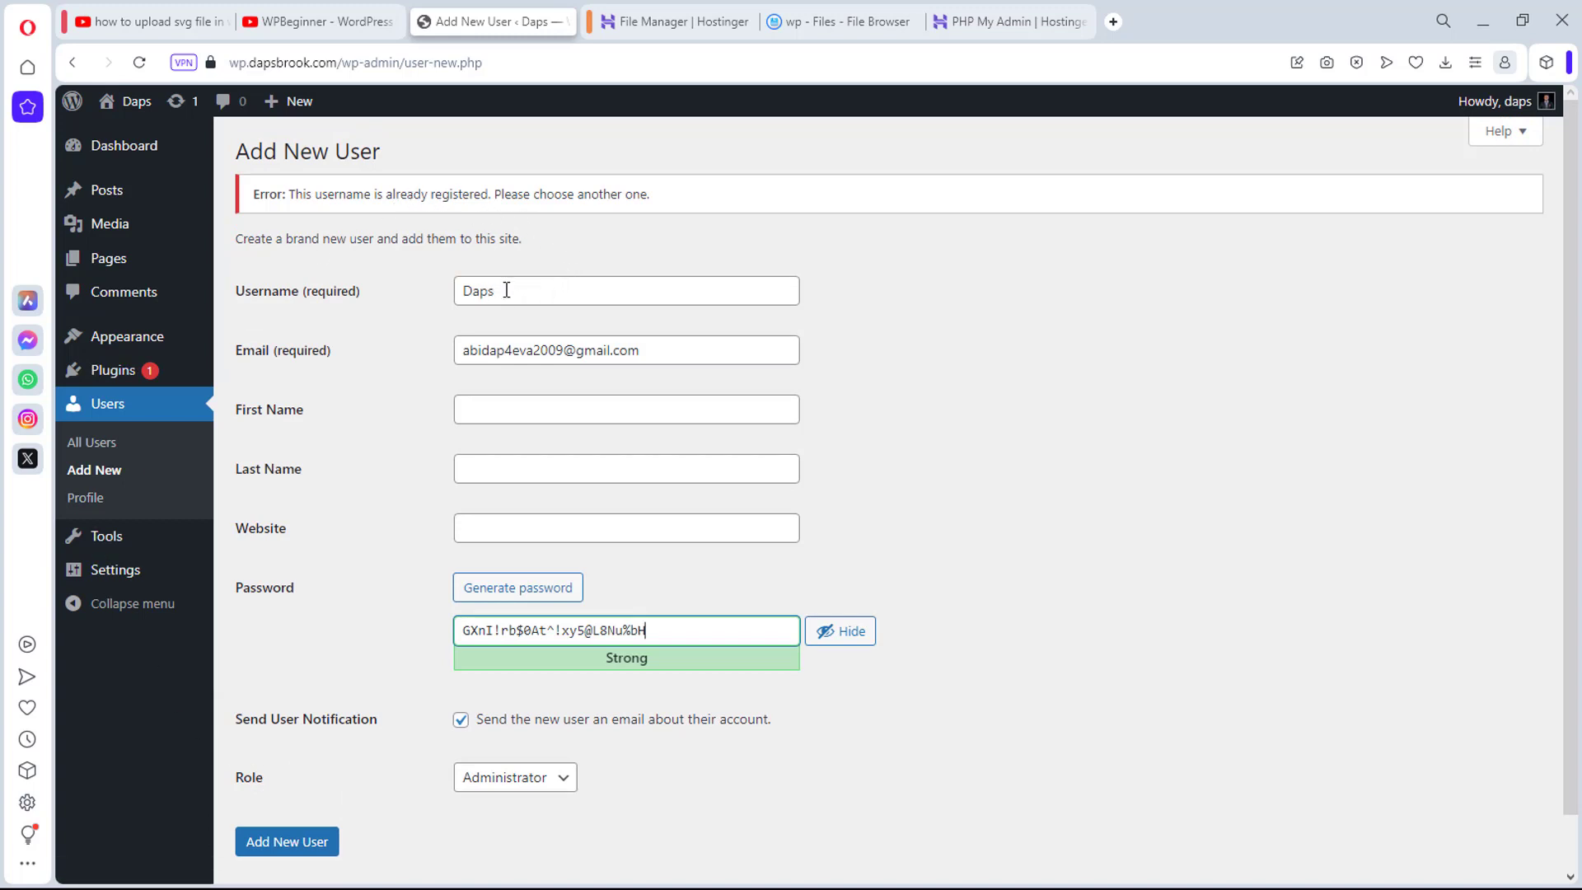
left_click(626, 291)
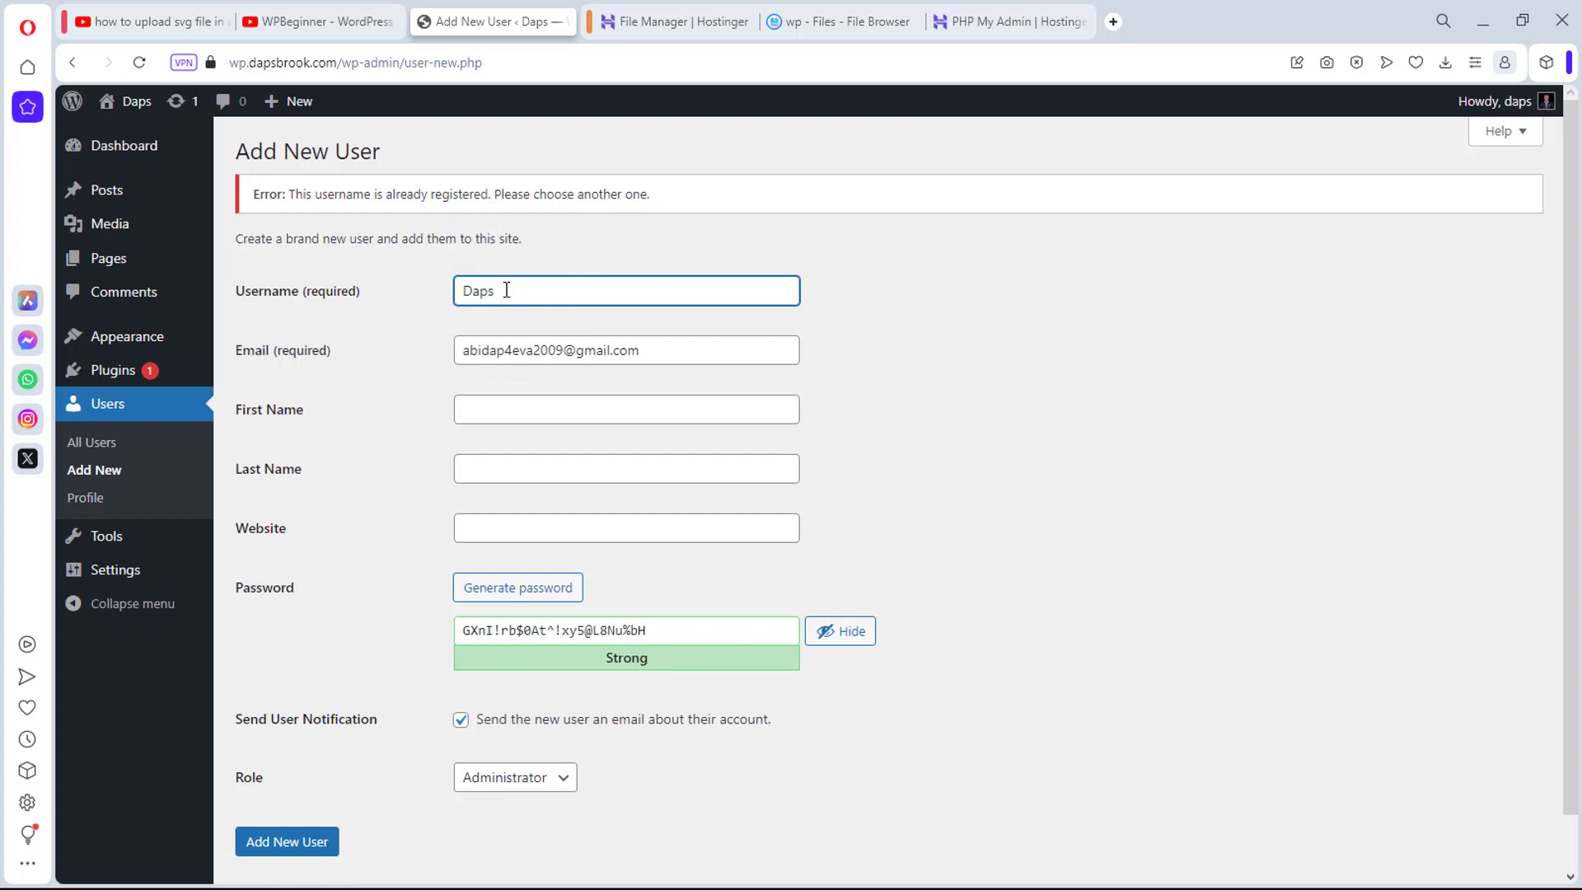
type("Tutor")
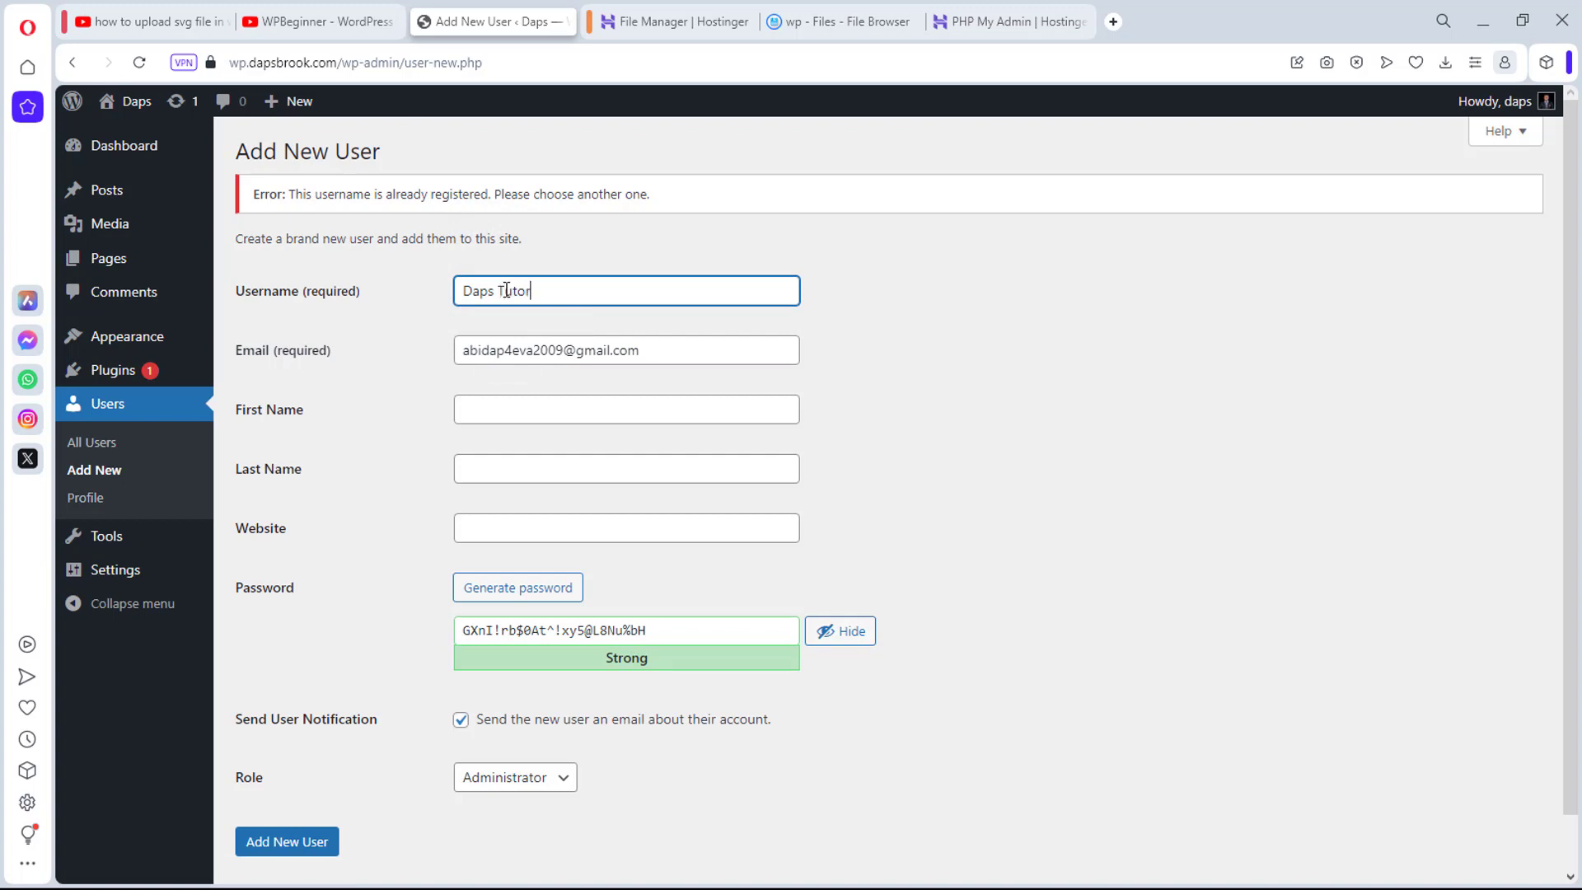
type("ial")
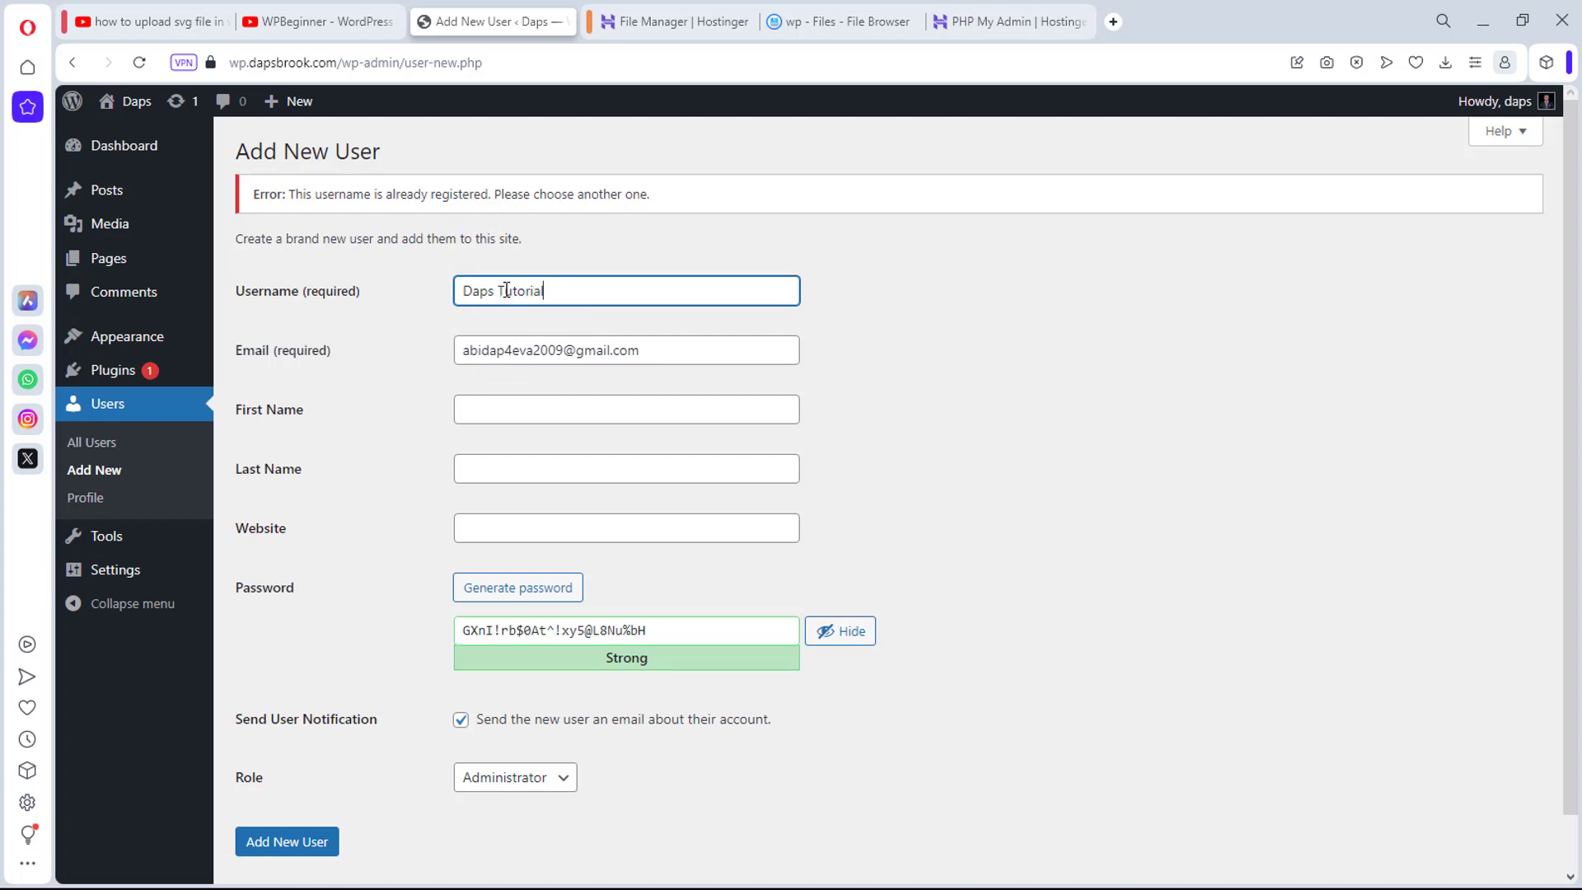
mouse_move(335, 792)
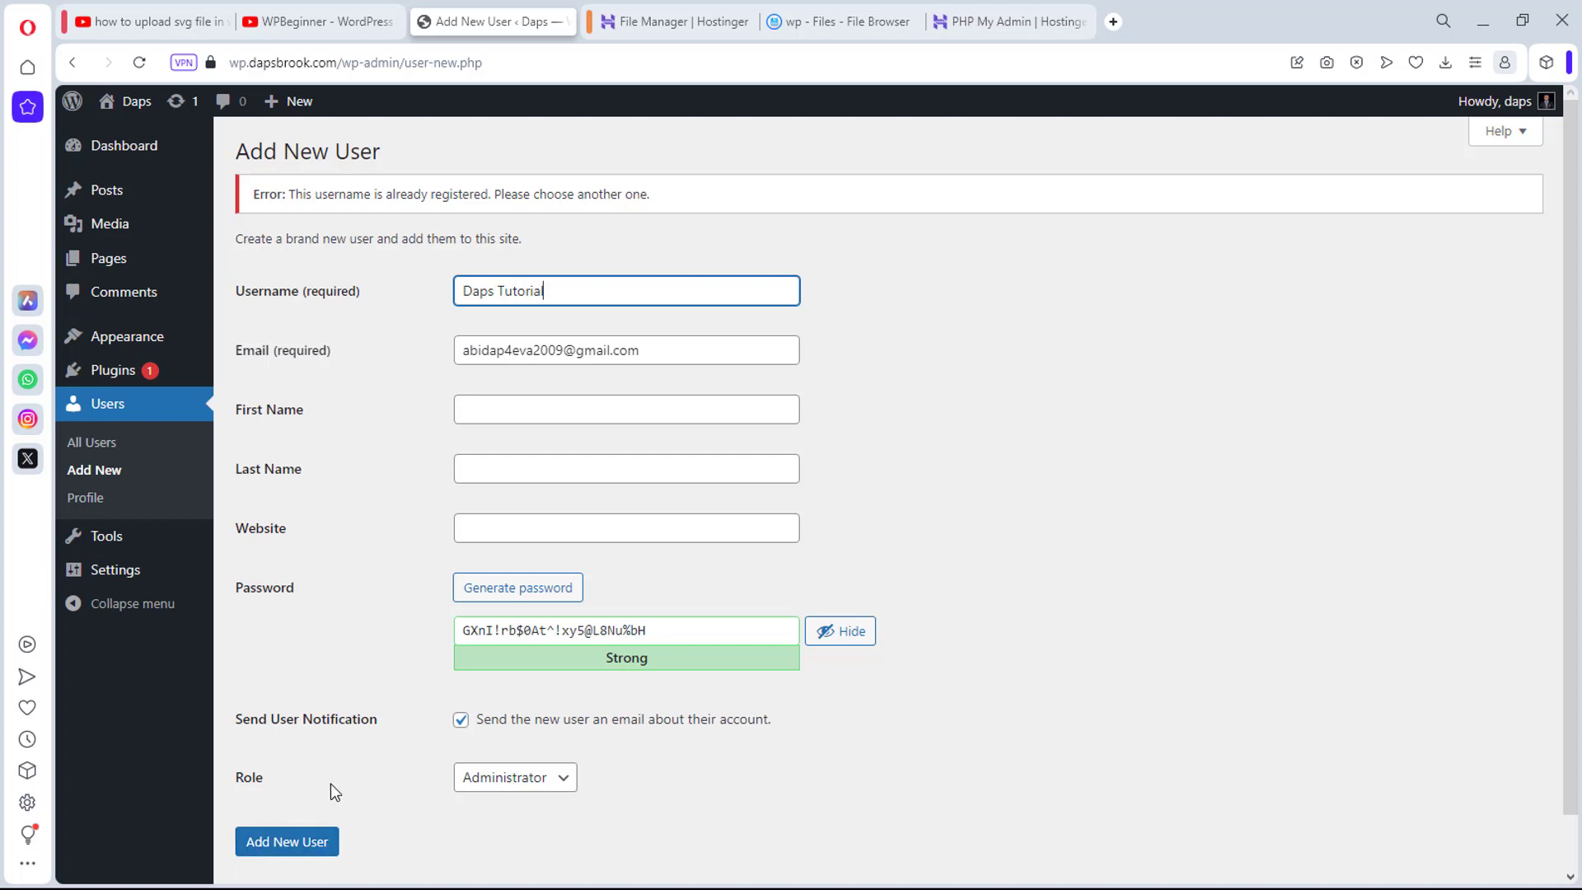
left_click(841, 631)
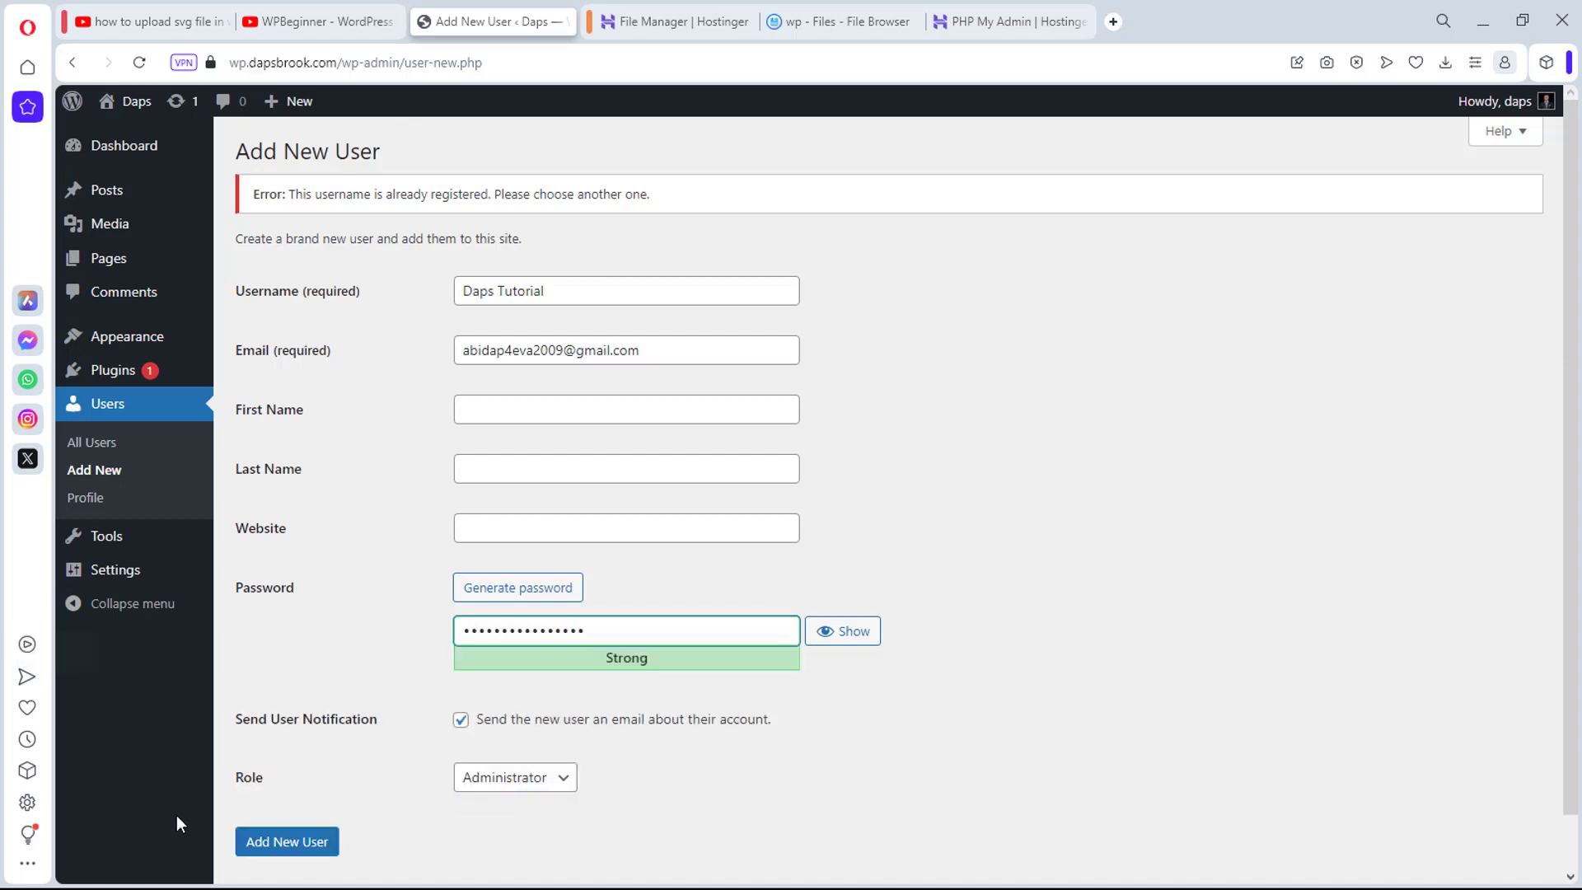
left_click(286, 841)
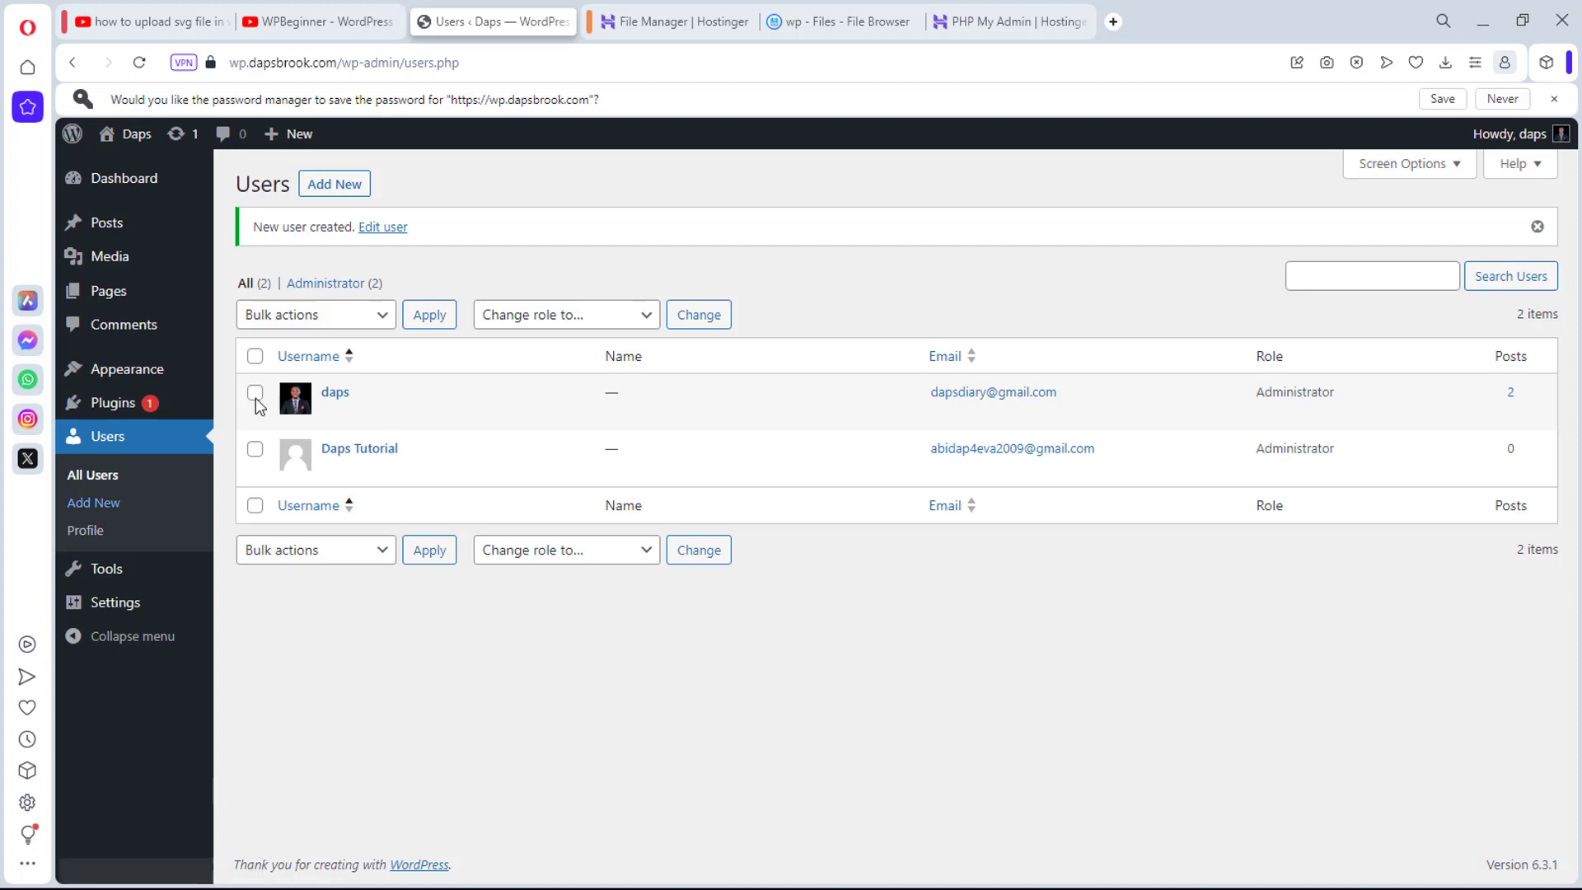
mouse_move(308, 505)
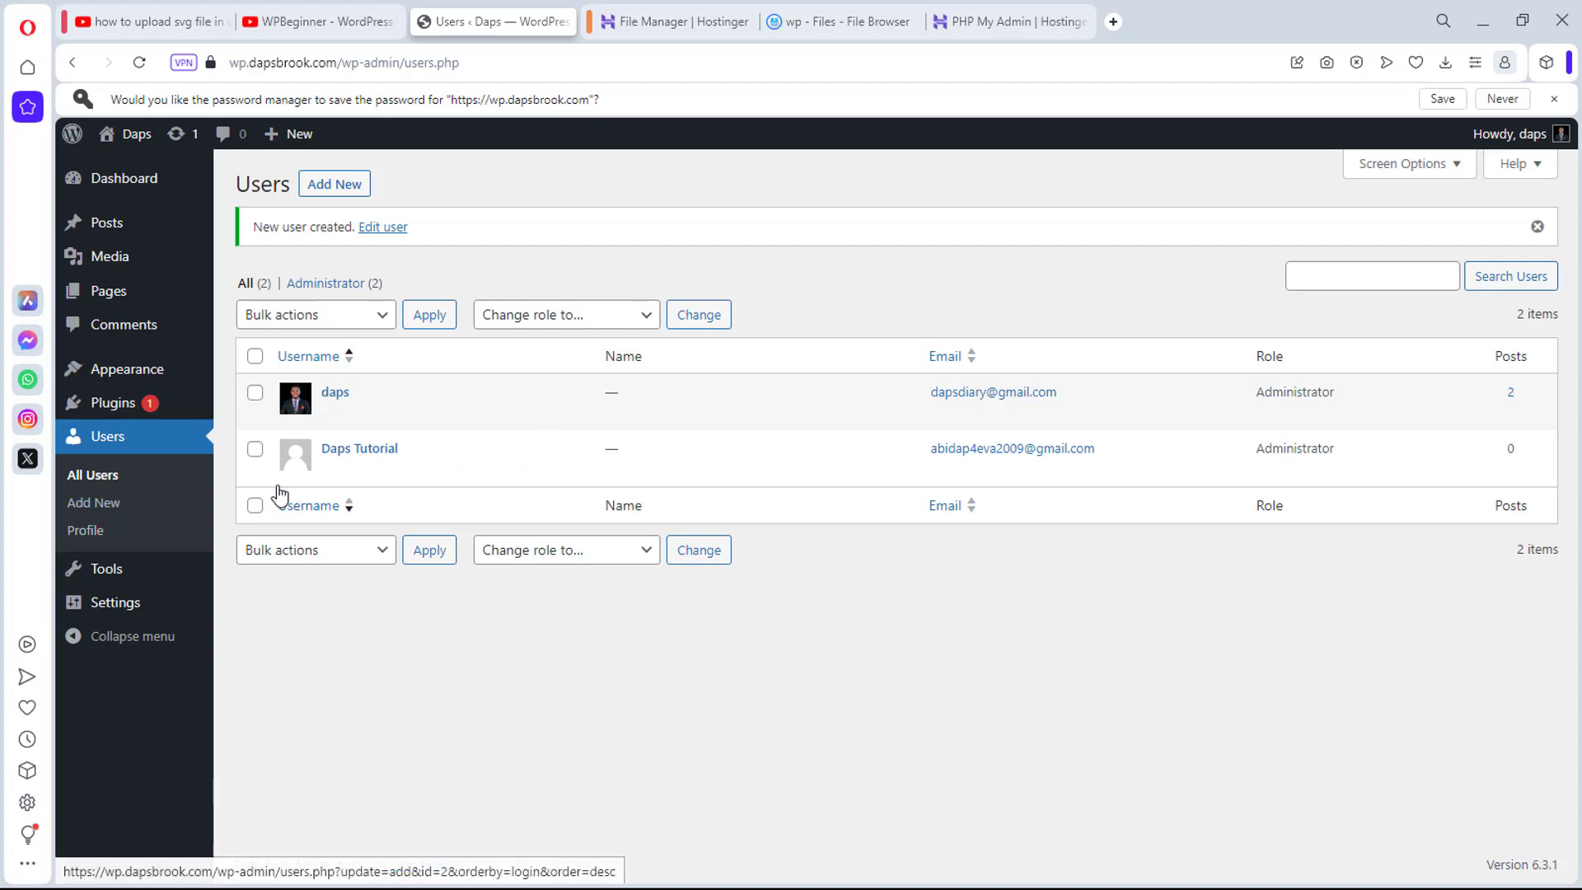
mouse_move(411, 574)
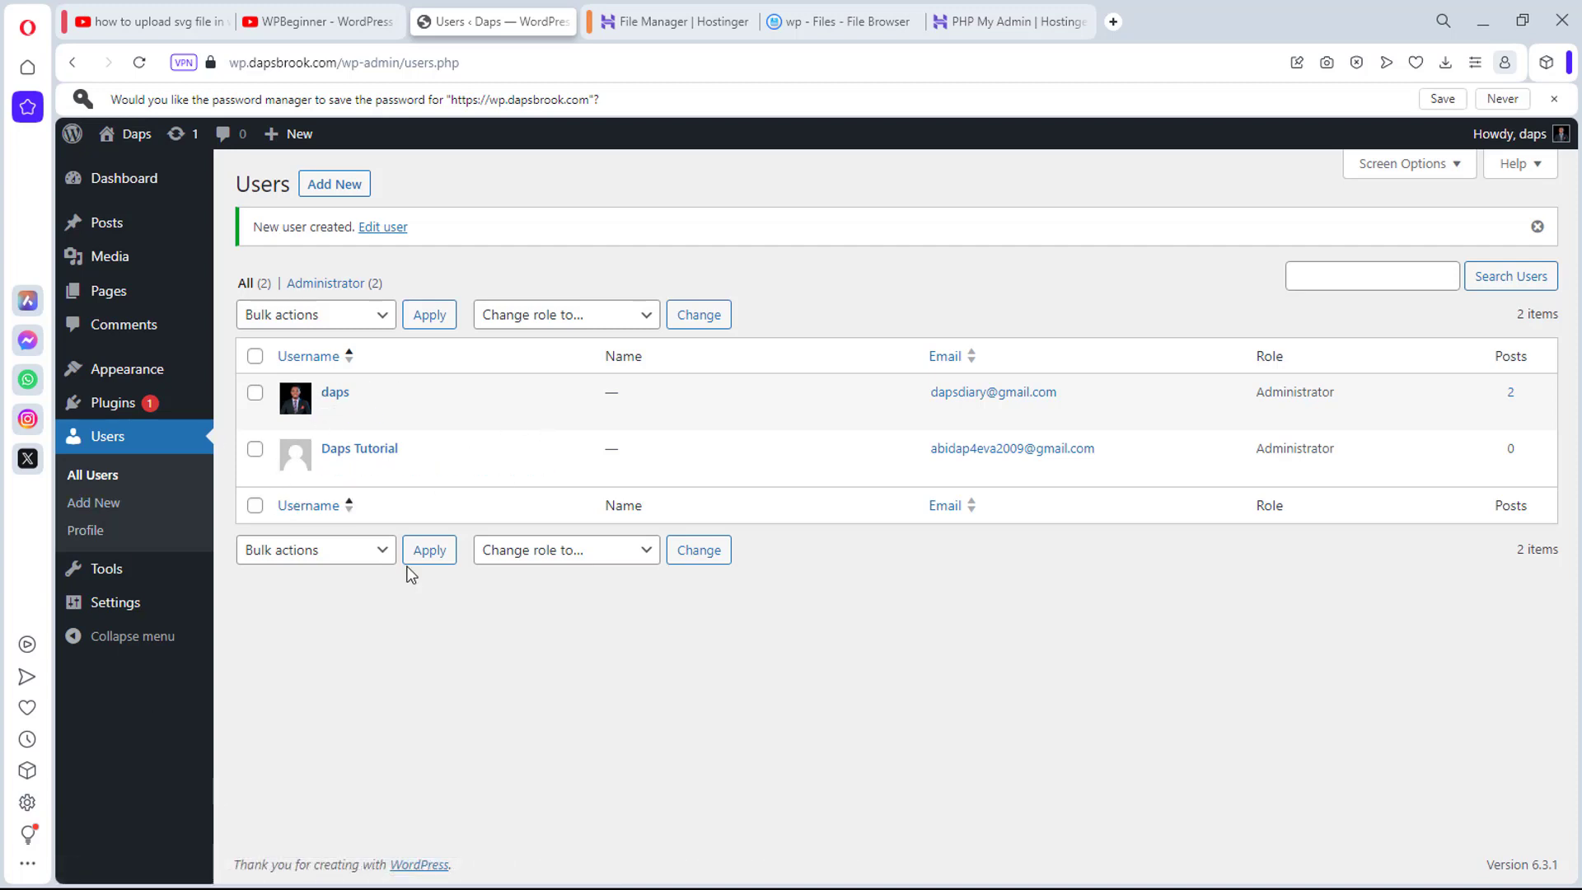
Step: Open the 'Howdy, daps' account menu in the admin bar
left_click(1555, 99)
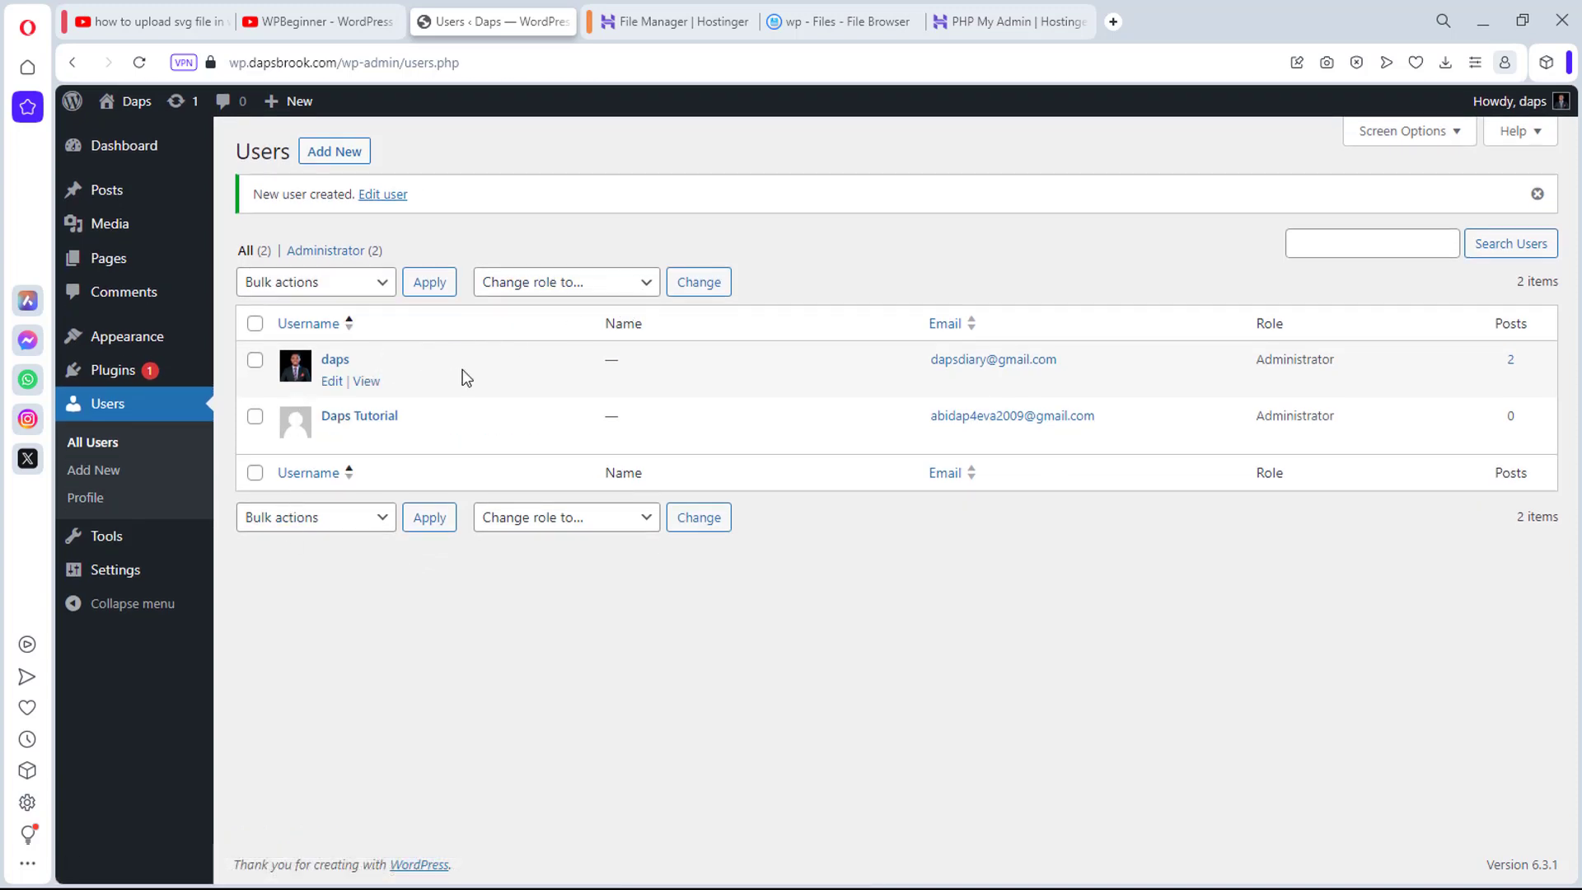
mouse_move(359, 415)
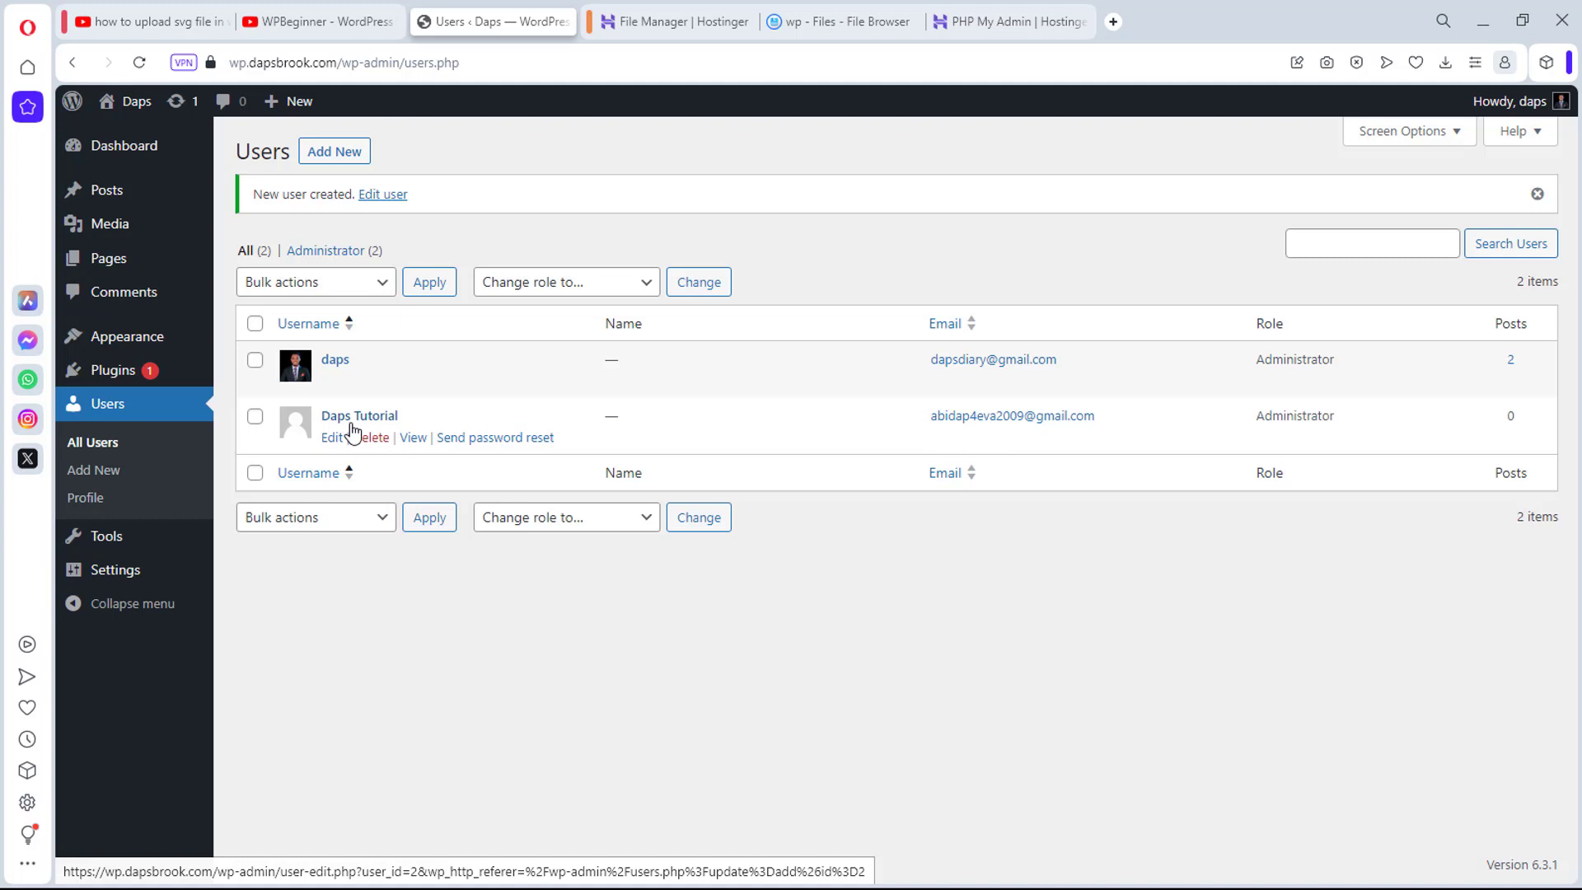
mouse_move(391, 412)
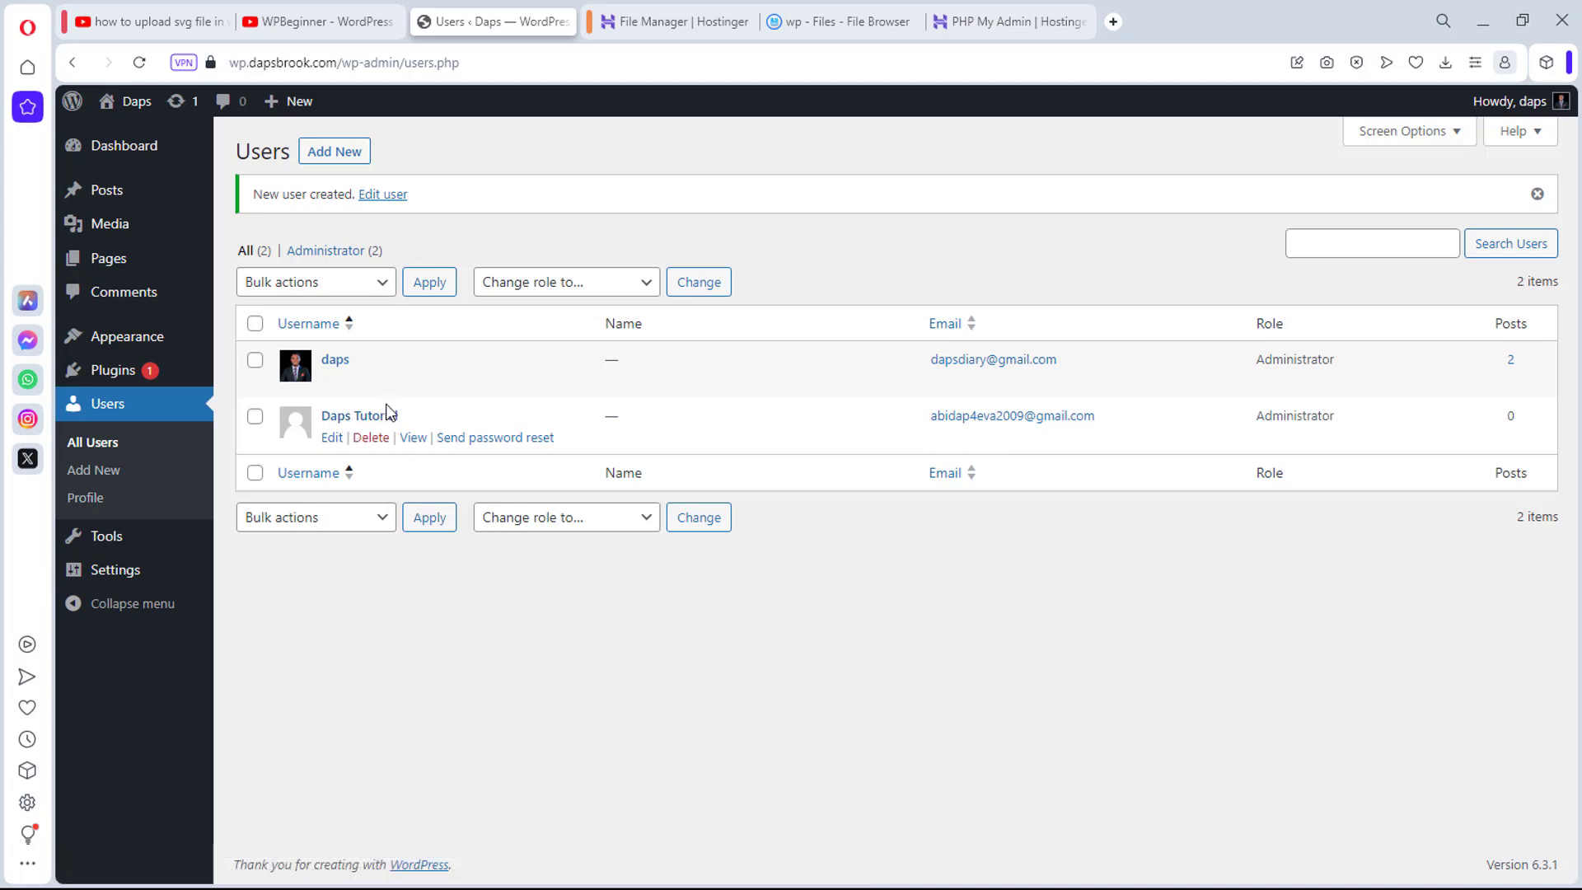
mouse_move(342, 382)
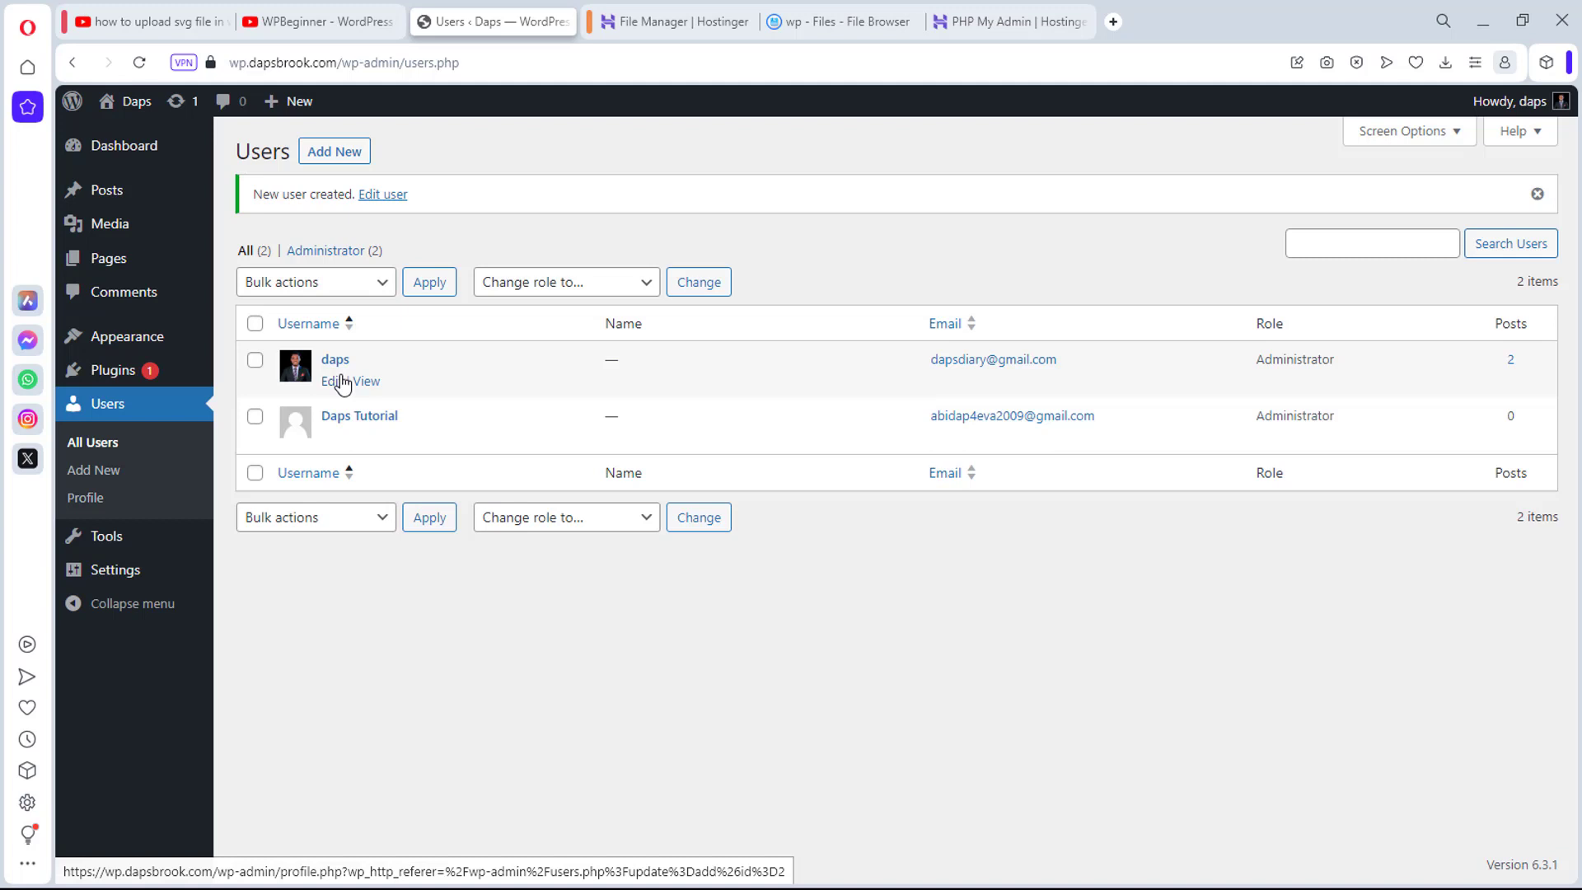
mouse_move(345, 378)
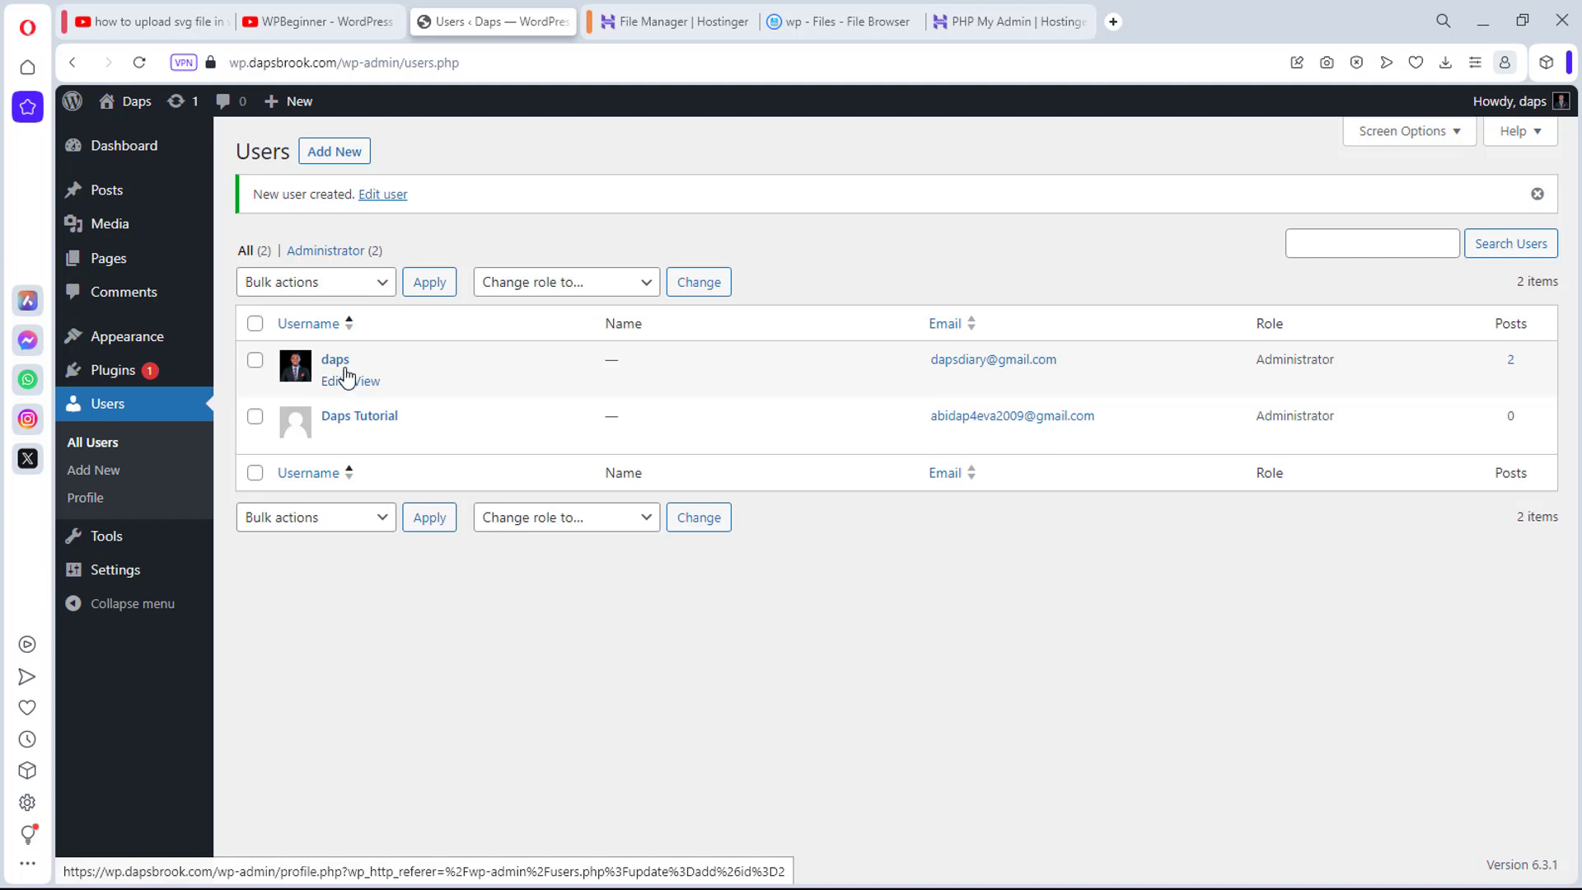
mouse_move(354, 355)
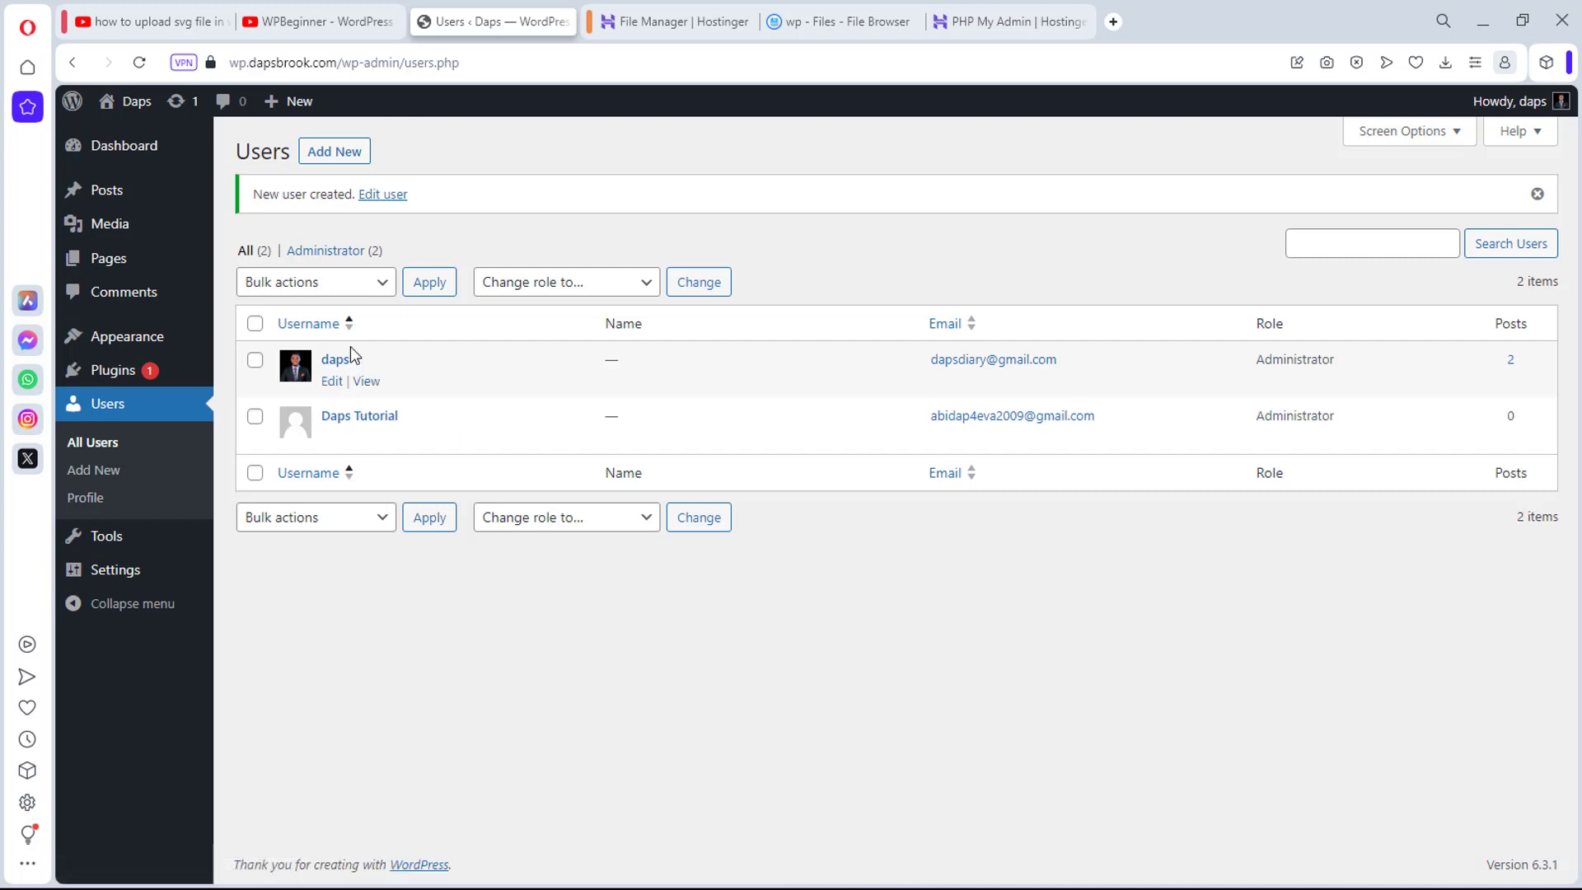
mouse_move(358, 414)
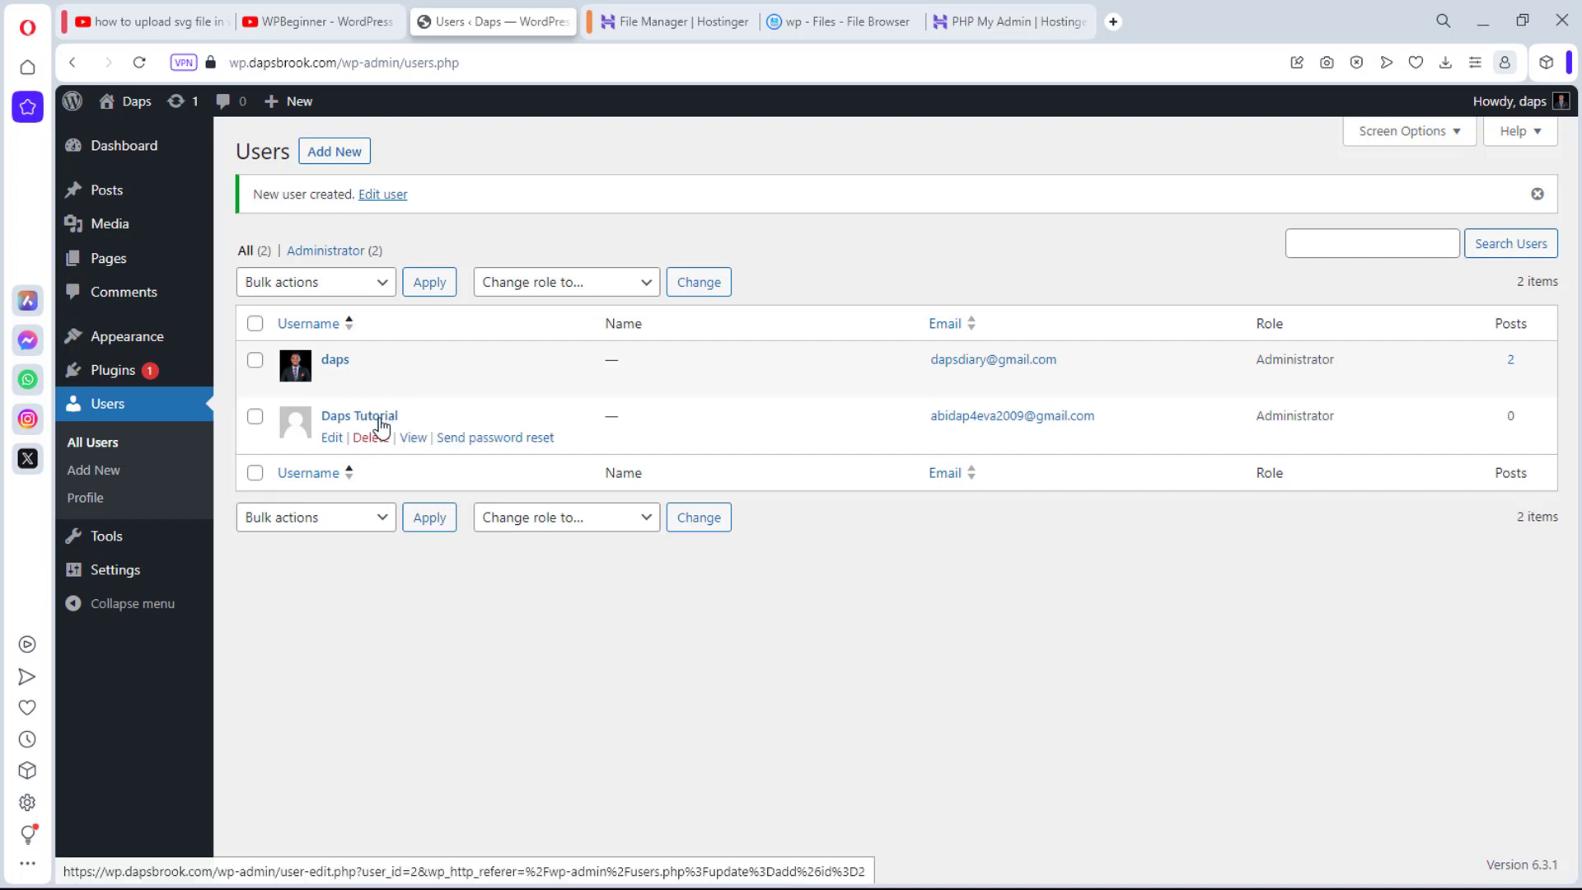
mouse_move(335, 360)
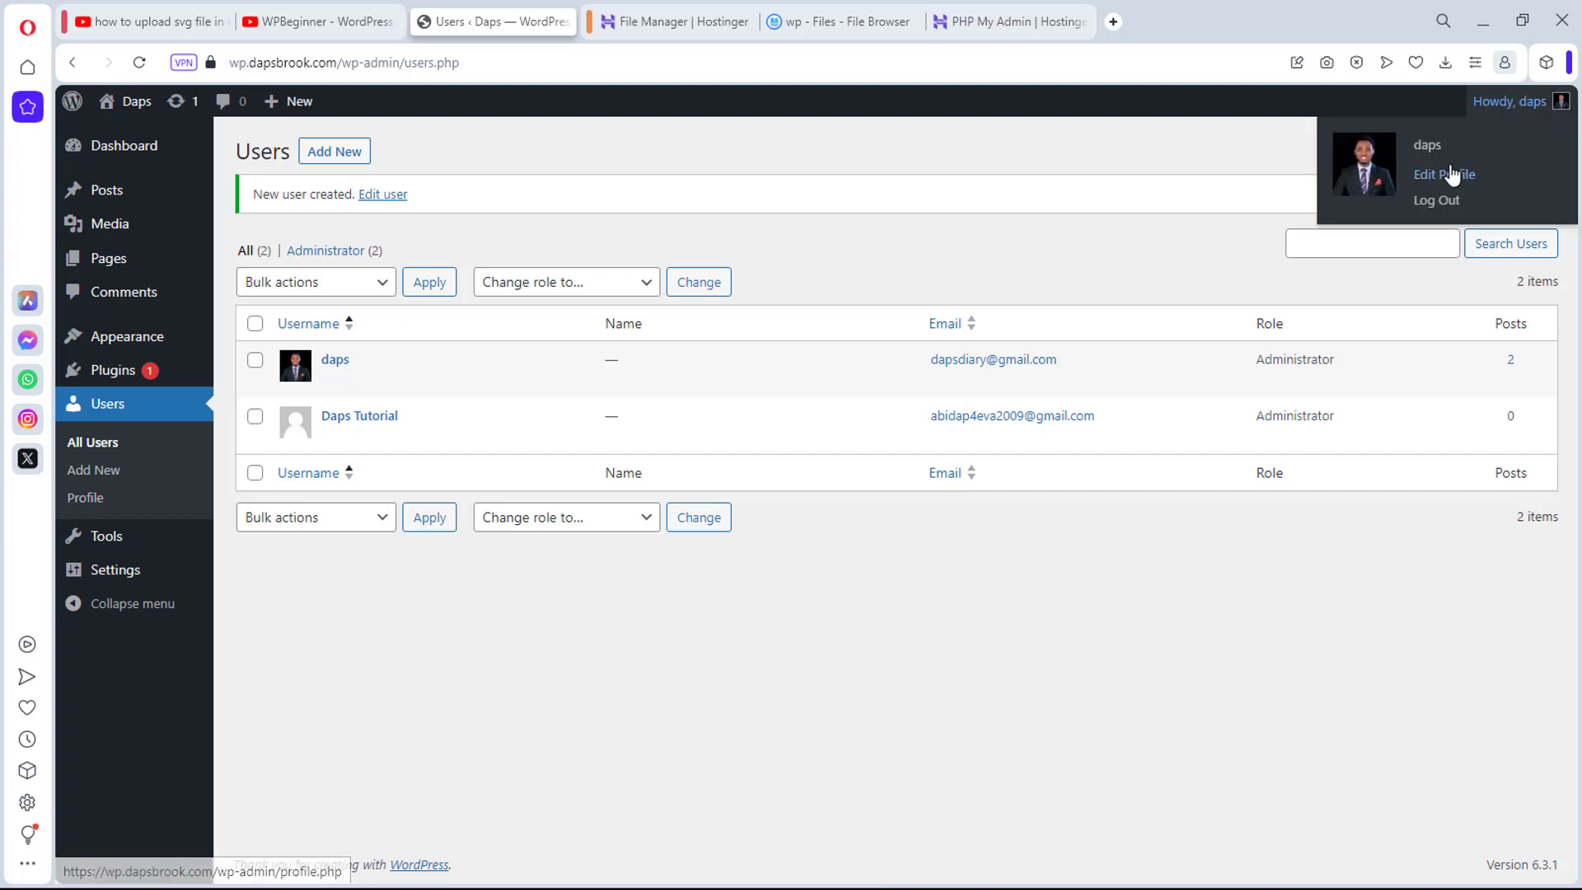
Step: Log out of daps, log in as Daps Tutorial, and open the All Users list
left_click(1436, 199)
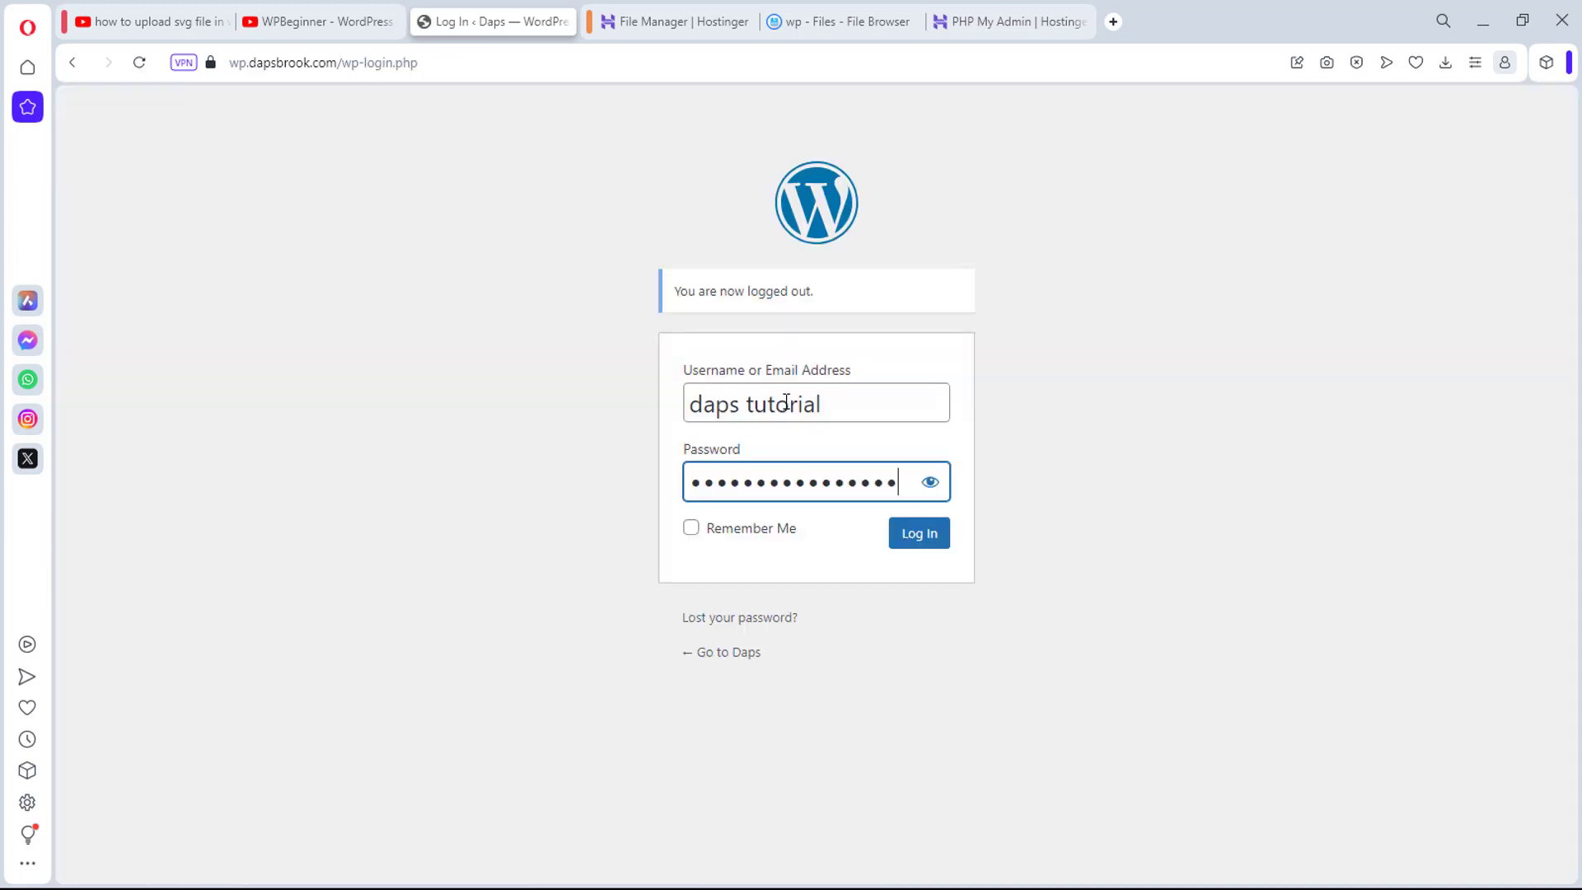
left_click(917, 533)
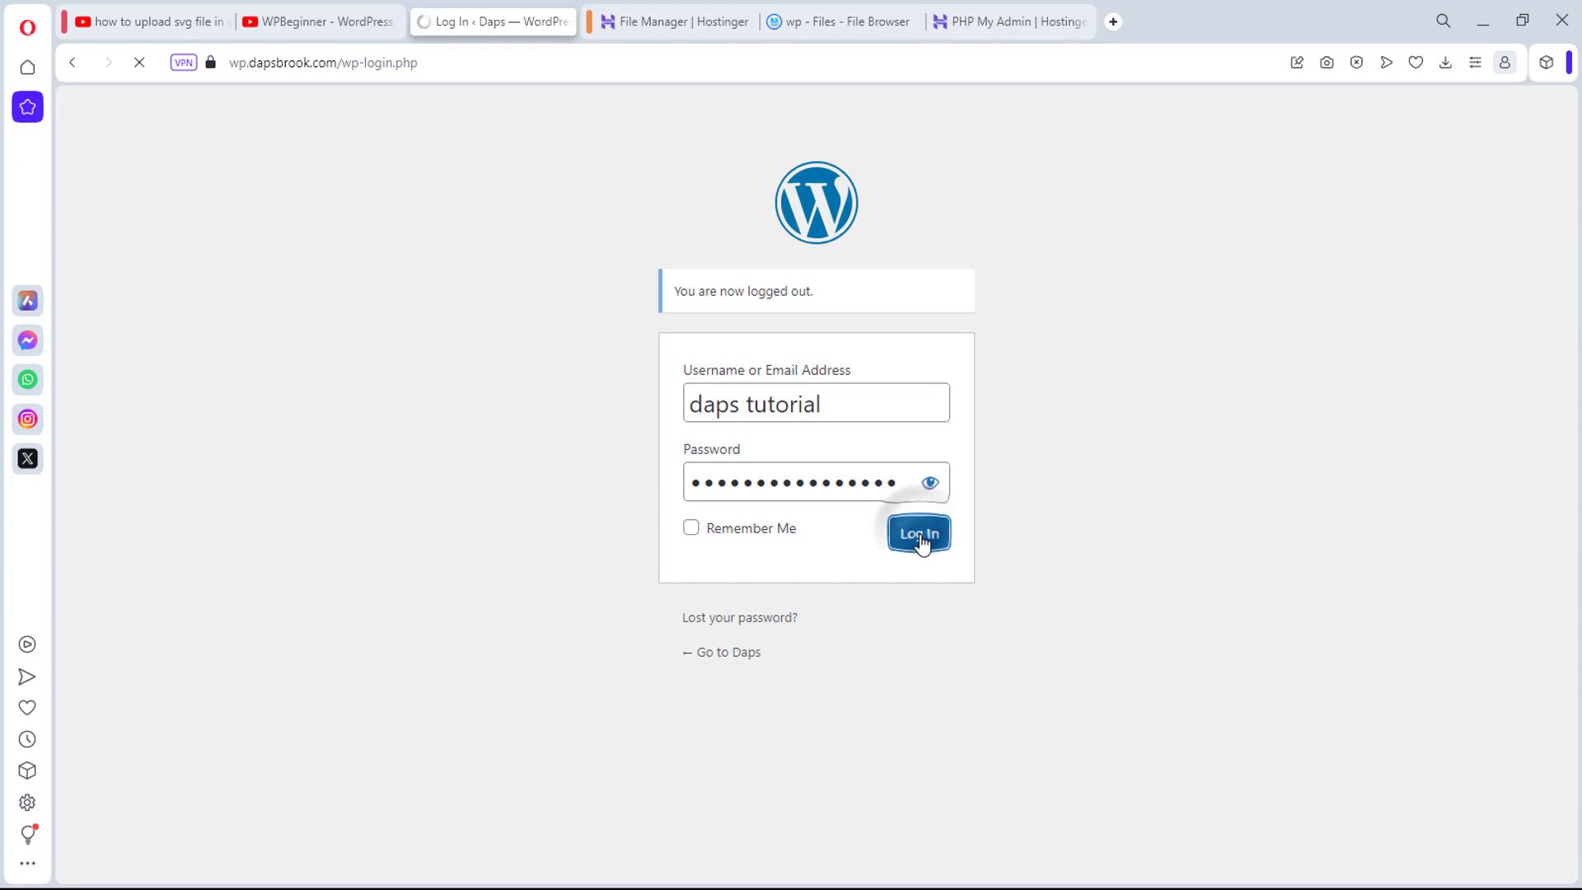
left_click(916, 533)
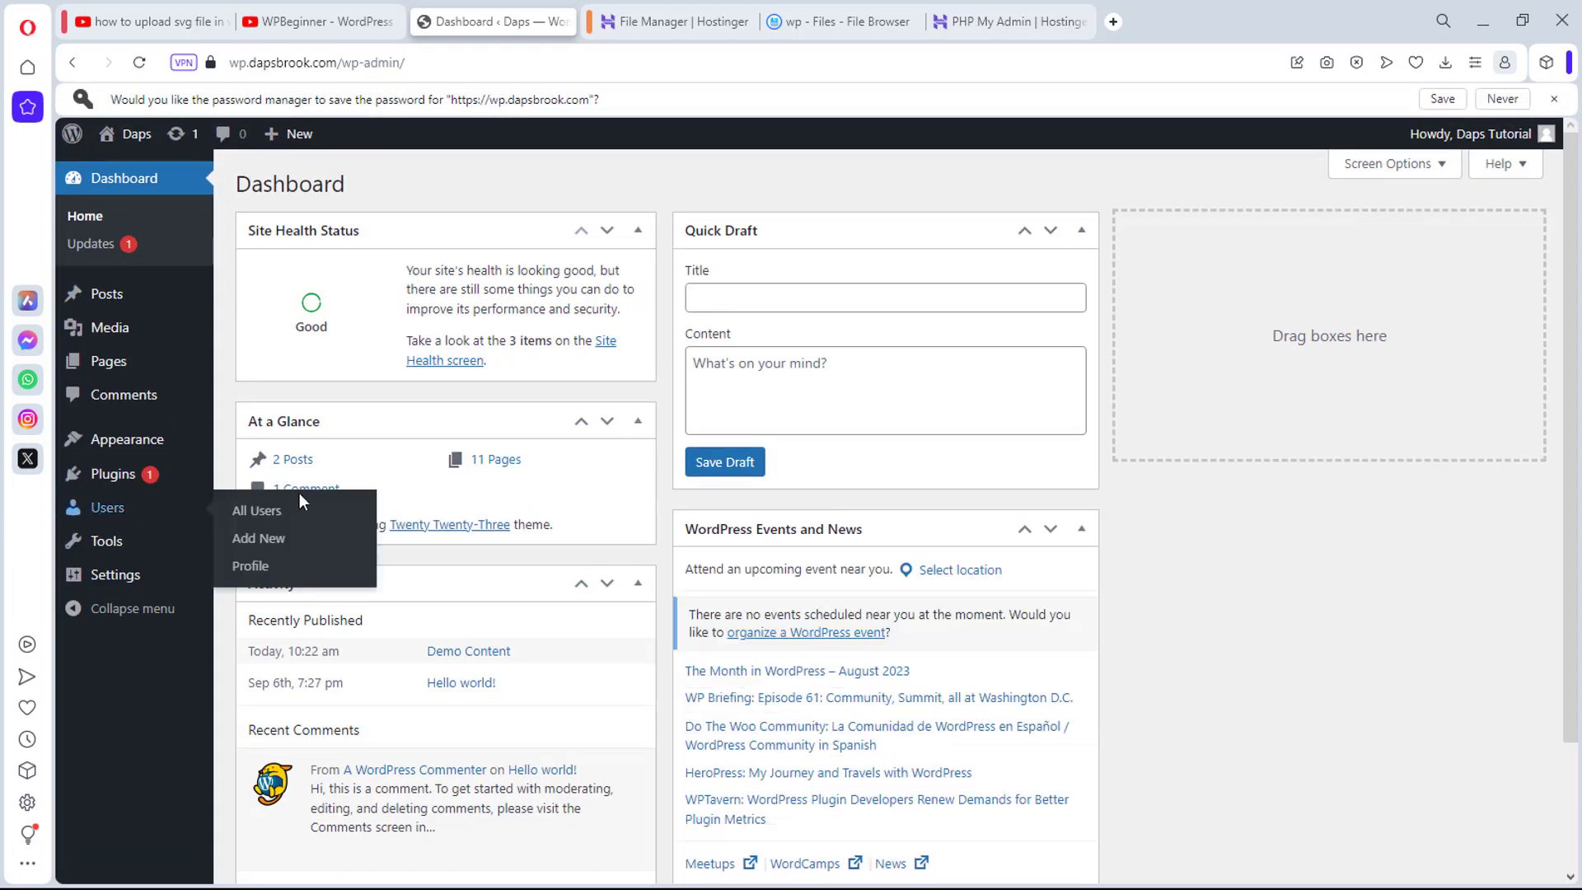
left_click(257, 509)
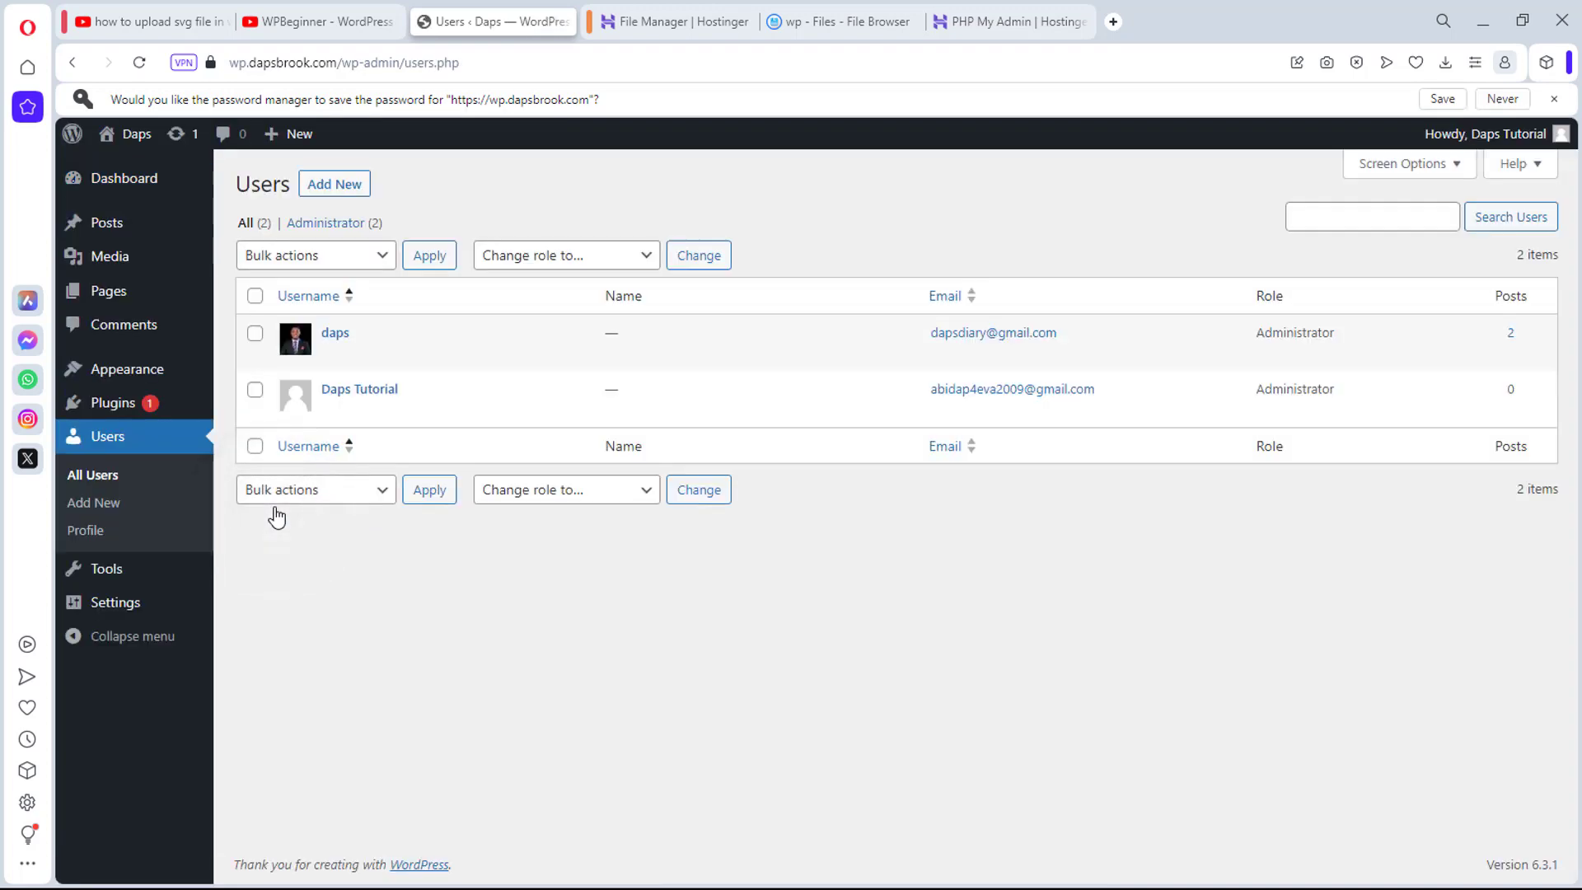
mouse_move(334, 333)
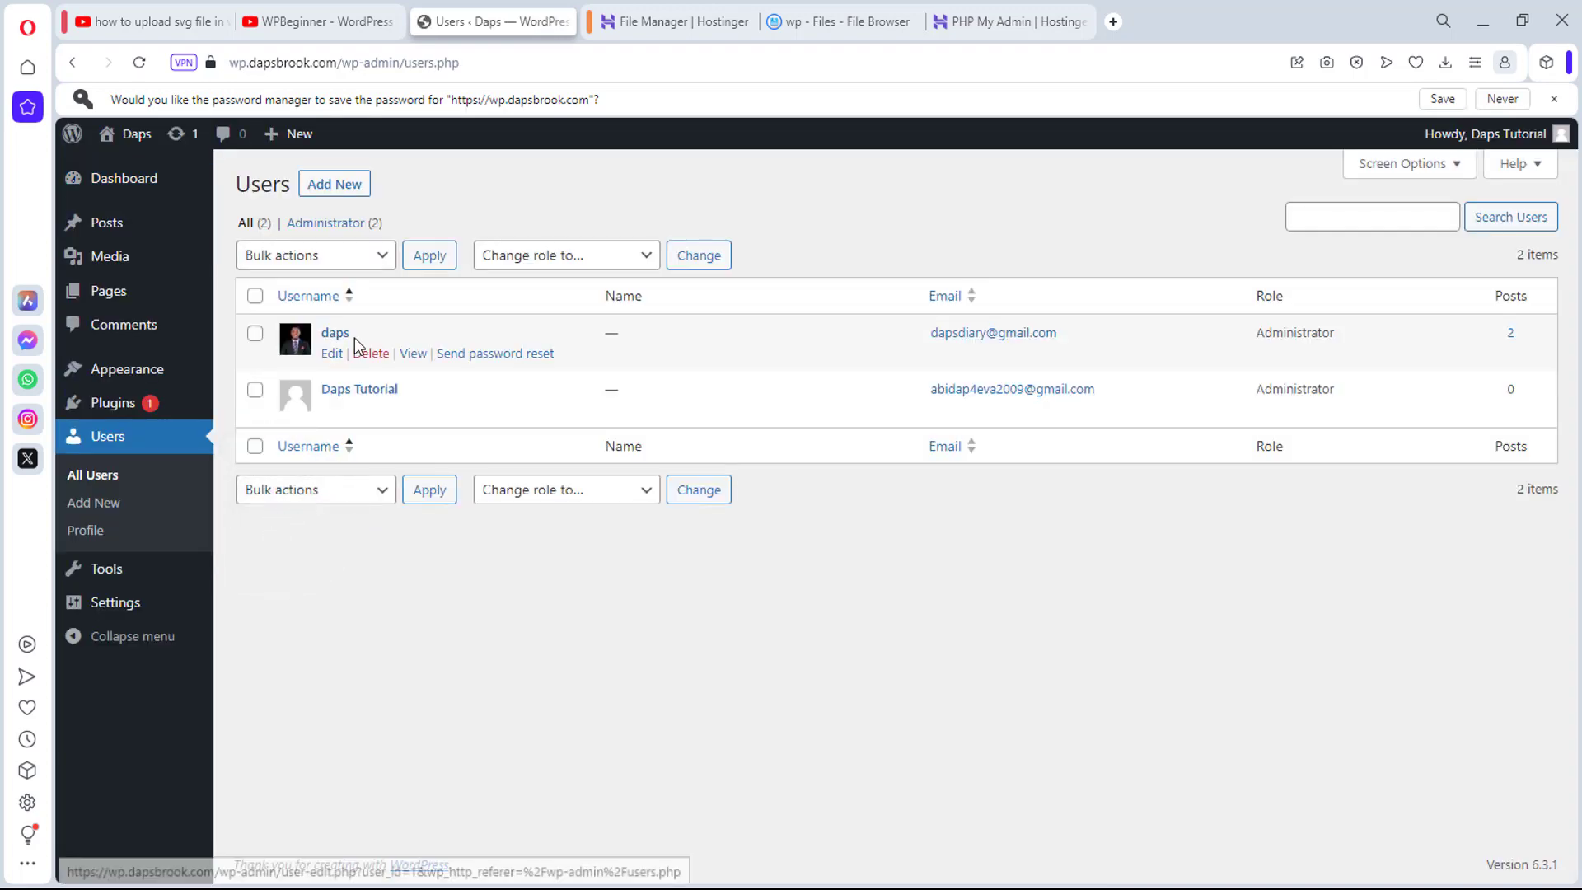
mouse_move(372, 353)
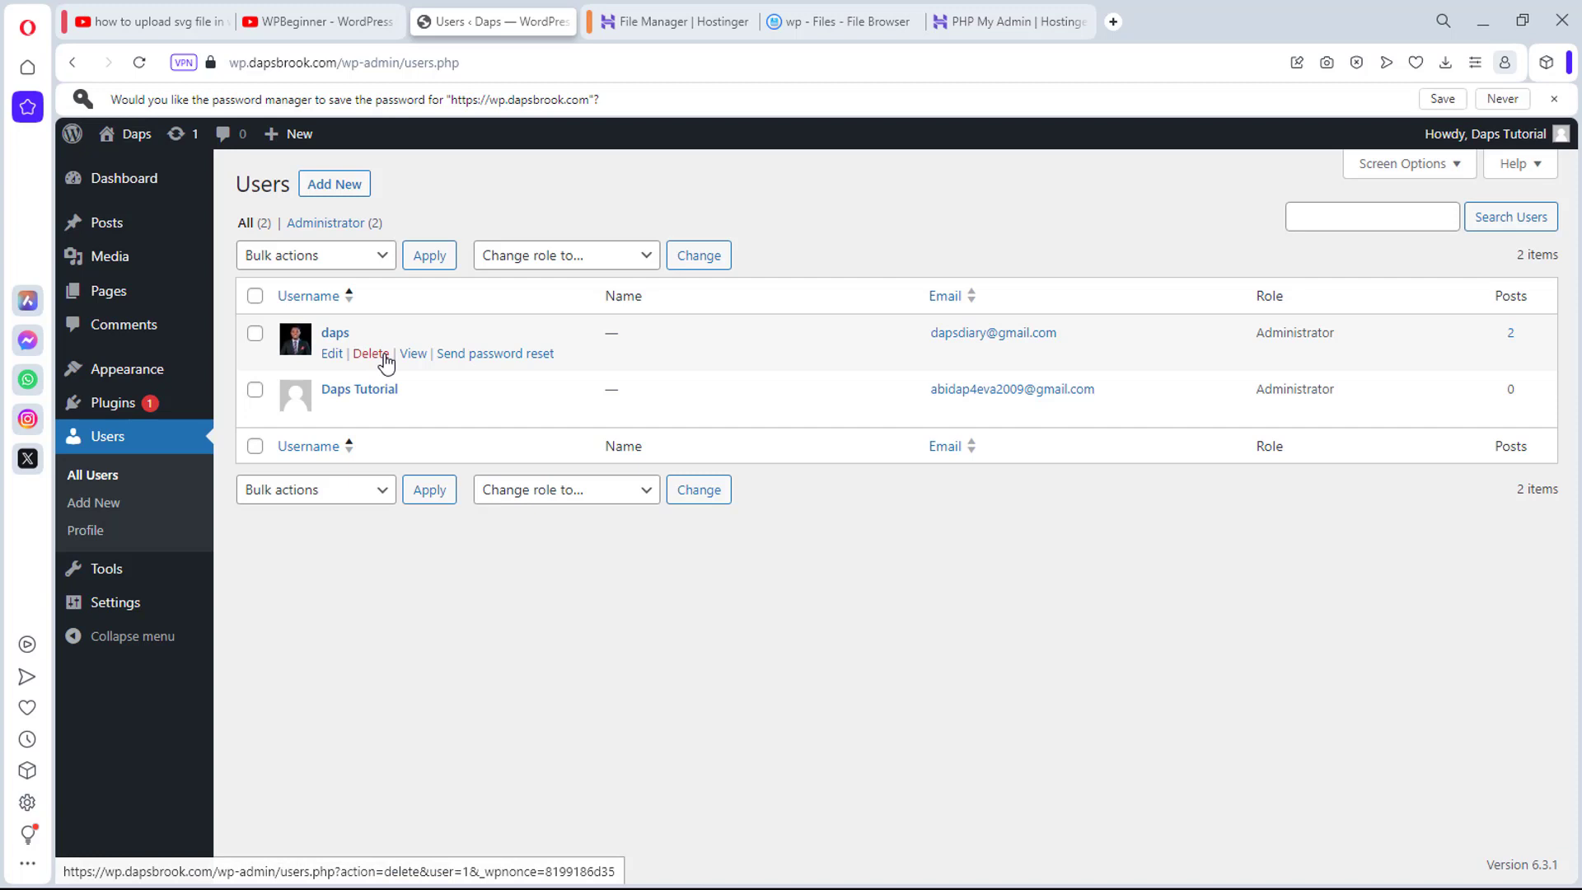
Step: Delete the old daps user, attributing all its content to Daps Tutorial
left_click(372, 354)
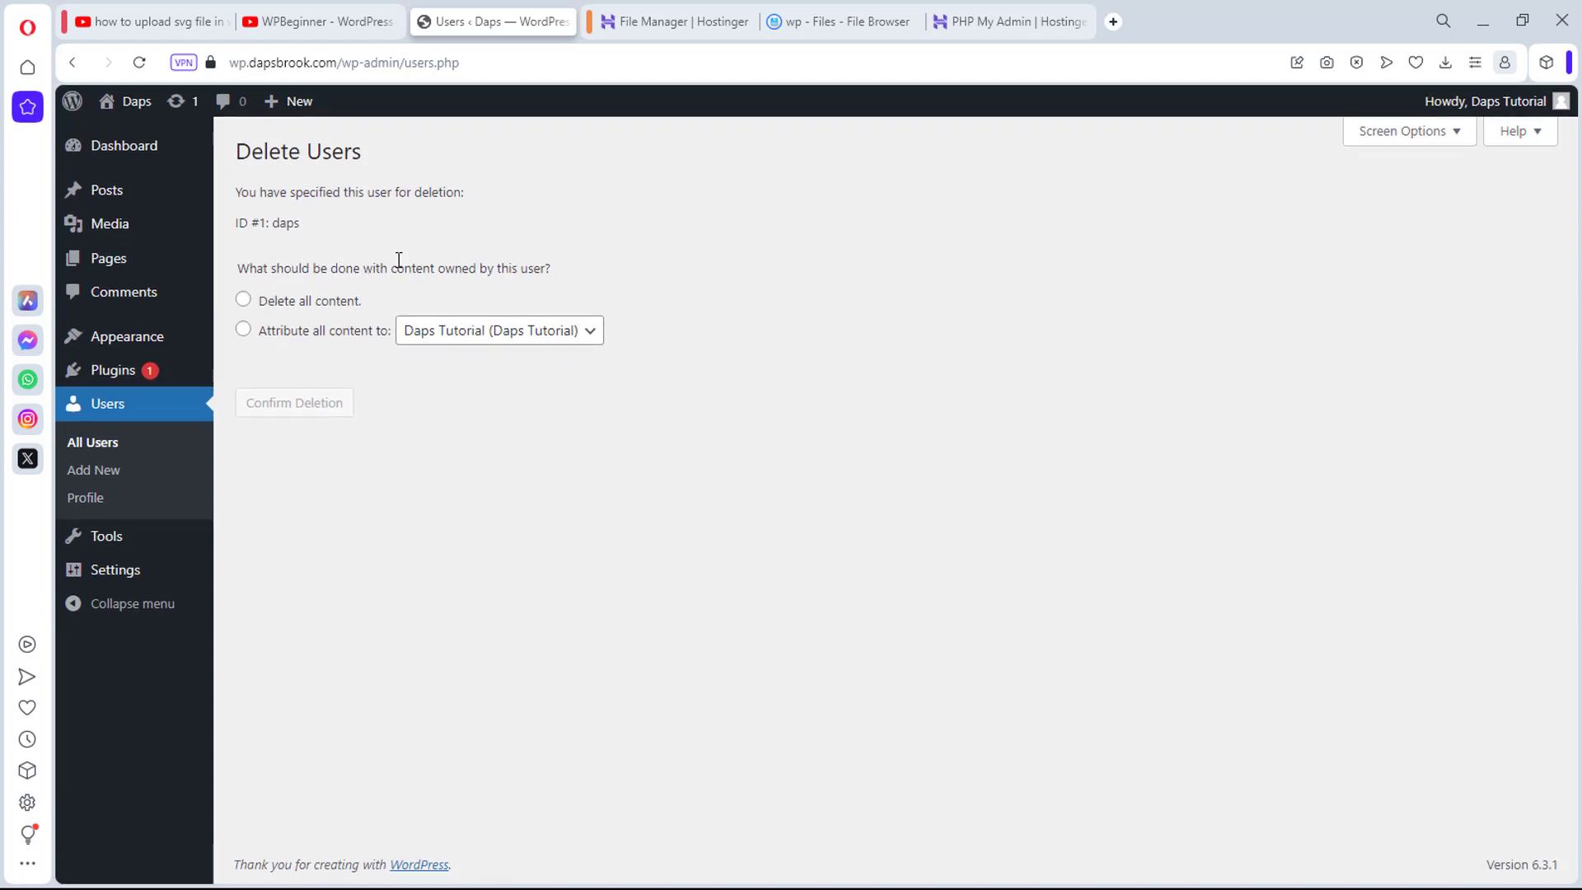
mouse_move(475, 264)
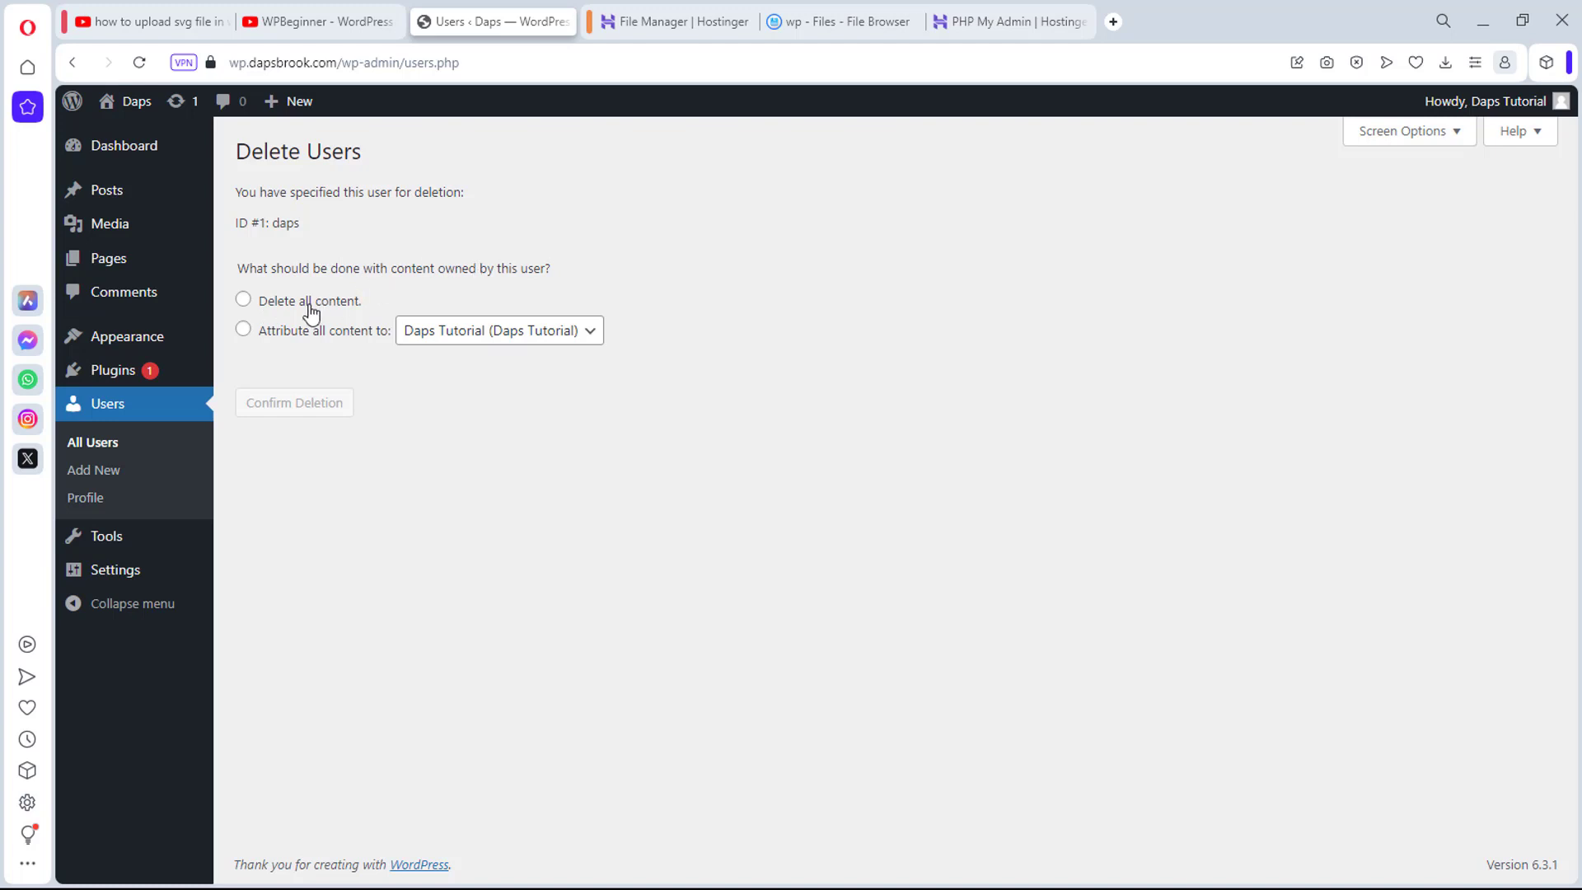
left_click(243, 330)
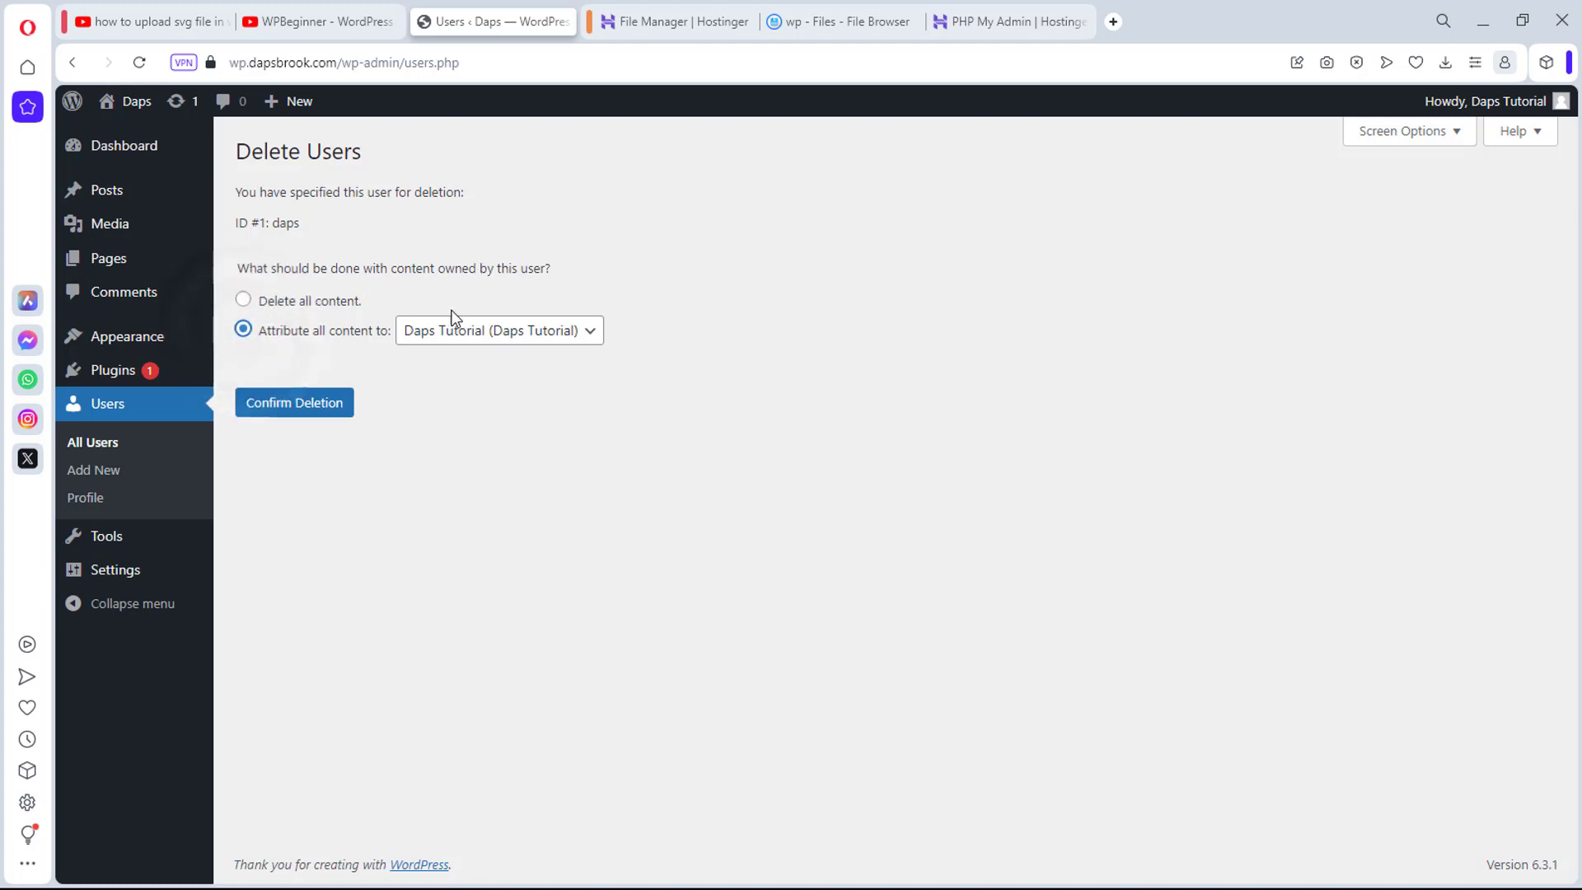
left_click(498, 330)
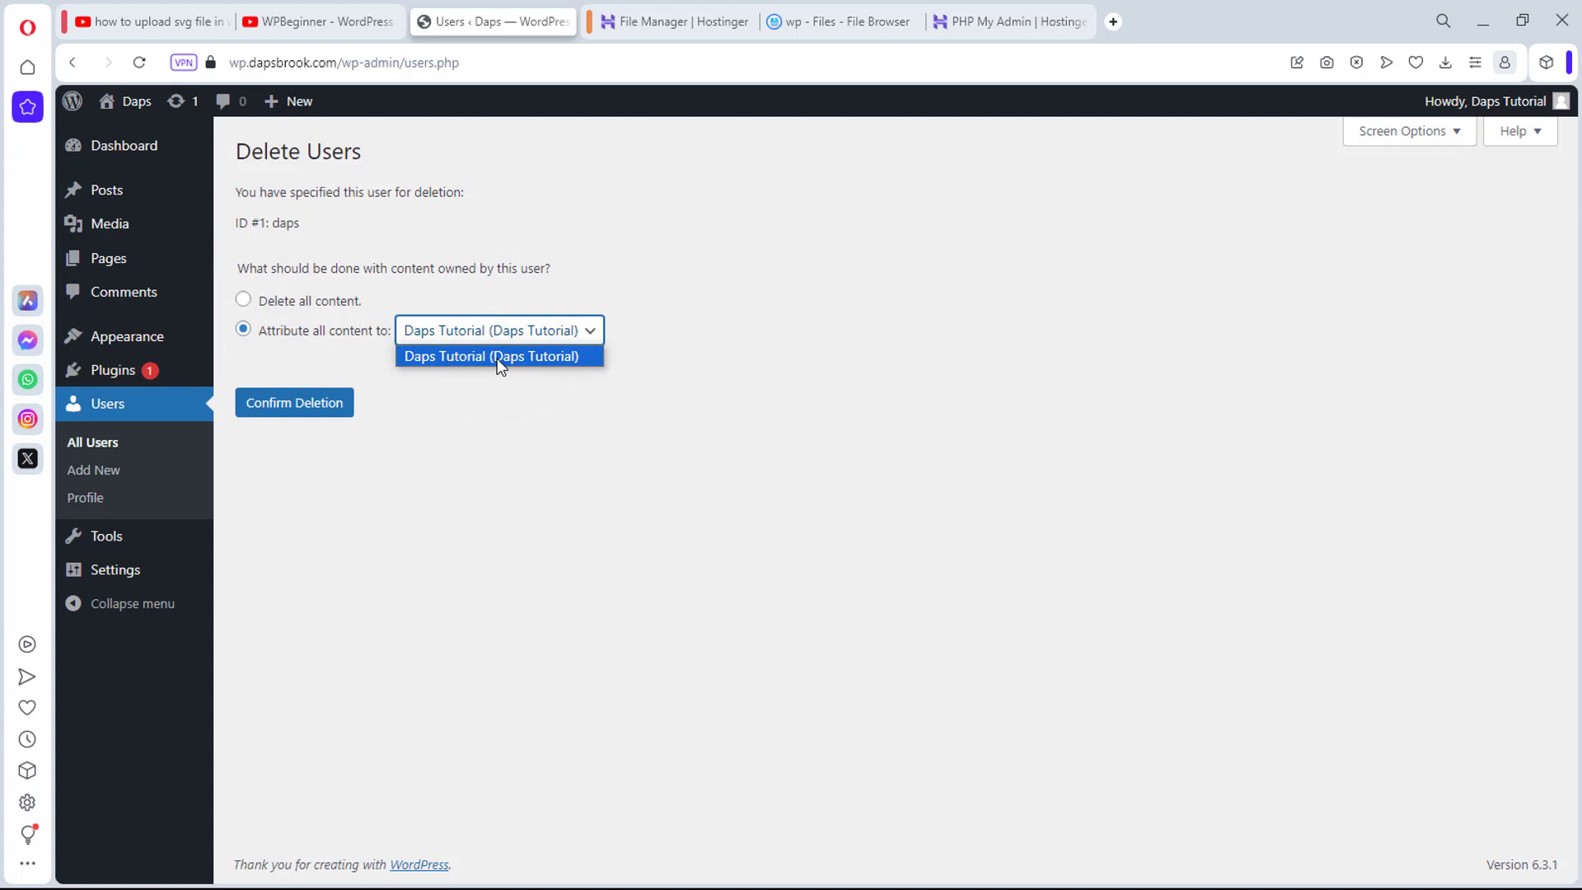
left_click(499, 356)
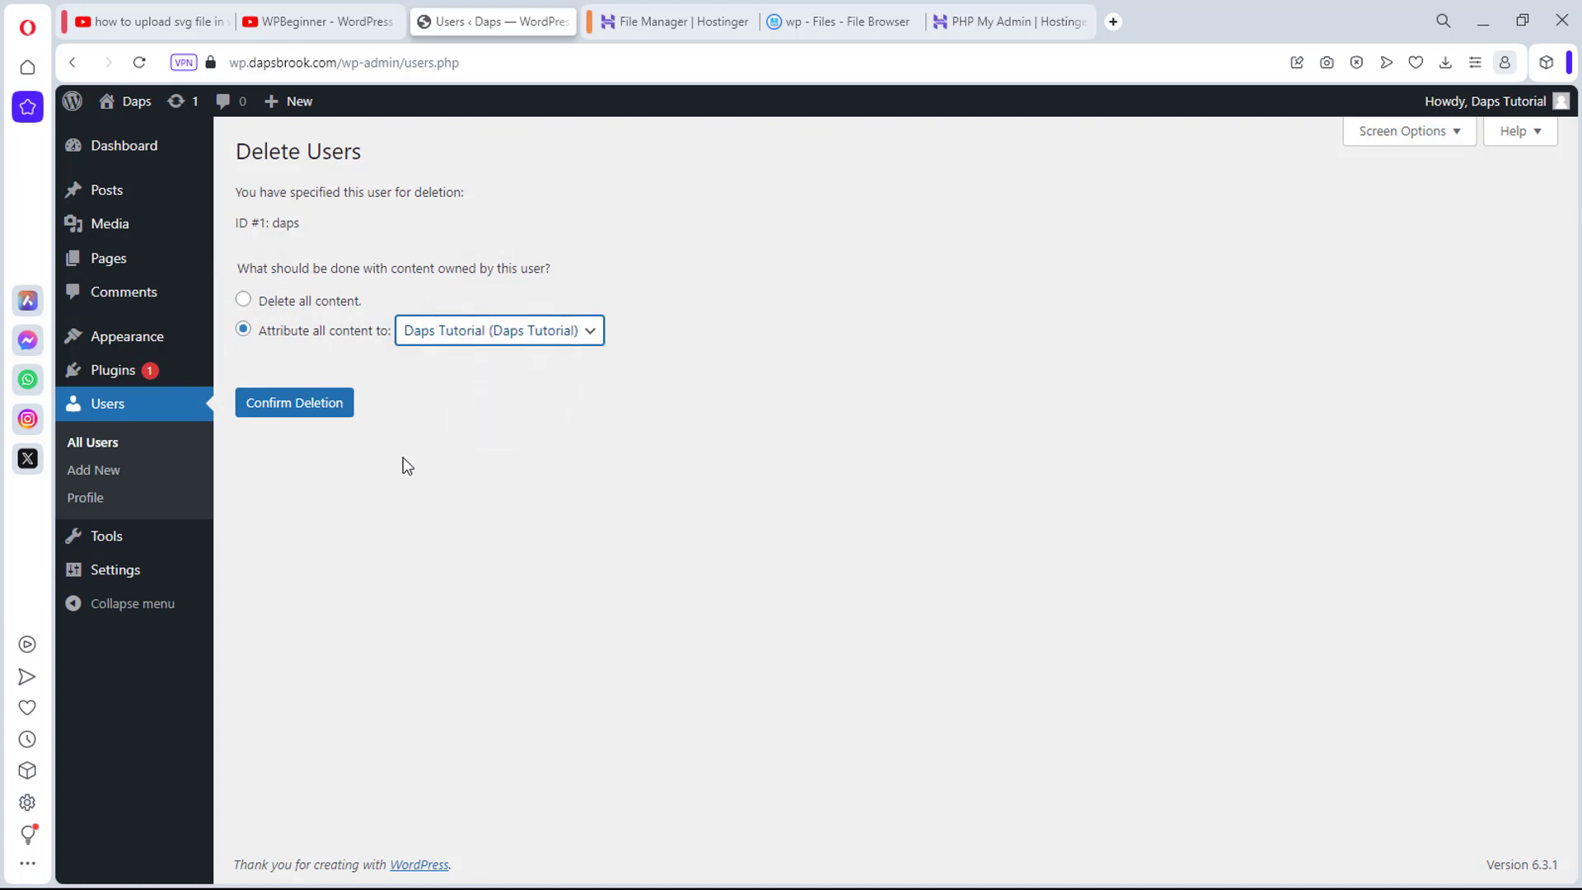
left_click(294, 403)
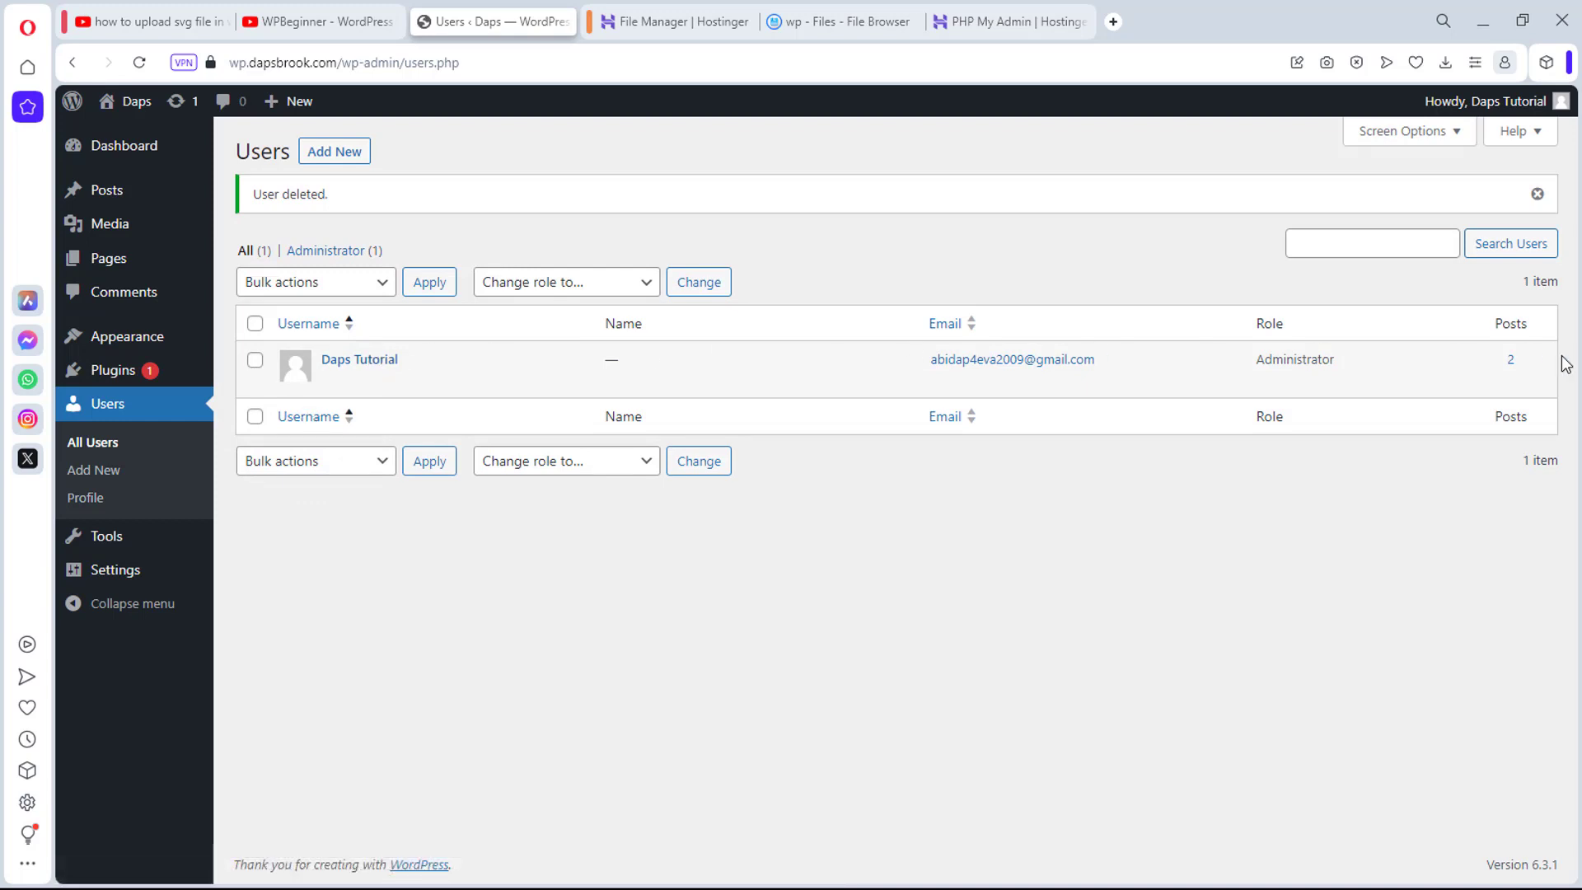
mouse_move(814, 385)
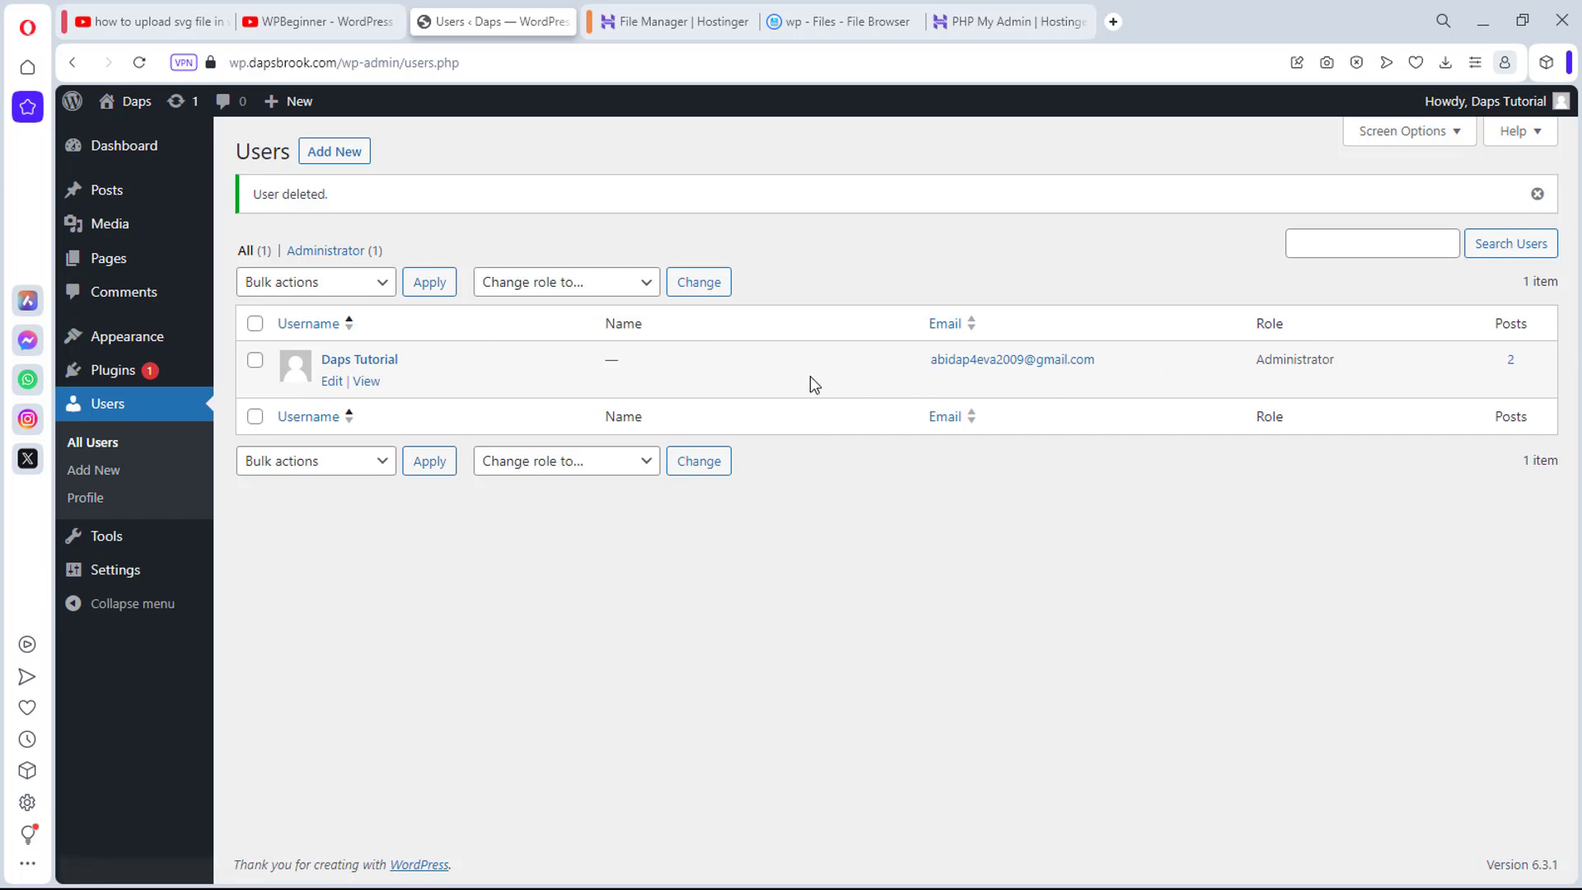
mouse_move(346, 387)
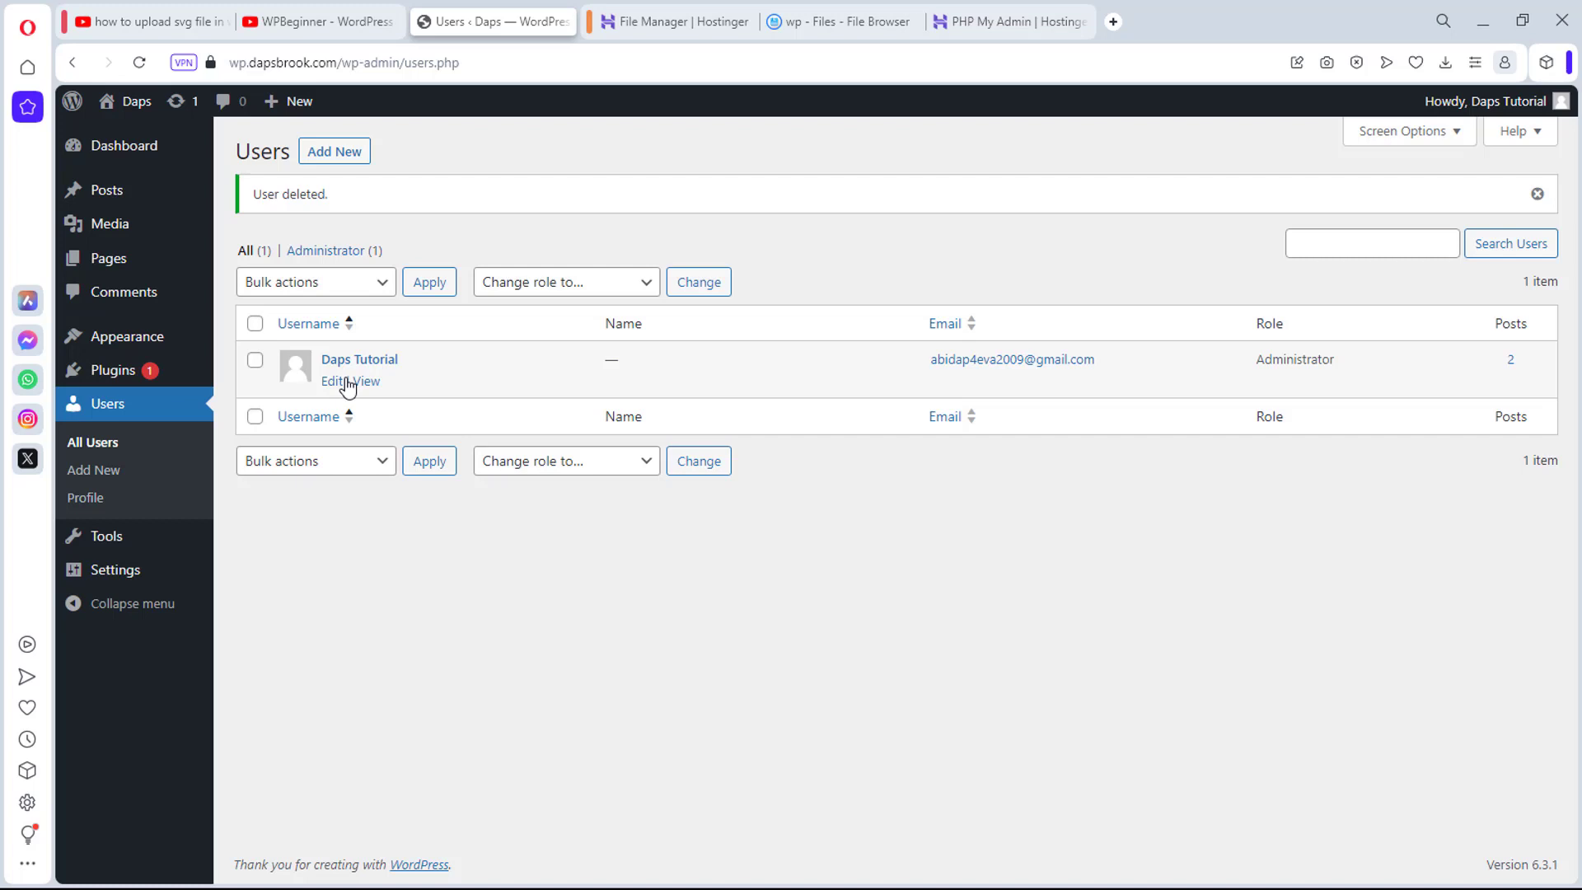
mouse_move(1074, 555)
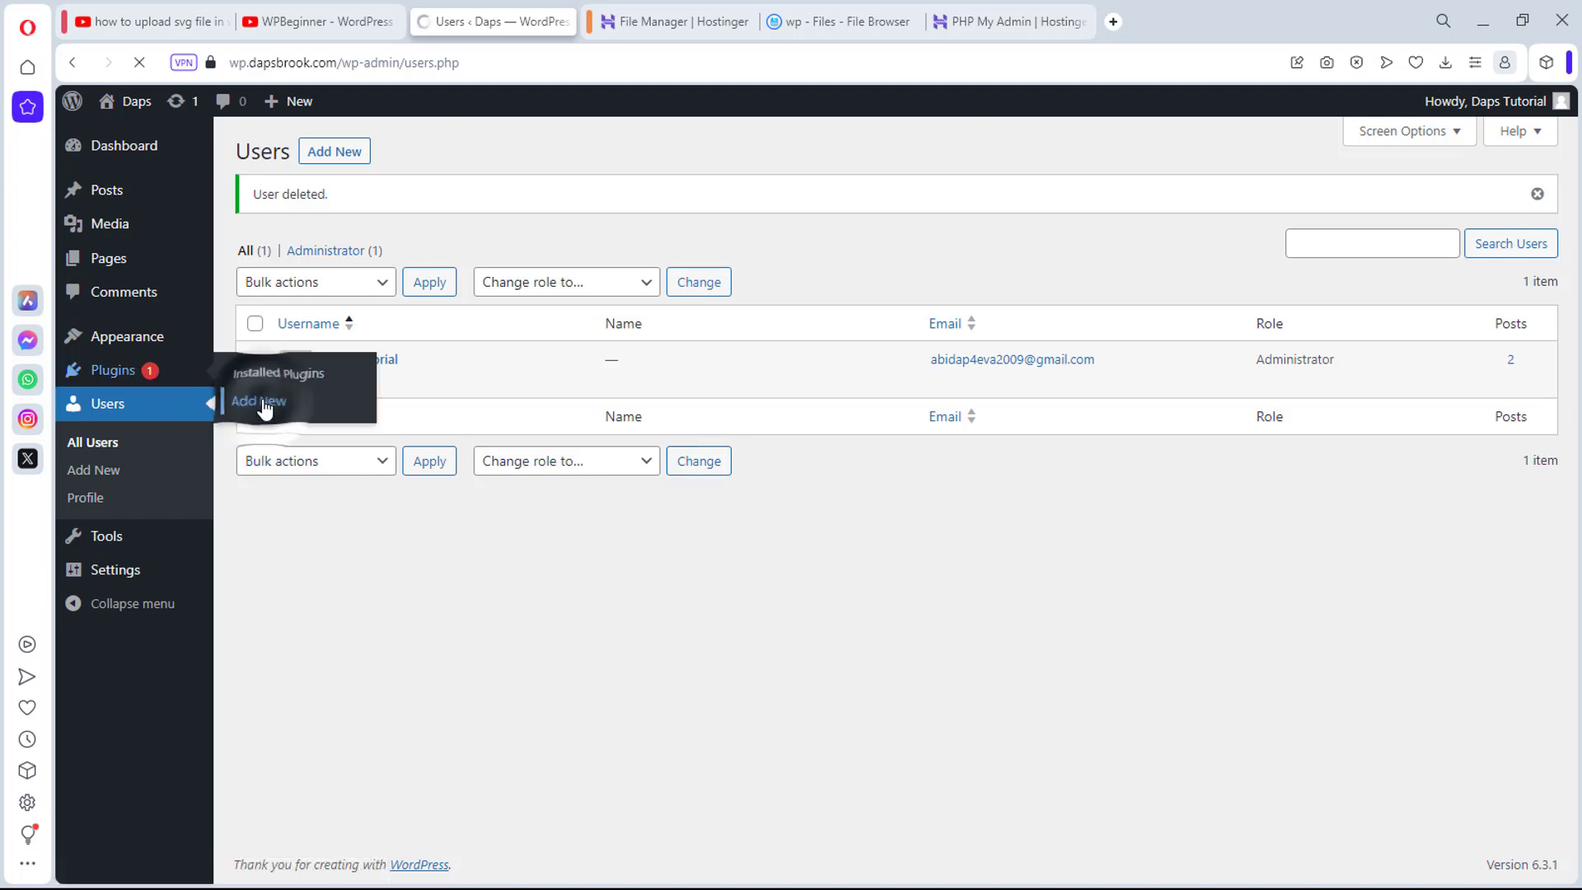
Step: Search new plugins for 'easy username updater', then Install Now and Activate it
left_click(258, 401)
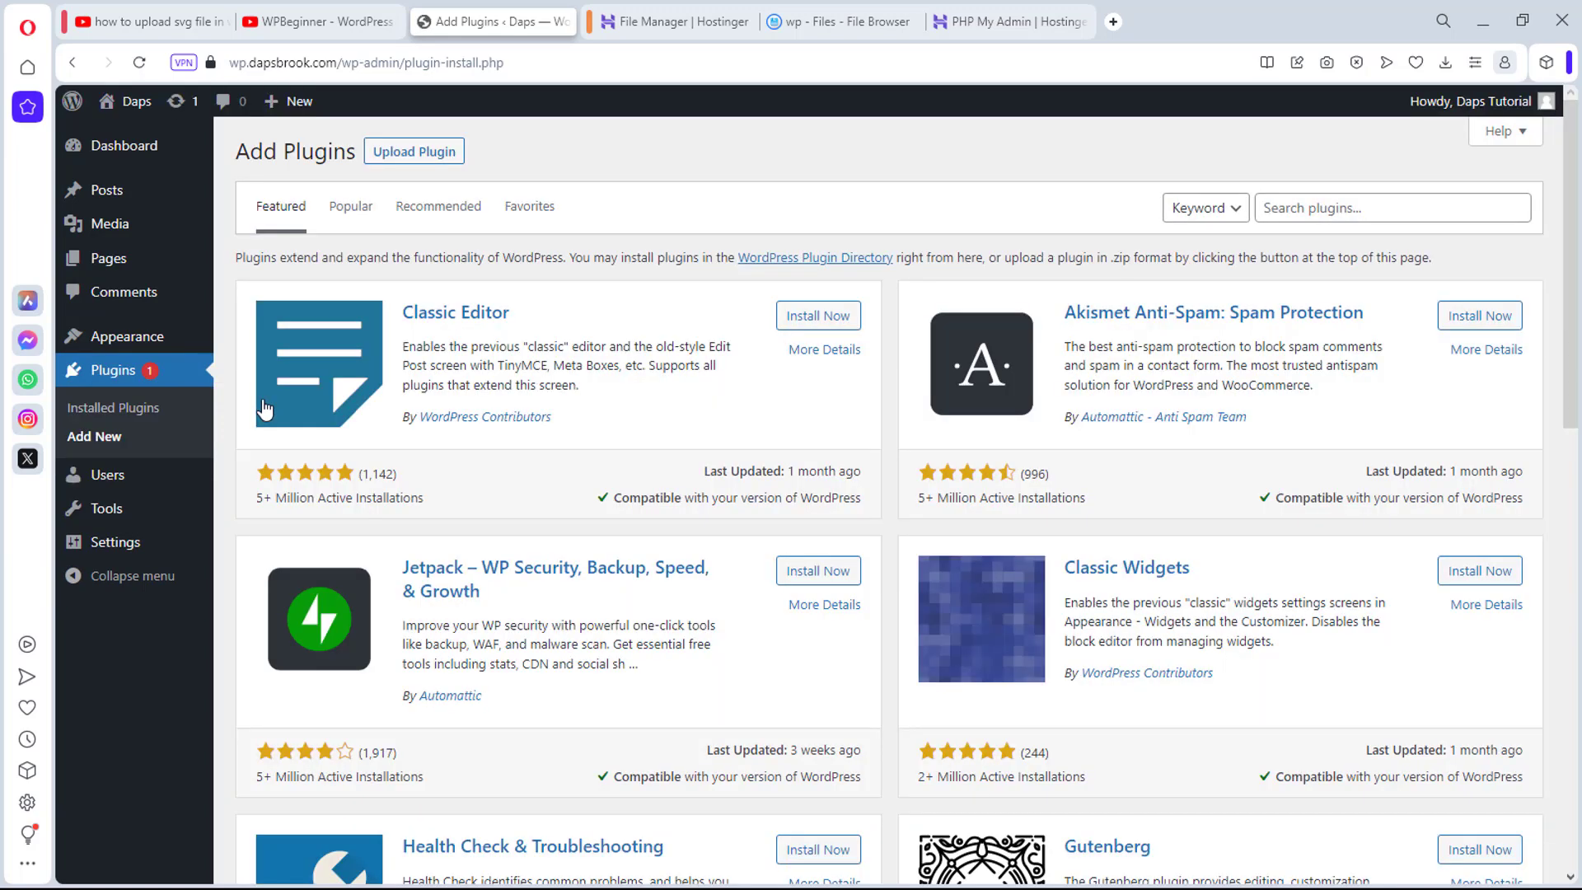
mouse_move(755, 270)
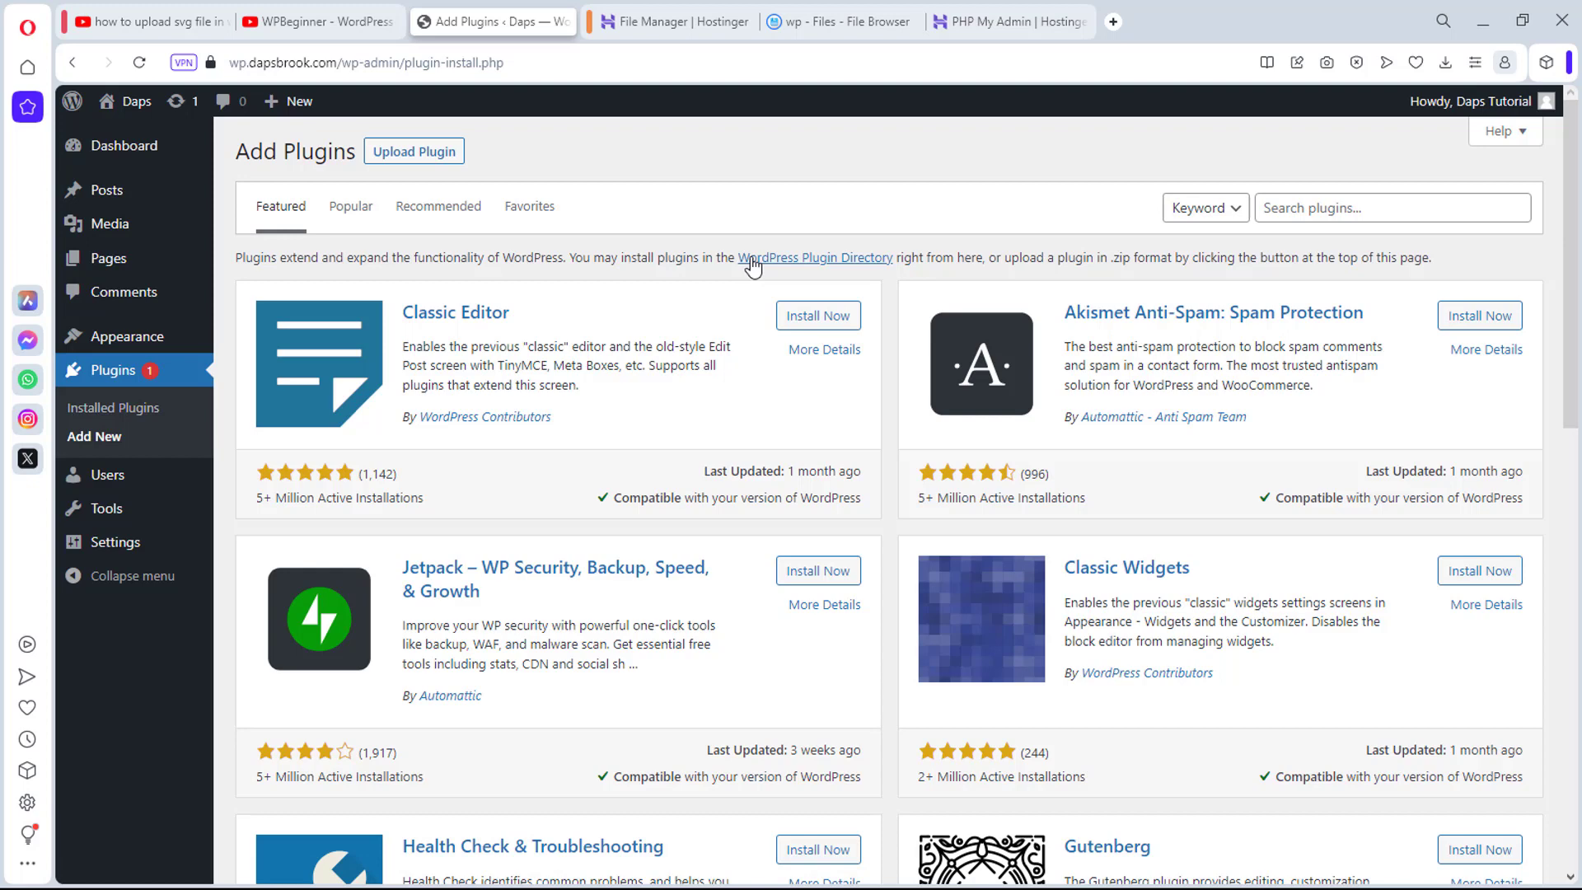
type("easy username updater")
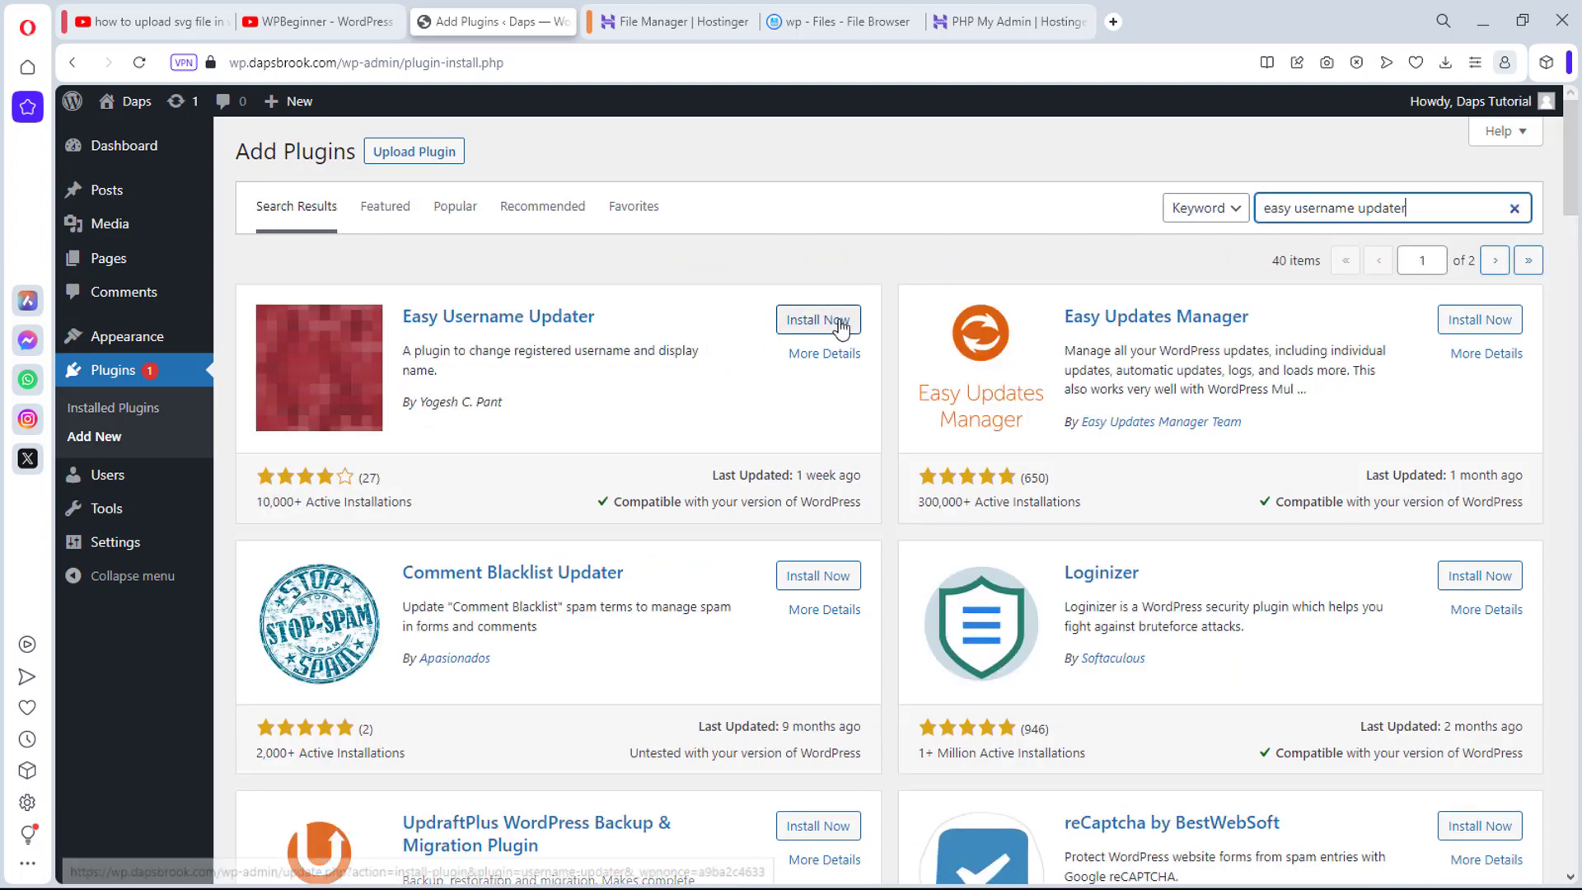
left_click(818, 320)
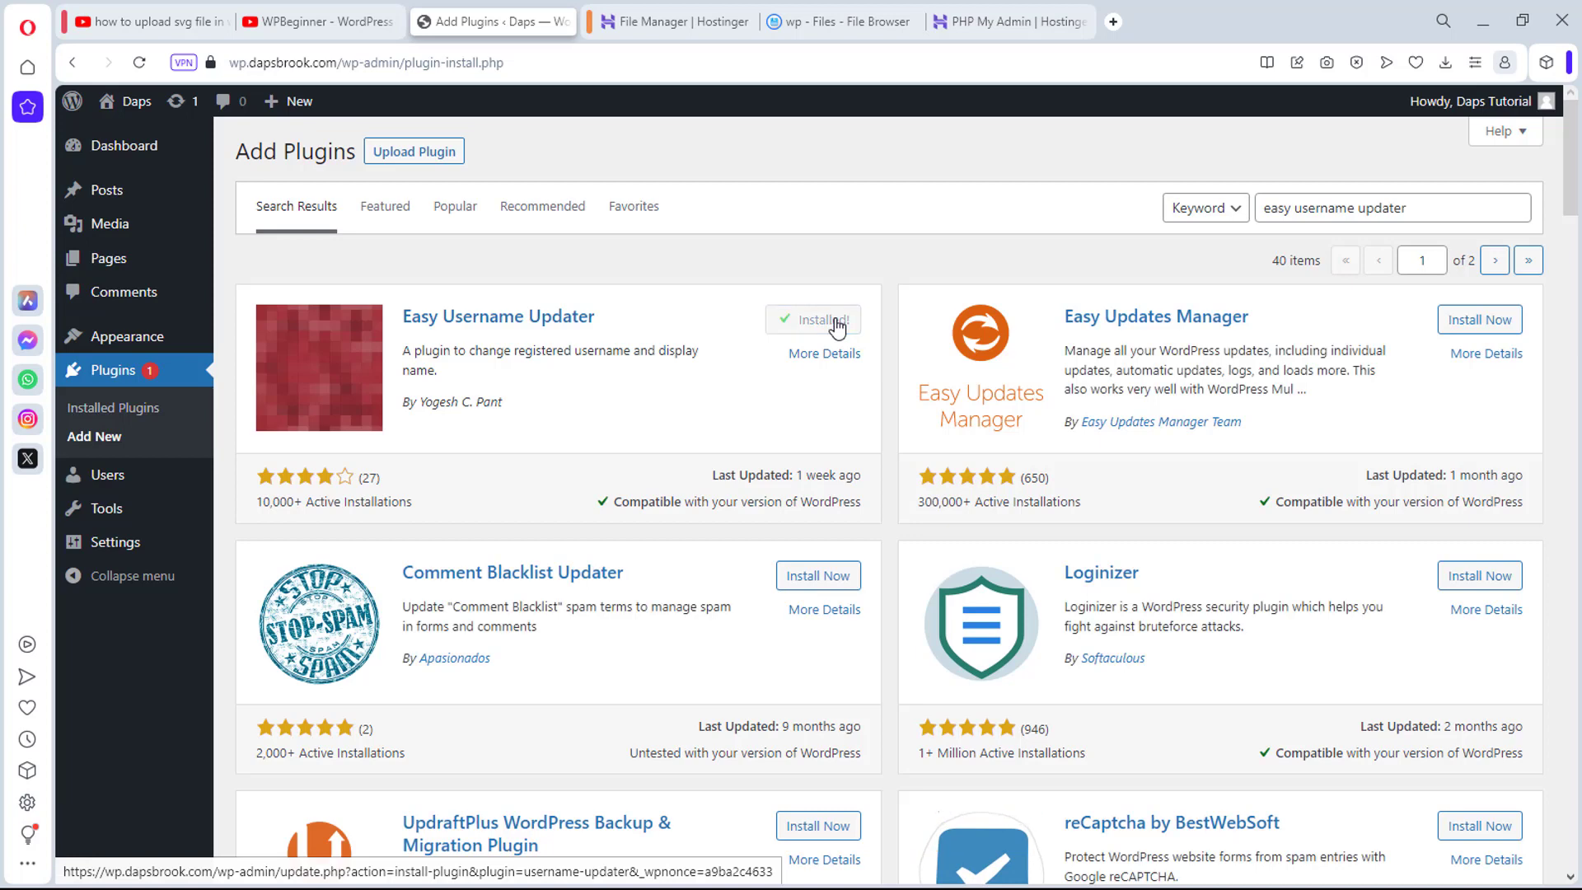
left_click(812, 319)
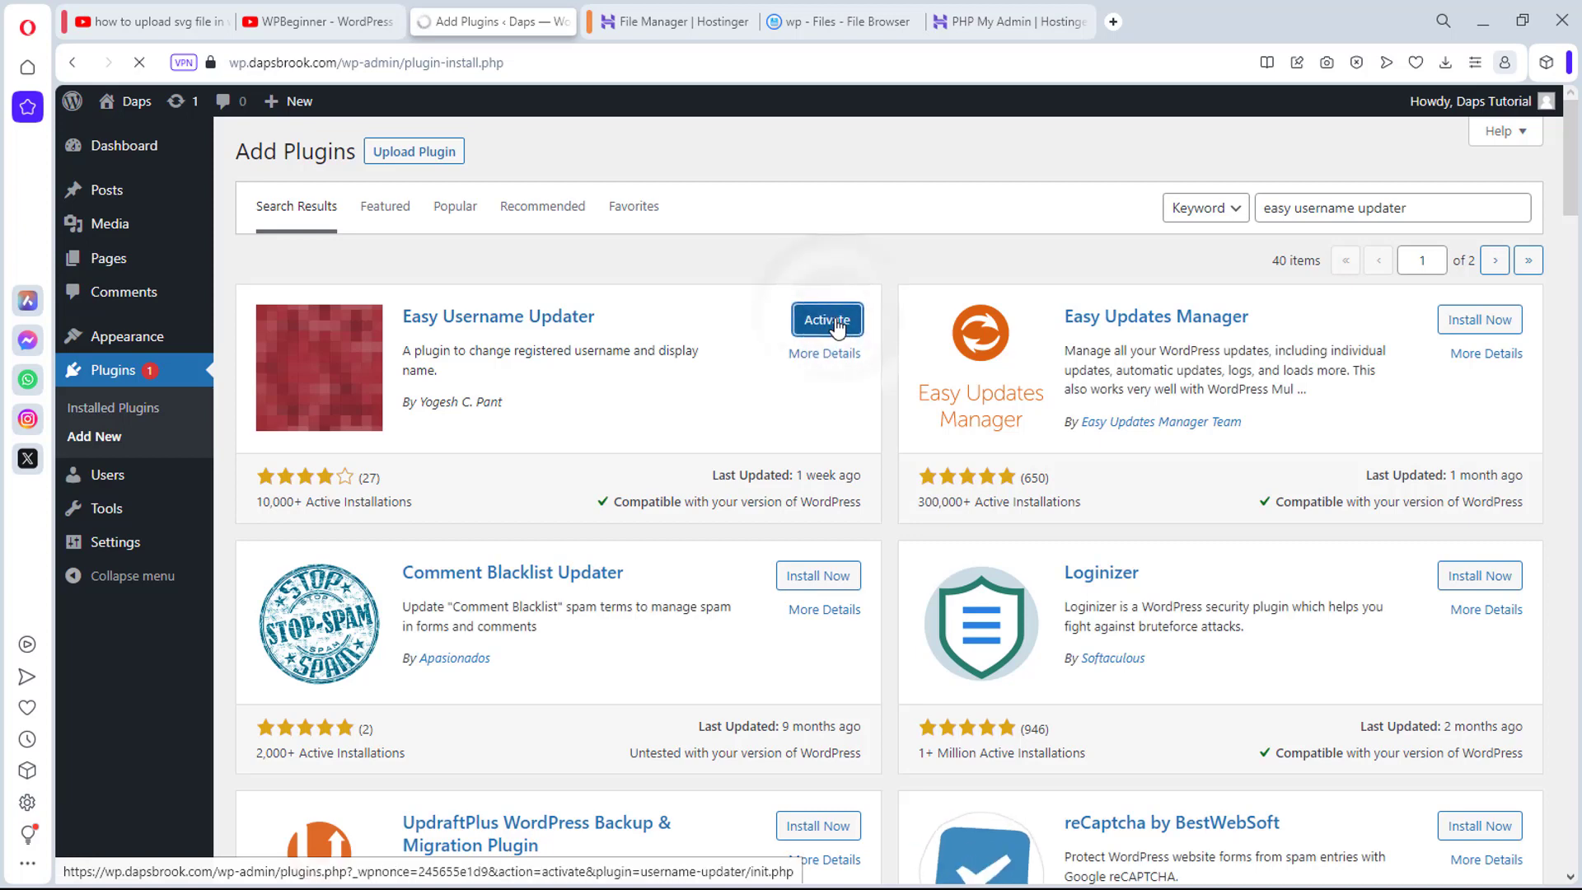
left_click(827, 320)
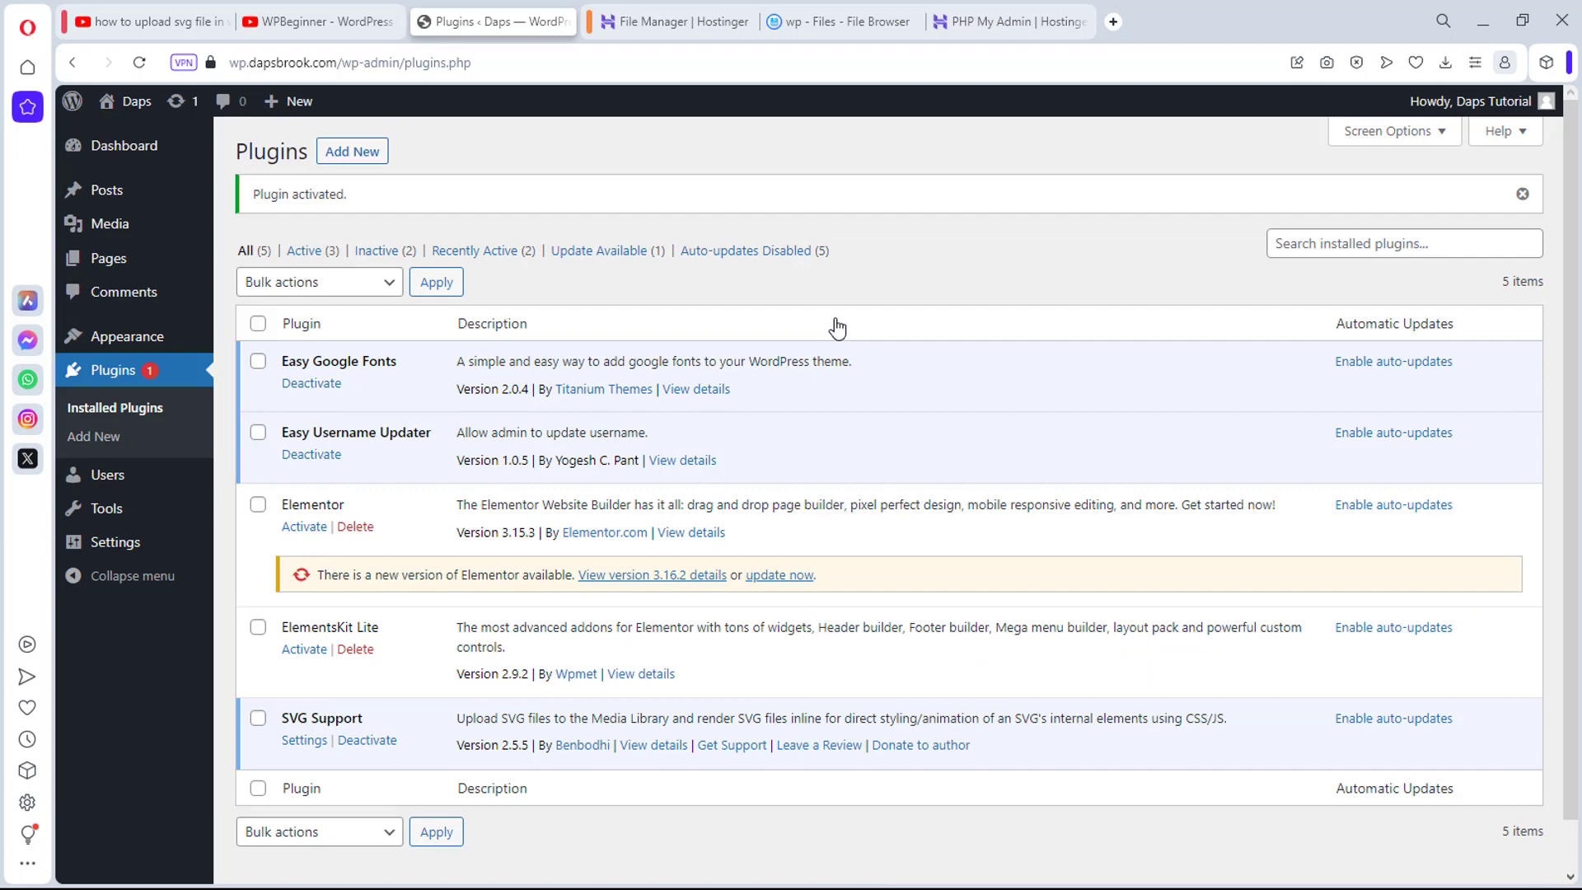
mouse_move(186, 535)
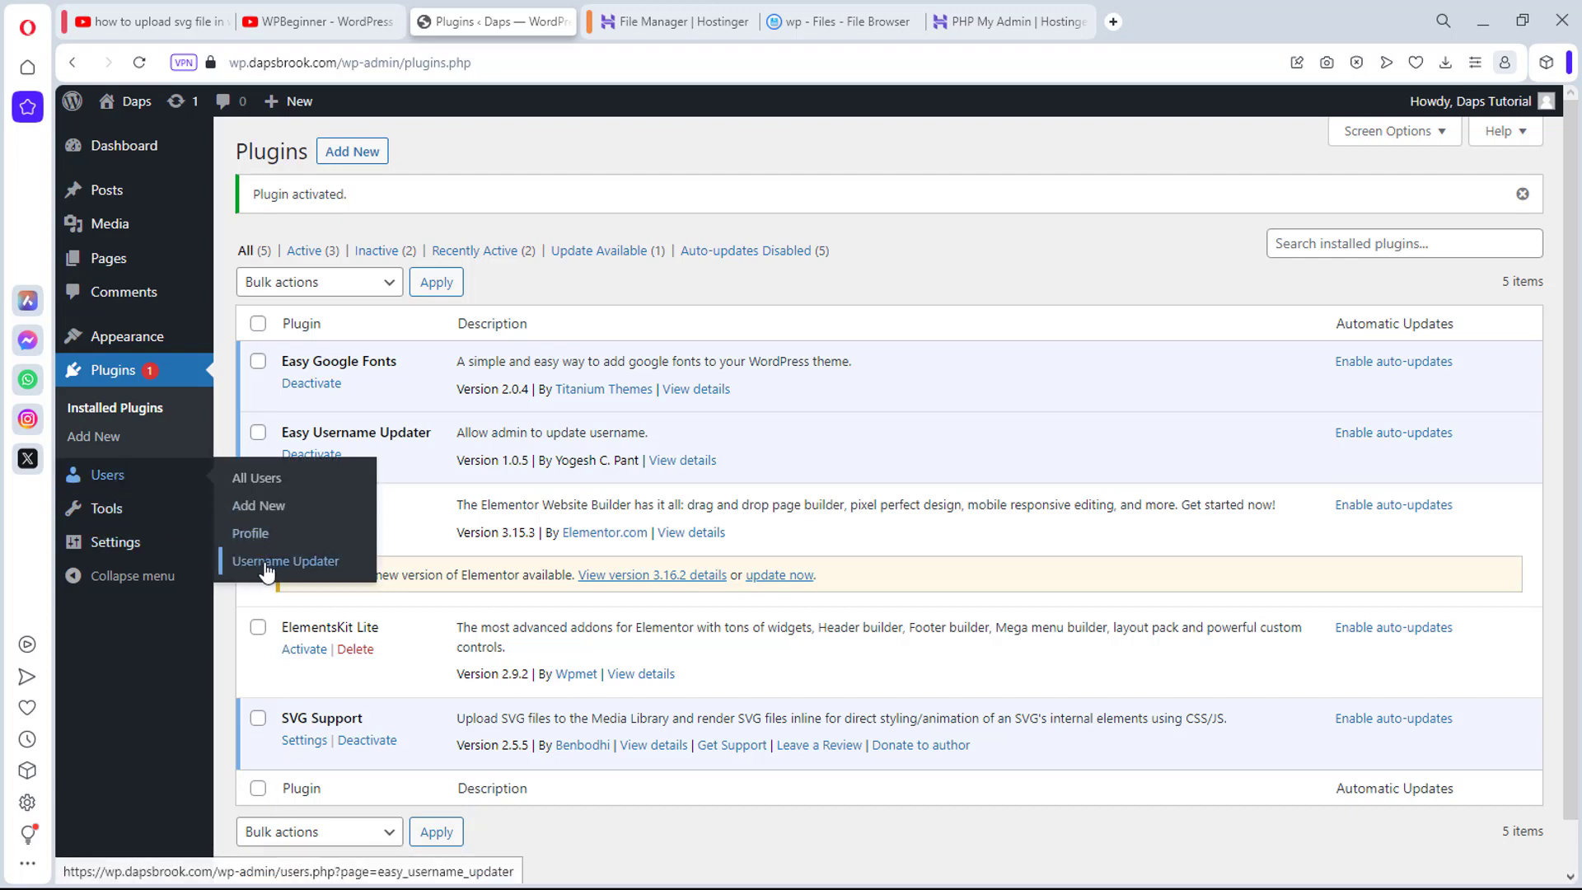
Step: In Username Updater, change the Daps Tutorial username to 'Daps' and apply it
left_click(286, 561)
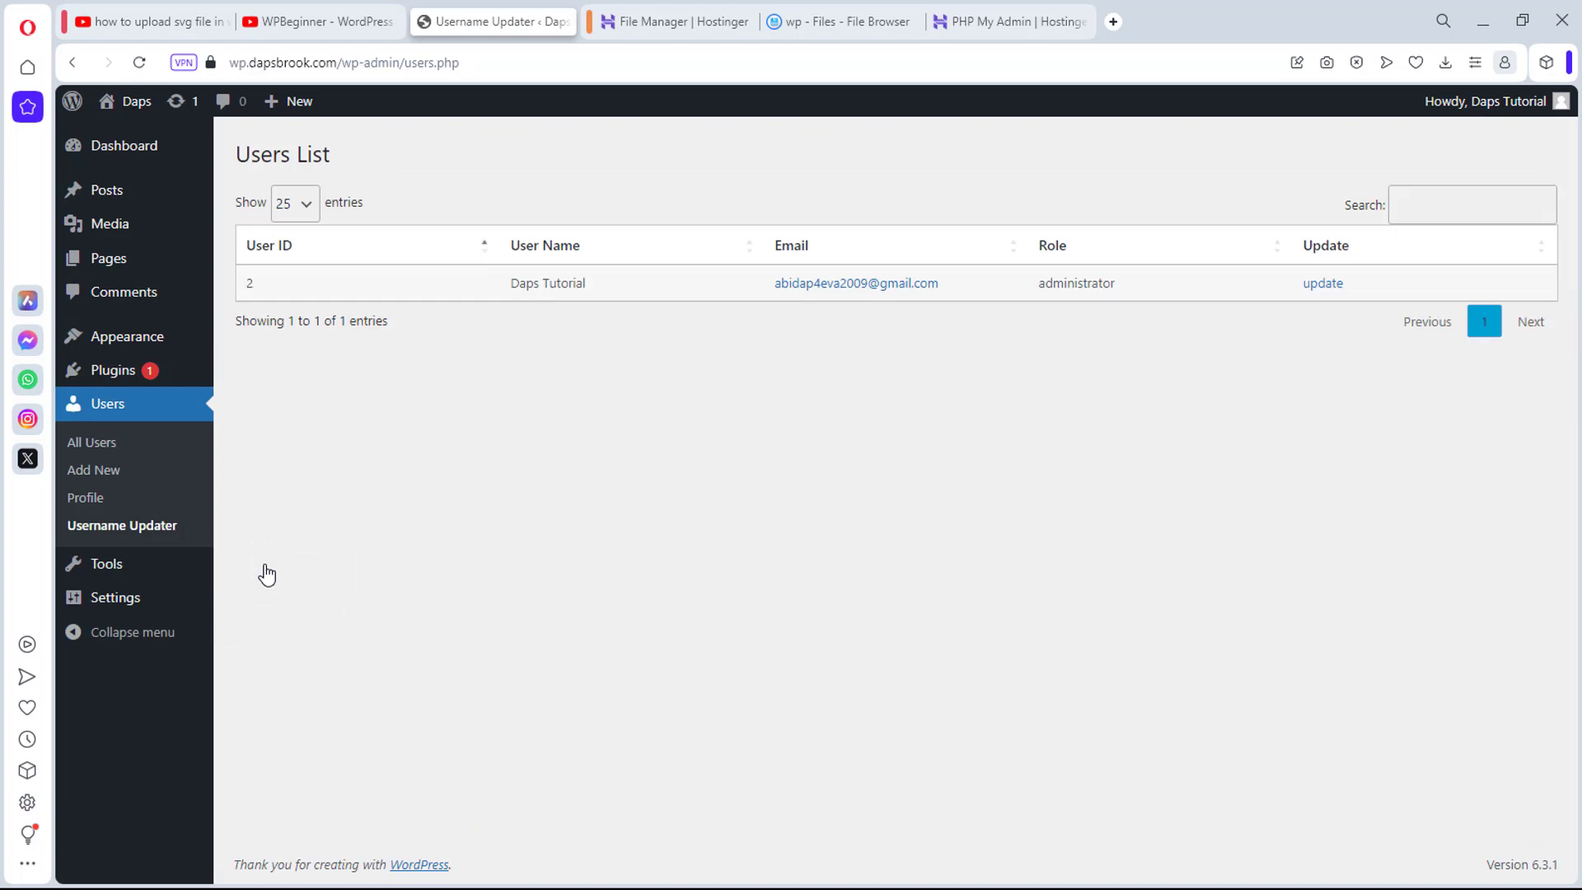
mouse_move(326, 293)
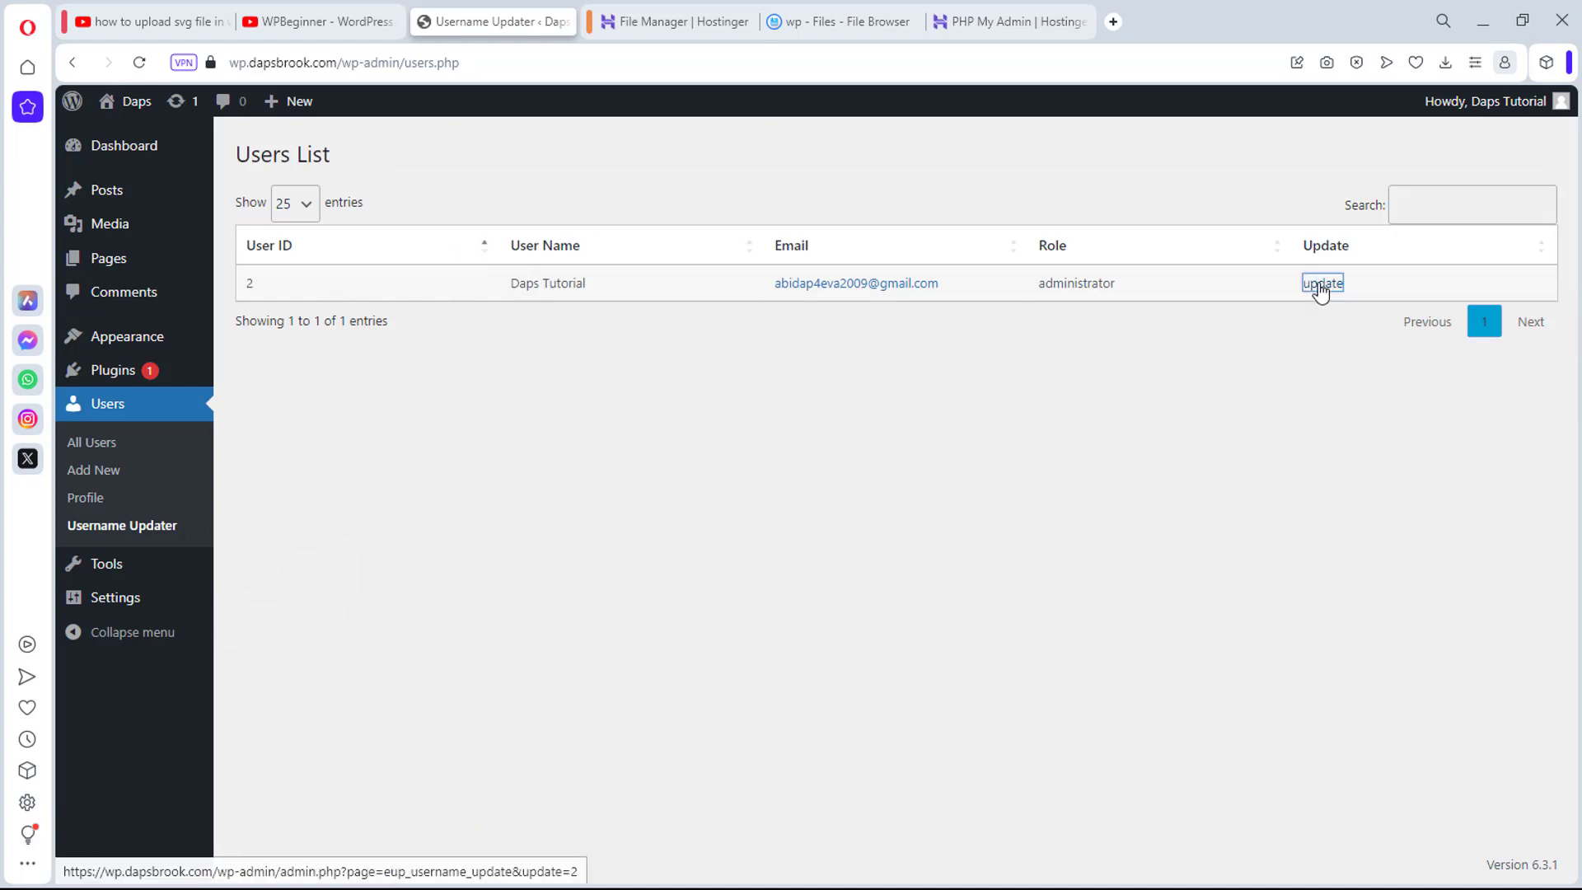
left_click(1323, 282)
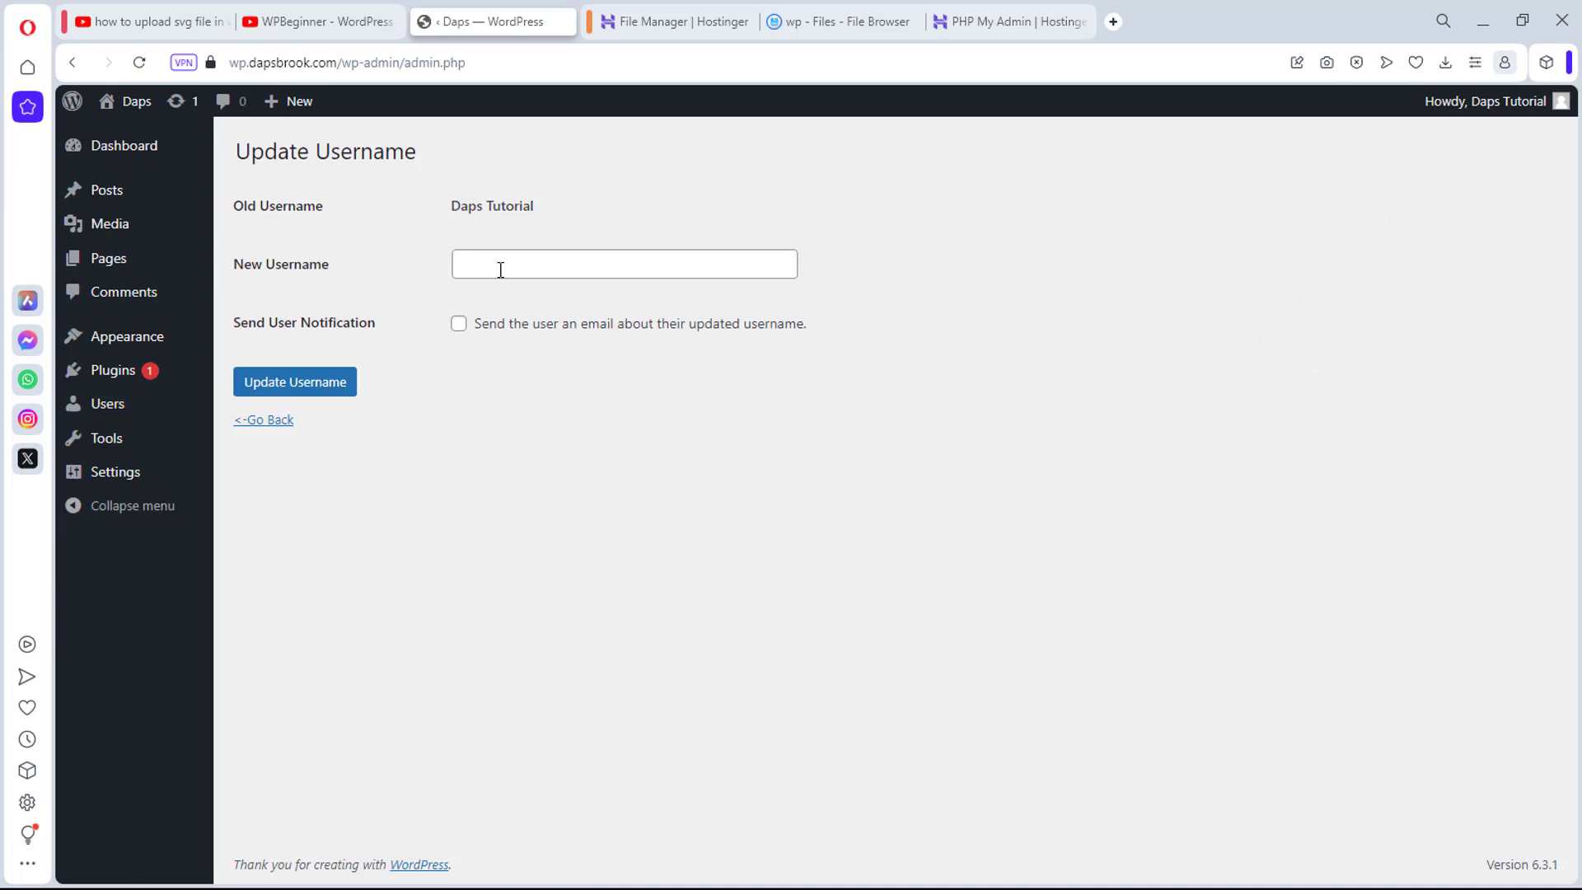
left_click(623, 264)
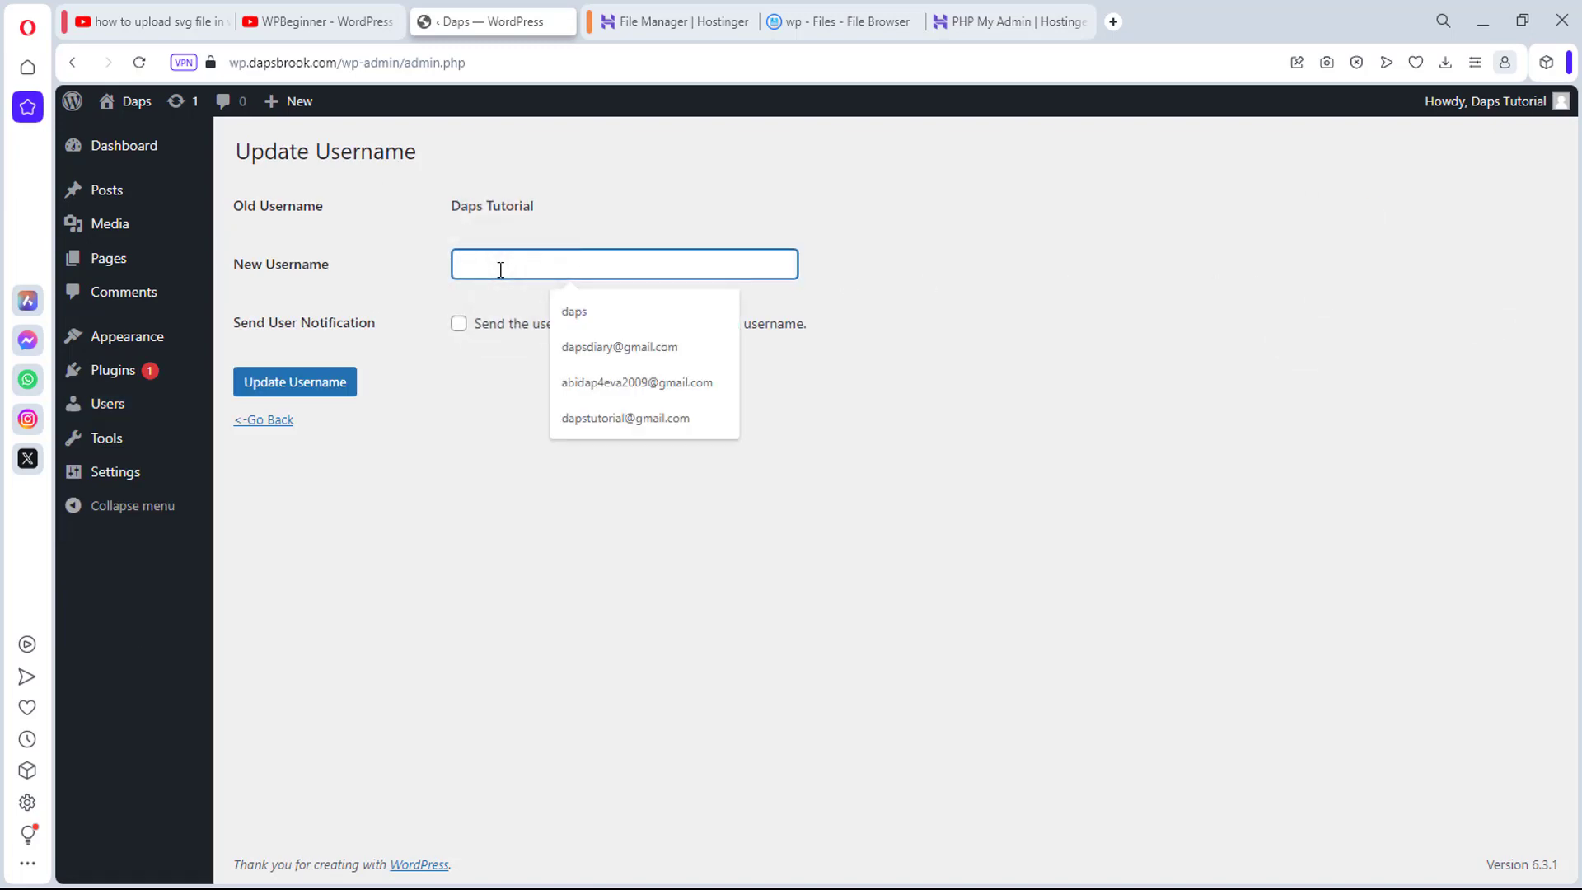
type("Daps")
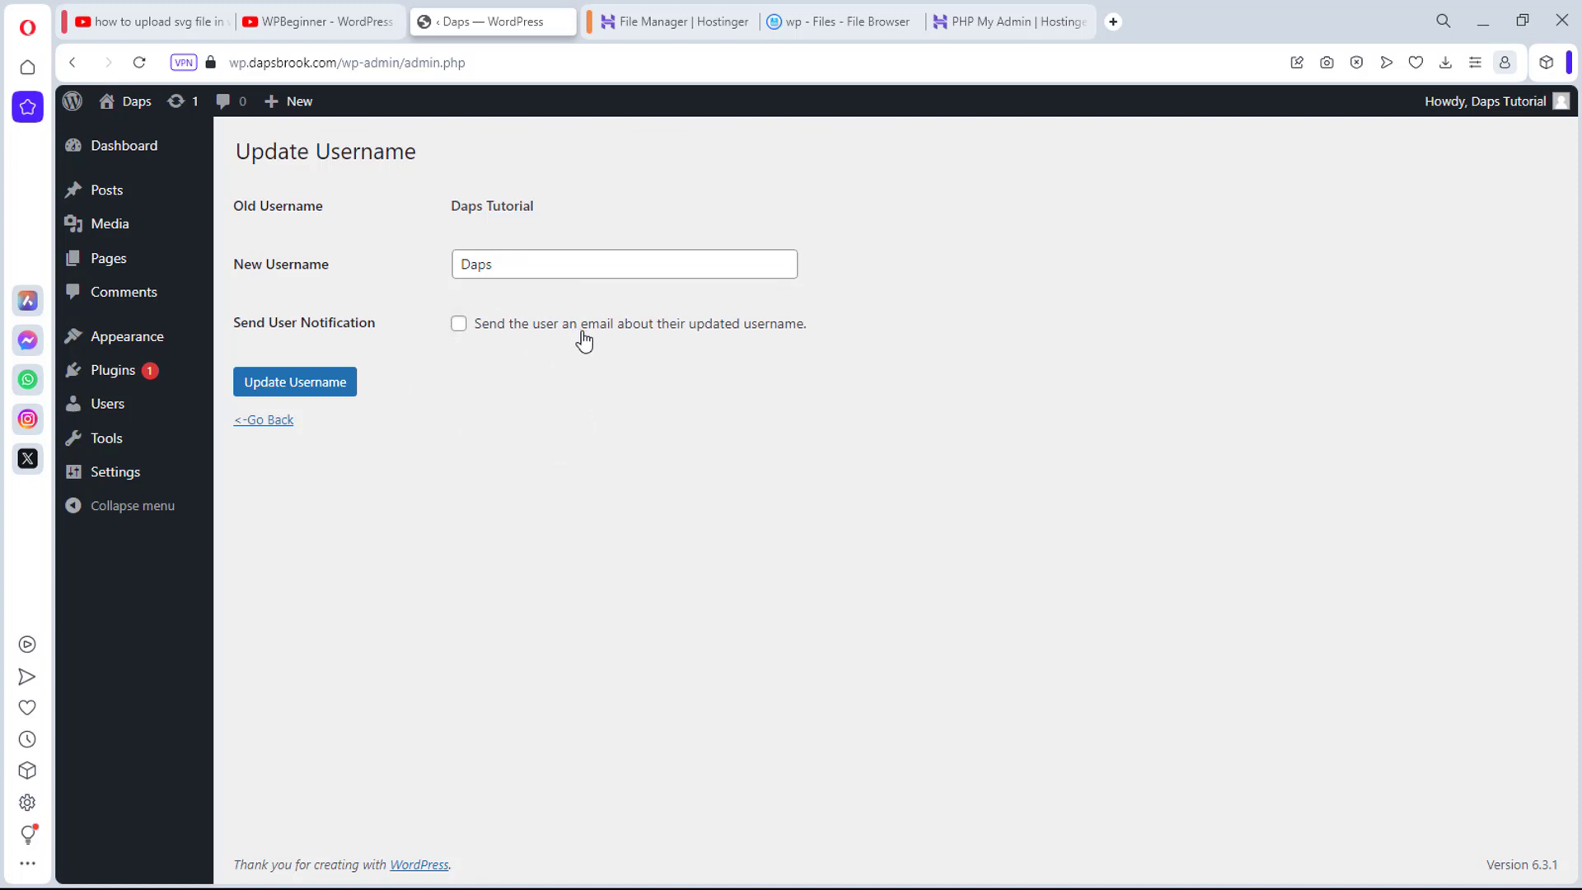
left_click(295, 381)
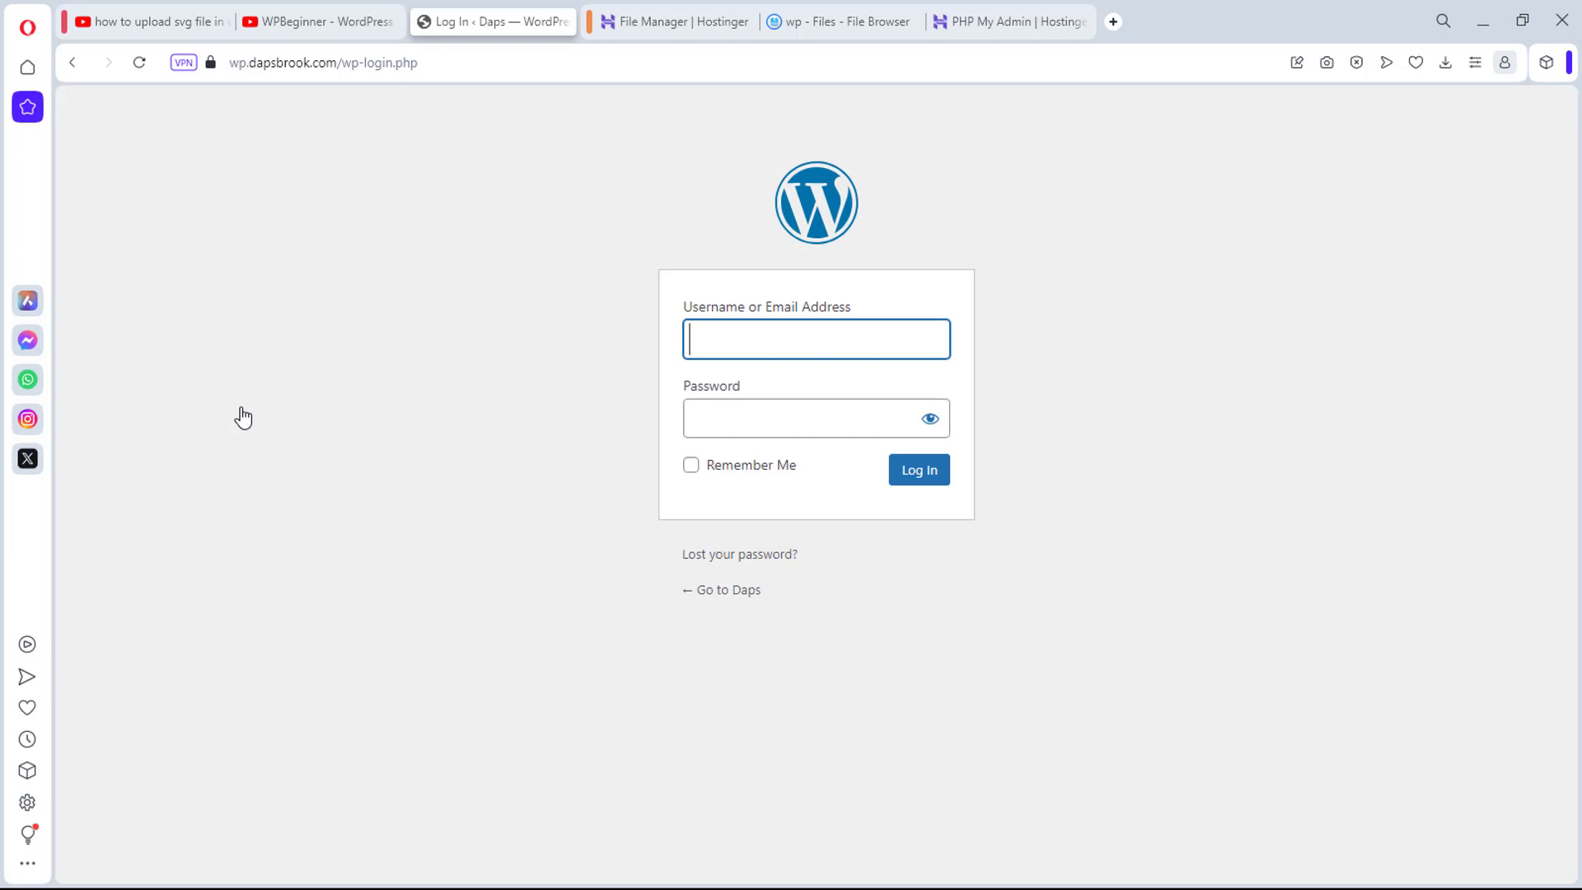
Step: Log in as Daps with the password and confirm Daps is the administrator
type("Dap")
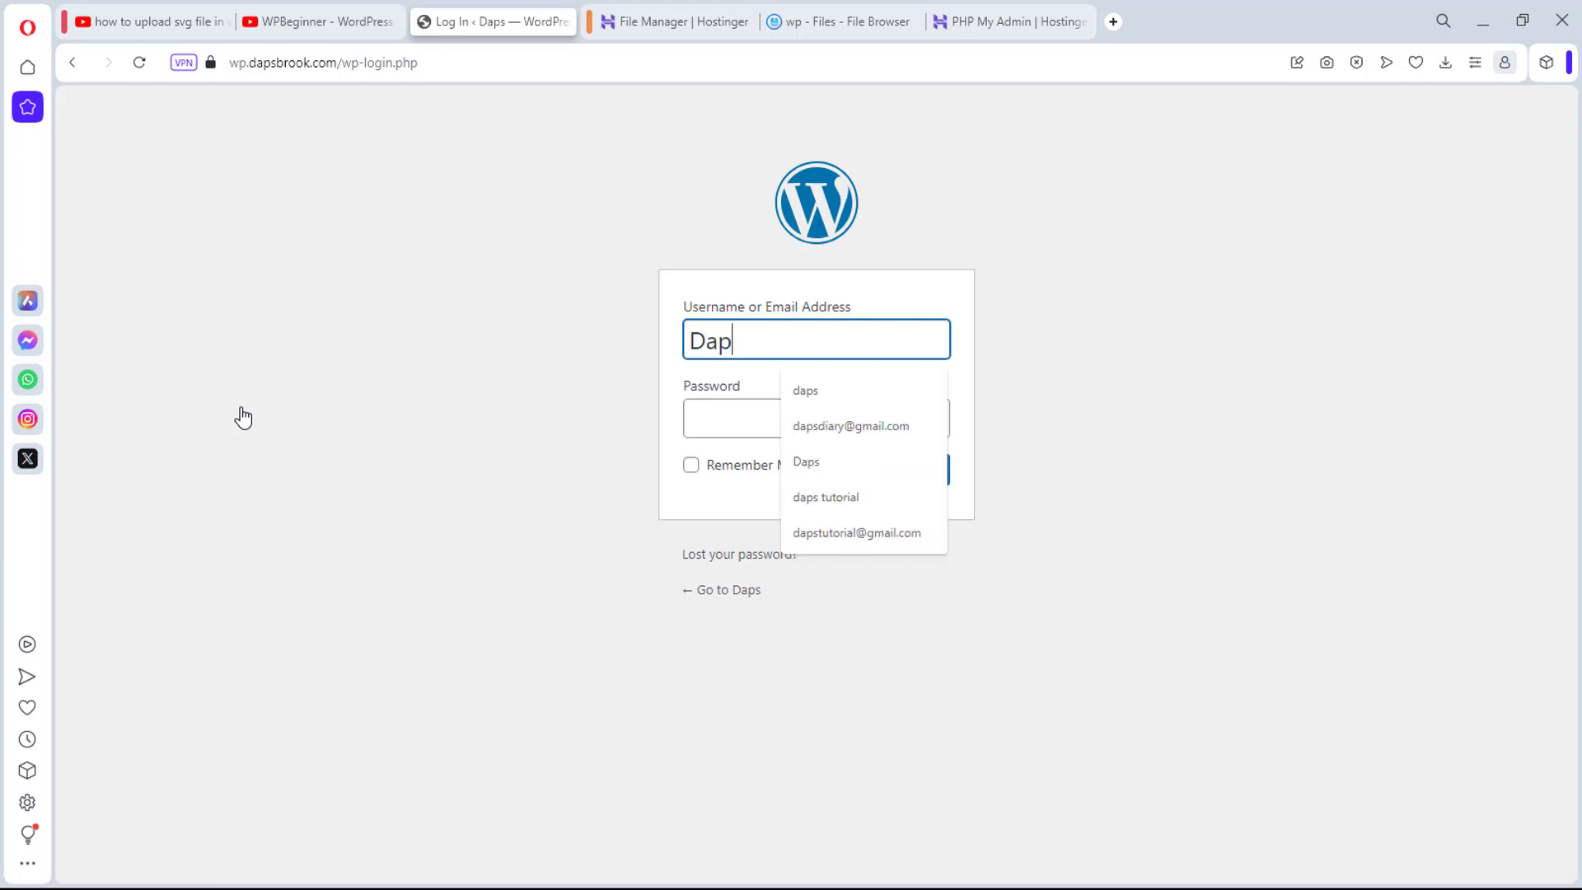
left_click(806, 463)
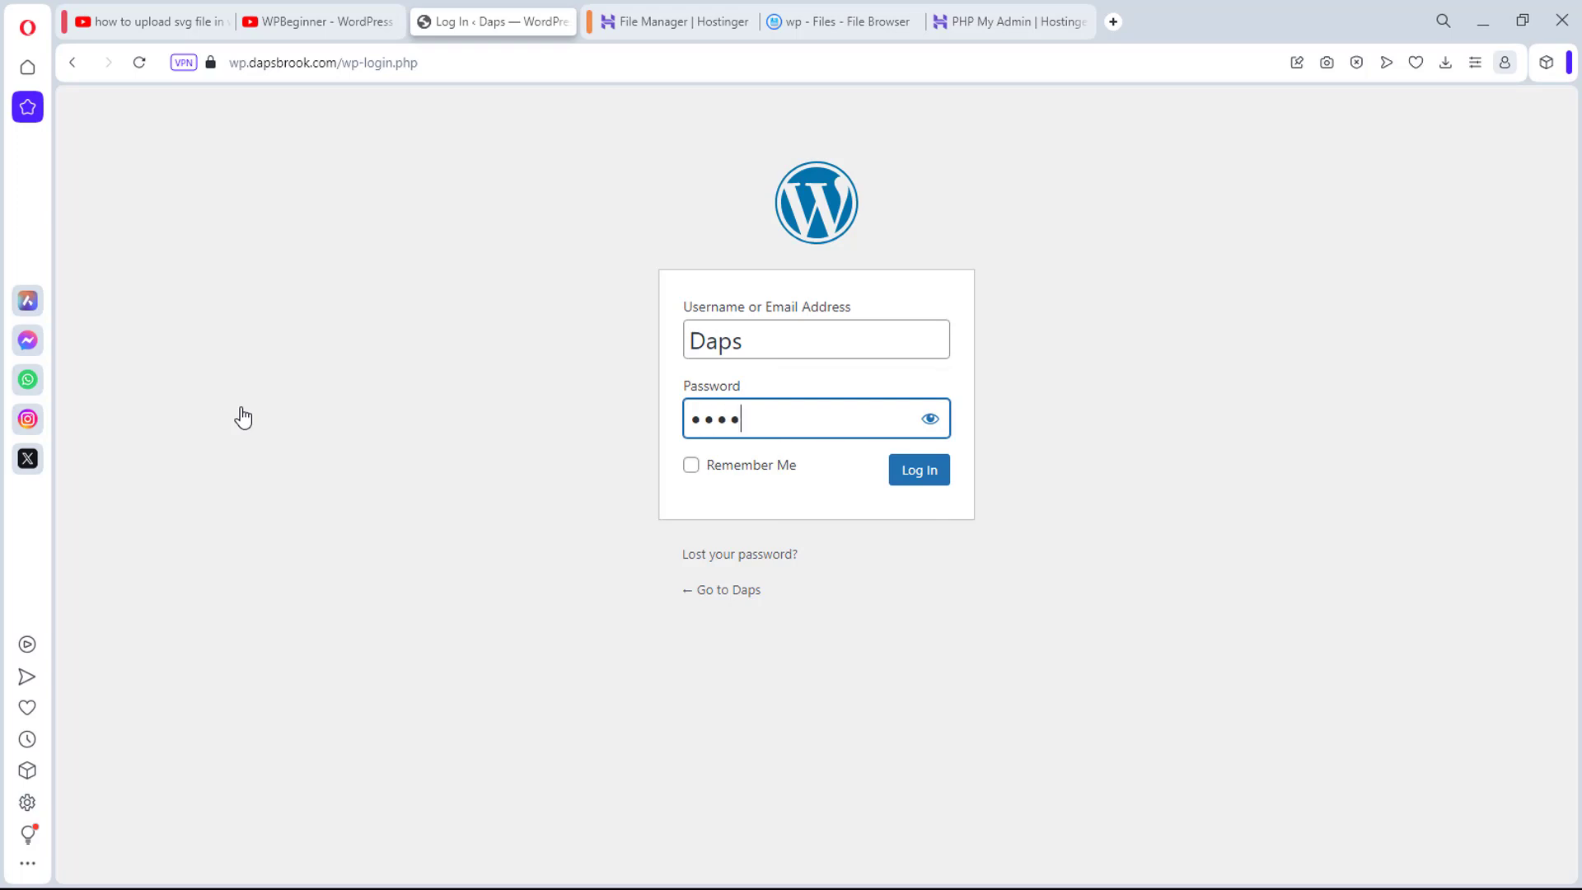
type("password")
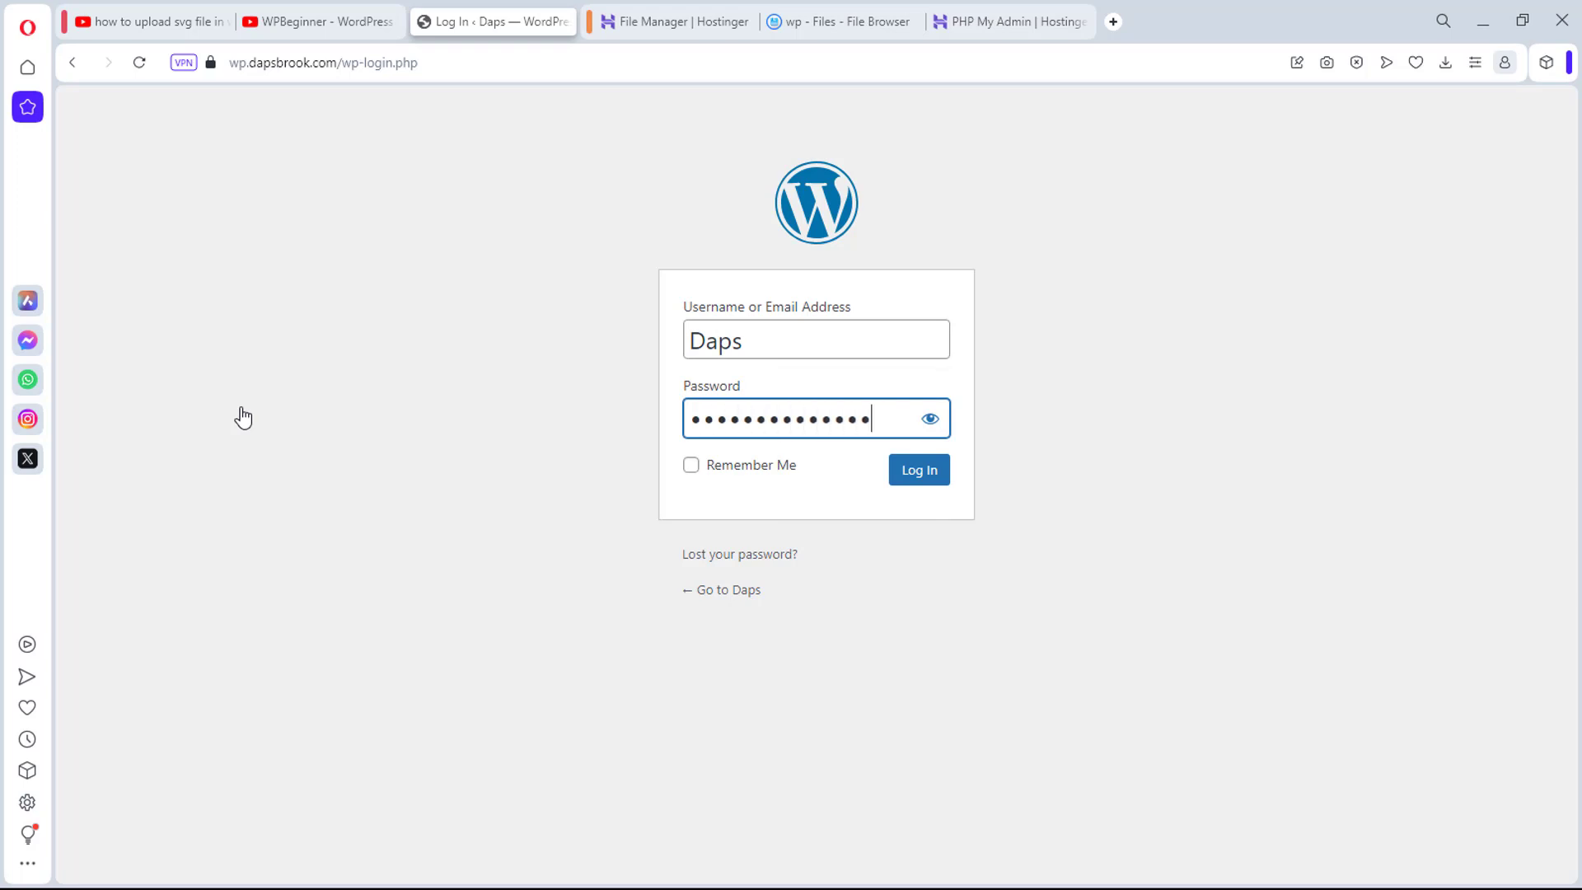
left_click(917, 469)
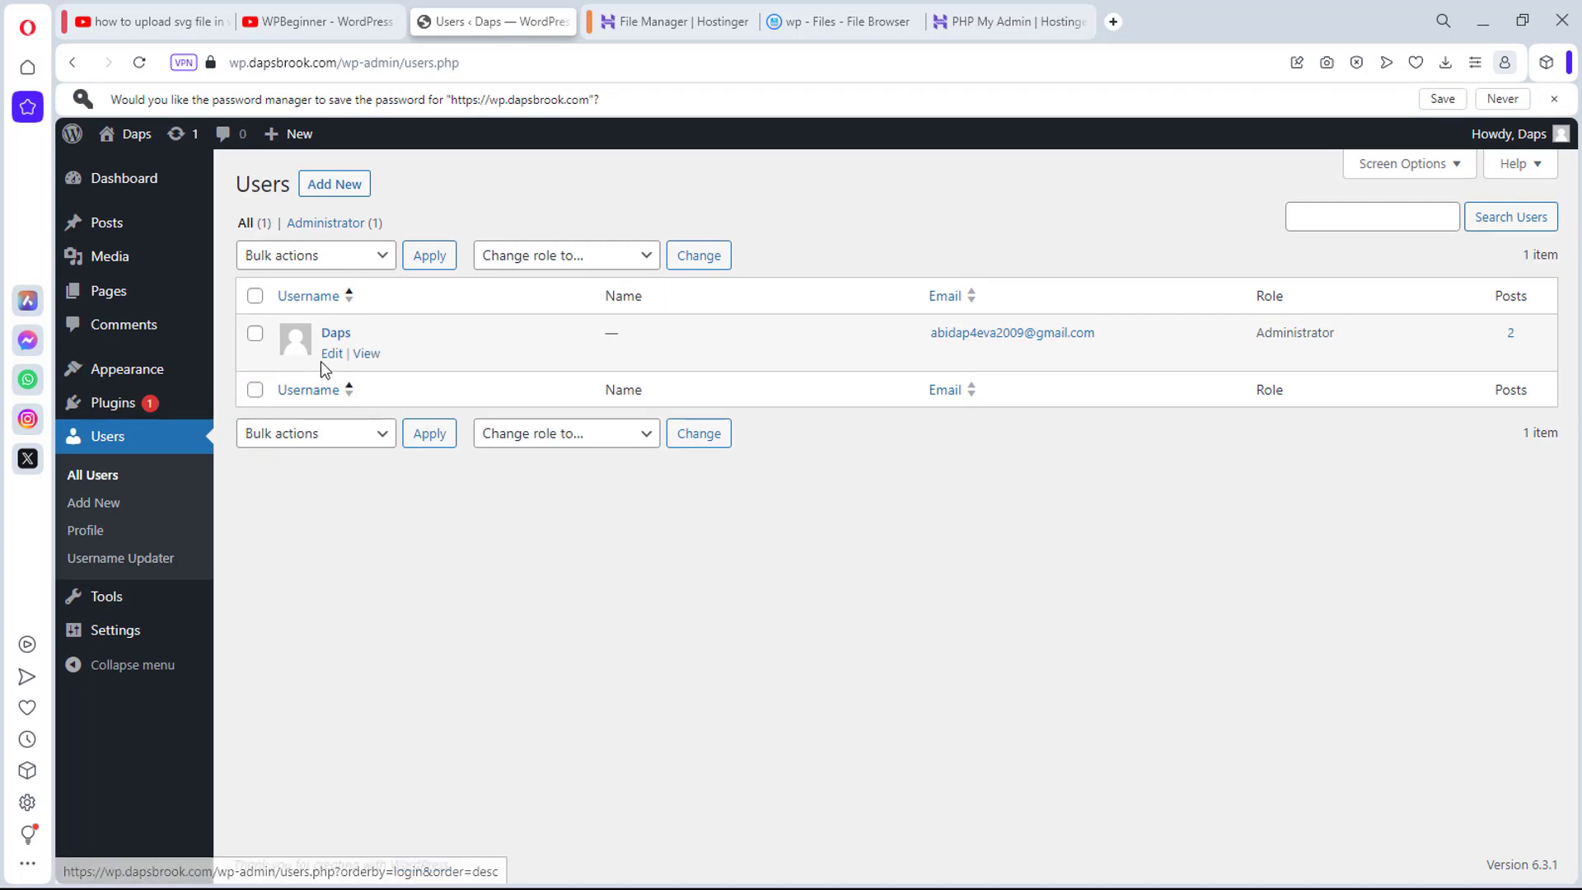
mouse_move(331, 354)
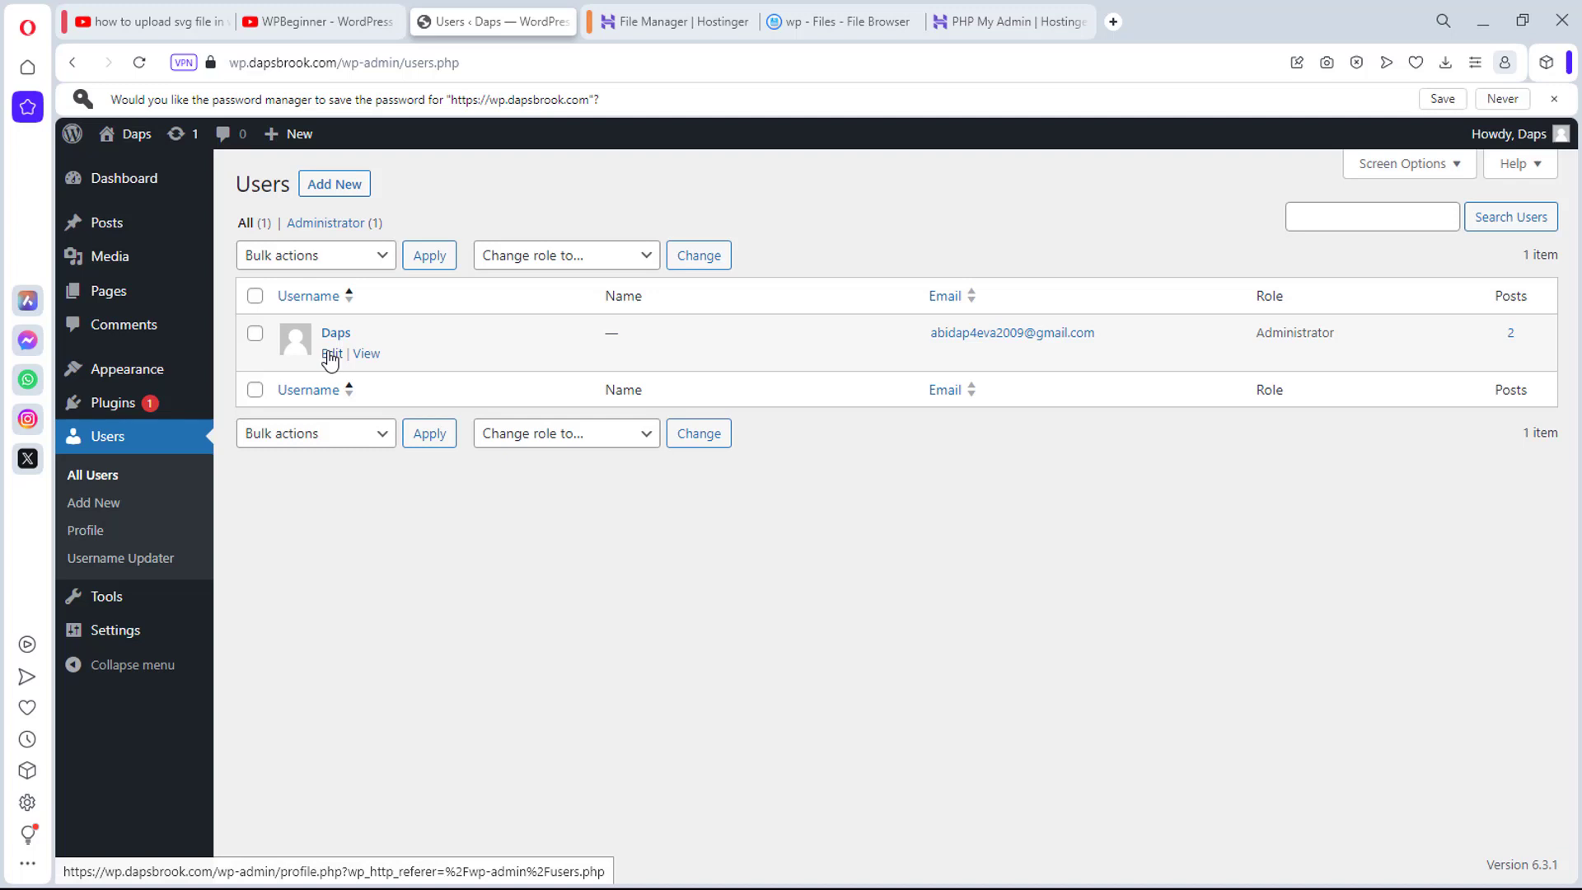
left_click(1555, 98)
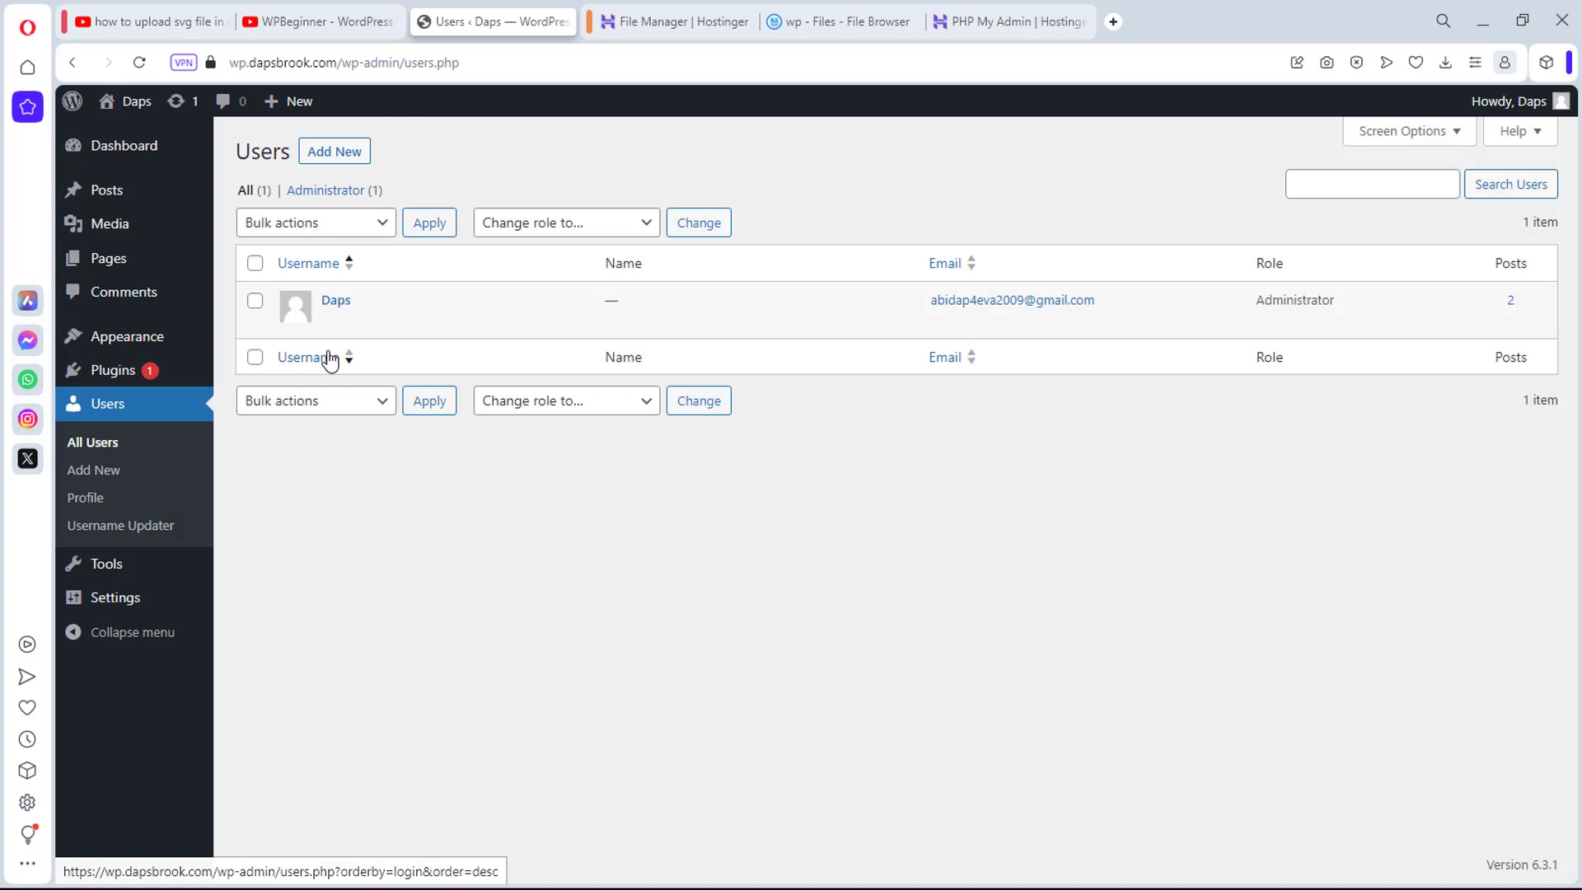
mouse_move(705, 21)
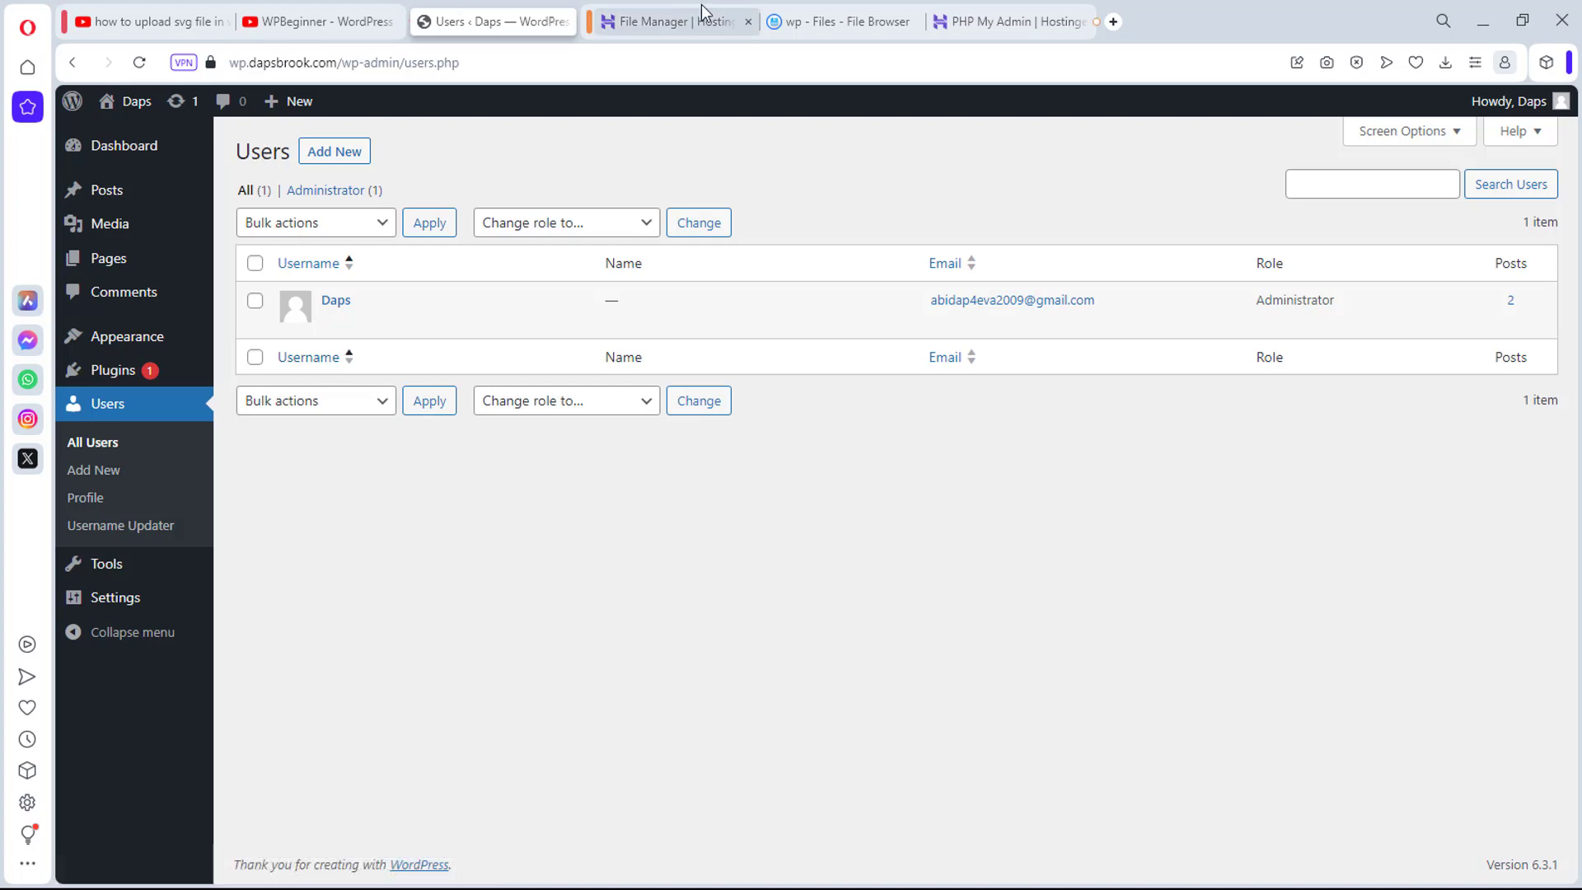
Step: Switch to the Hostinger File Manager tab for dapsbrook.com and scroll the hPanel sidebar
left_click(670, 22)
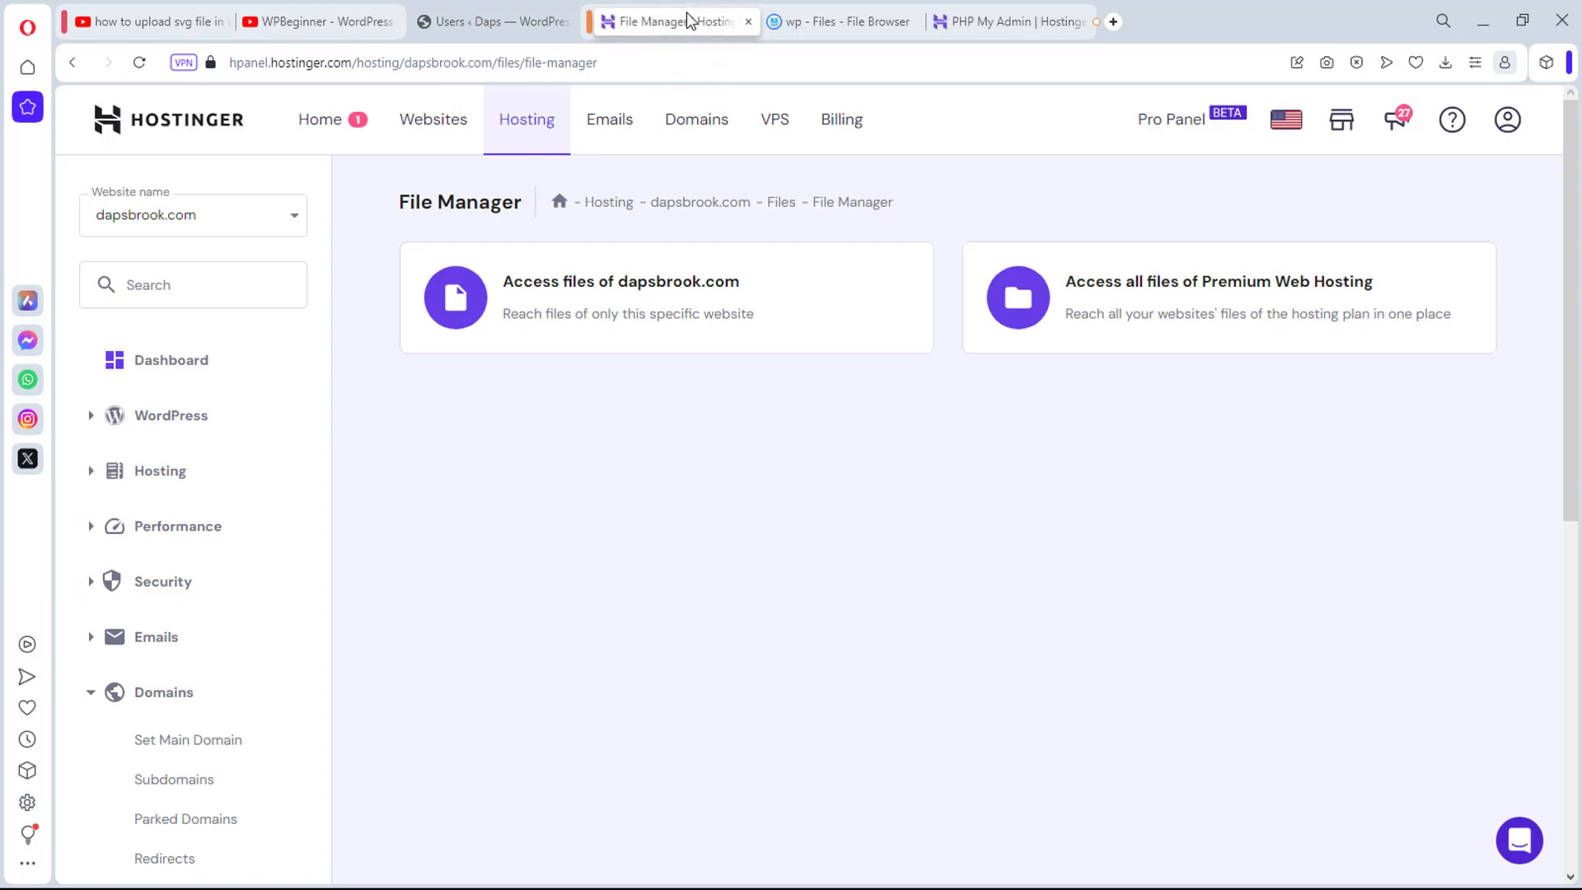
scroll("down", 3)
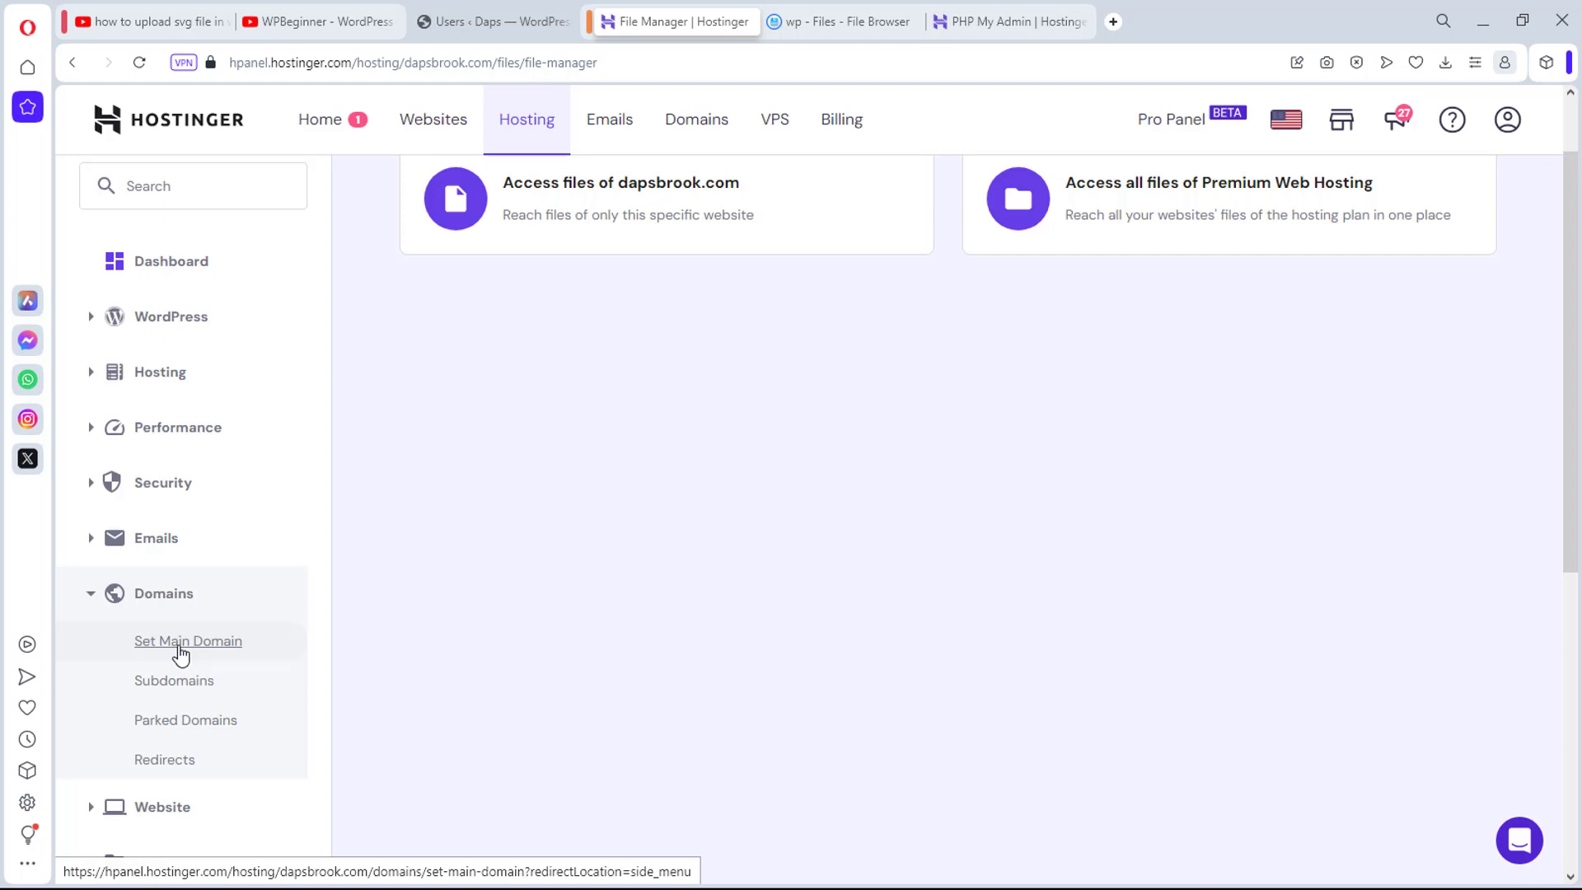
scroll("down", 3)
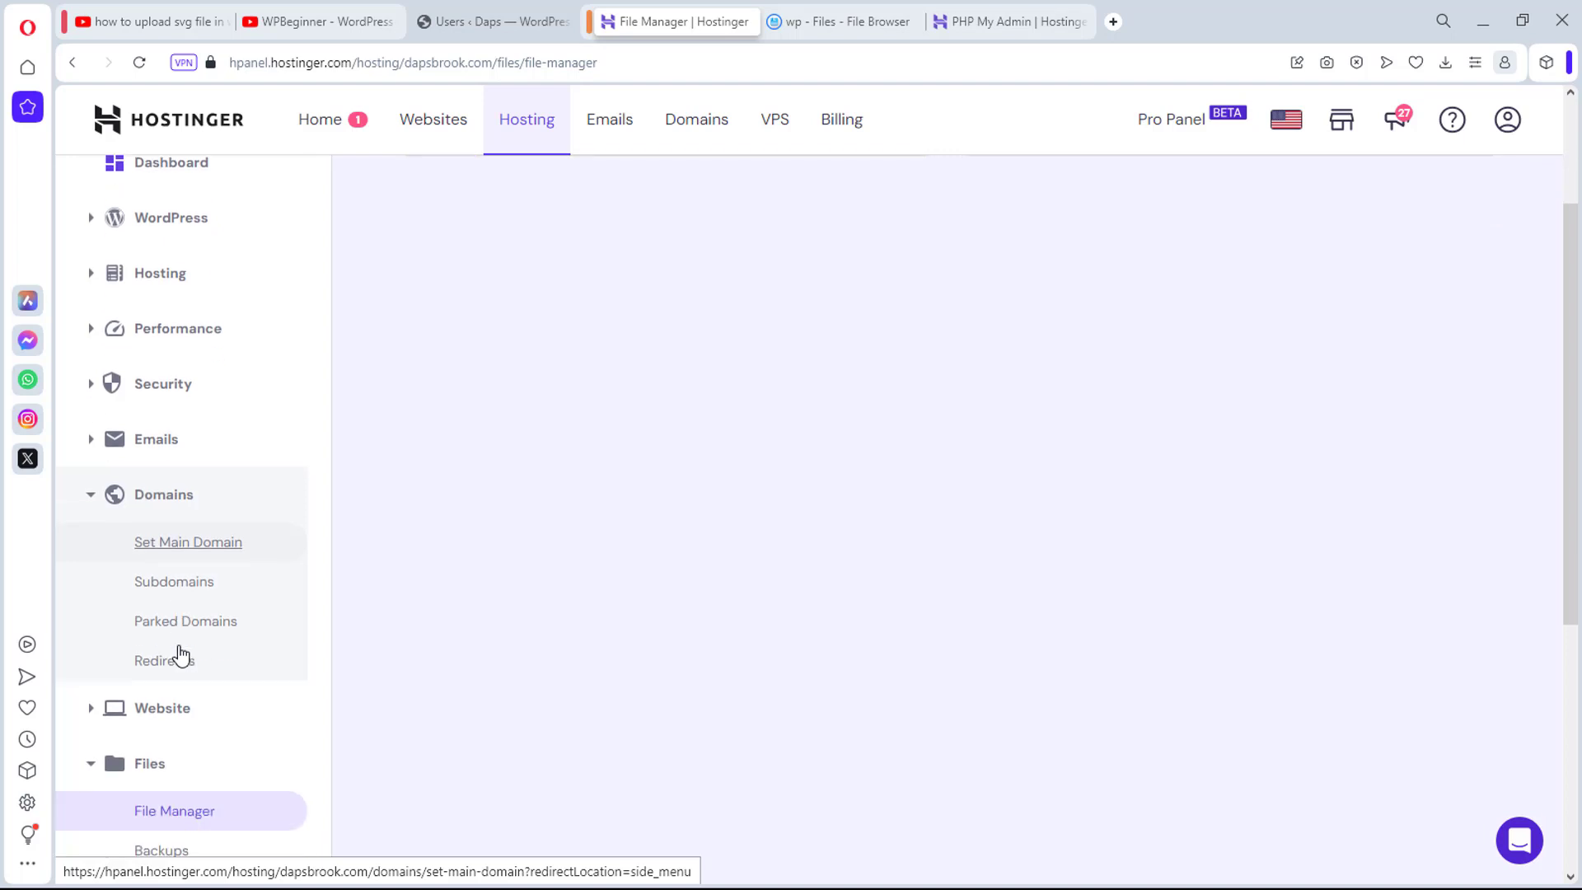
mouse_move(234, 815)
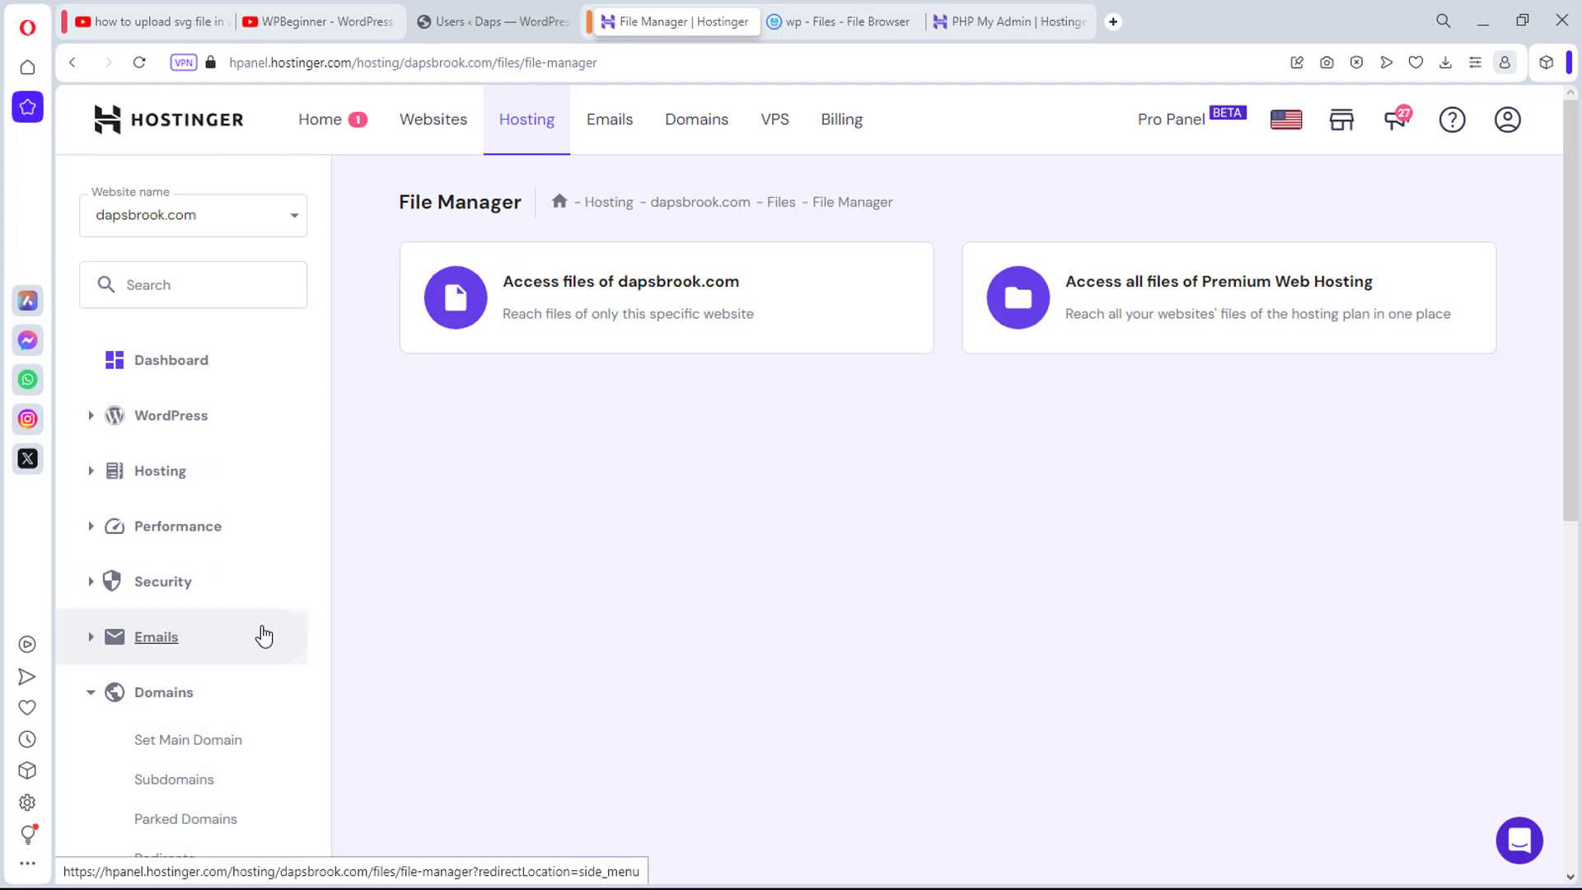
mouse_move(619, 11)
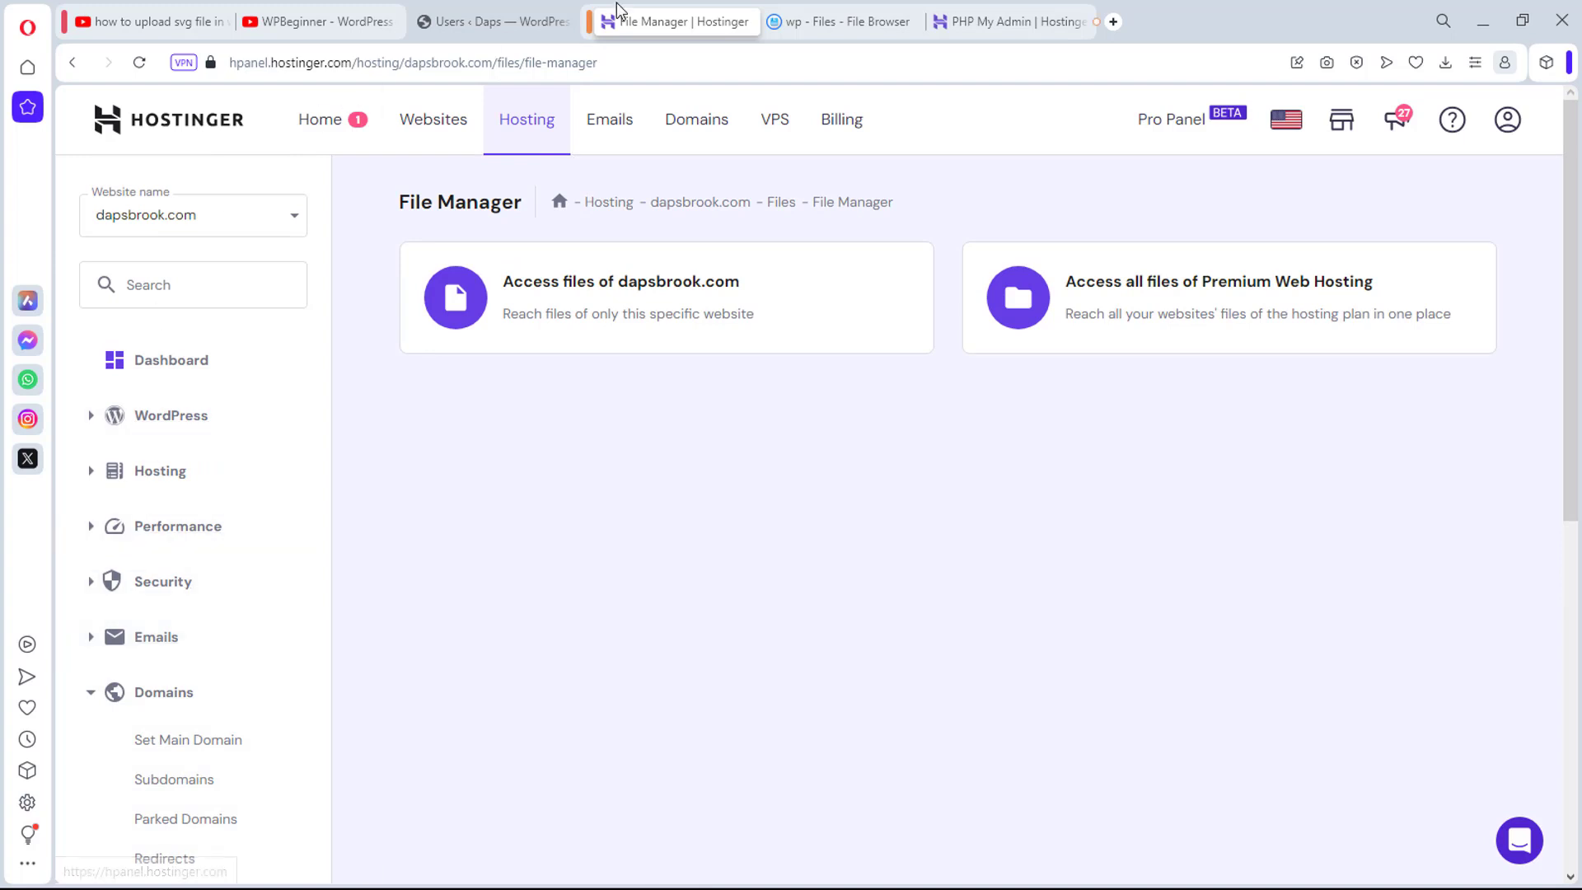
Step: Open wp-config.php from the wp folder in the file editor to view database settings
left_click(840, 22)
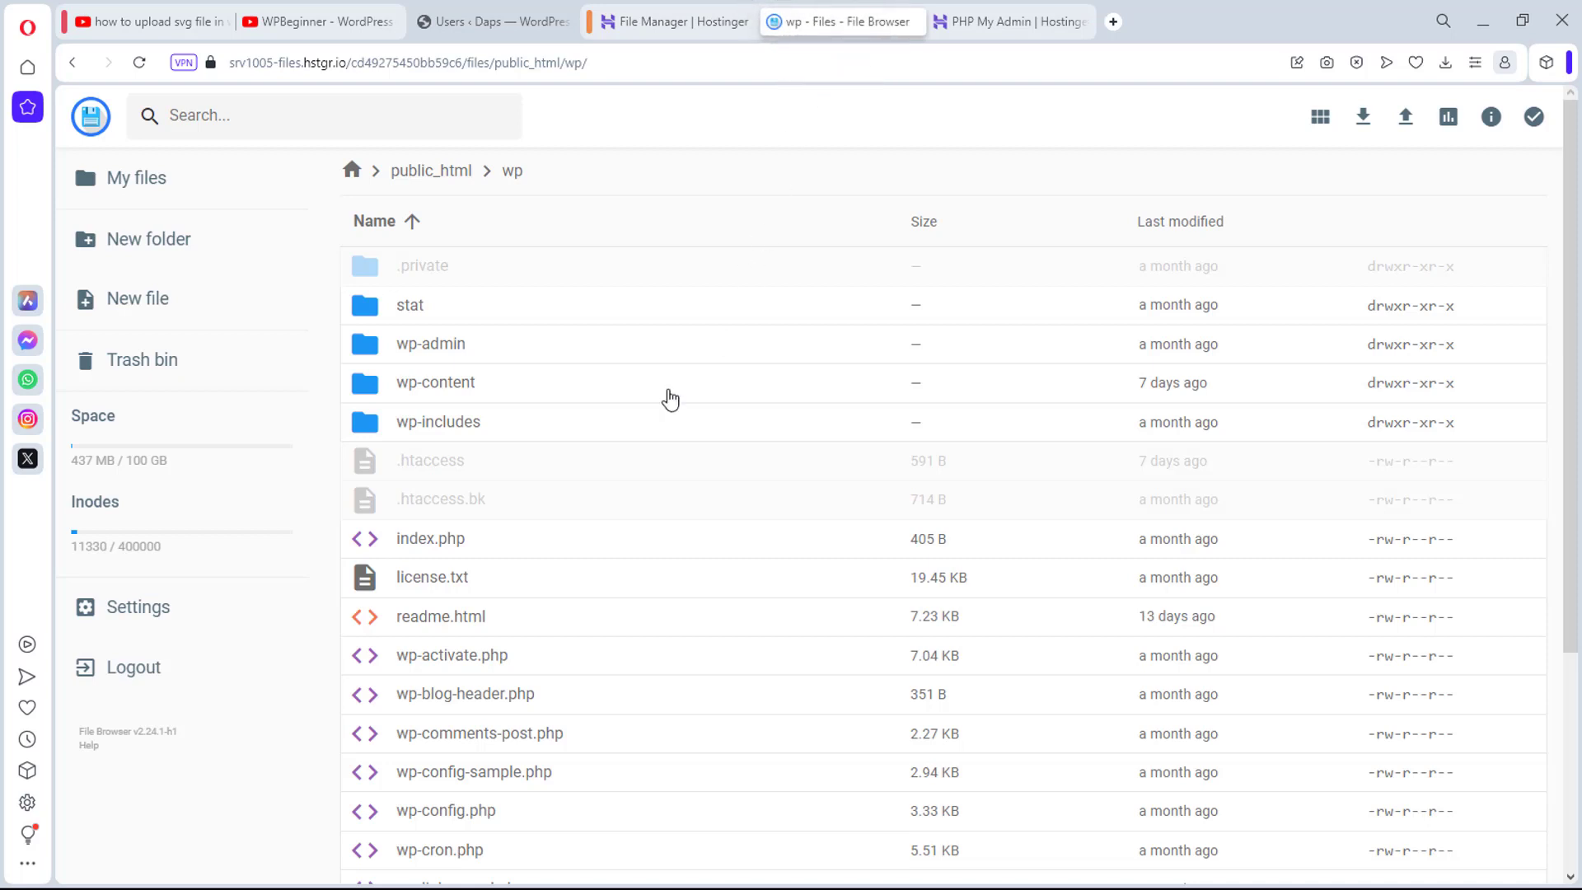
mouse_move(502, 485)
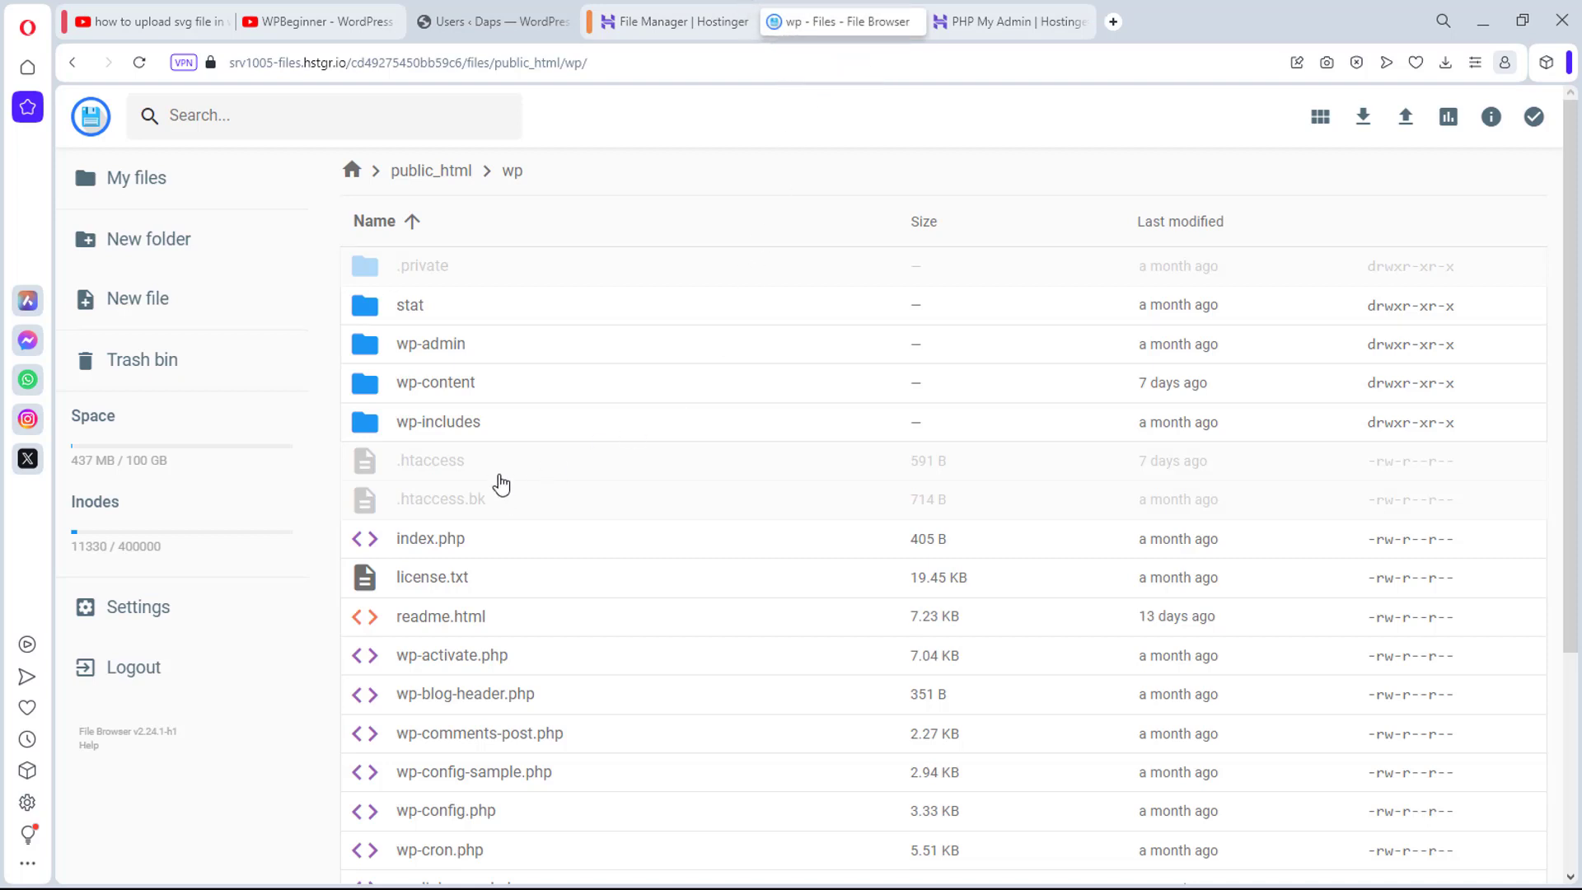
scroll("down", 3)
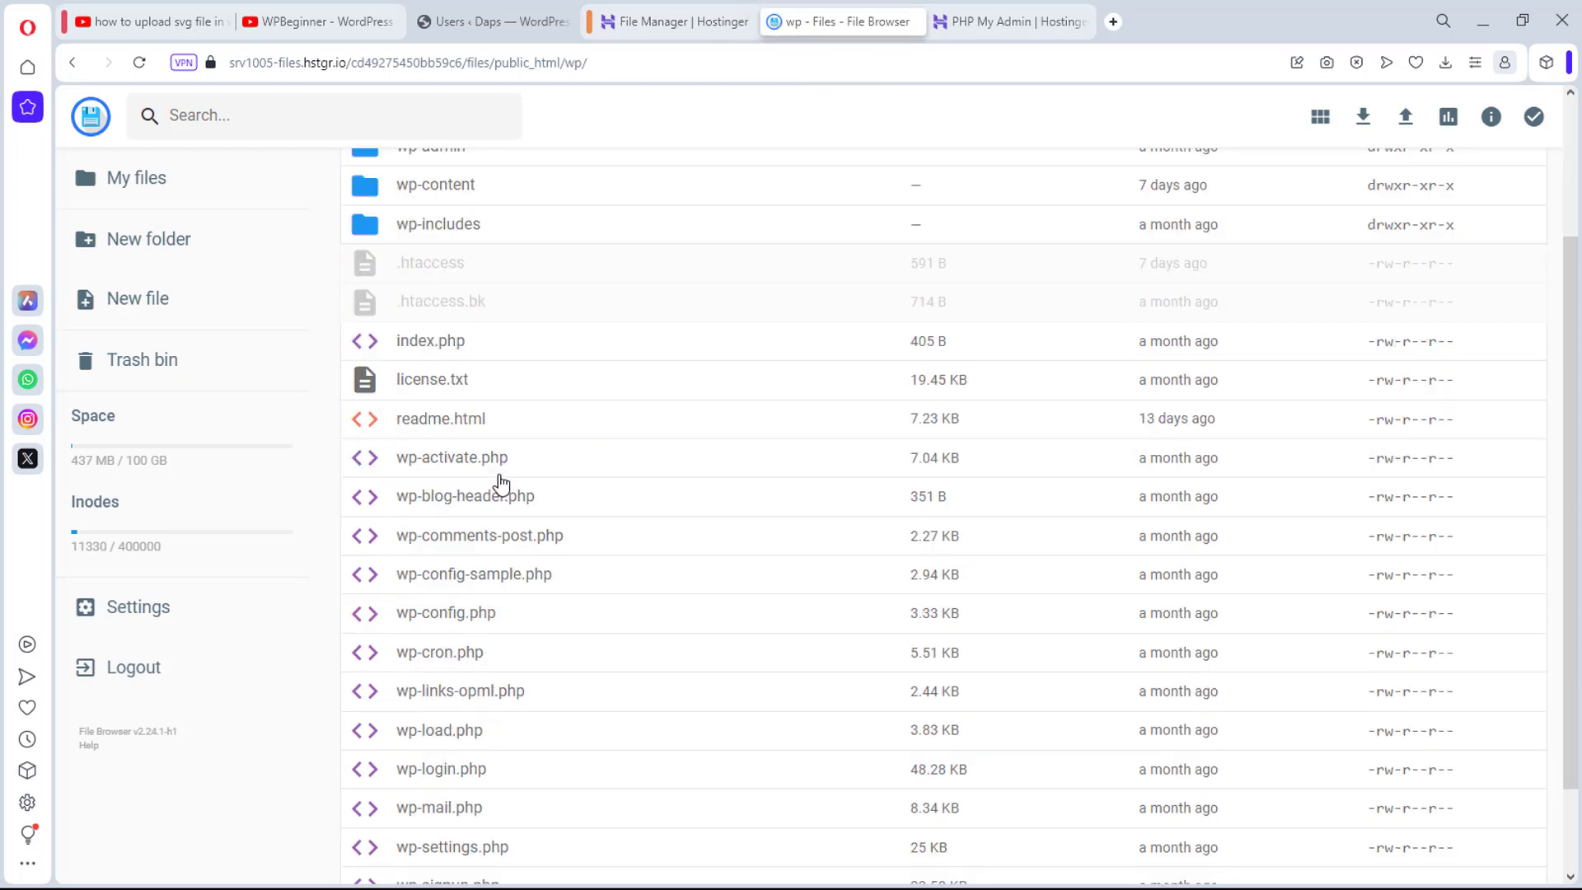
mouse_move(508, 617)
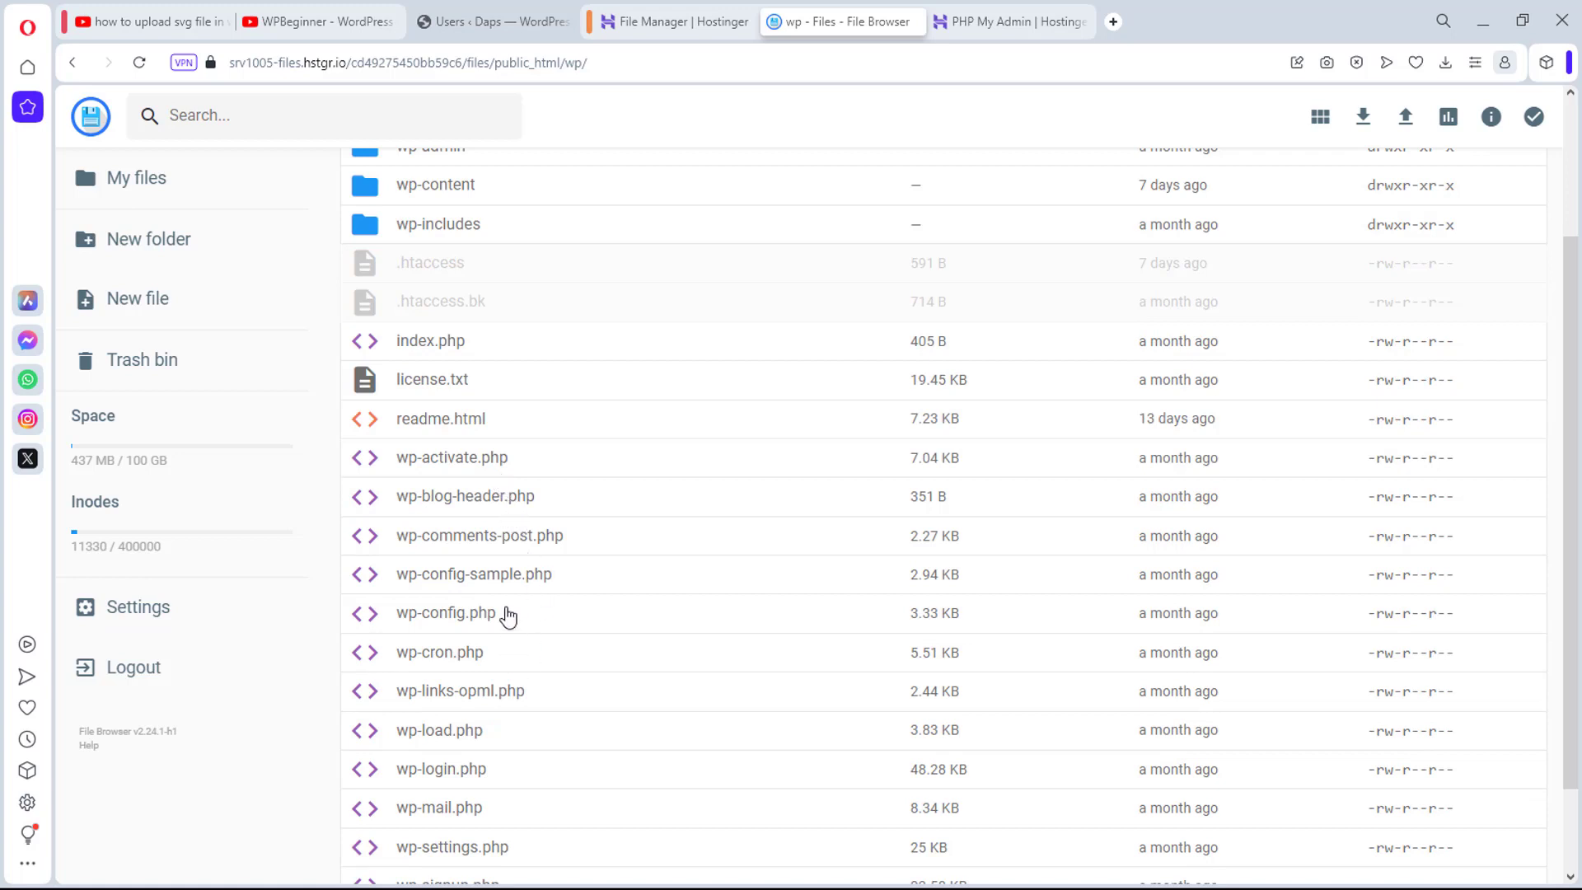
right_click(444, 612)
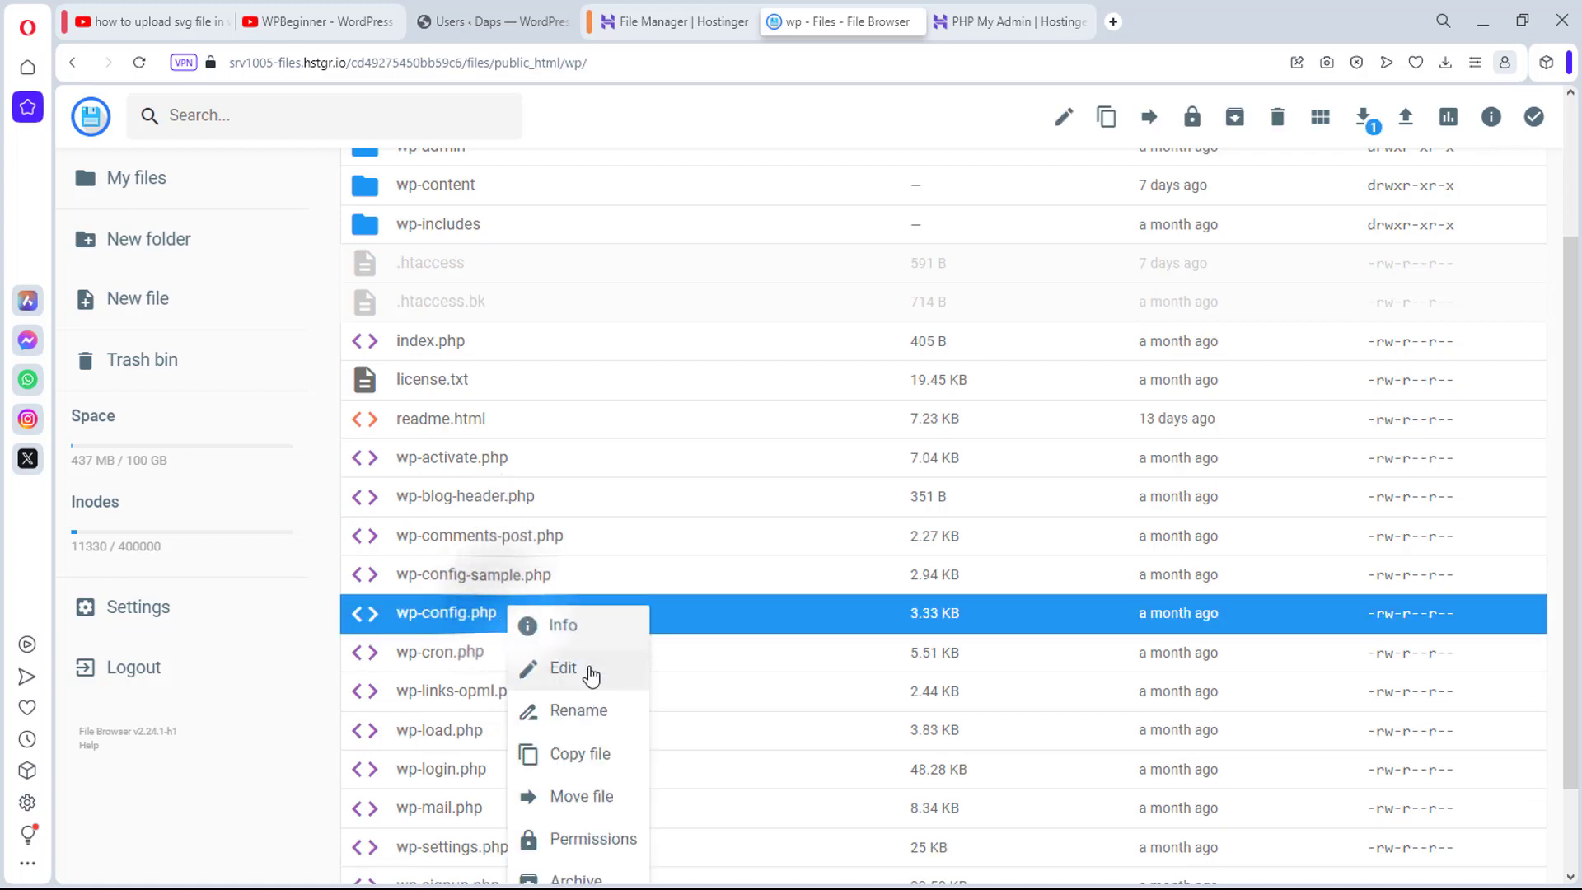
left_click(563, 668)
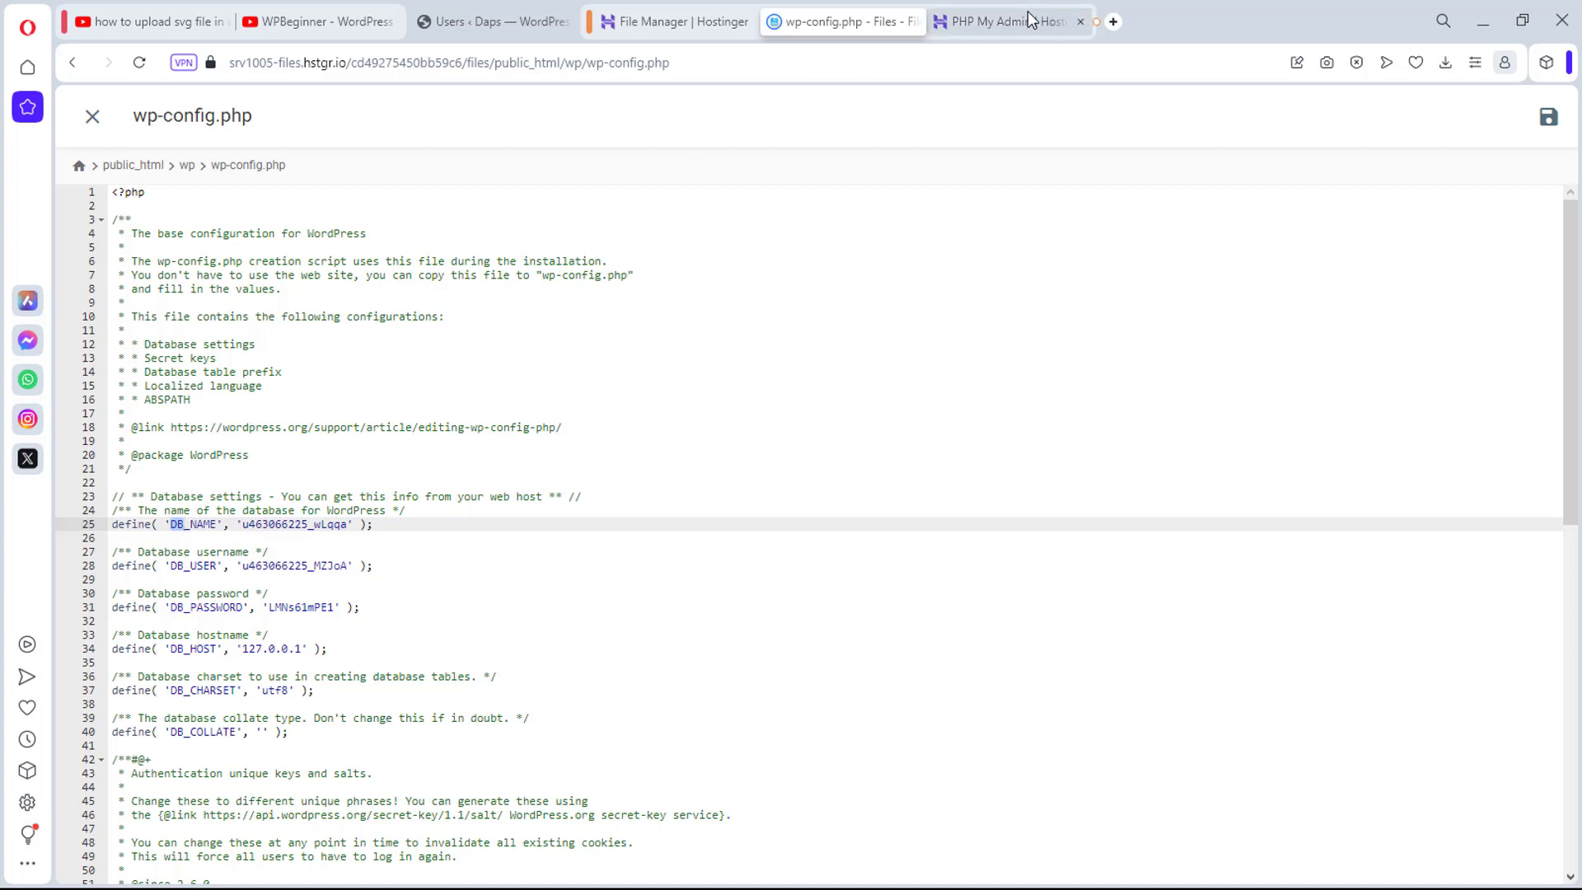
left_click(670, 21)
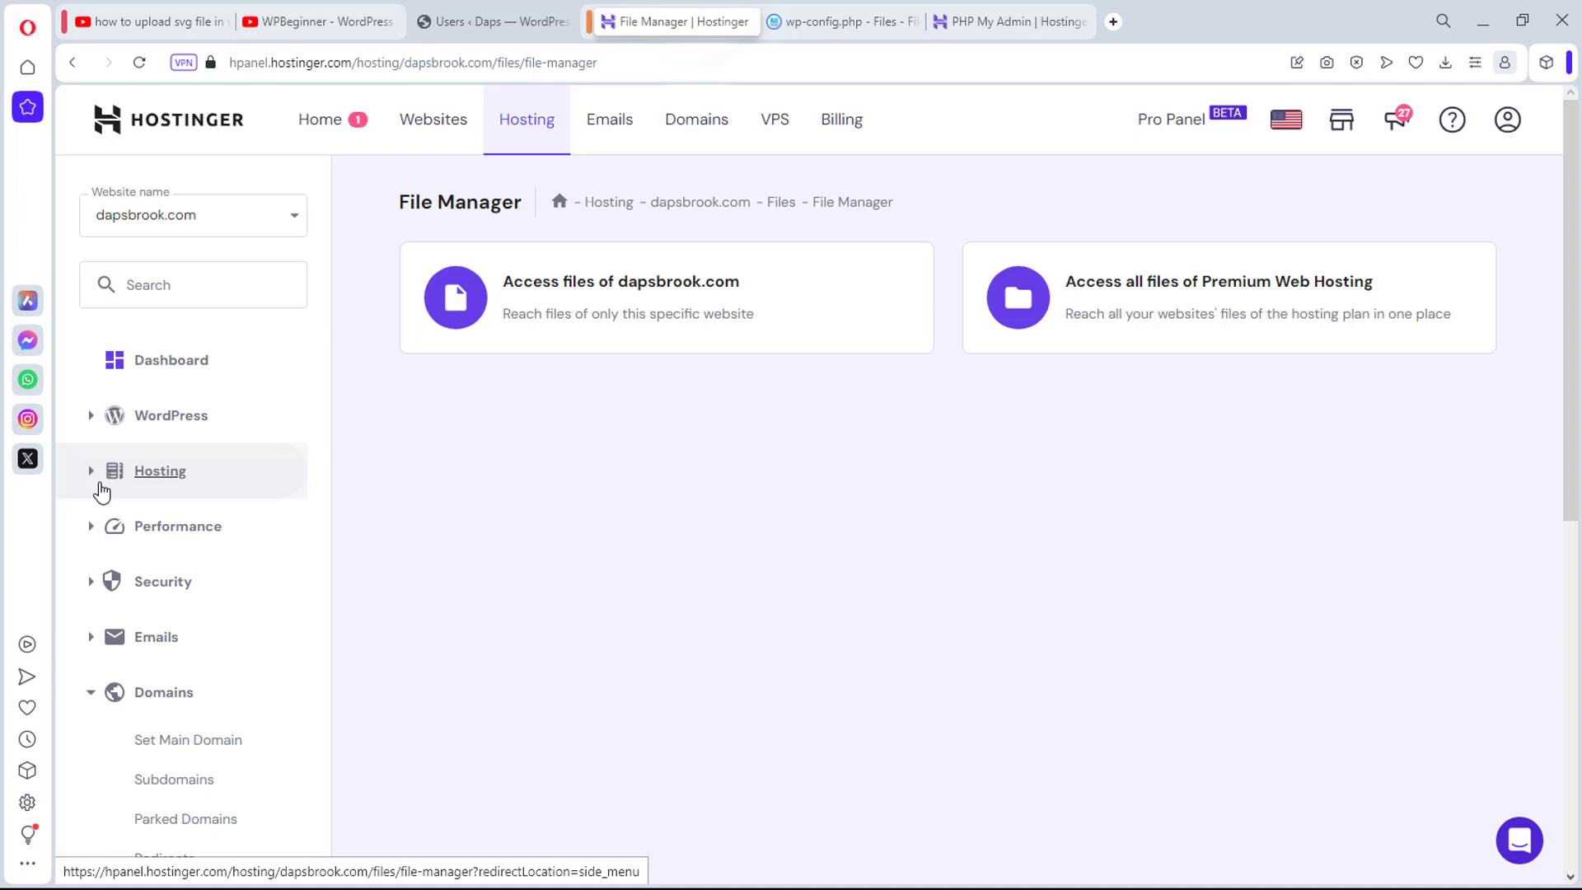
scroll("down", 3)
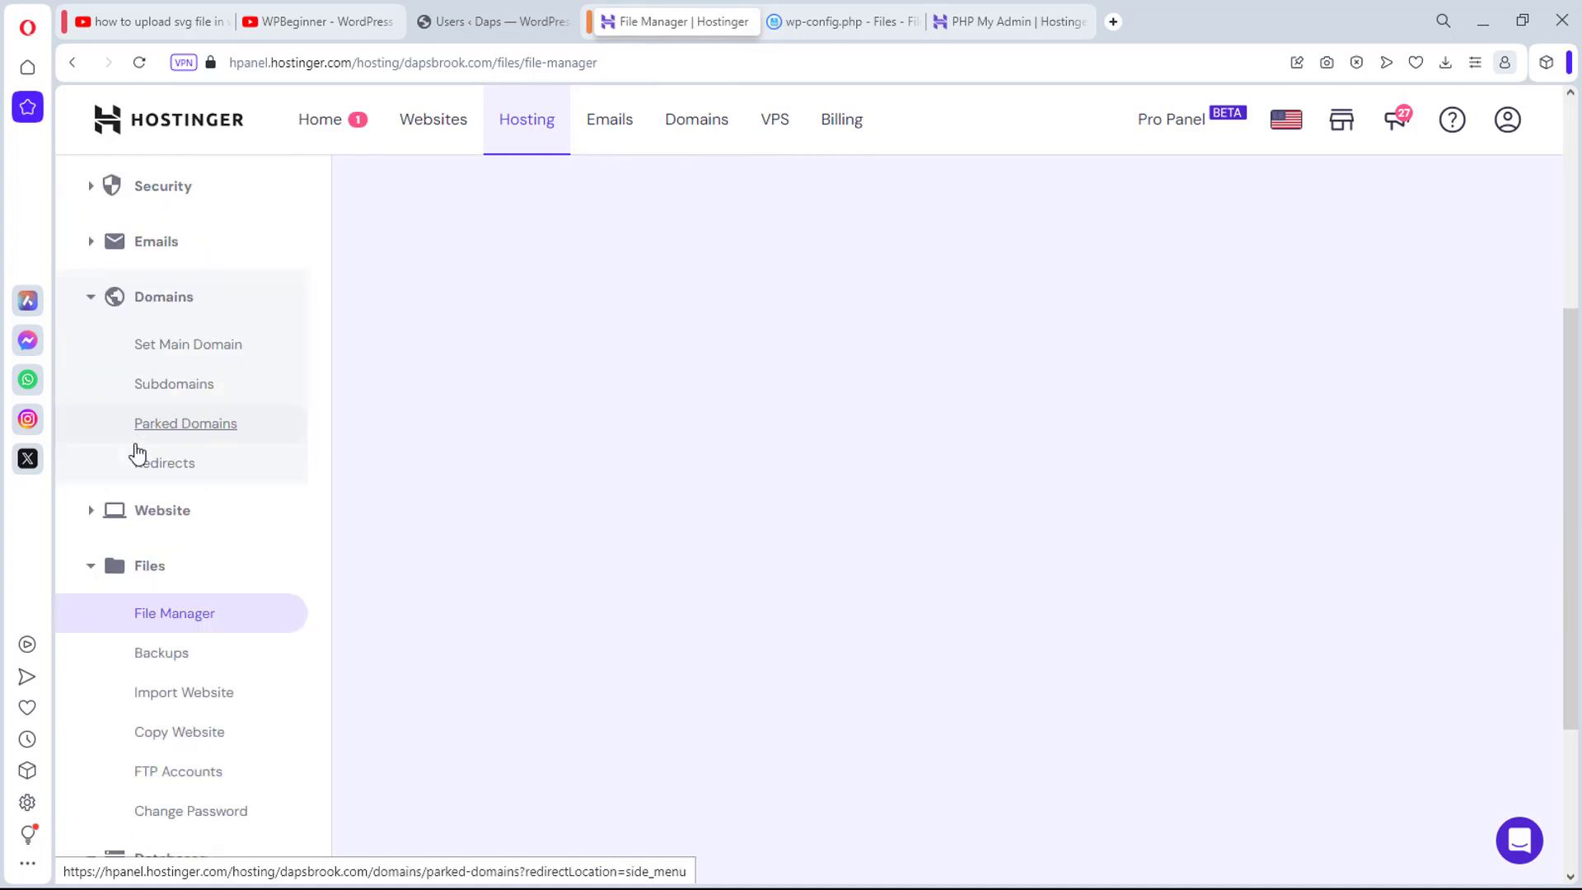
scroll("down", 3)
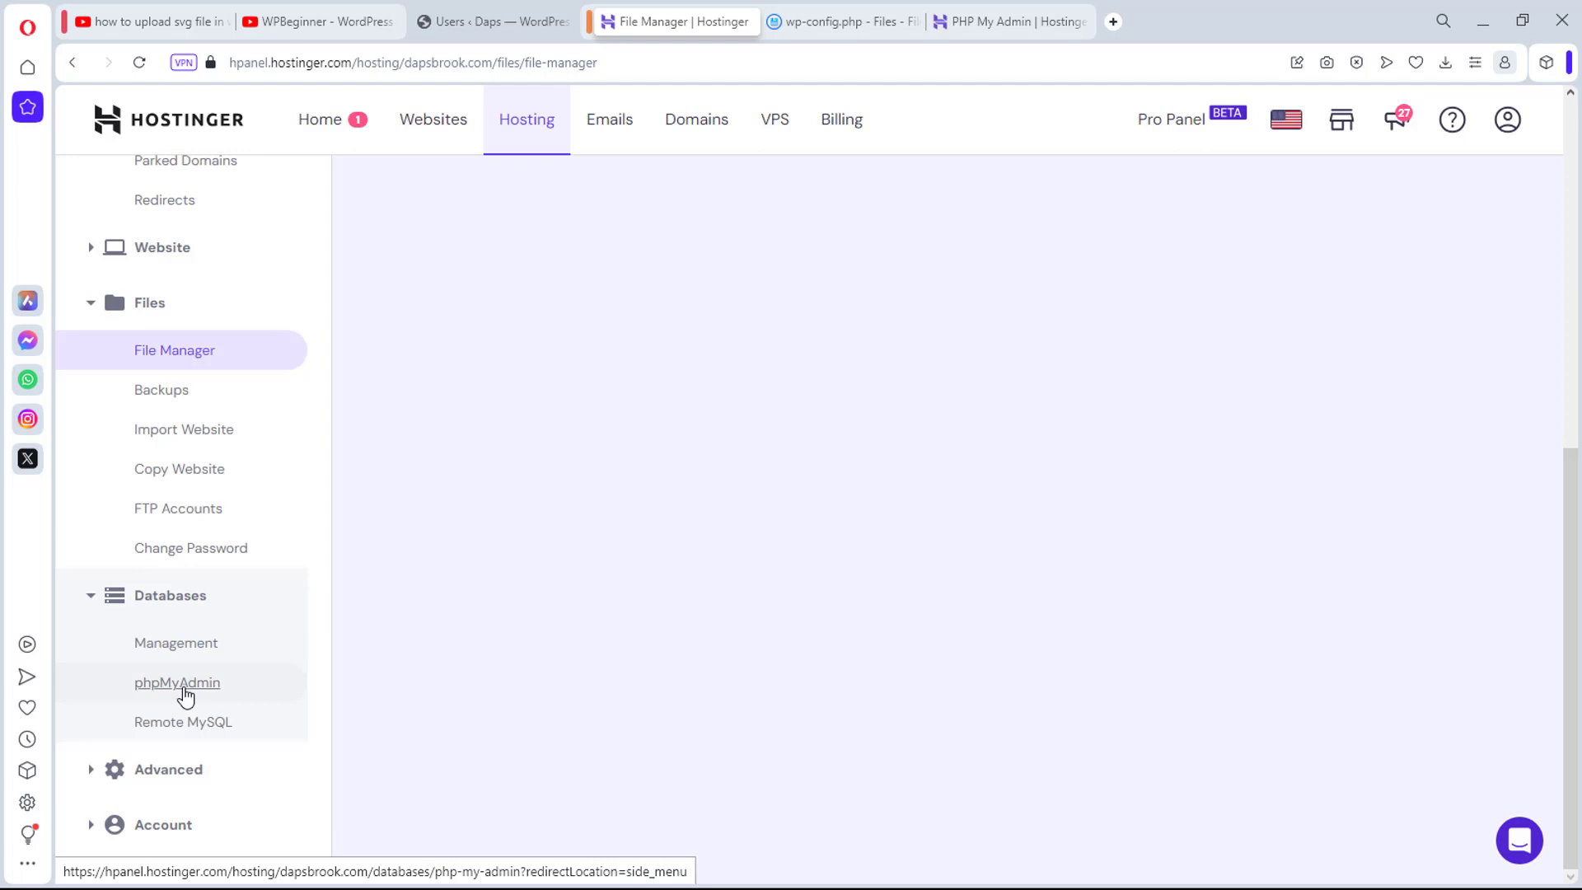
left_click(176, 682)
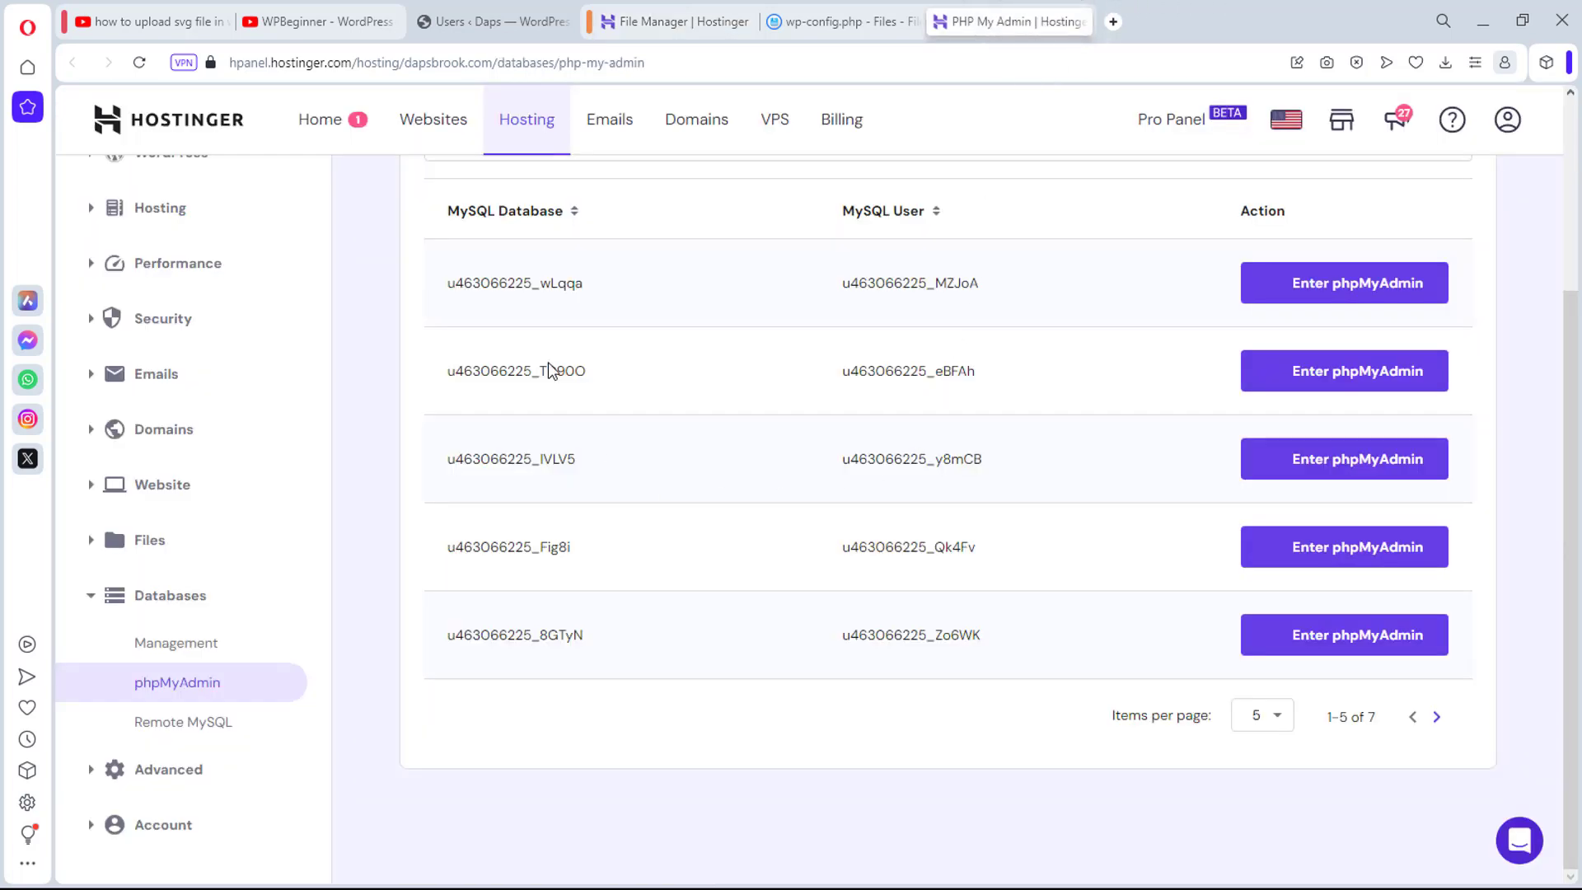
mouse_move(465, 292)
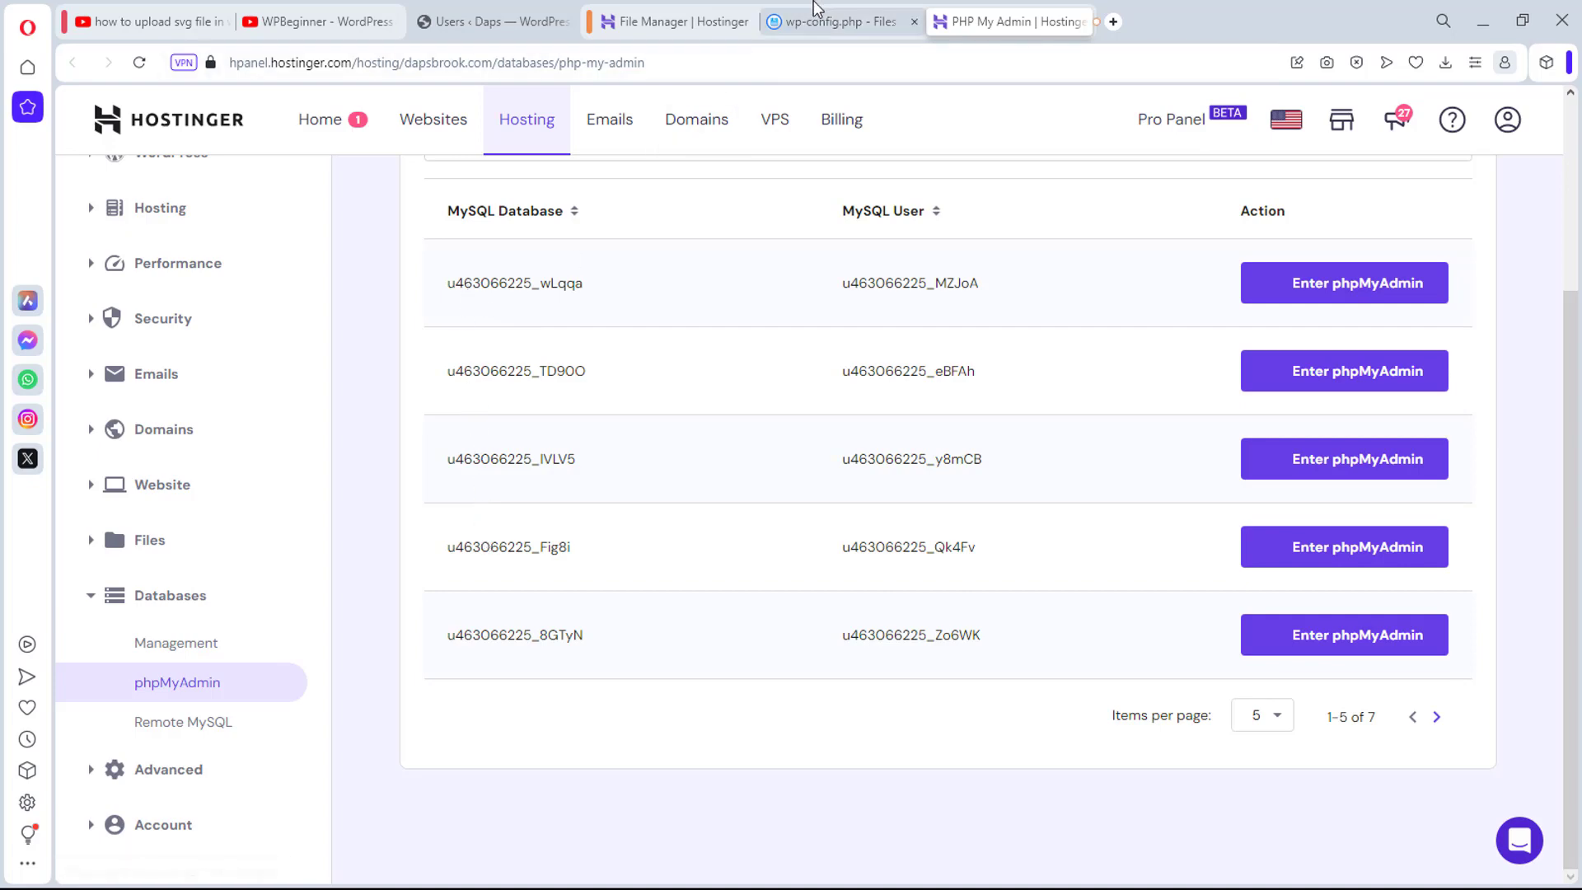
left_click(841, 21)
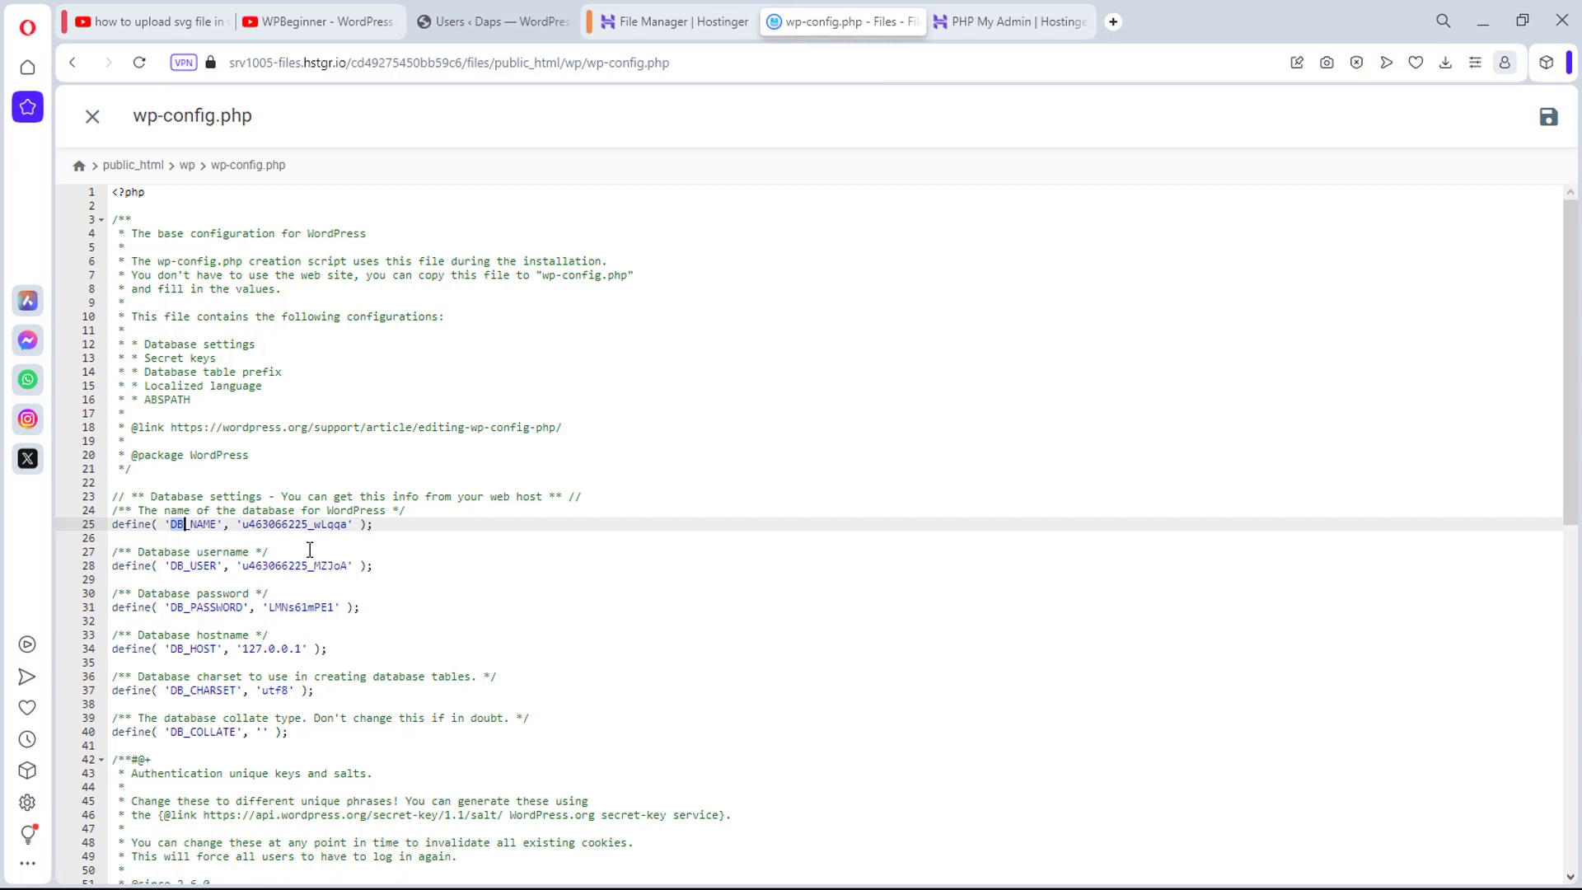
mouse_move(323, 531)
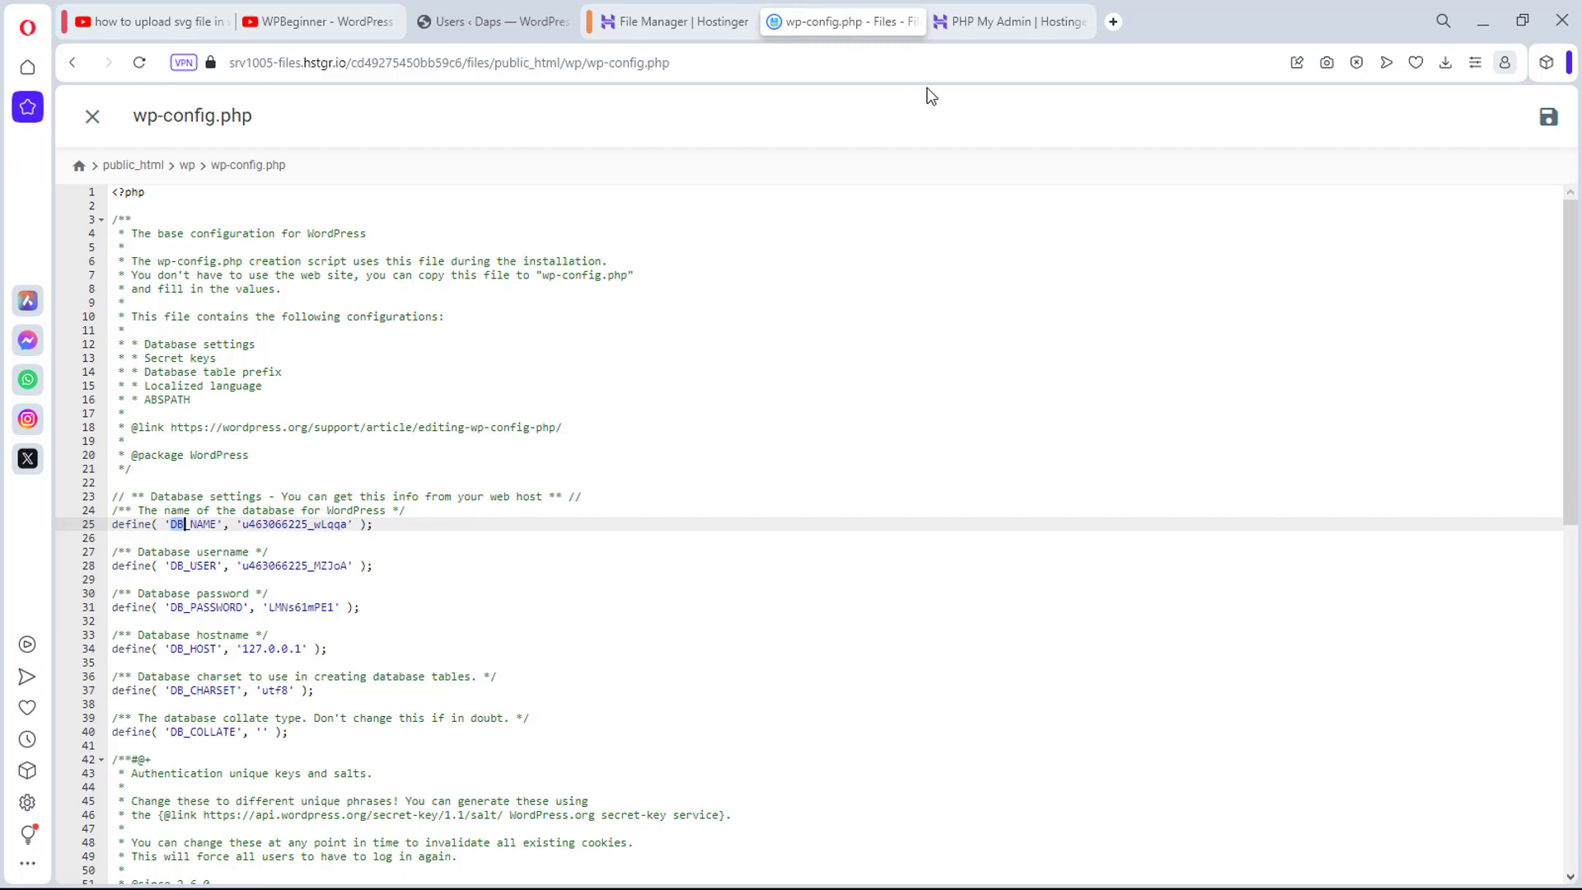
left_click(1009, 22)
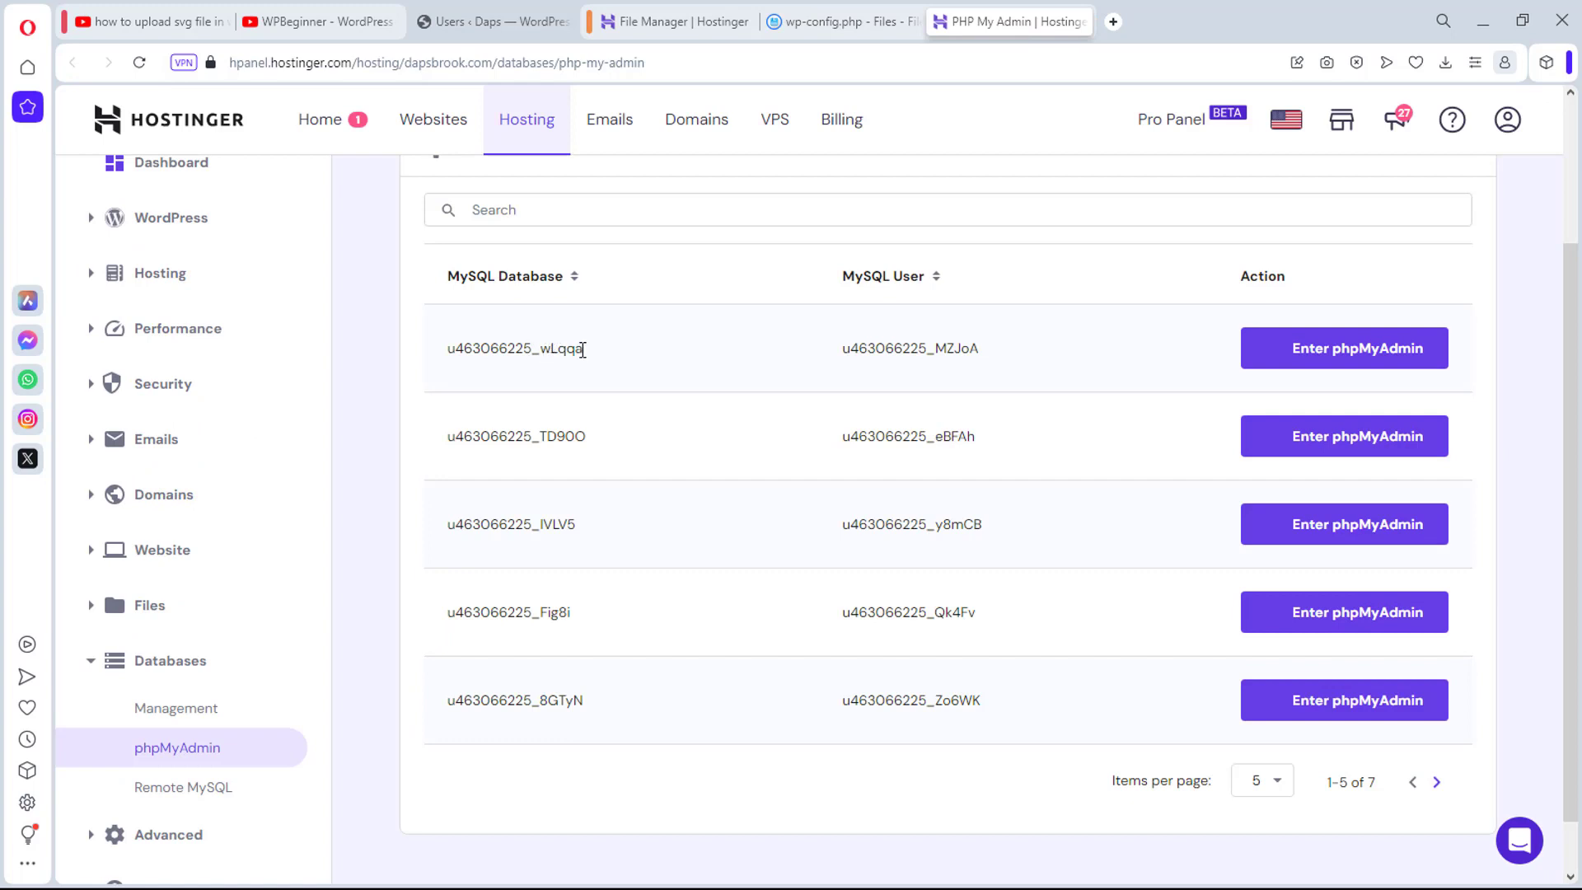
mouse_move(1344, 348)
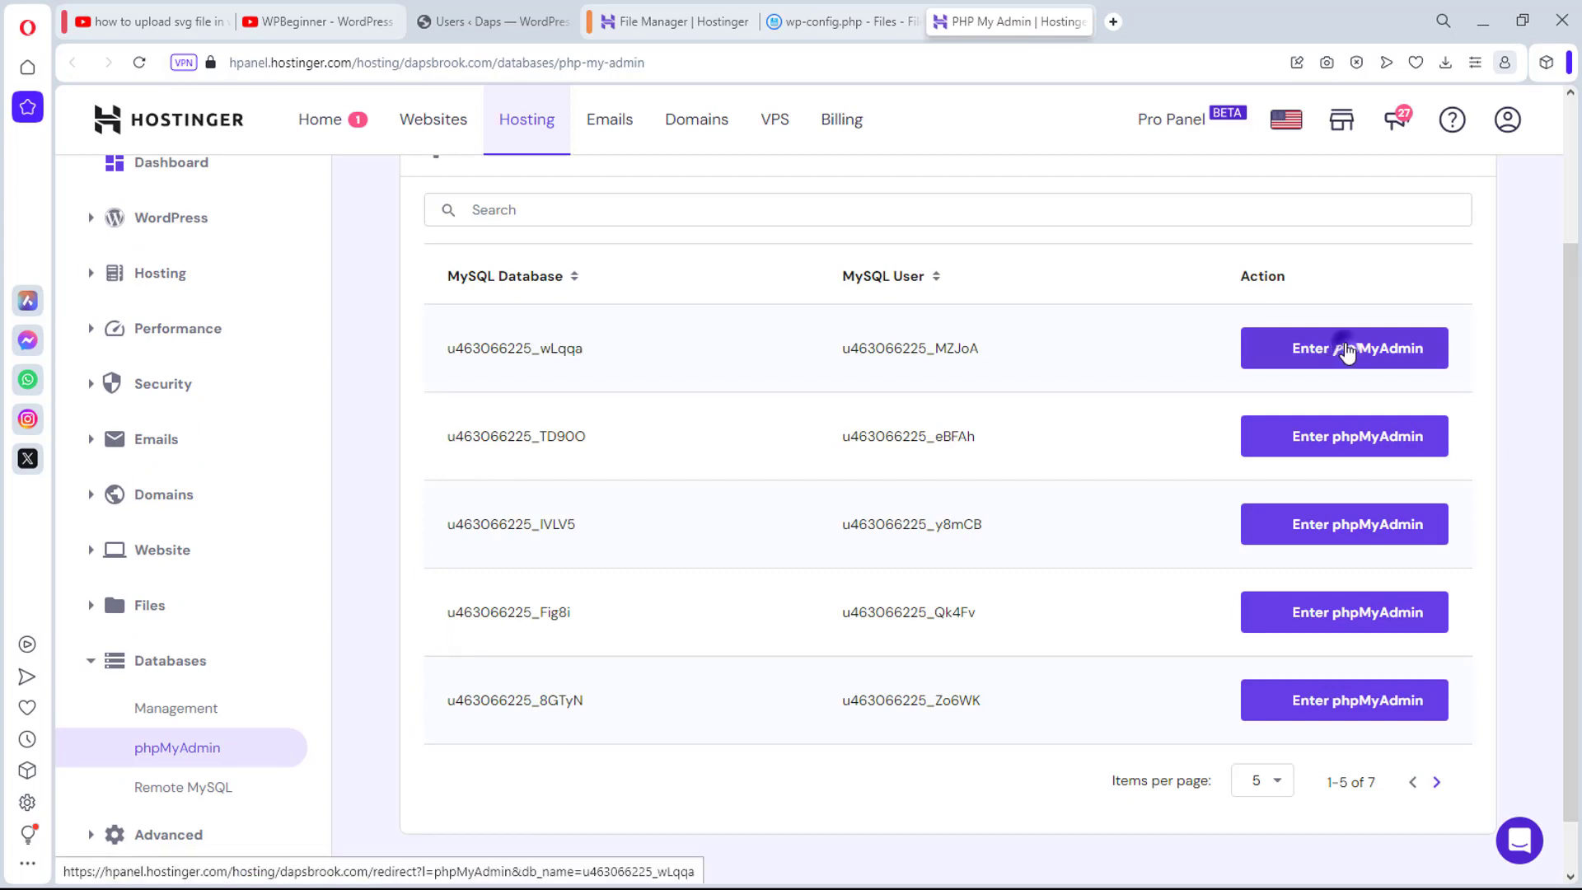
left_click(1344, 348)
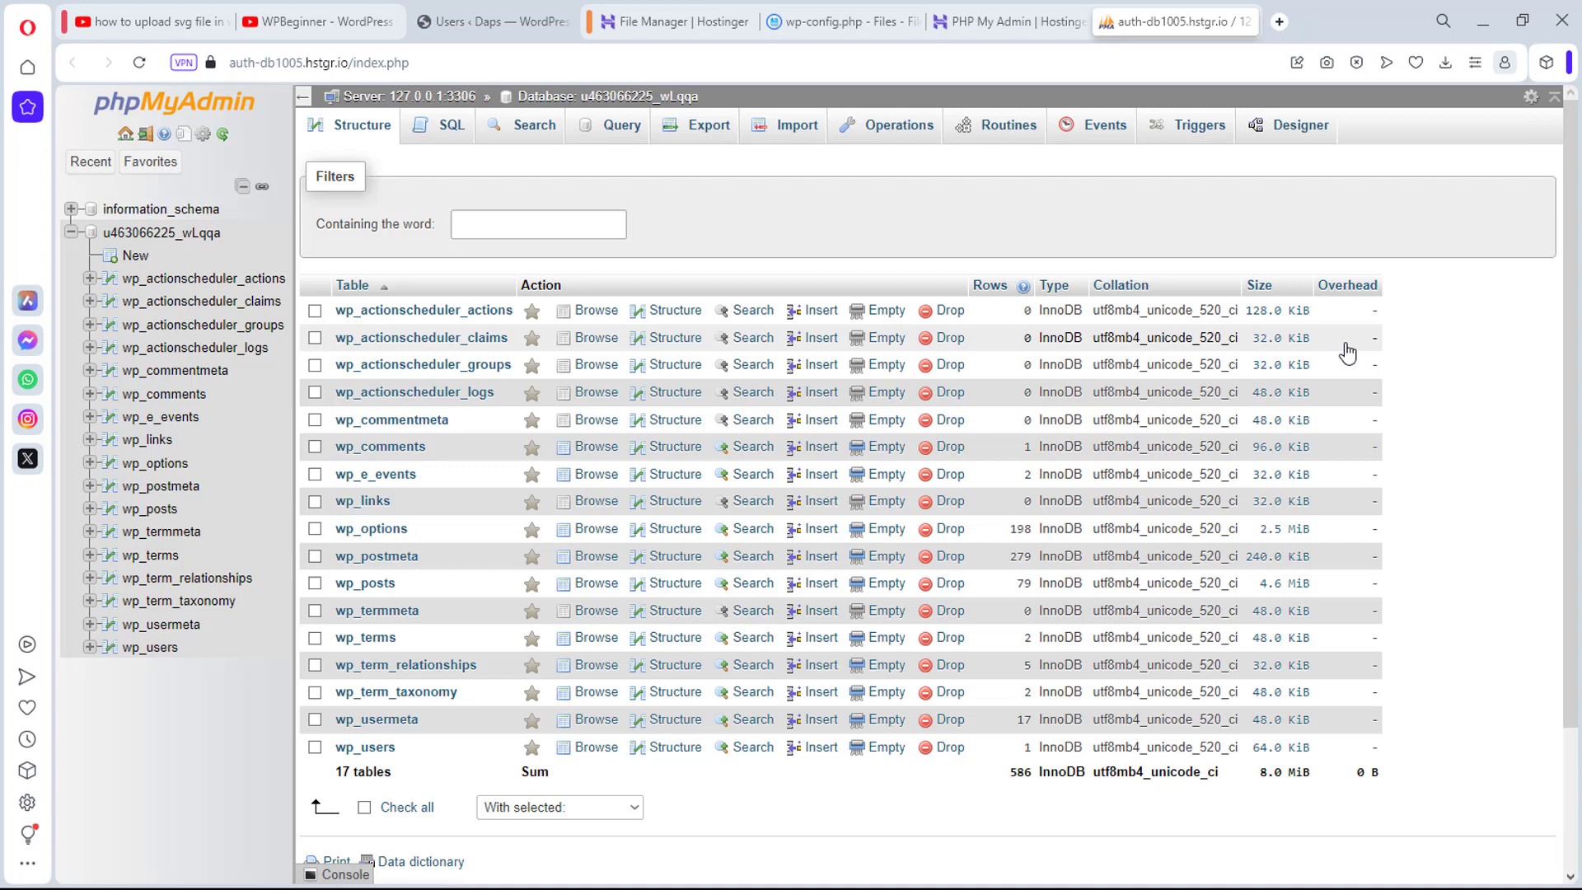
mouse_move(1323, 336)
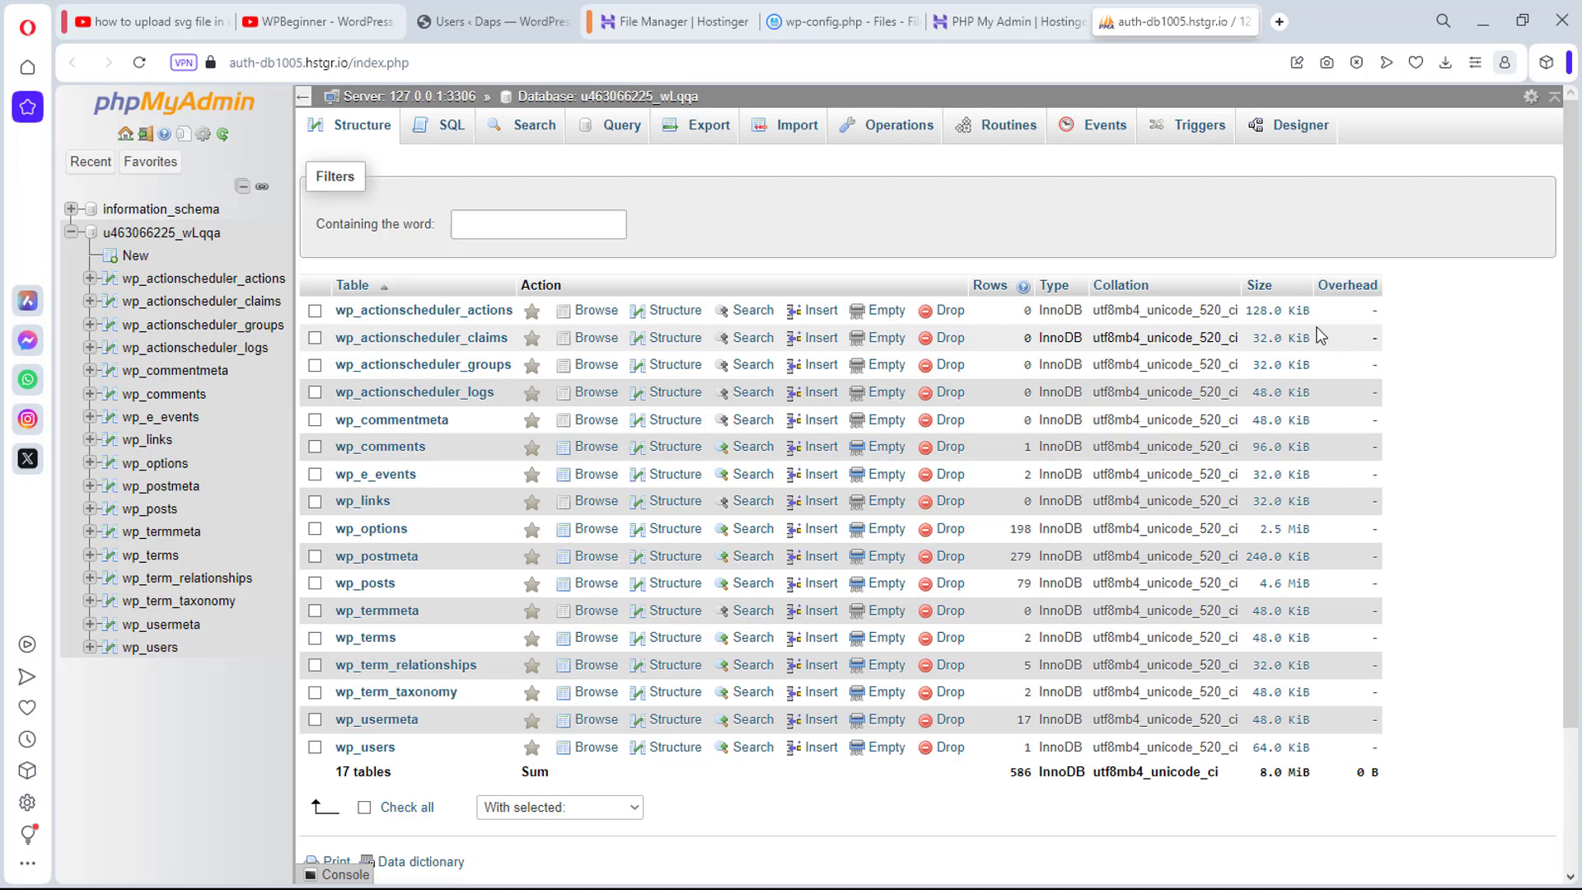
mouse_move(150, 647)
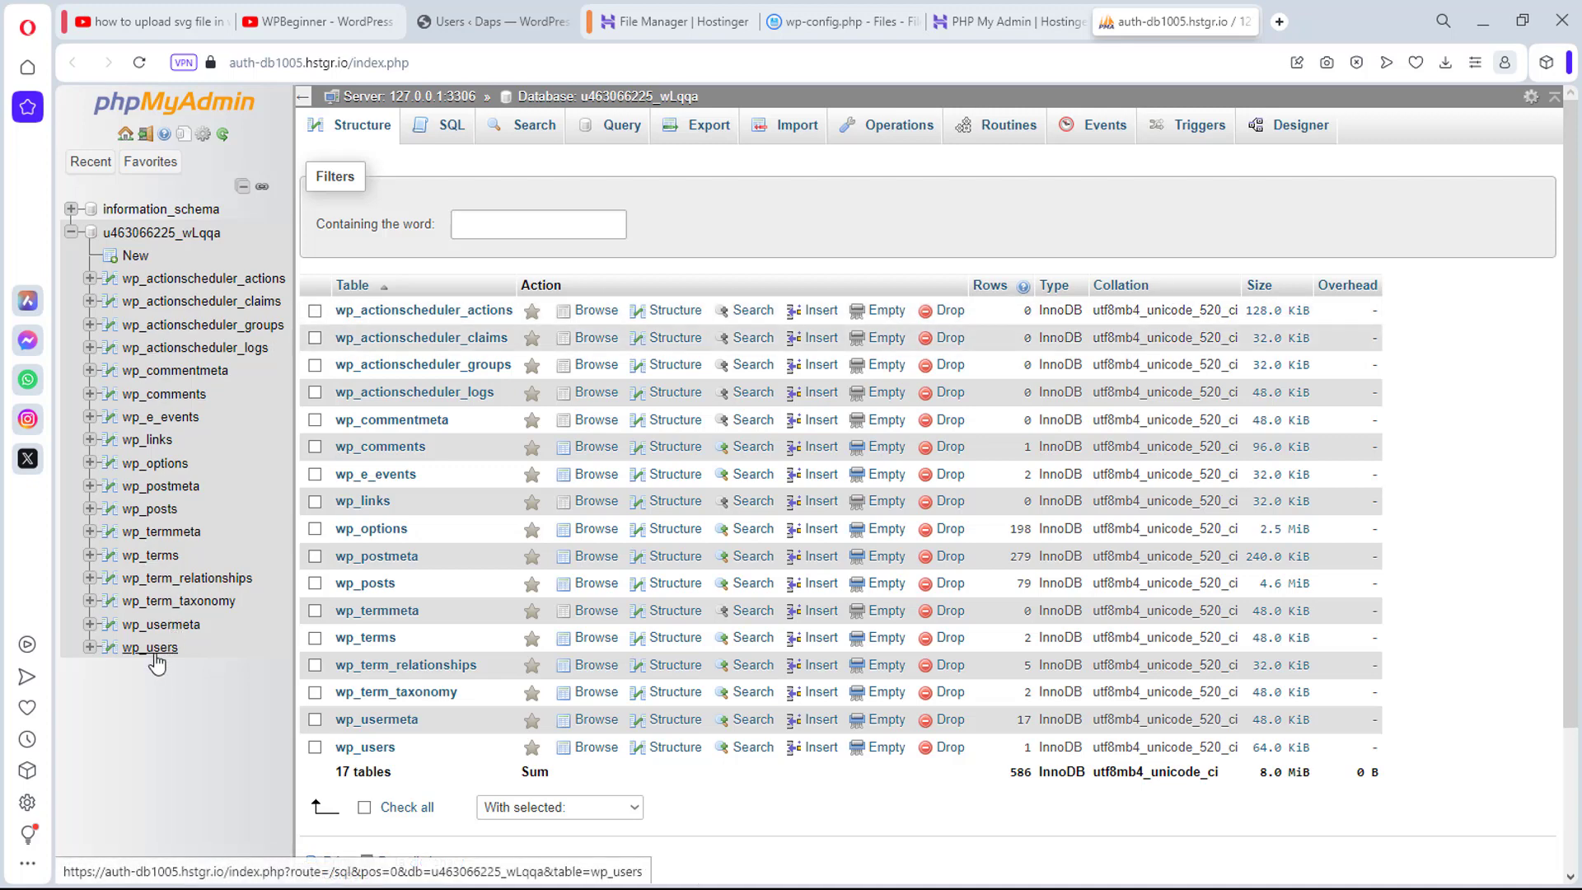
mouse_move(151, 651)
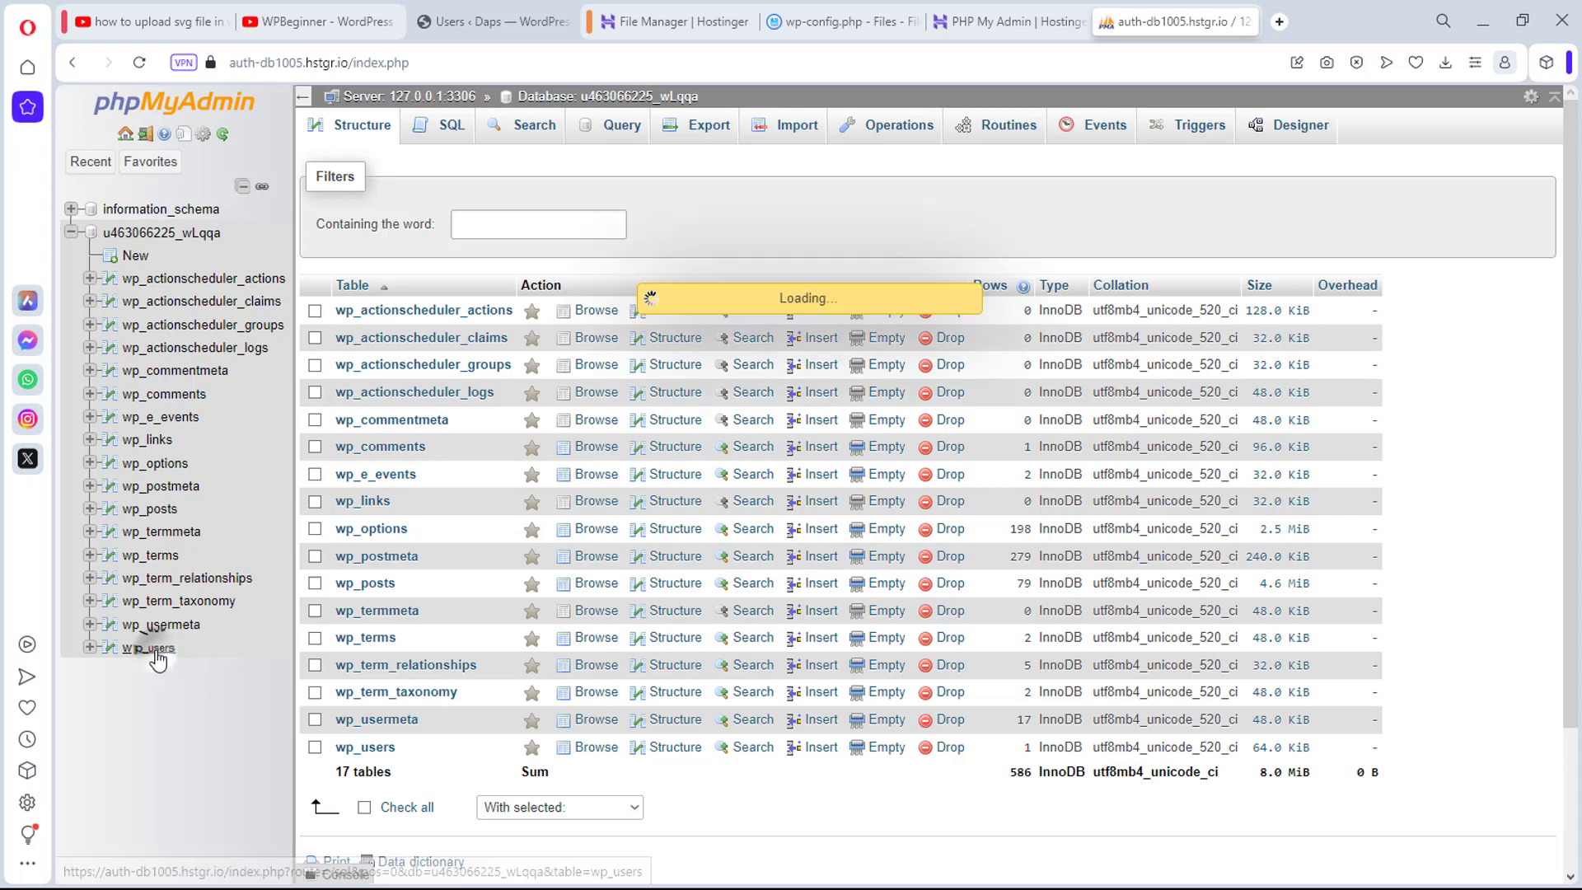
left_click(150, 647)
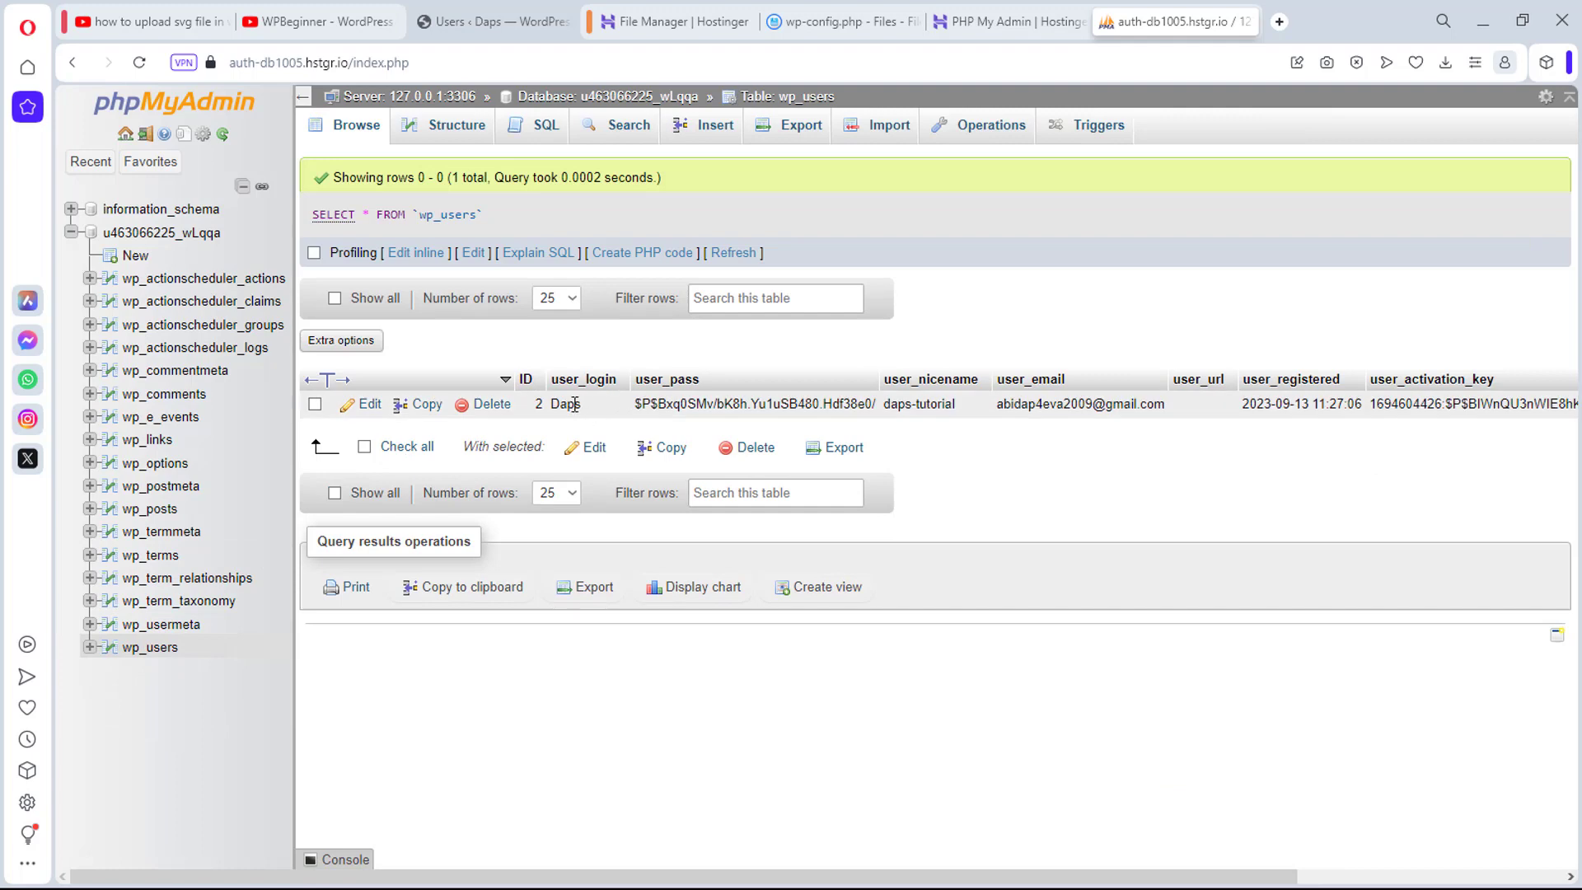
mouse_move(600, 408)
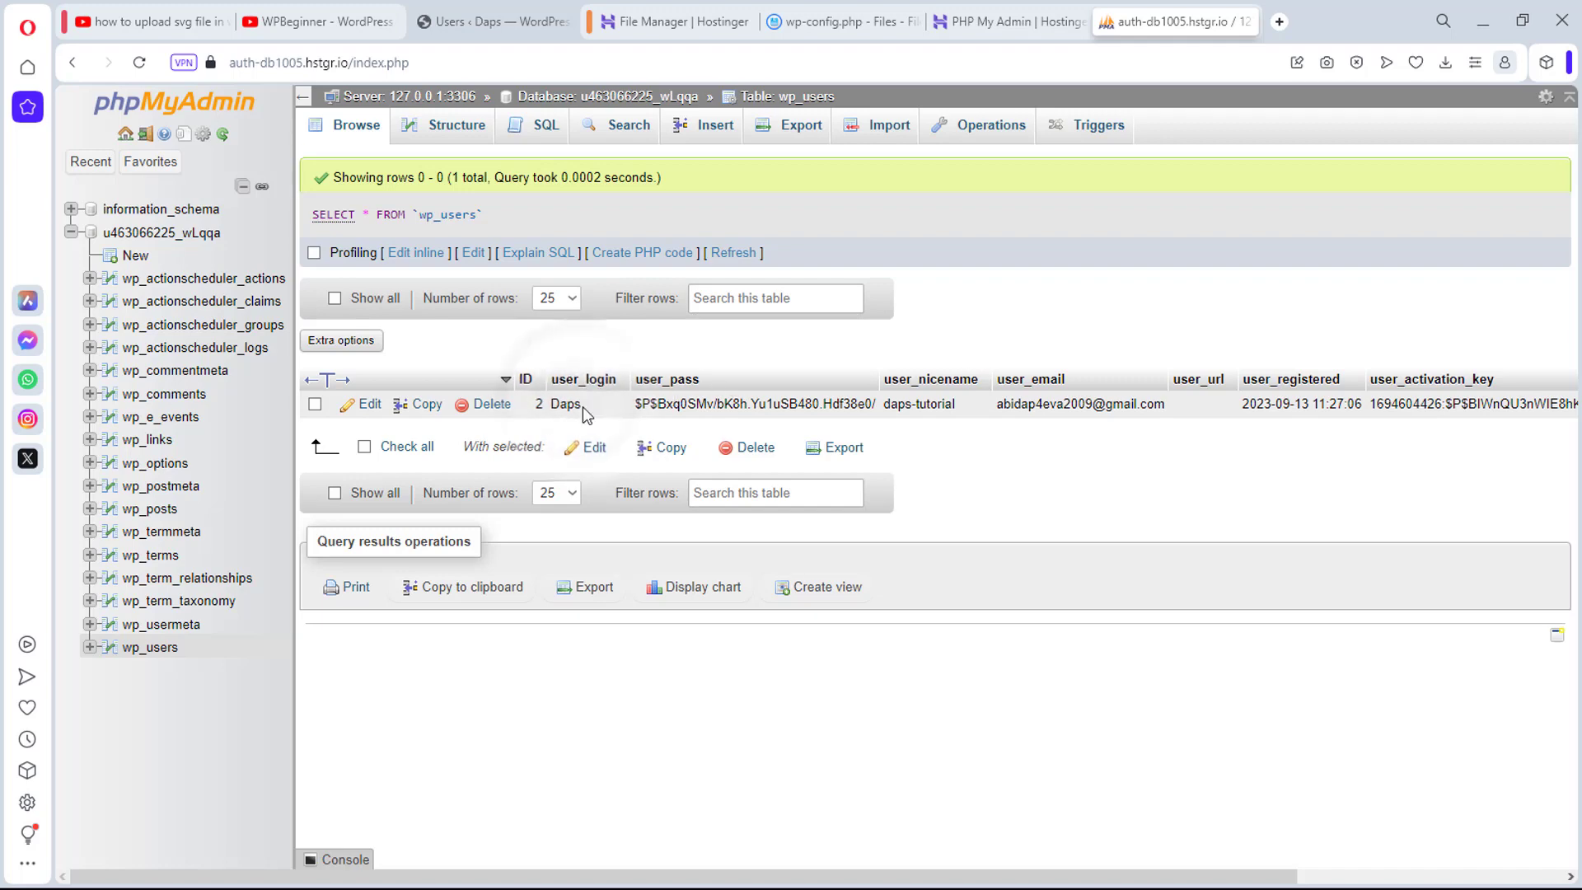
Step: Edit the user_login cell inline, changing Daps to Daps Tutorial
double_click(567, 404)
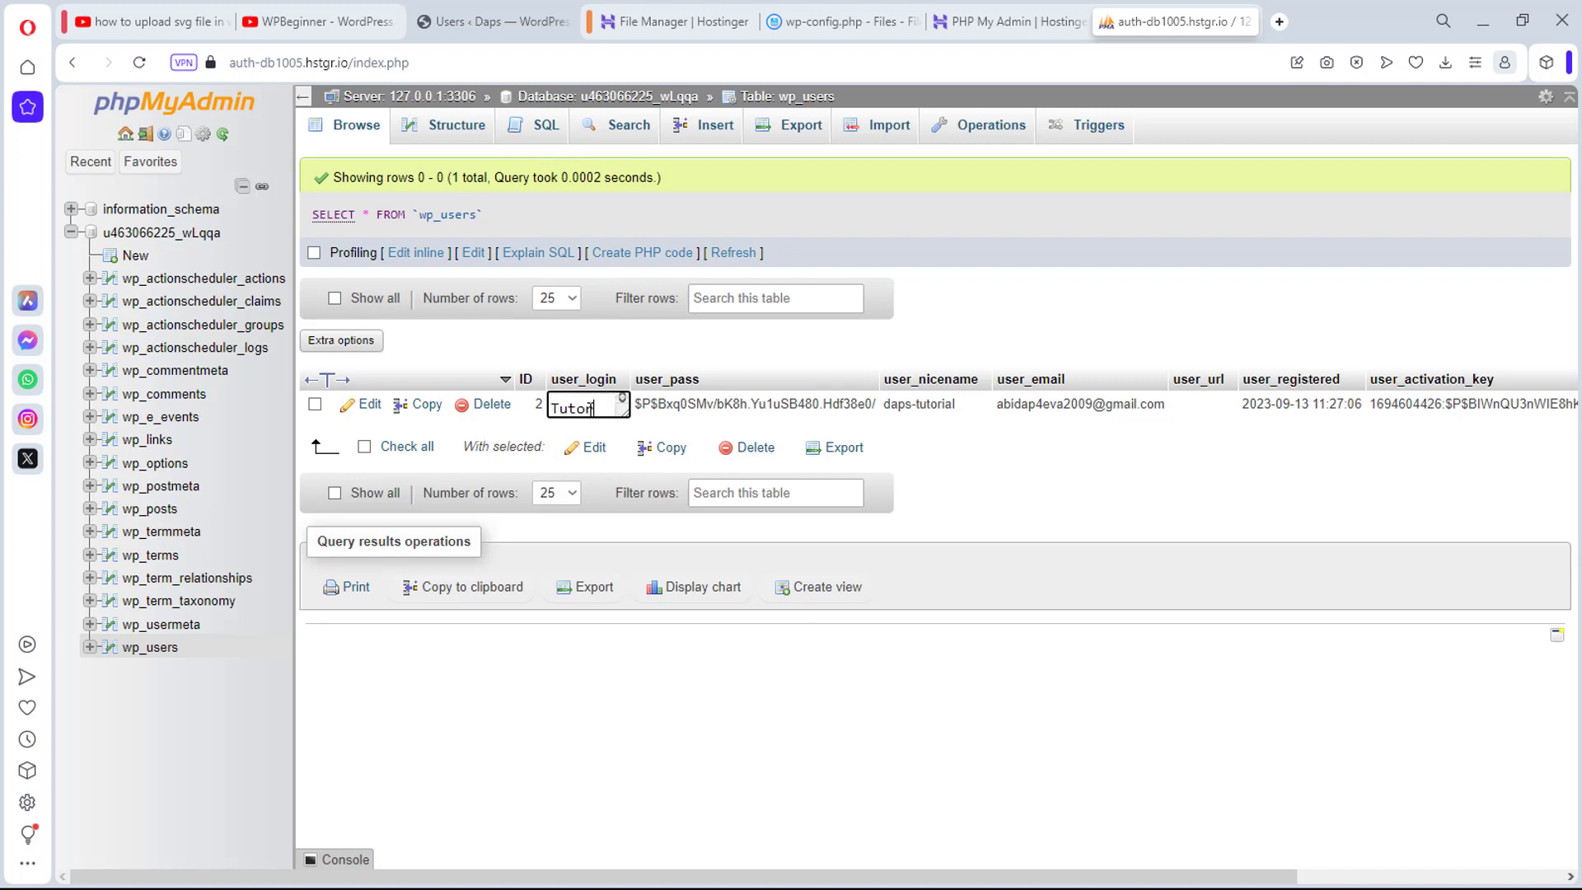
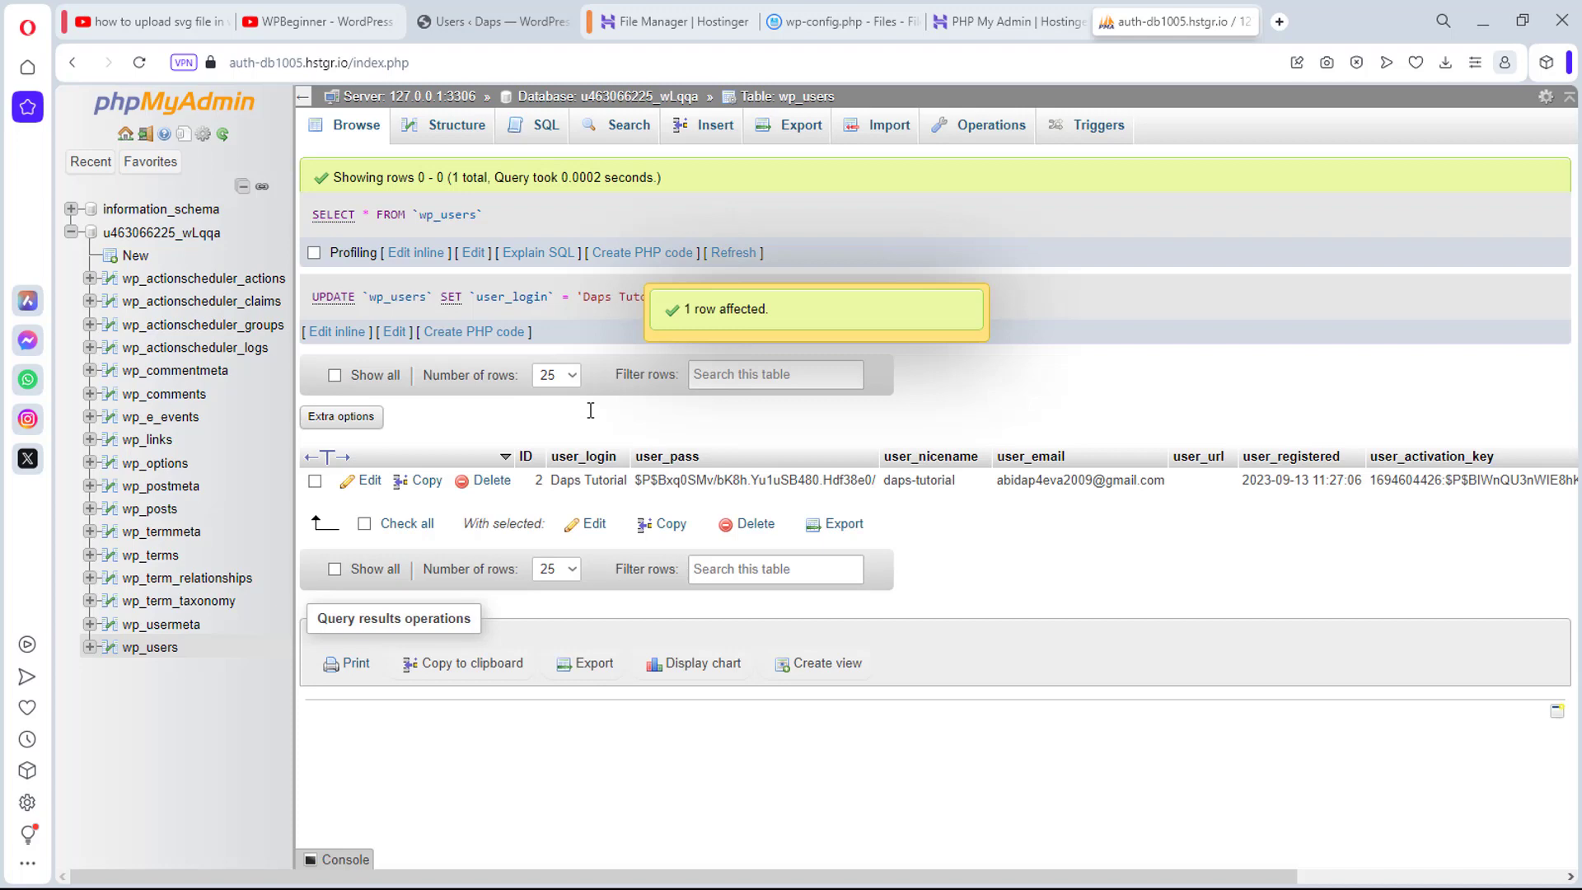
mouse_move(604, 468)
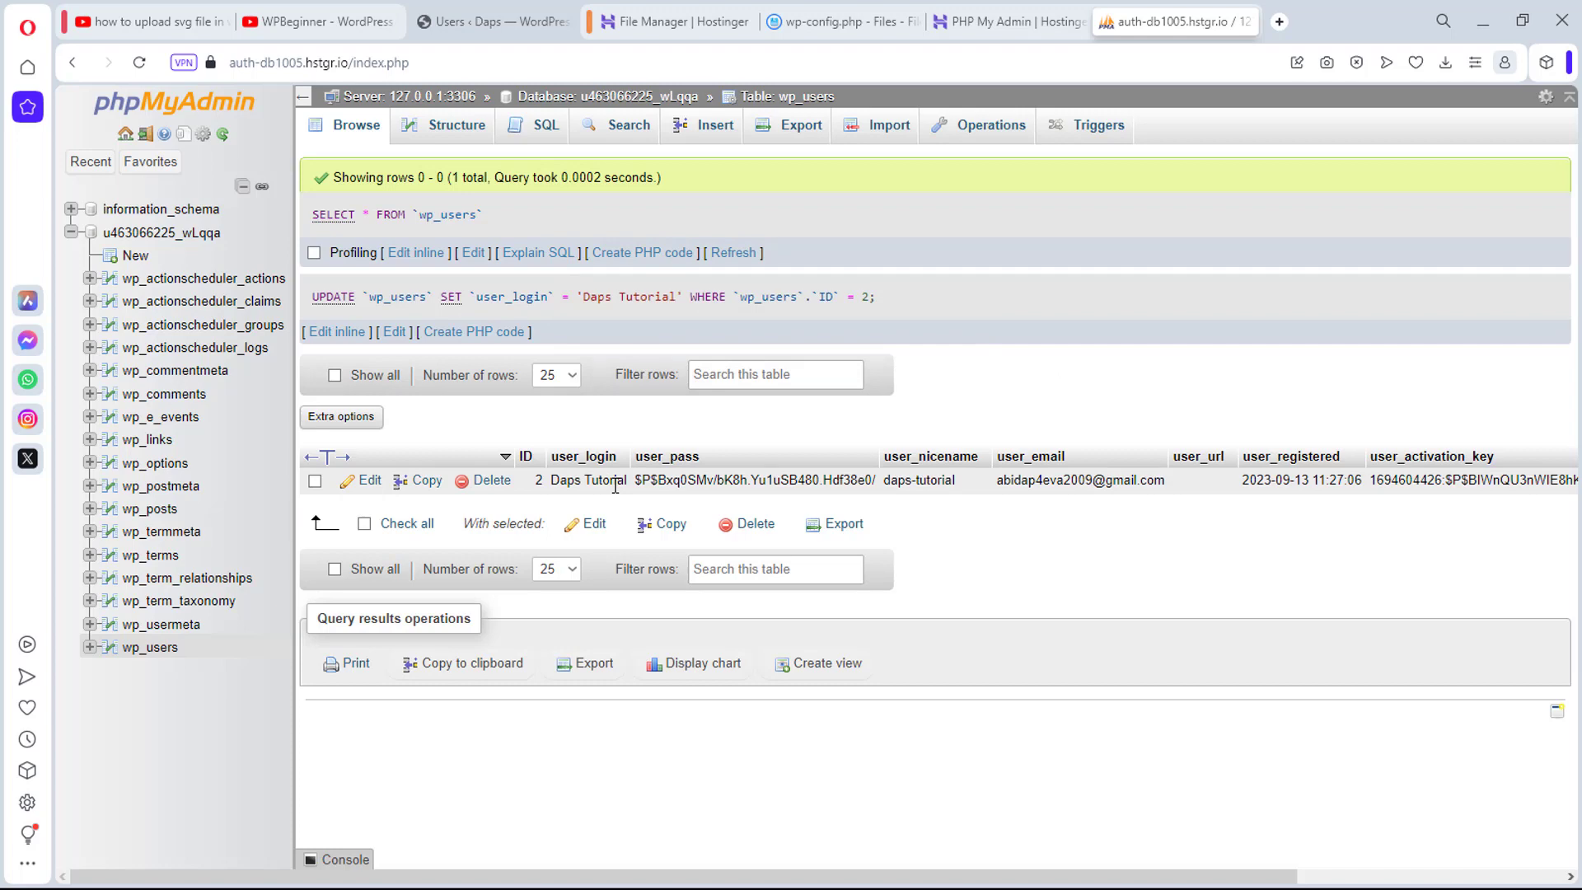
mouse_move(745, 476)
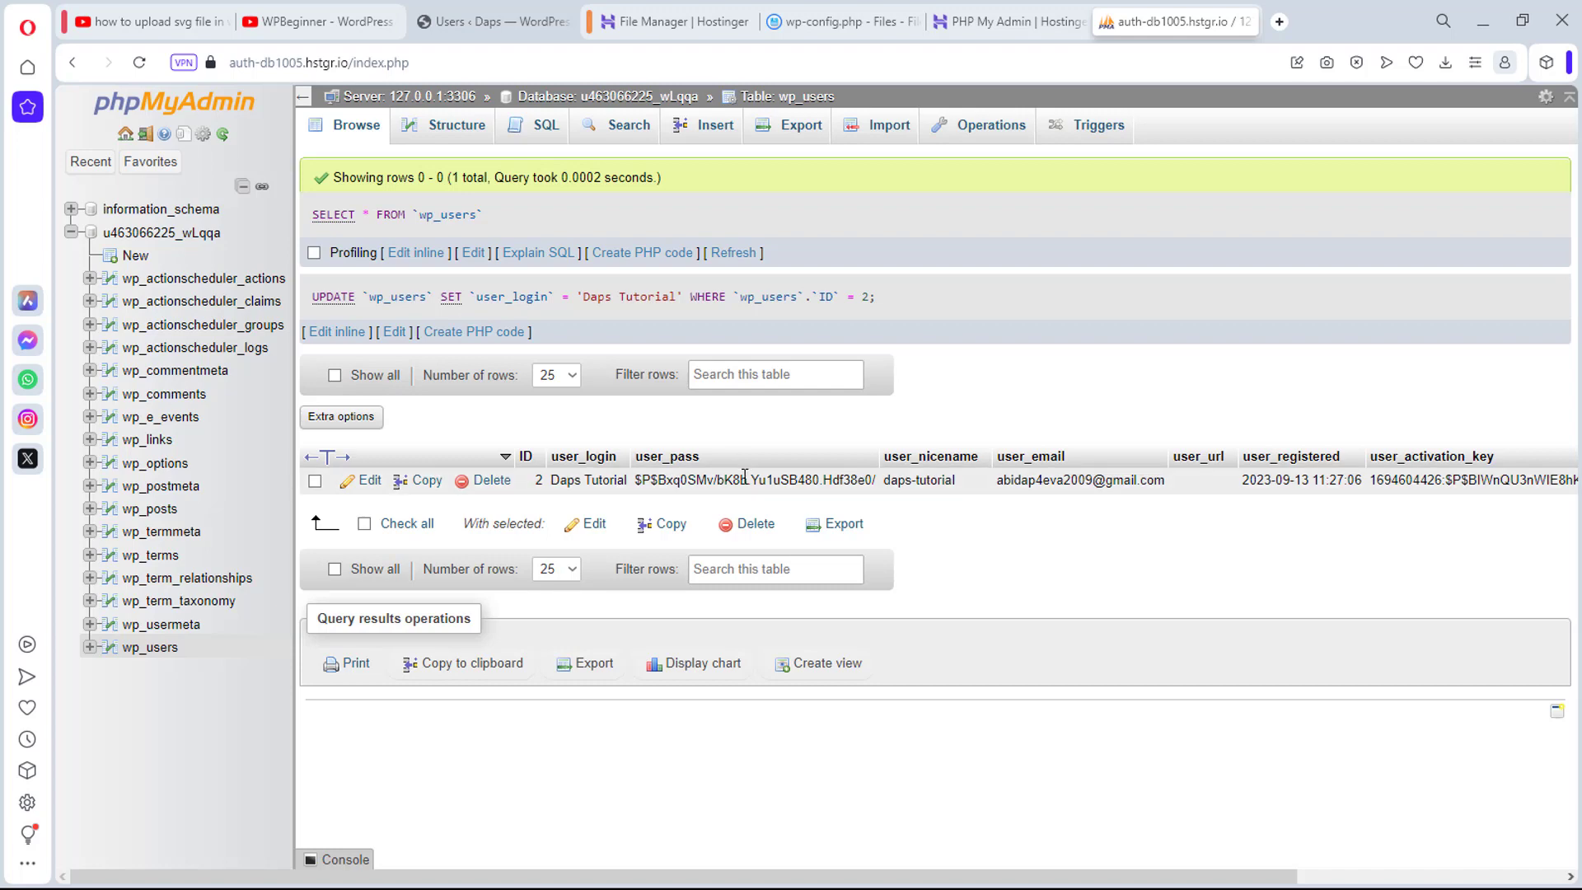
left_click(369, 480)
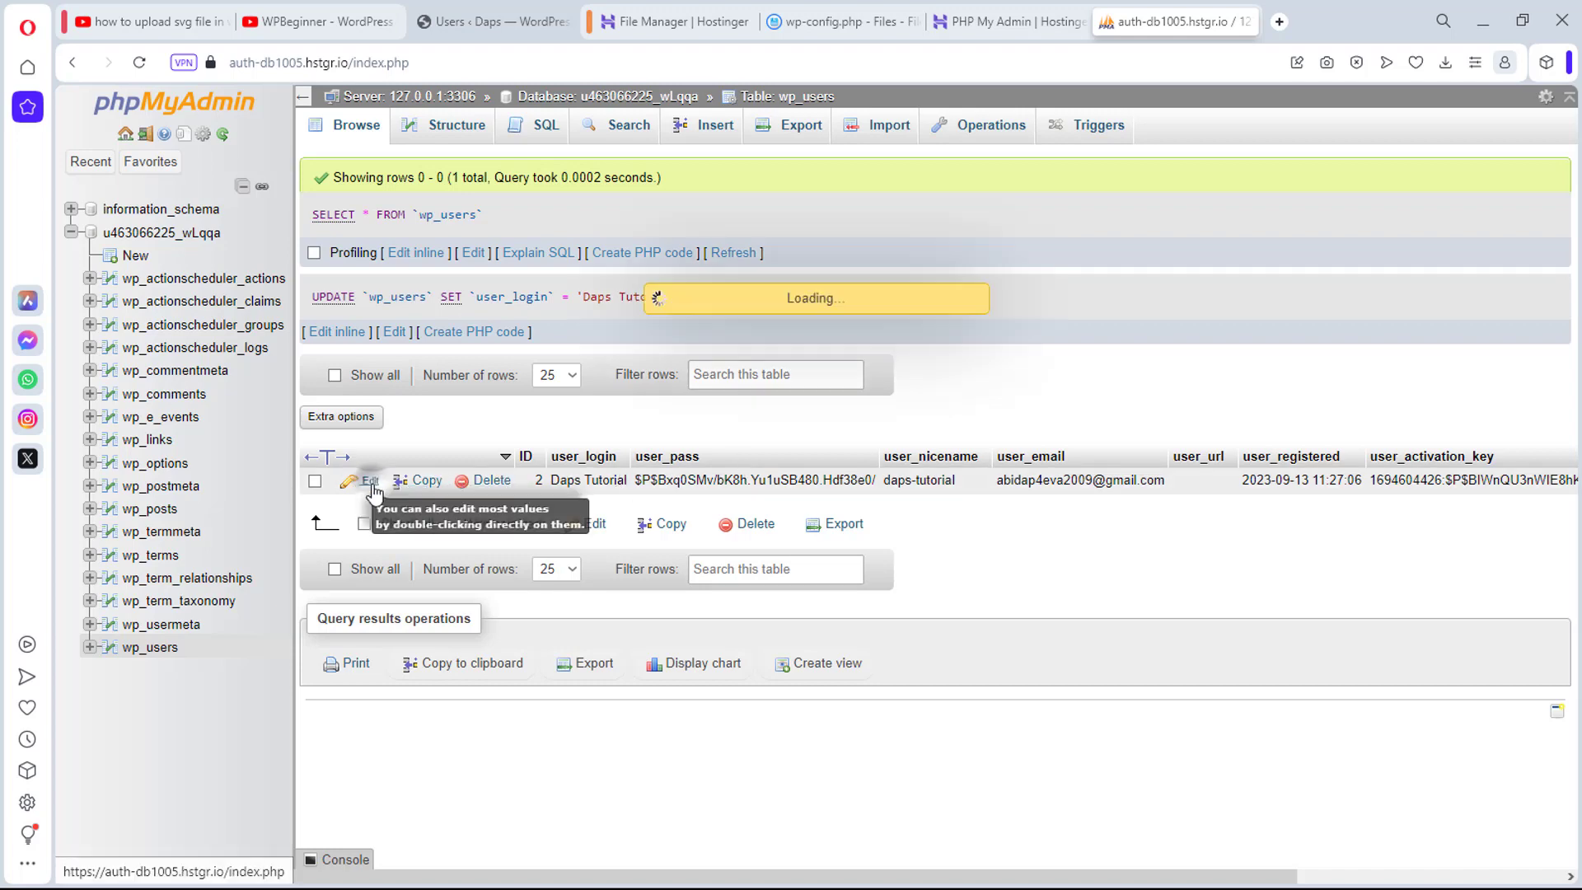
left_click(370, 480)
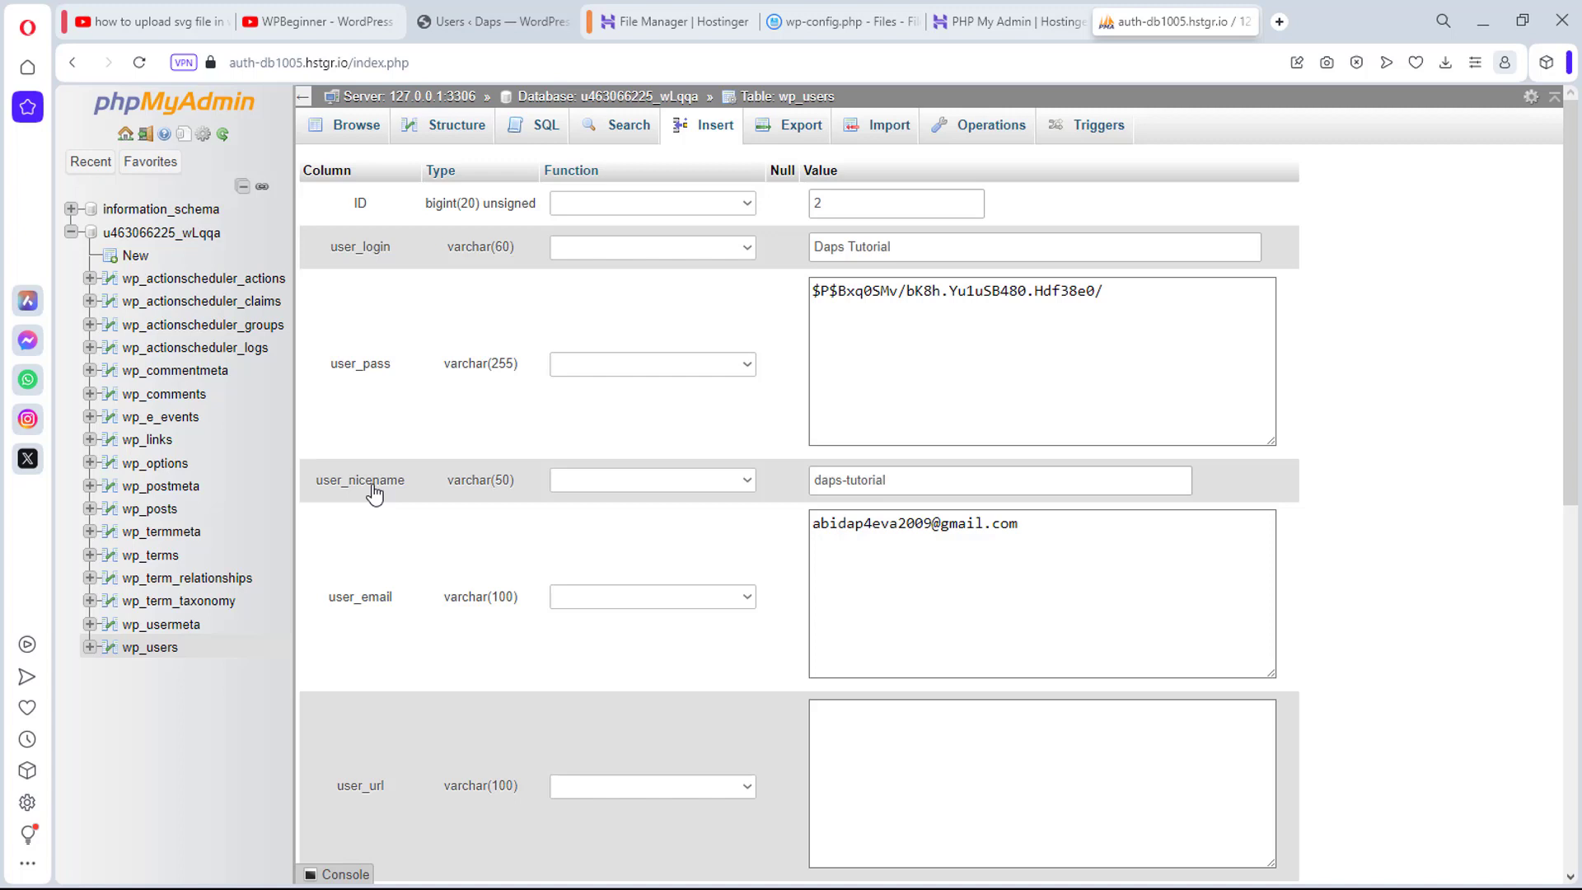
mouse_move(476, 359)
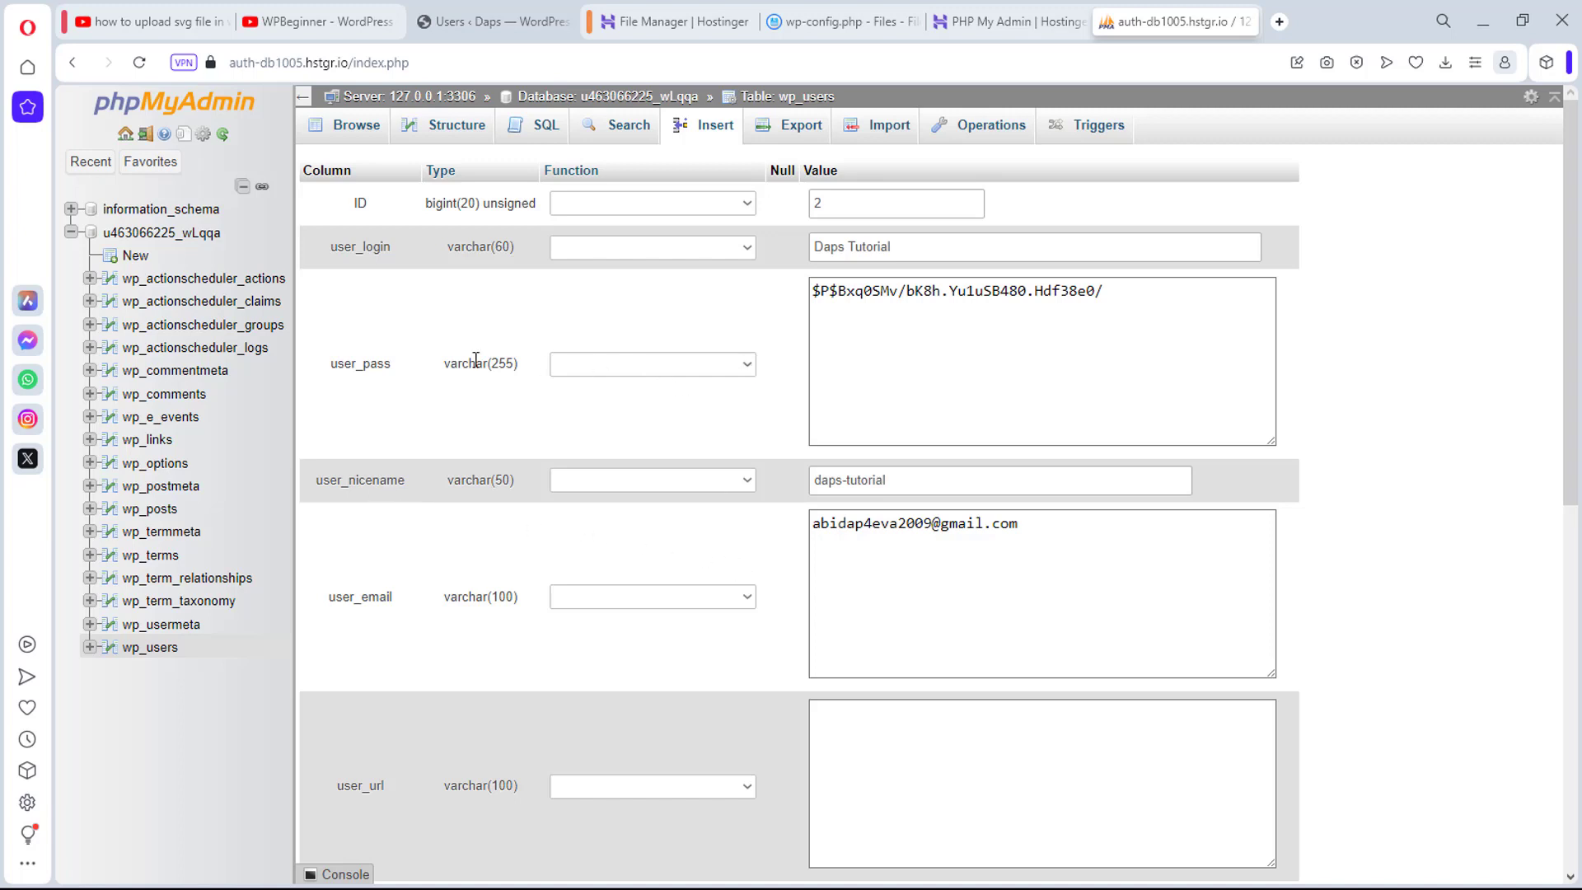
left_click(1039, 360)
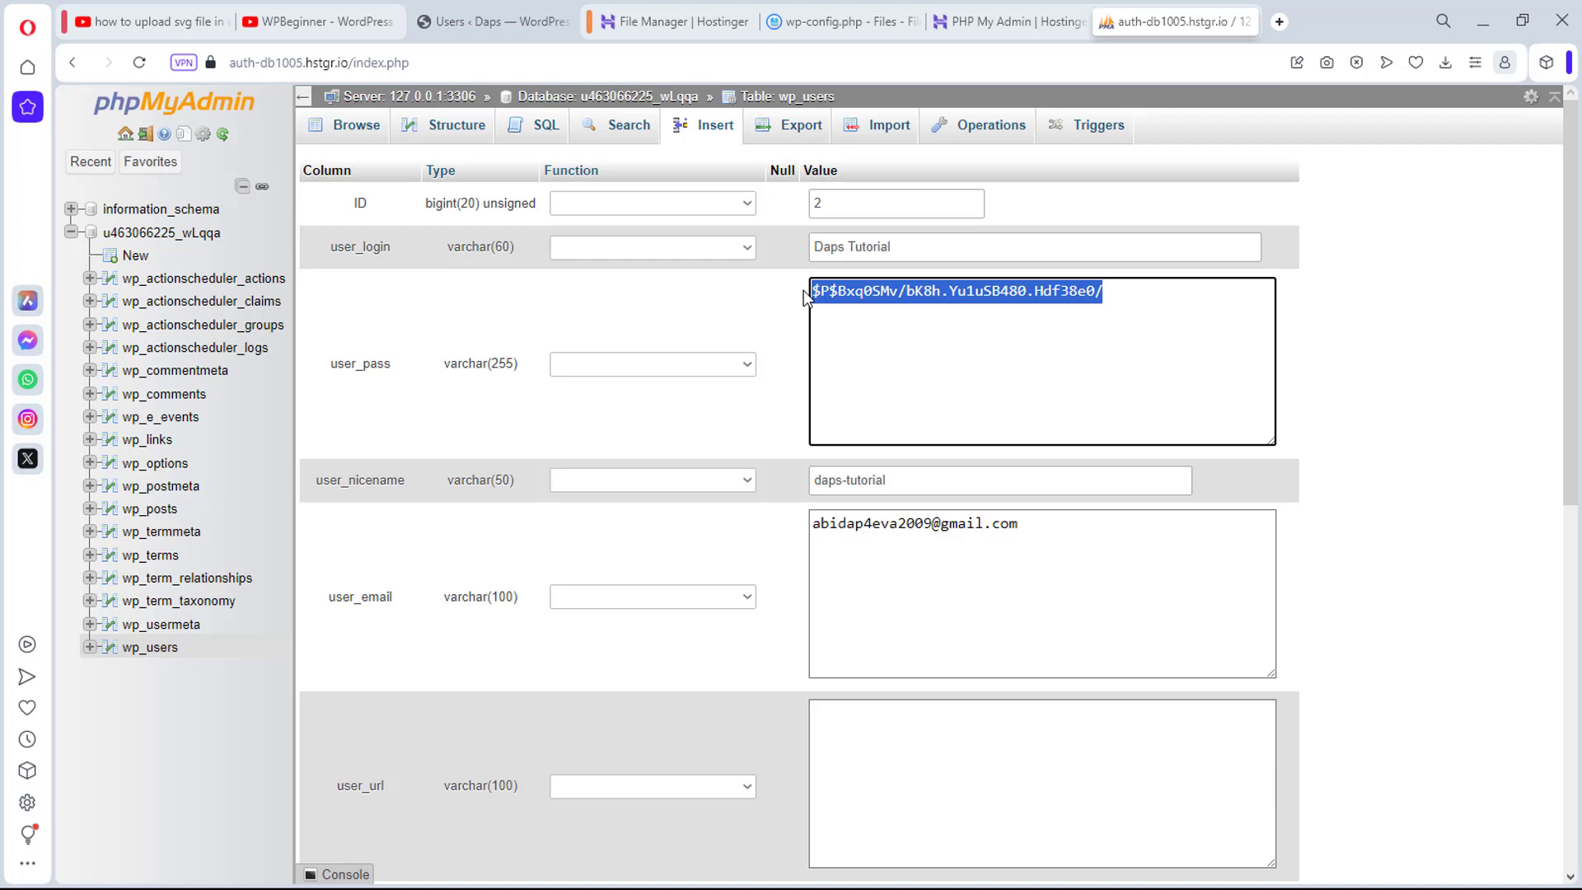
key("Delete")
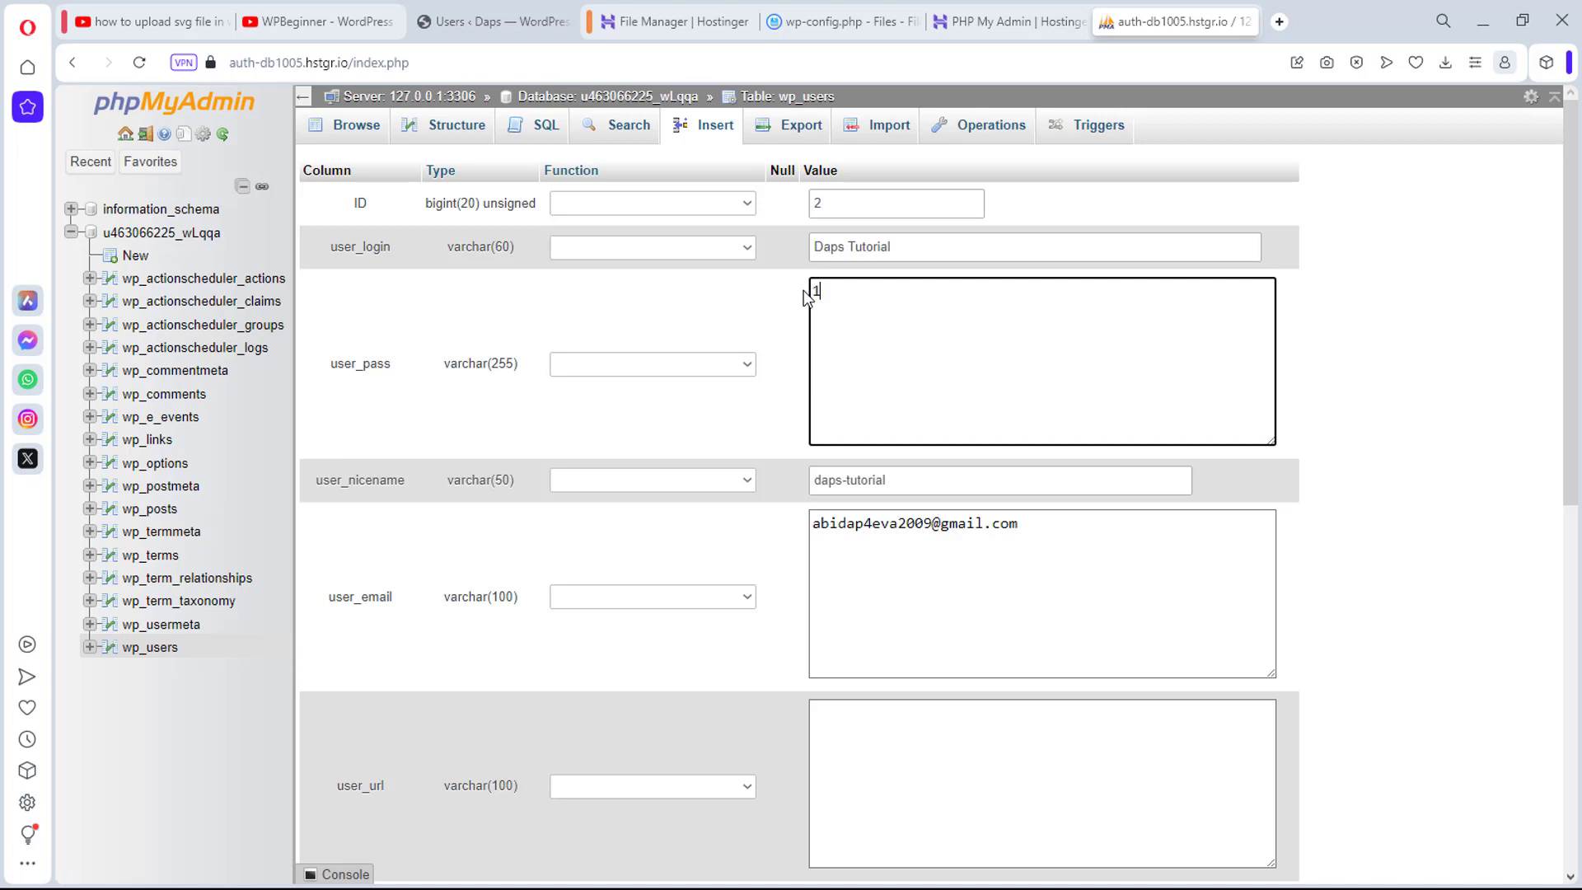
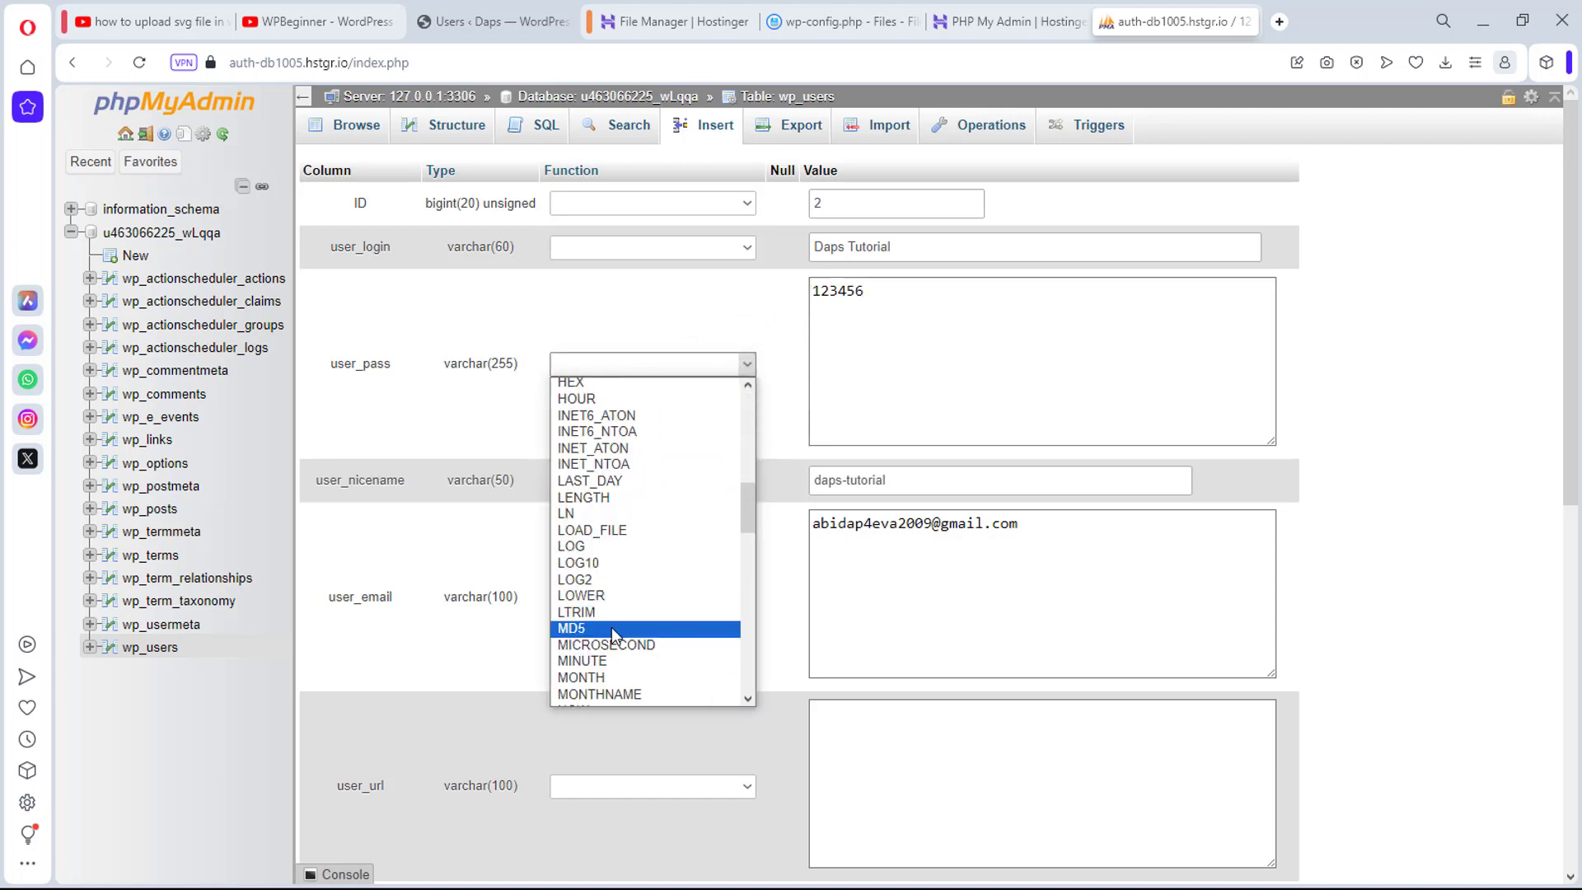
left_click(571, 629)
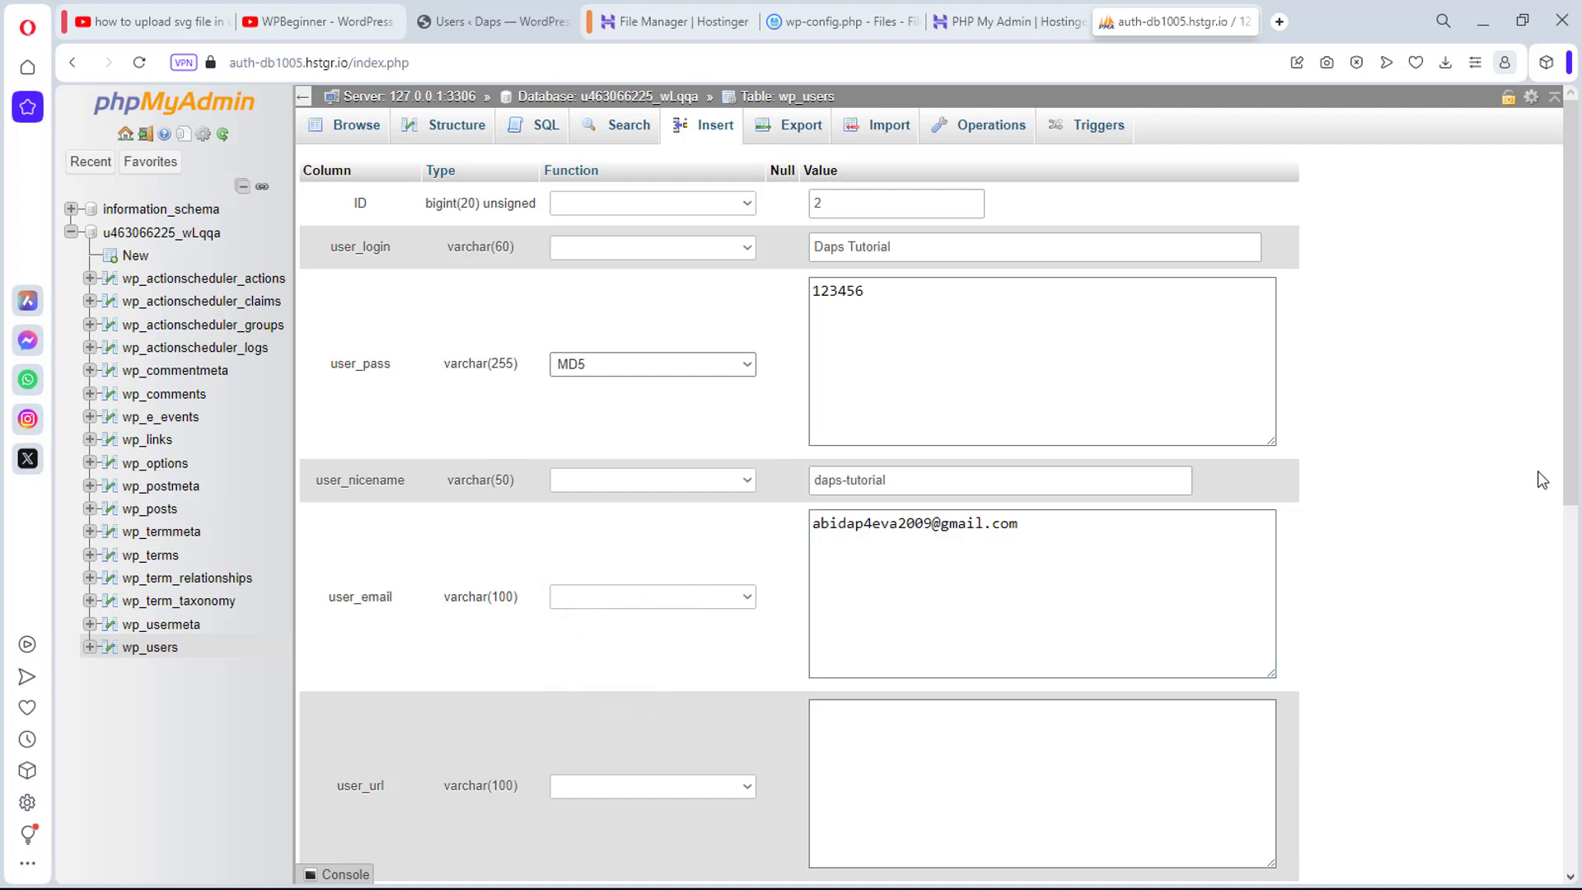
Step: Change user_nicename to 'daps tutorial' and save the row
scroll("down", 3)
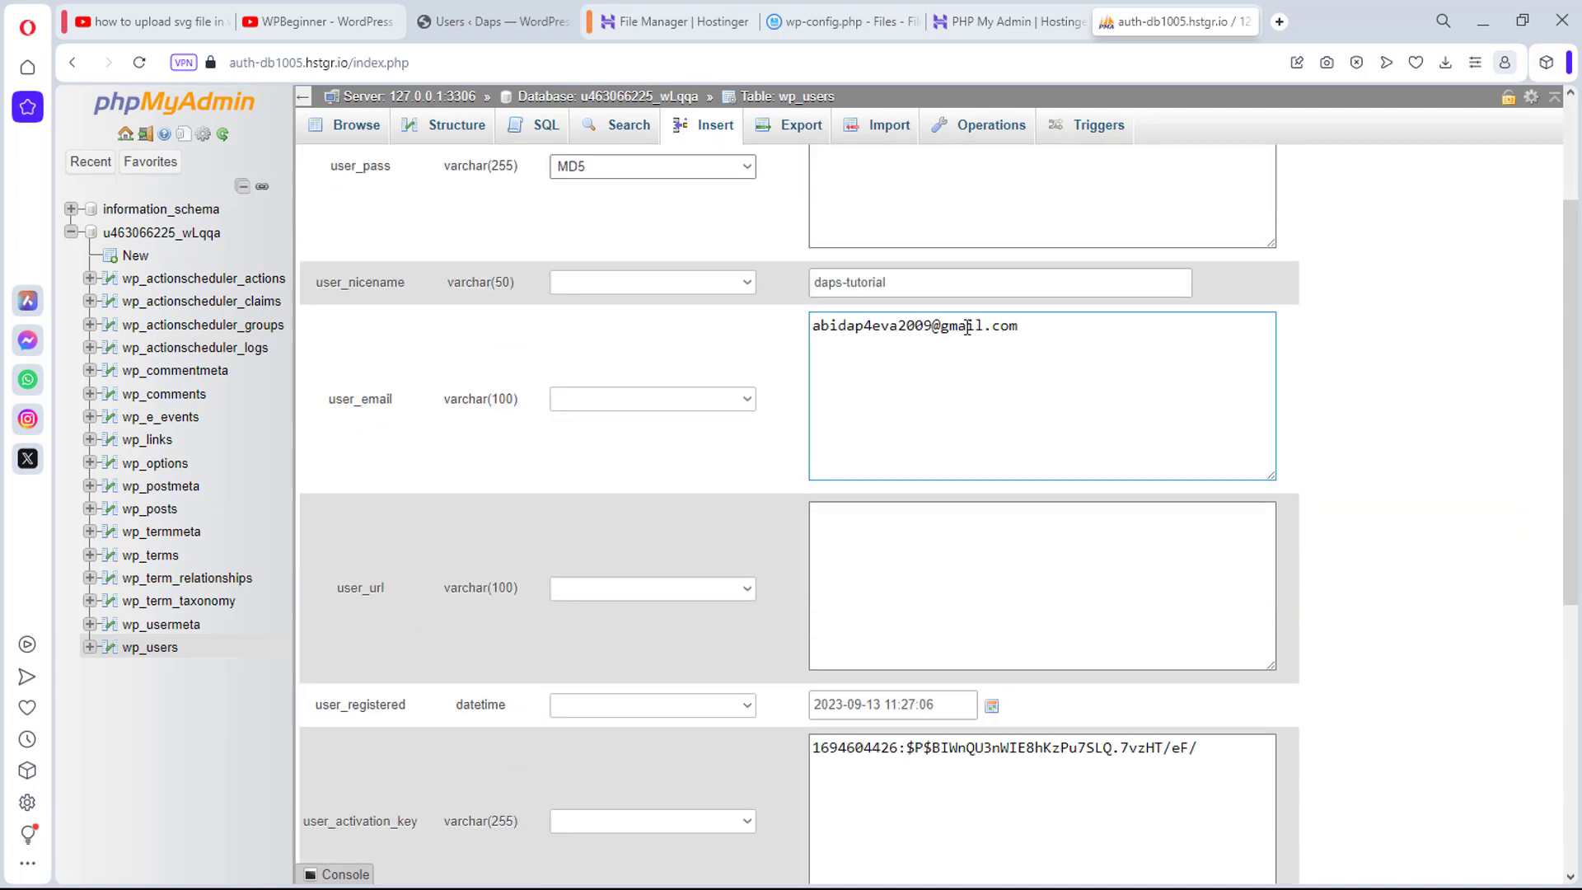
mouse_move(509, 346)
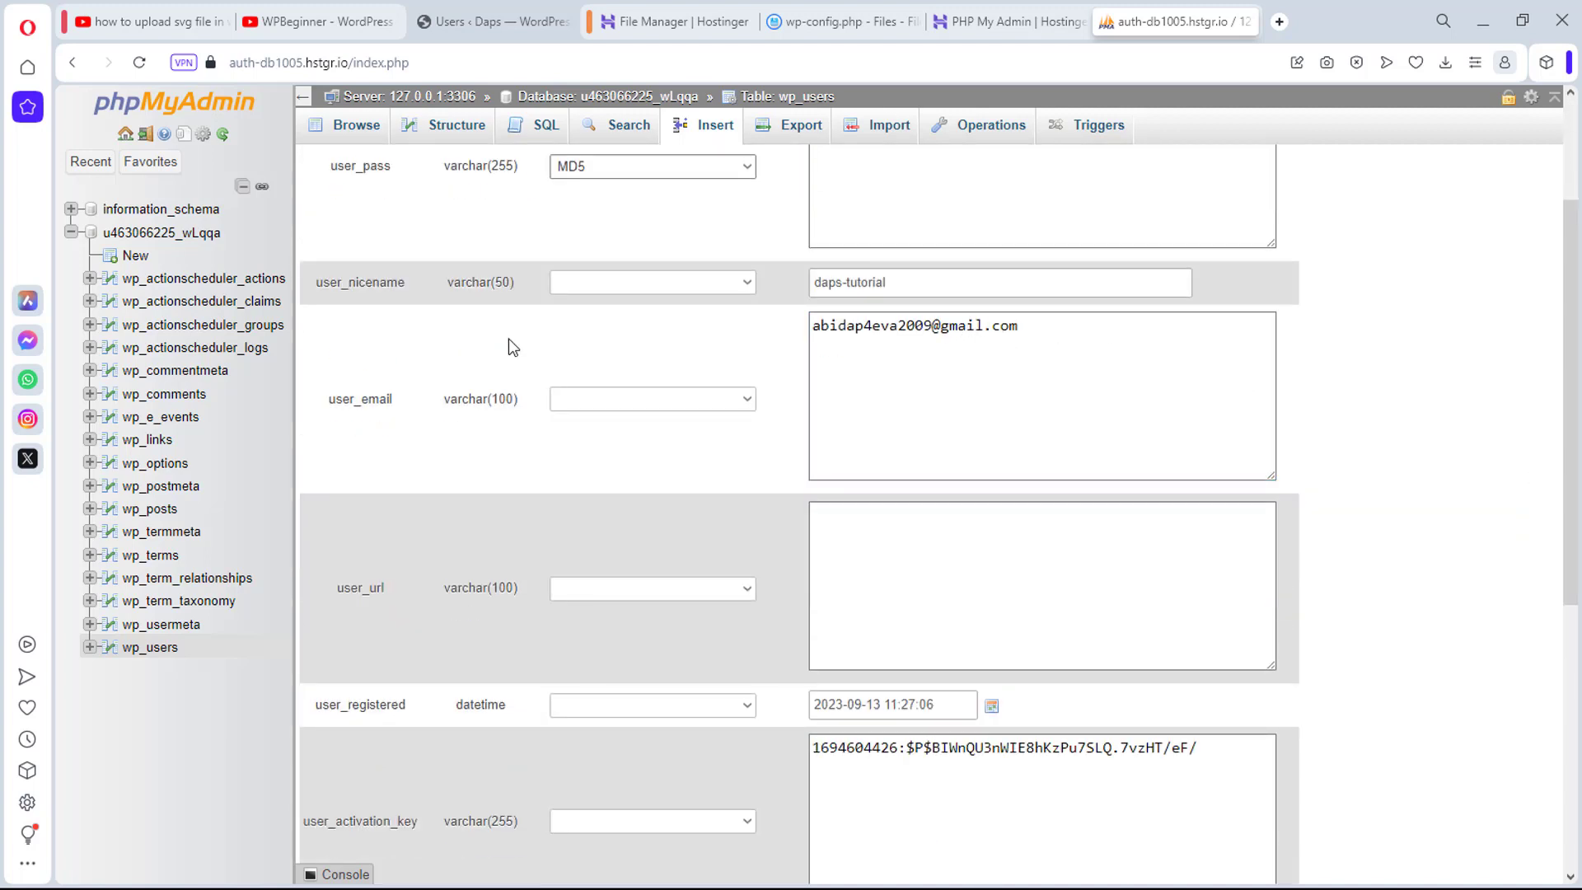
mouse_move(670, 327)
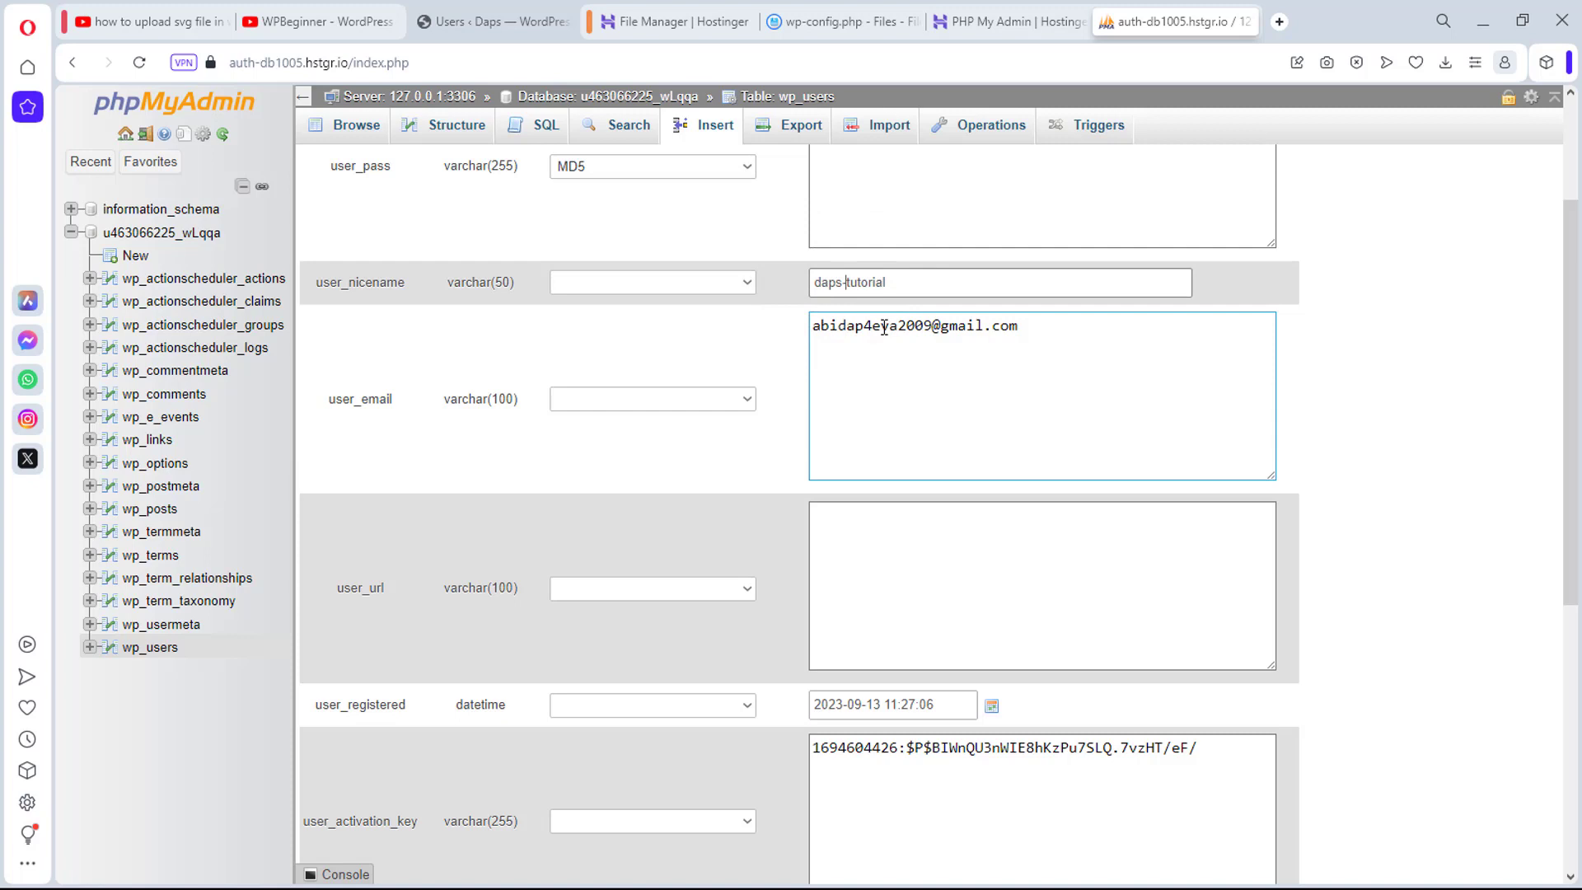
key("Backspace")
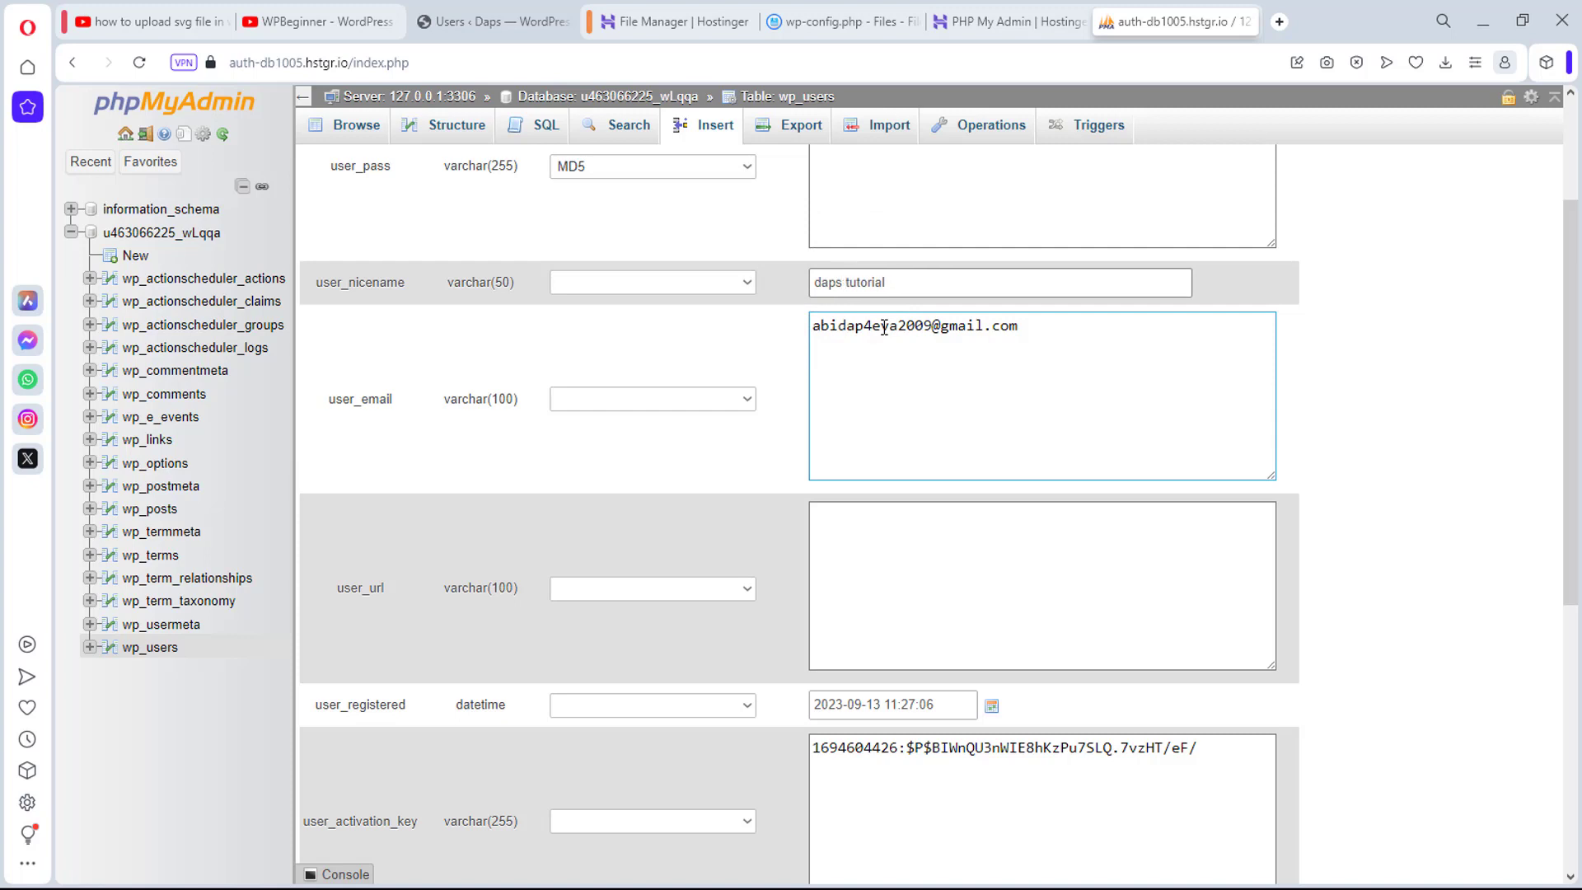
scroll("down", 3)
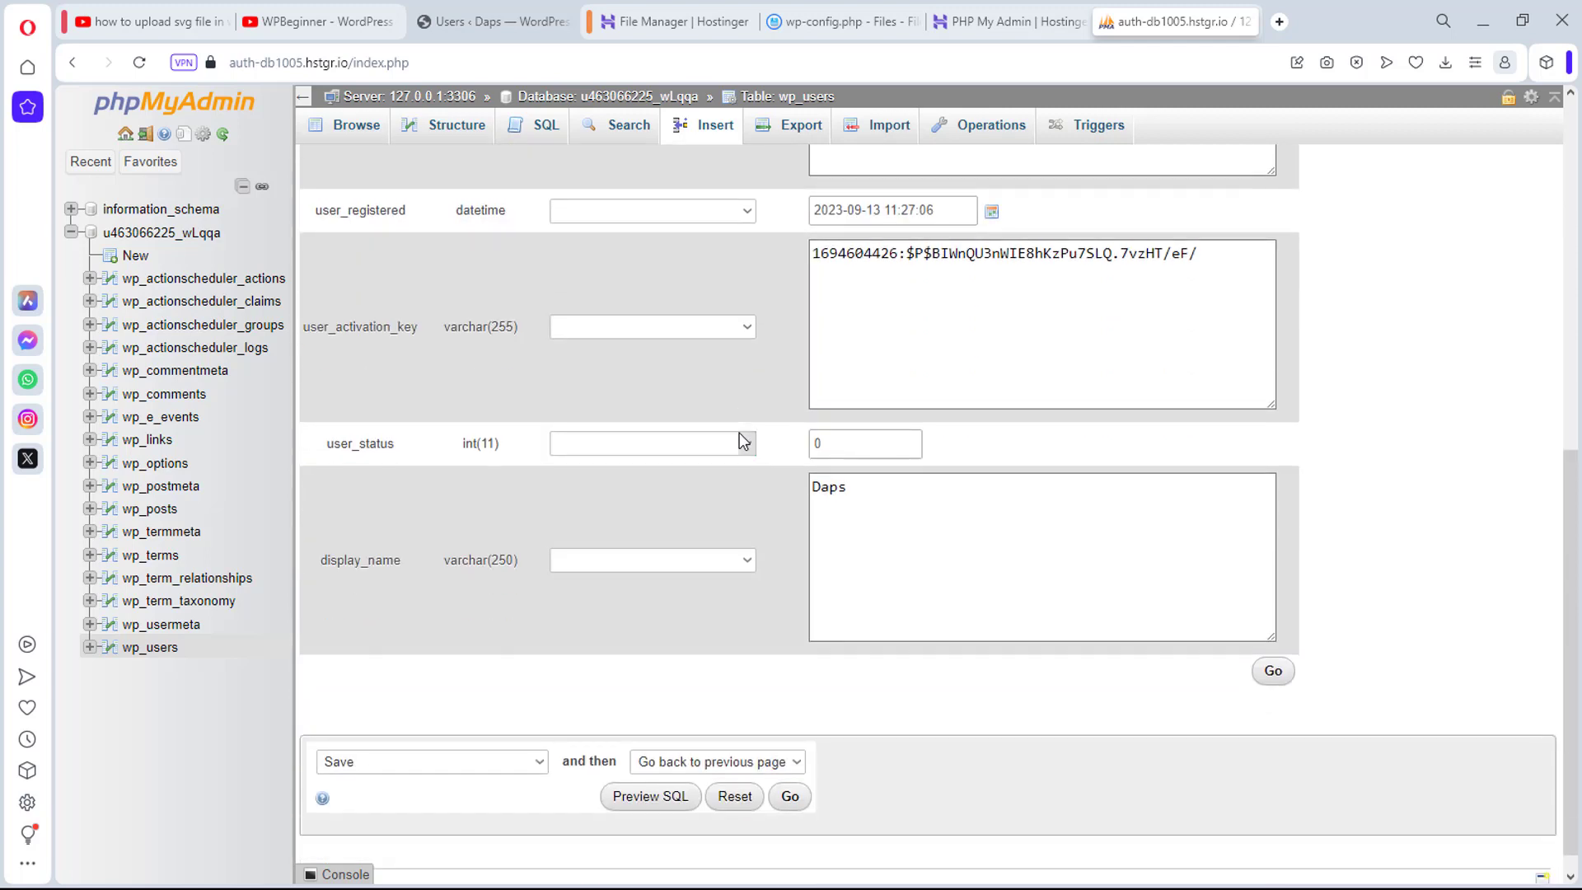
mouse_move(1147, 741)
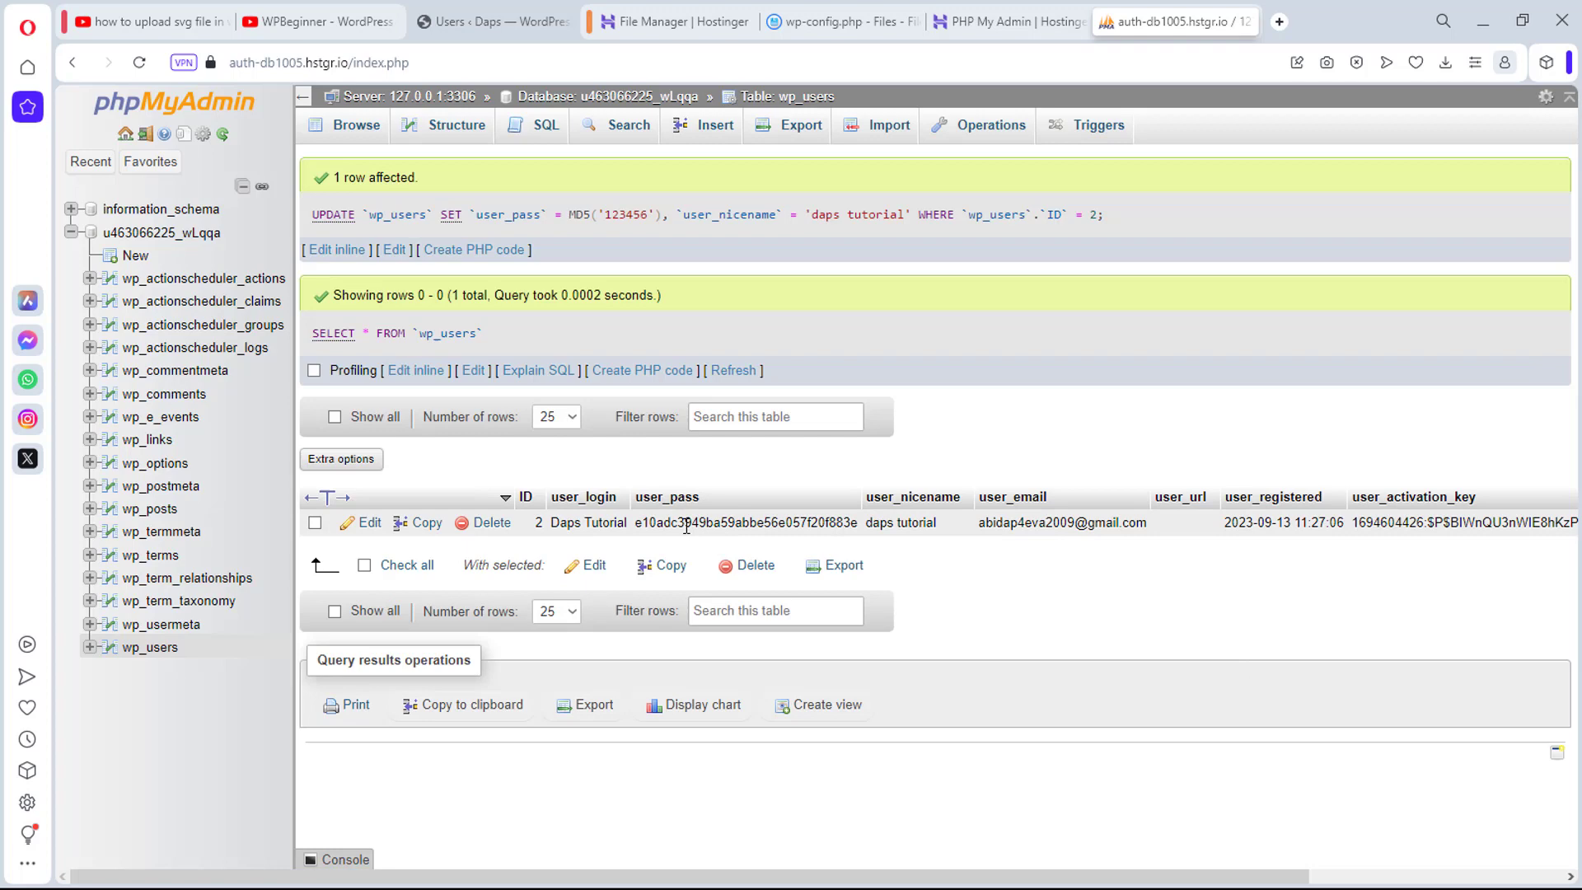
mouse_move(651, 523)
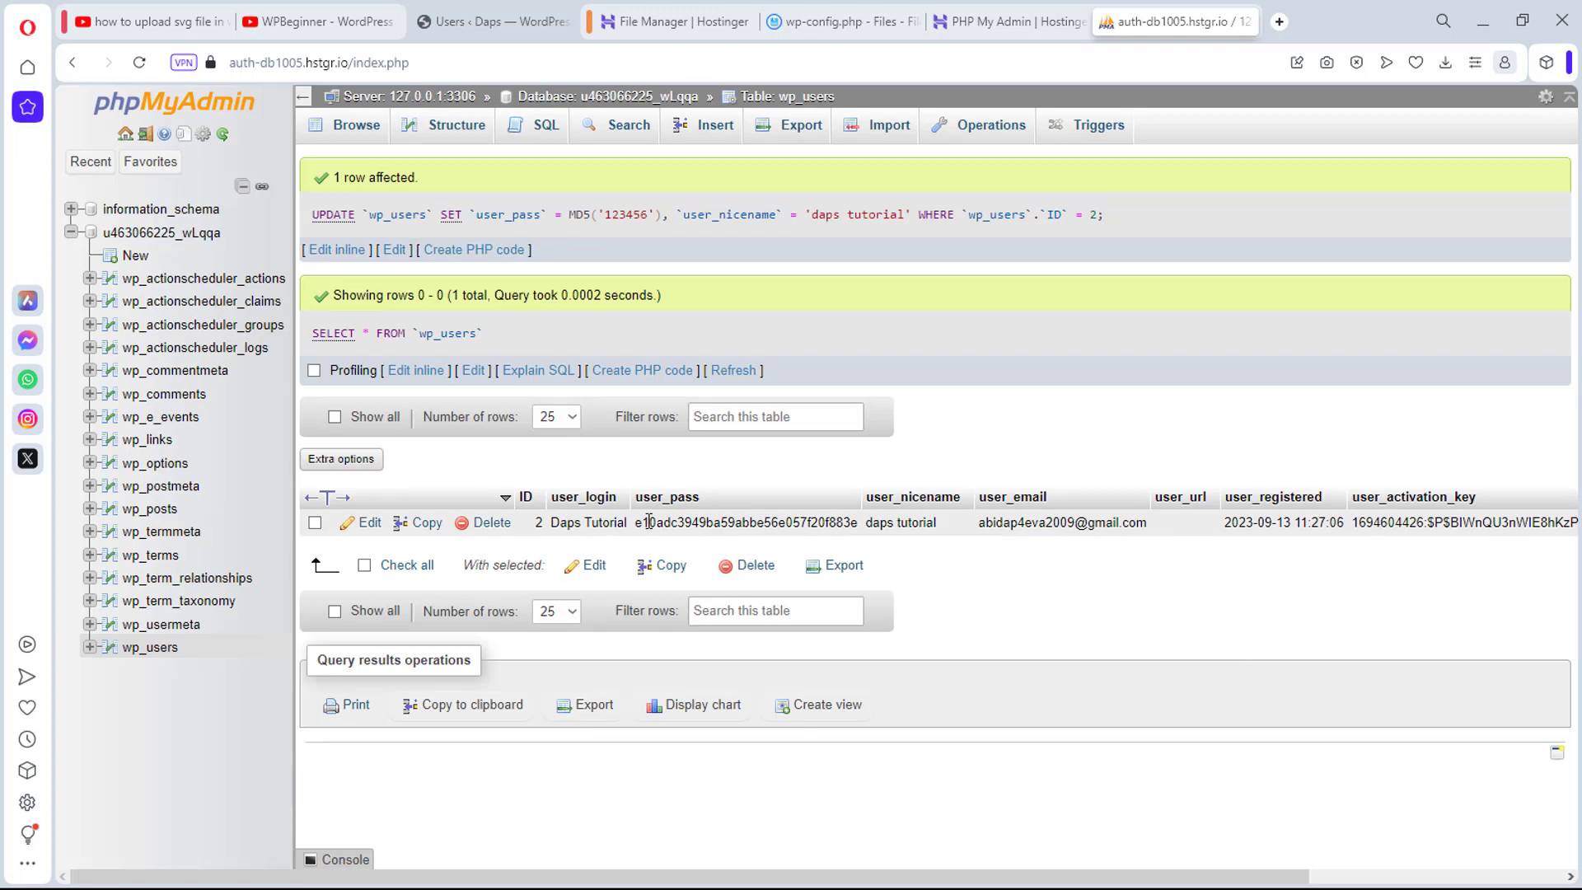
Step: Pick 'daps tutorial' as the username in the session-expired login prompt
left_click(491, 21)
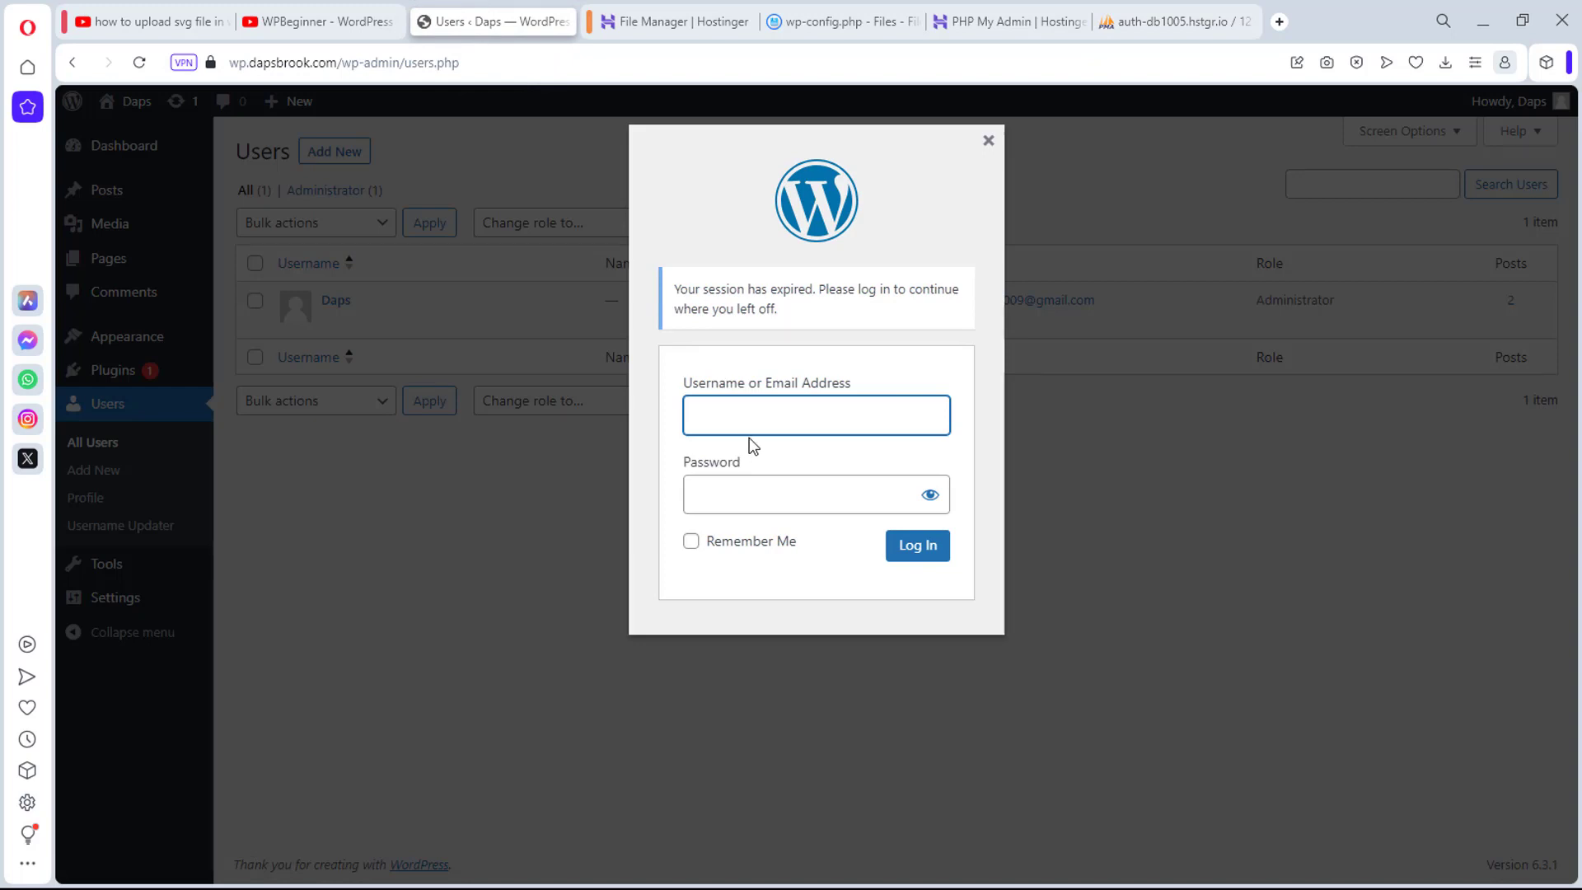
left_click(815, 414)
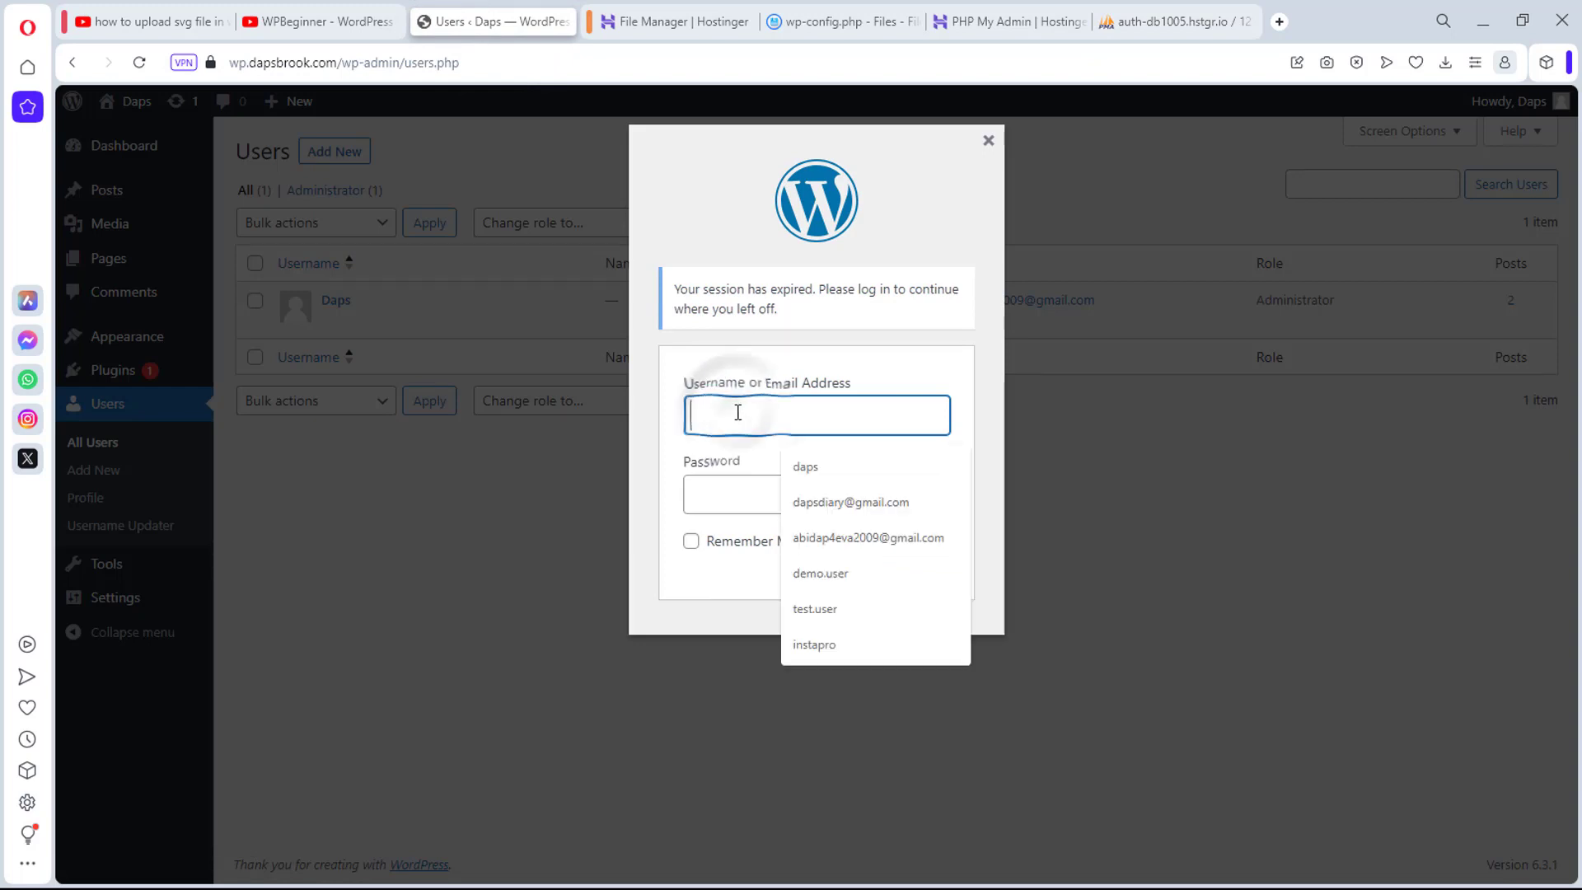
type("dap")
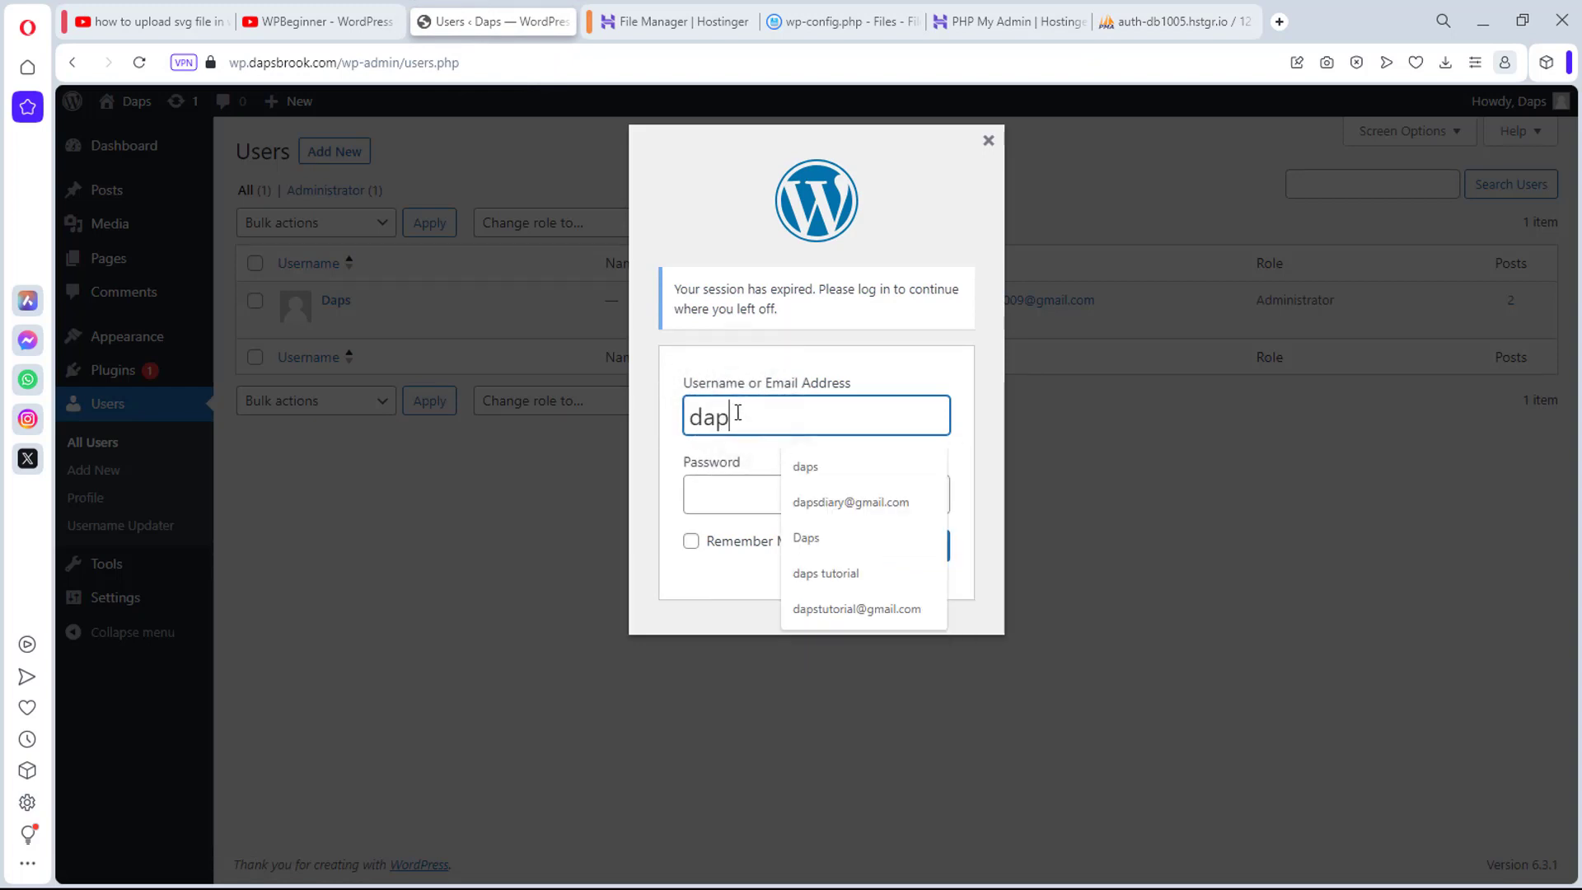
left_click(825, 574)
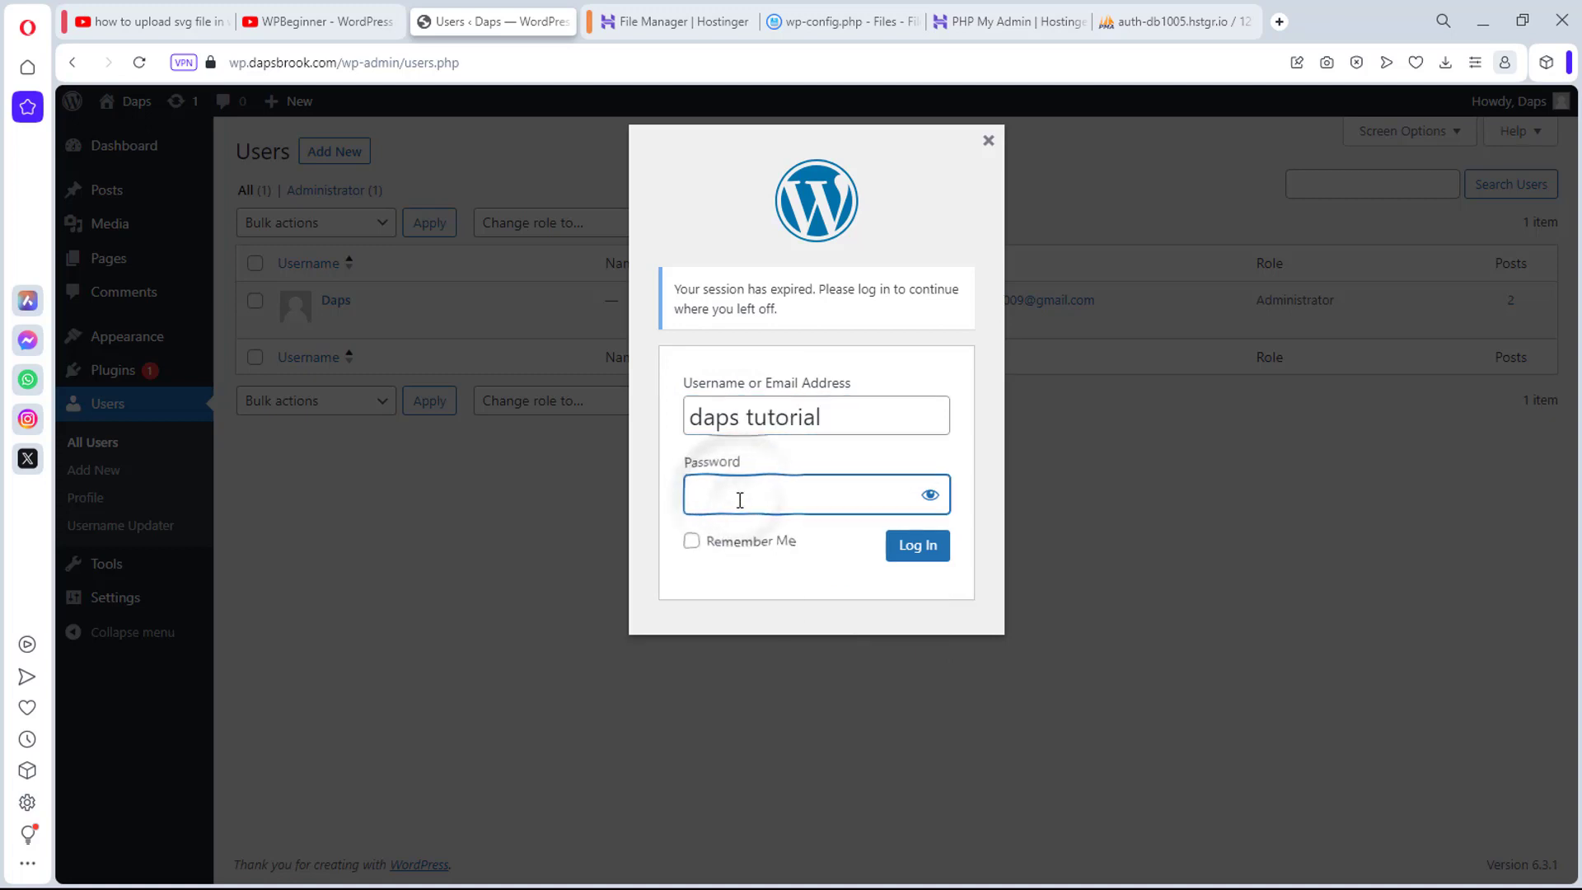
type("password")
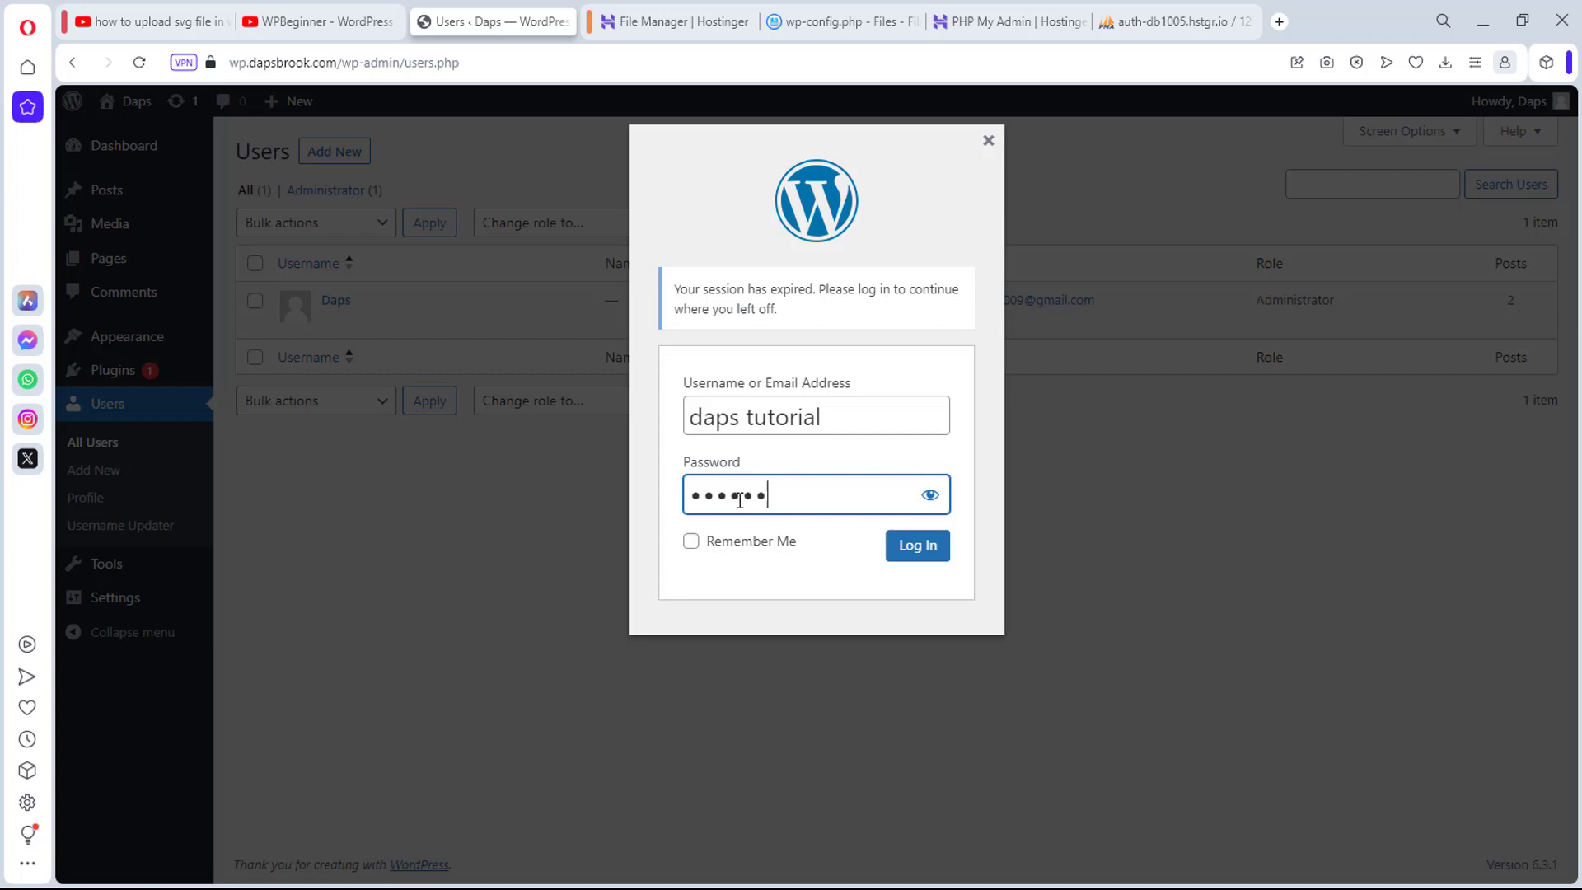
left_click(929, 494)
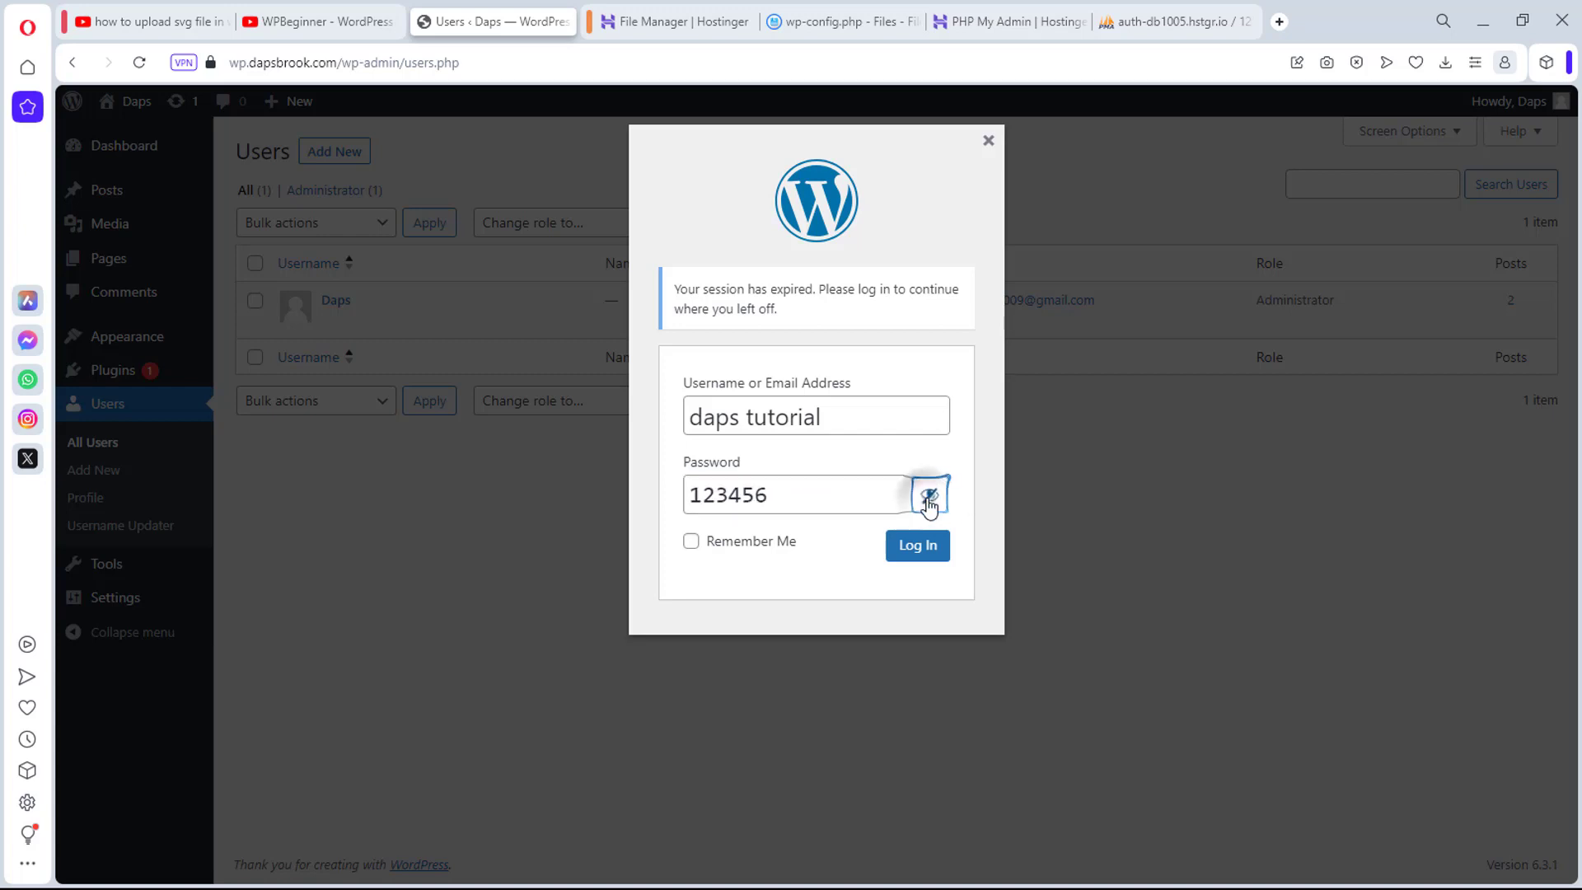
left_click(917, 544)
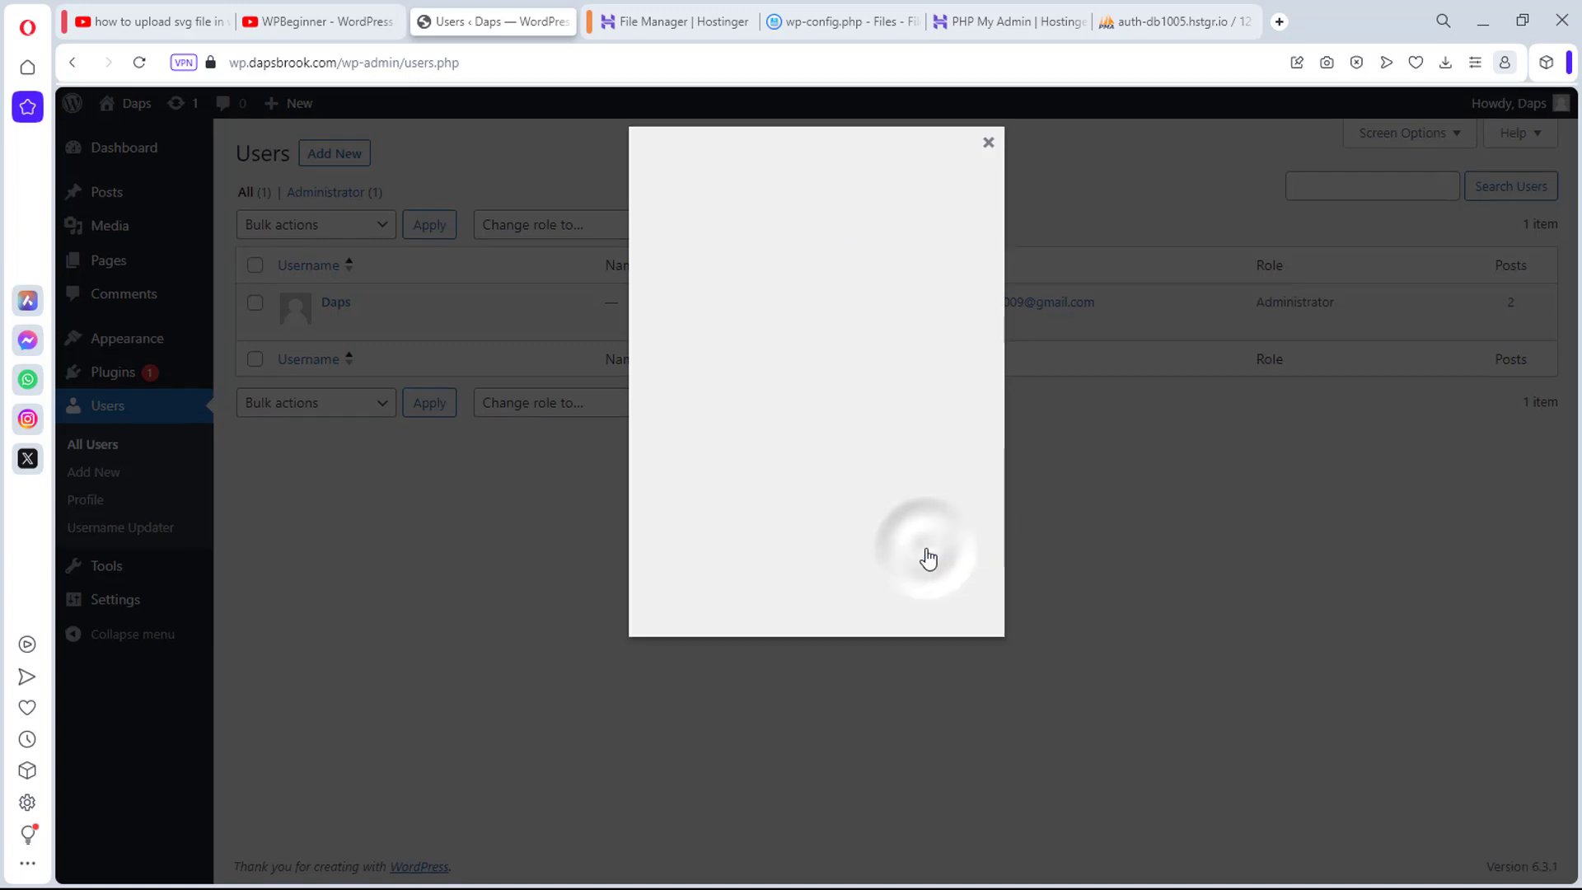
left_click(987, 141)
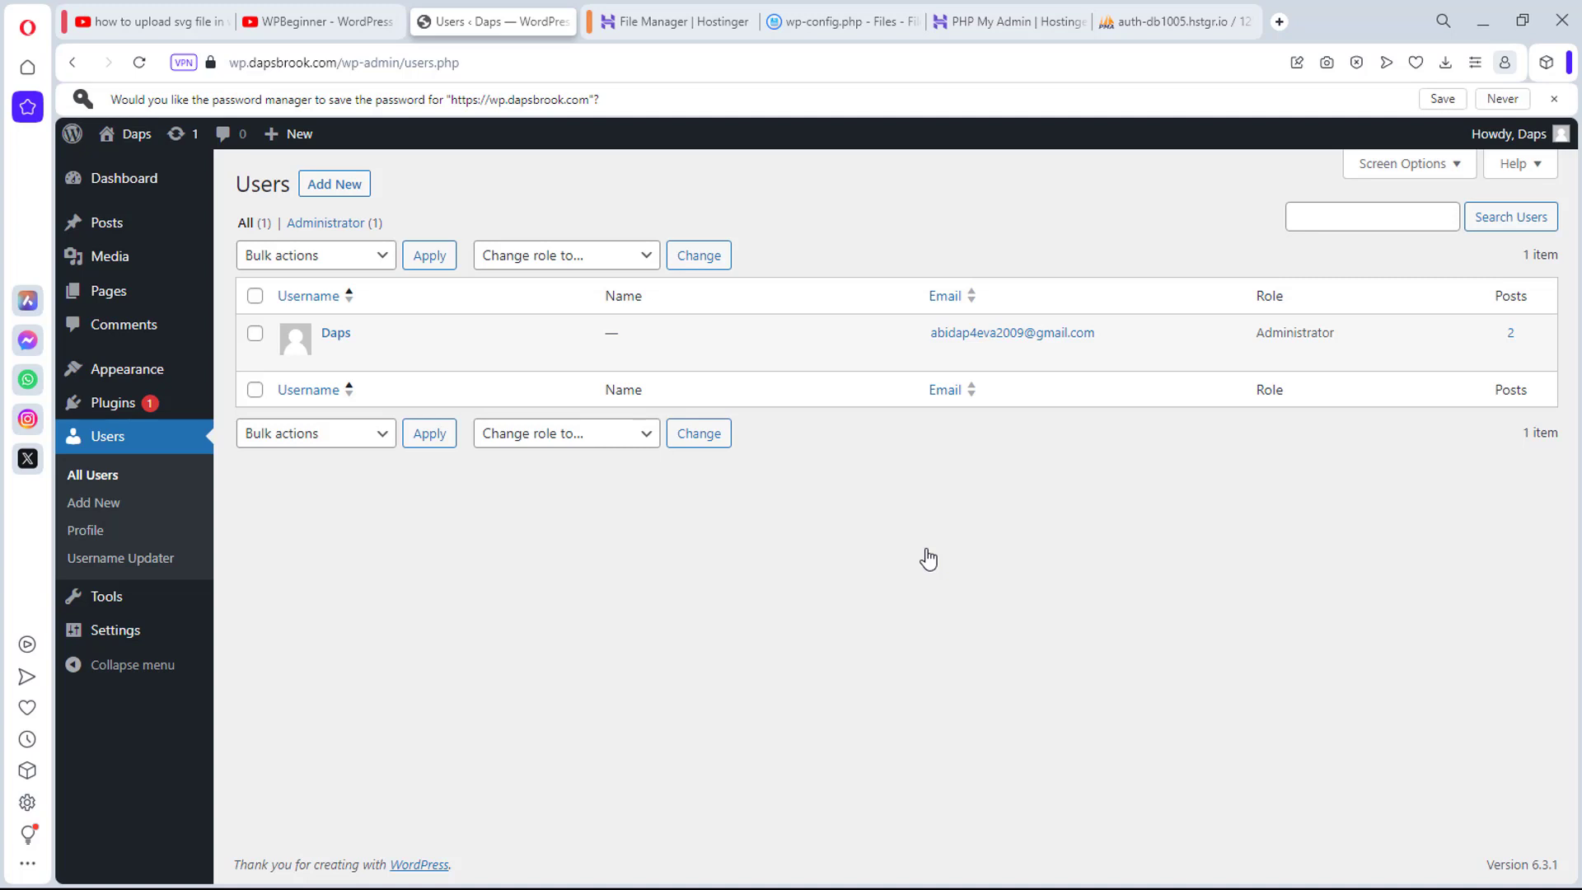
mouse_move(662, 194)
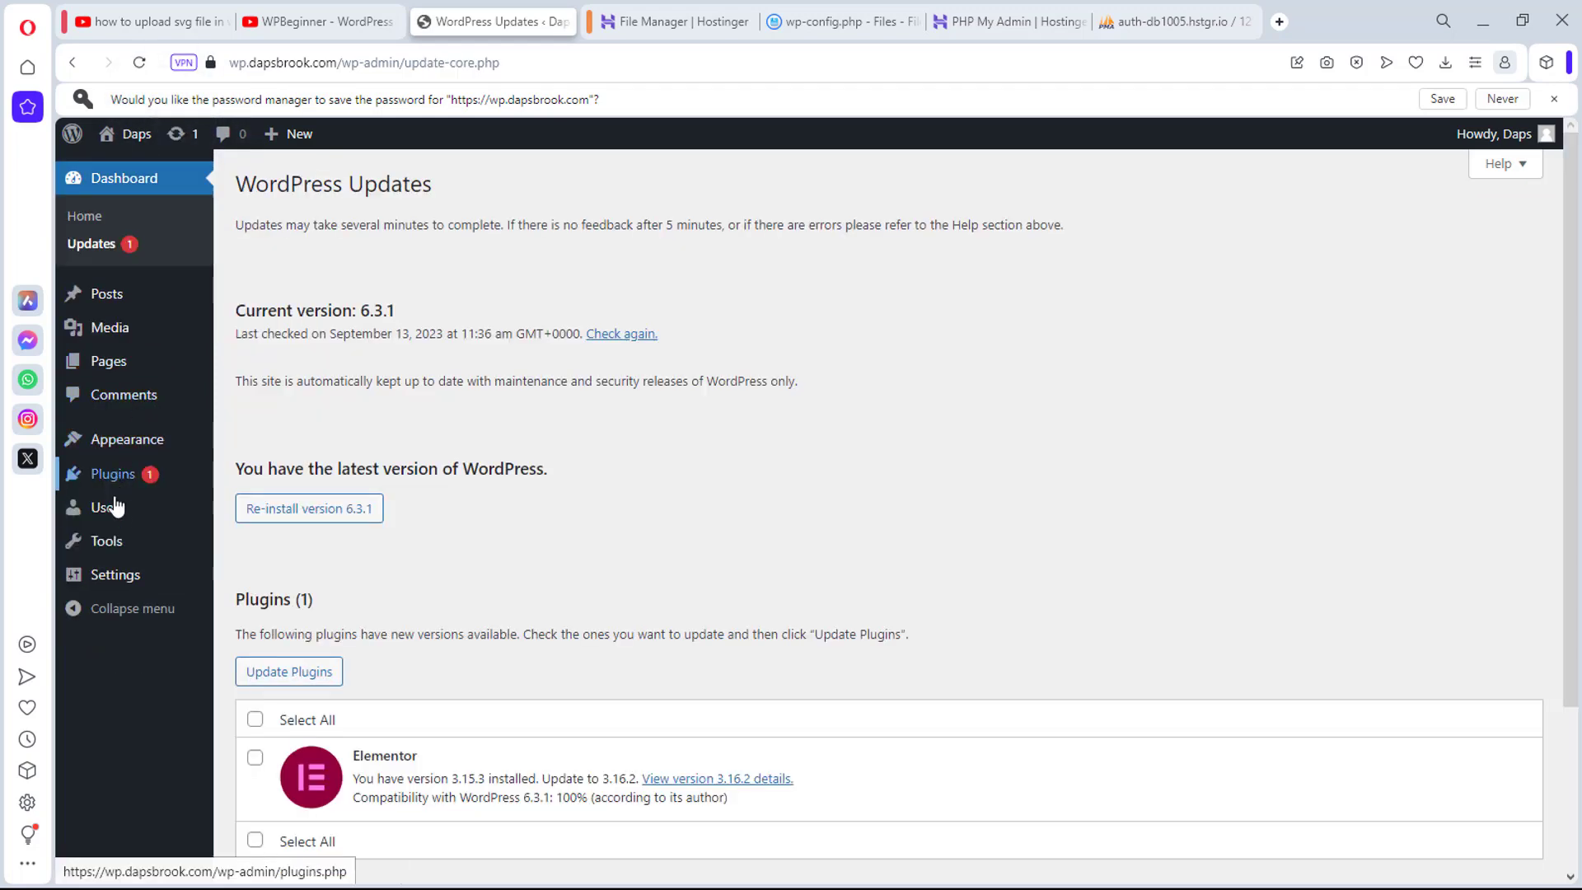
Step: Reload Users > All Users to see the administrator listed as Daps Tutorial
left_click(105, 507)
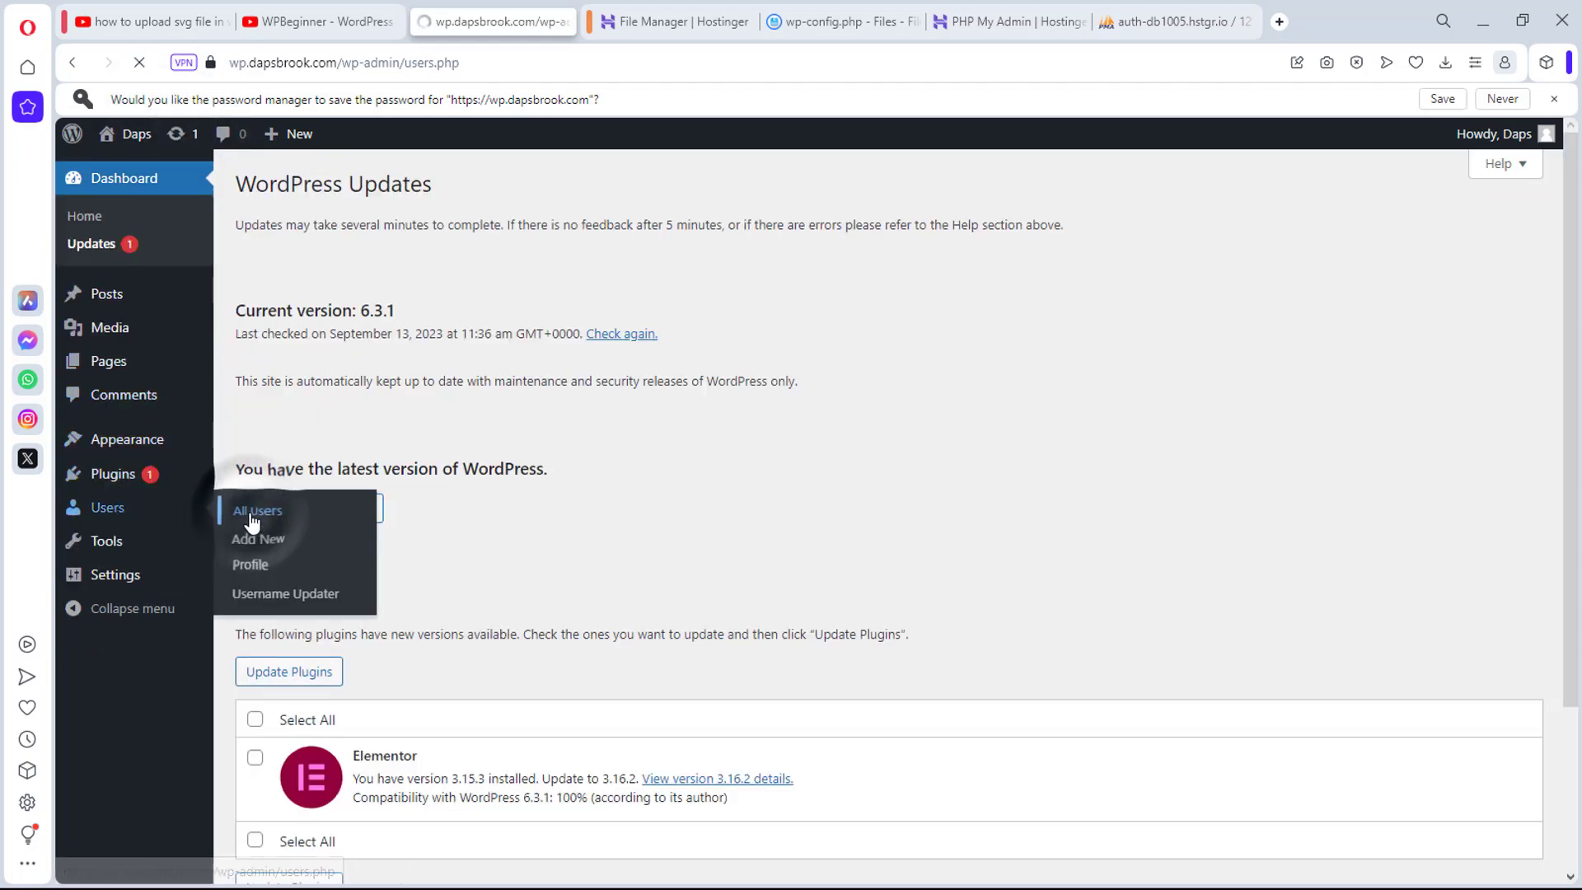
left_click(257, 511)
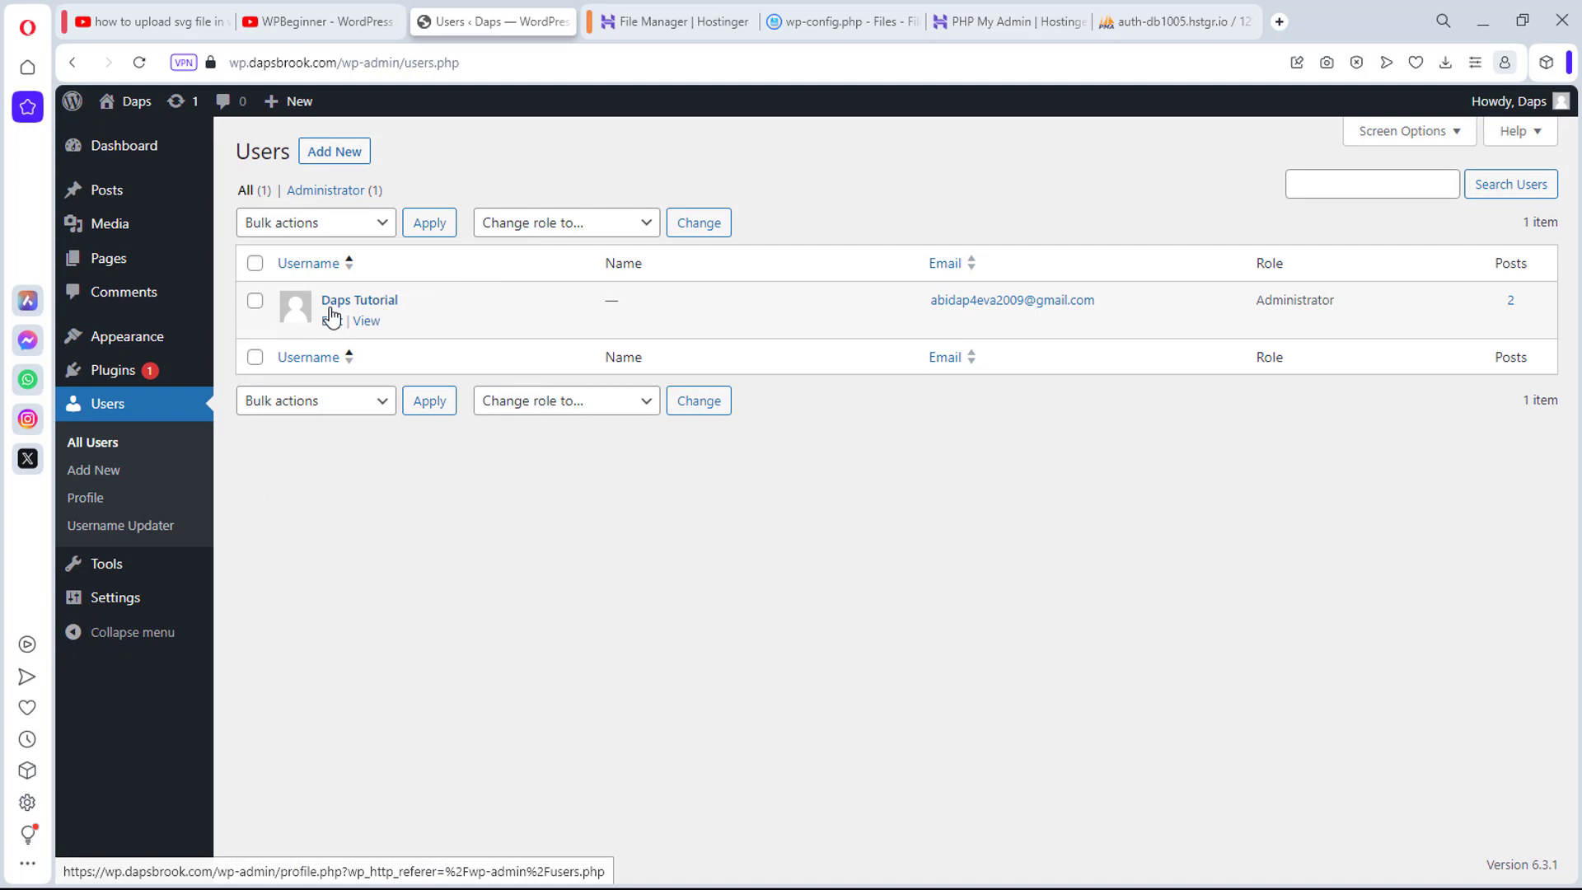
mouse_move(364, 305)
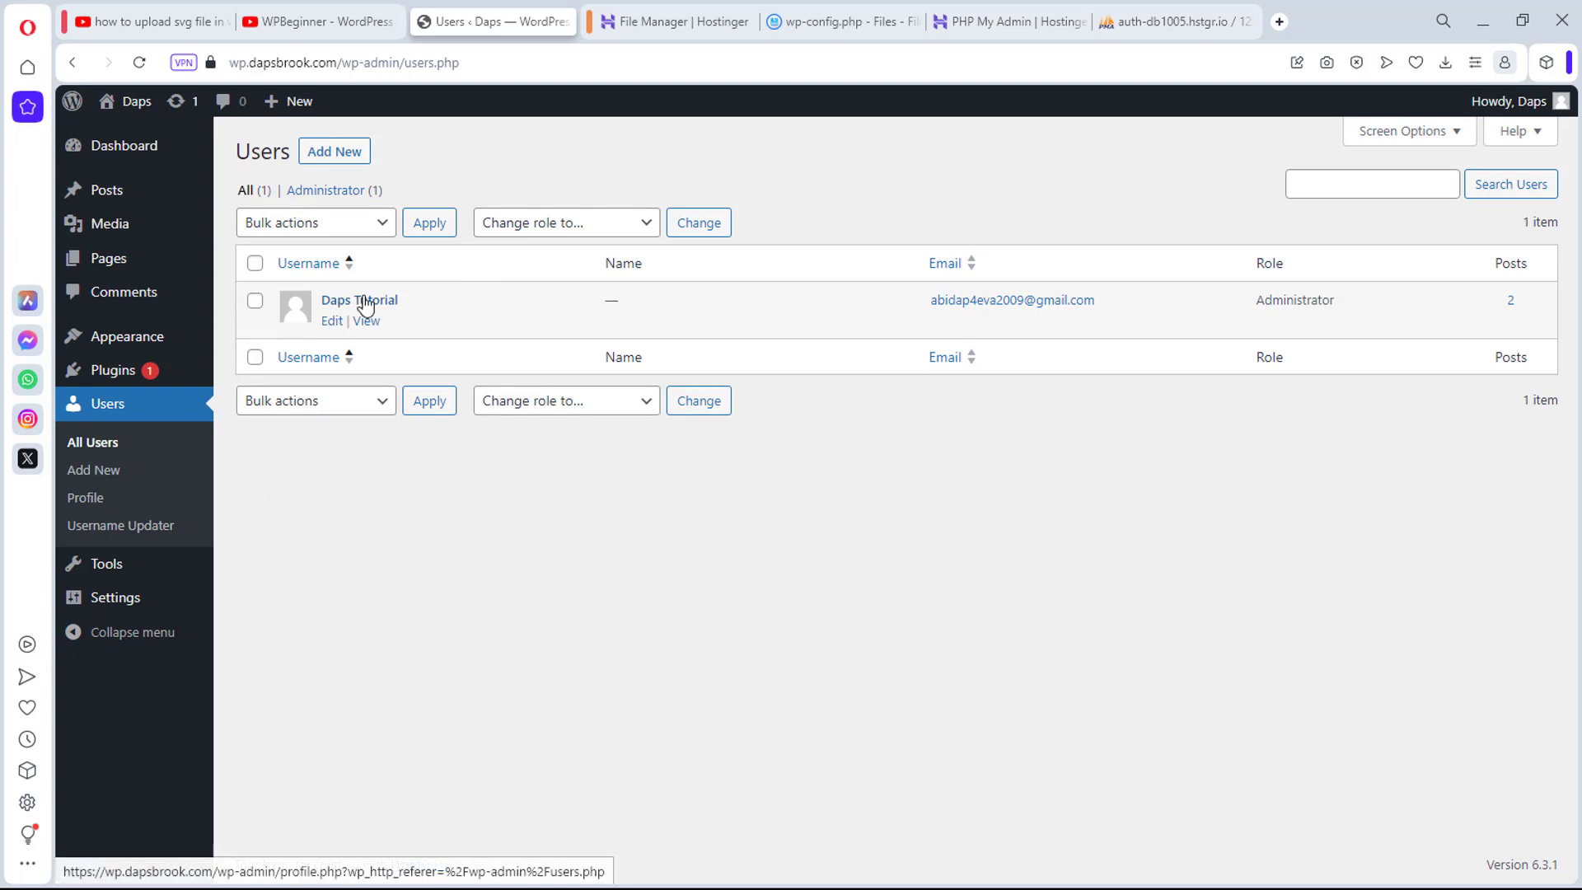